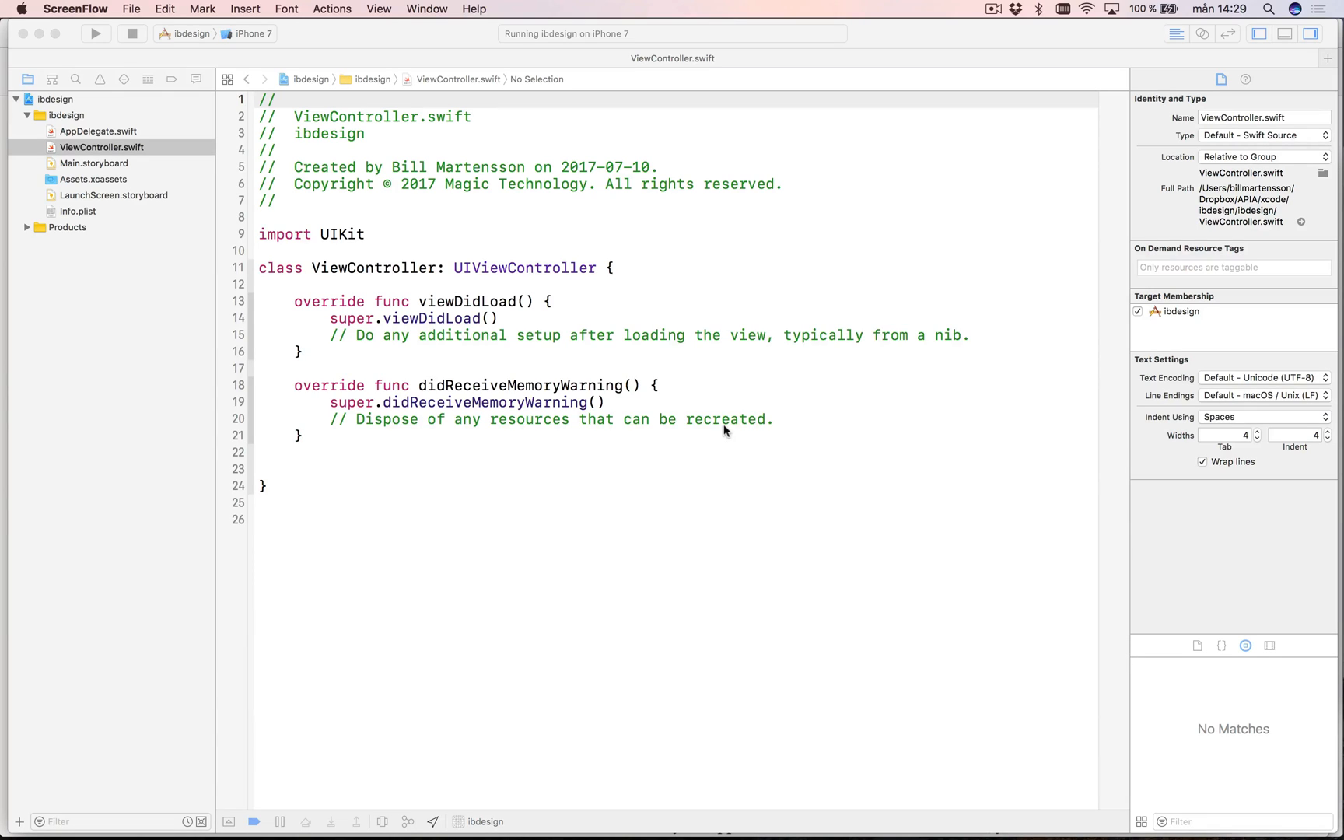
mouse_move(520, 296)
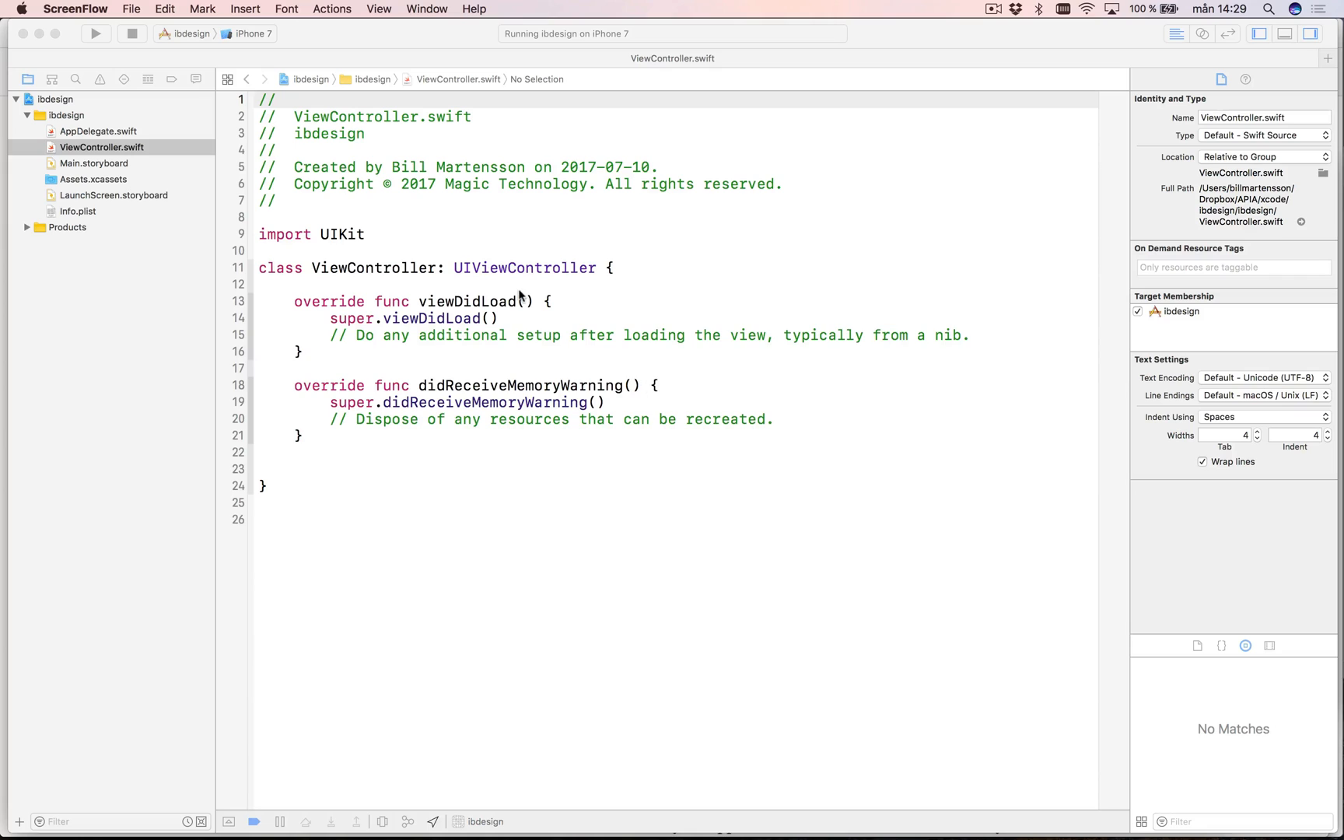
mouse_move(142, 171)
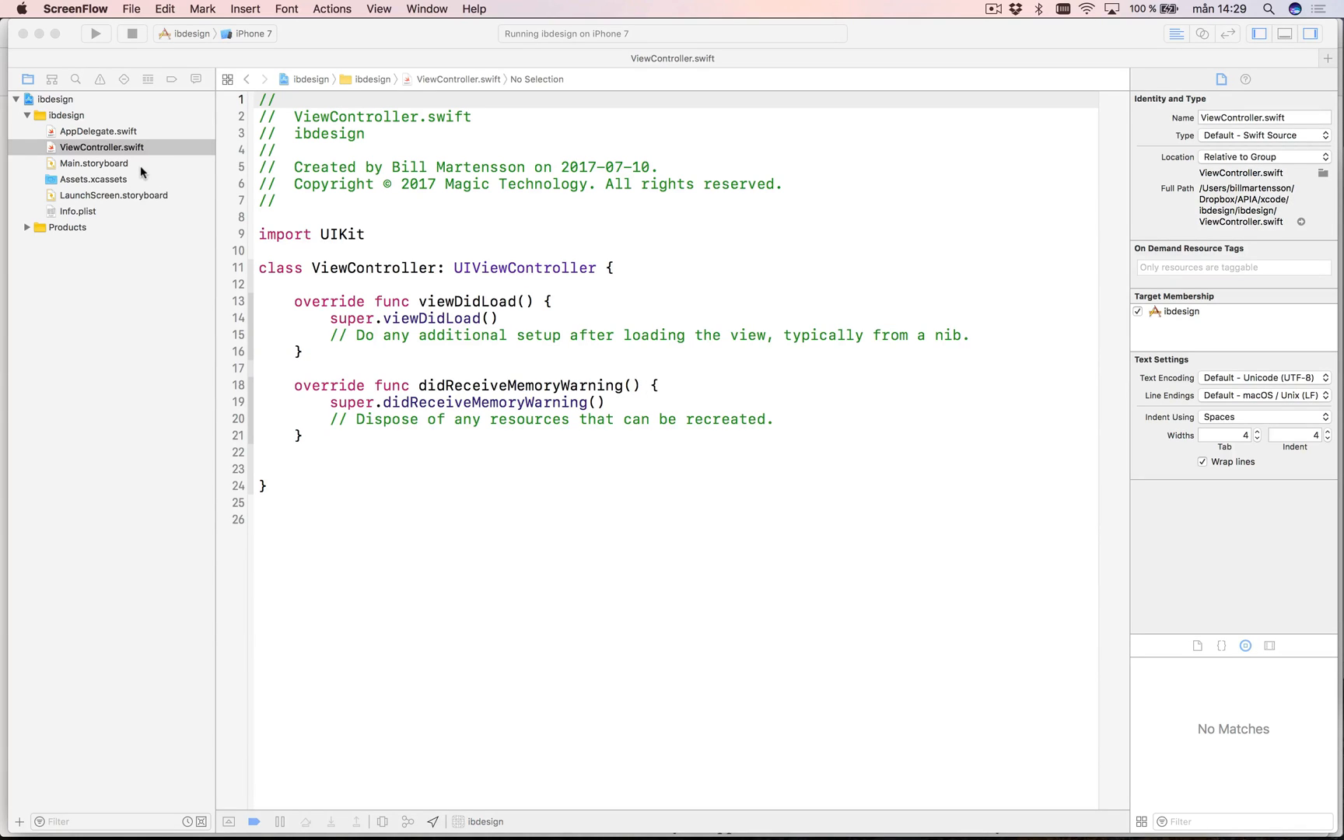
mouse_move(348, 311)
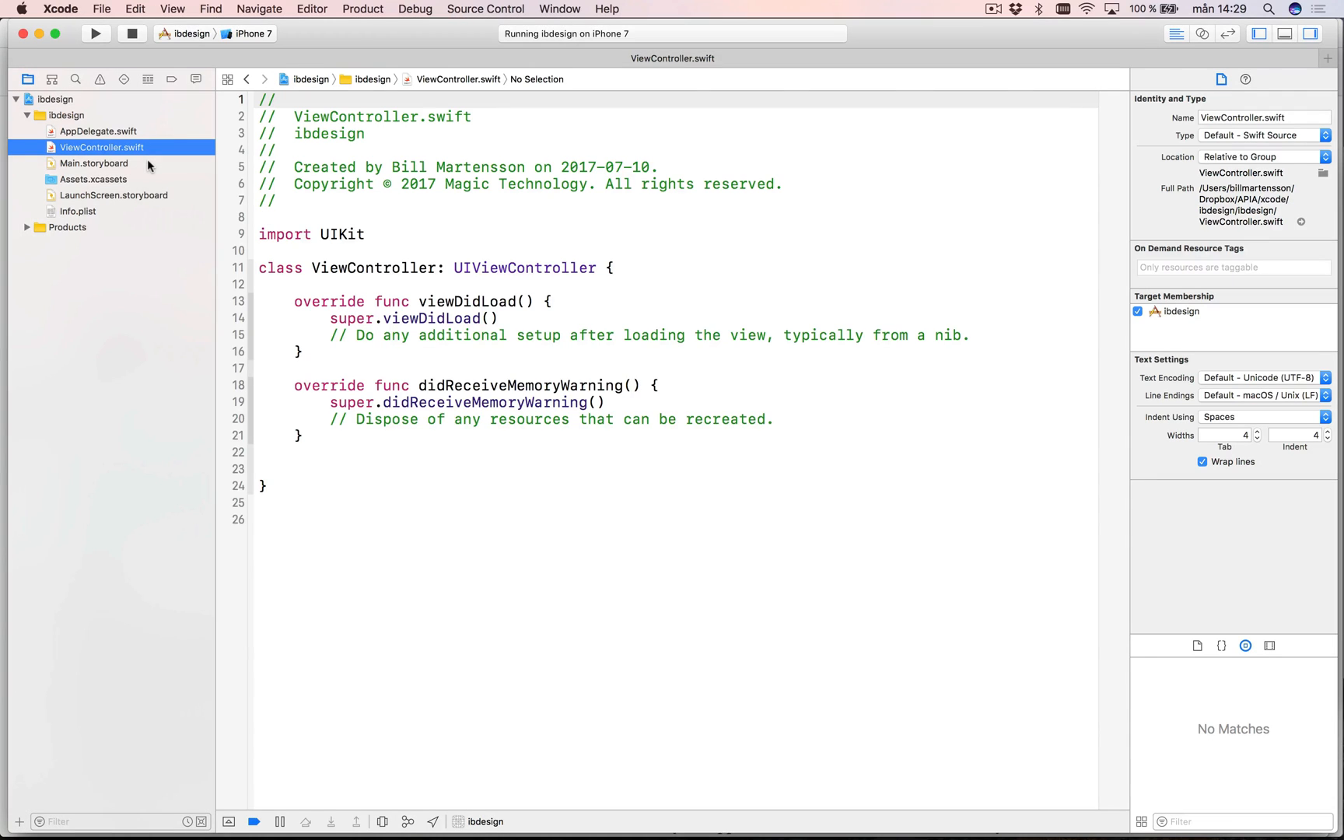
Select Main.storyboard in the Project navigator
click(94, 162)
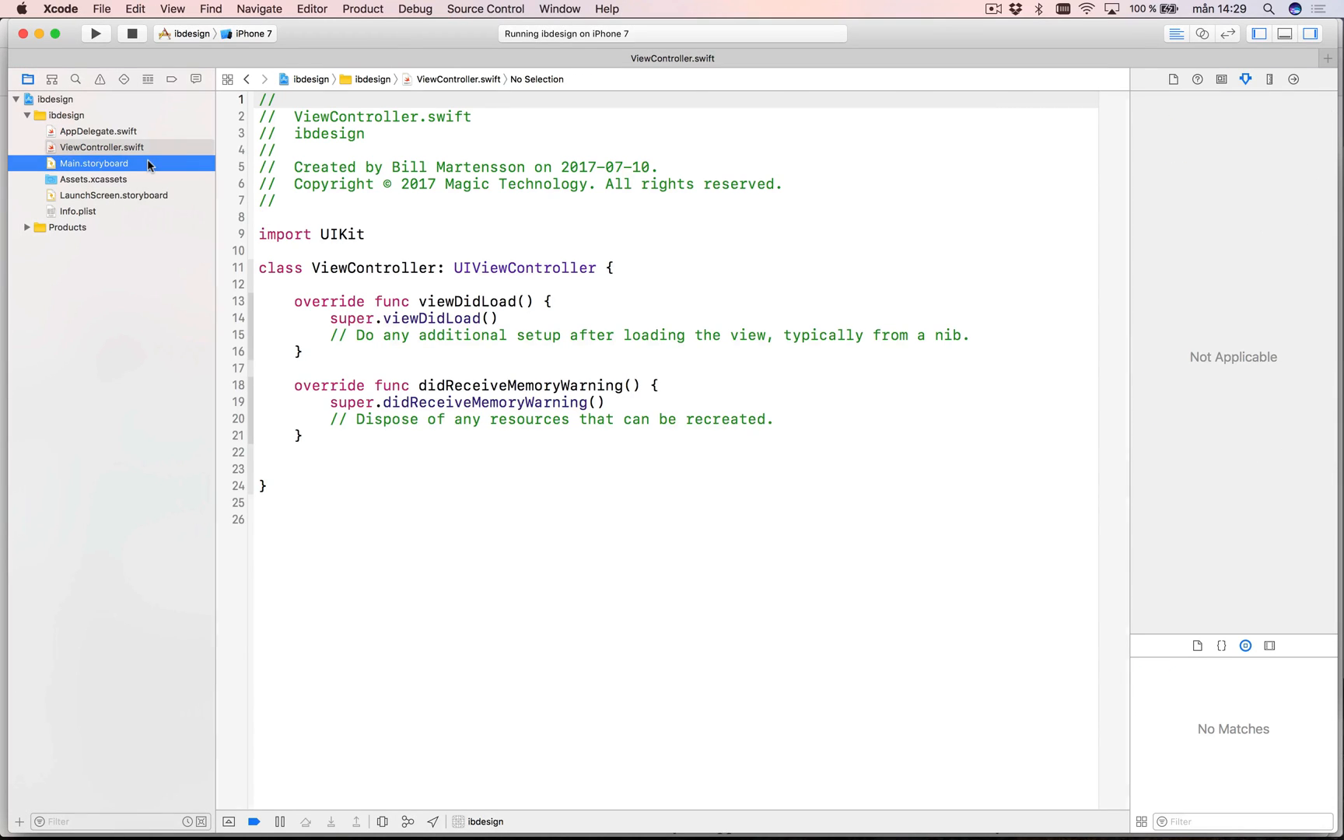
Let Main.storyboard load and select its View Controller on the canvas
click(94, 162)
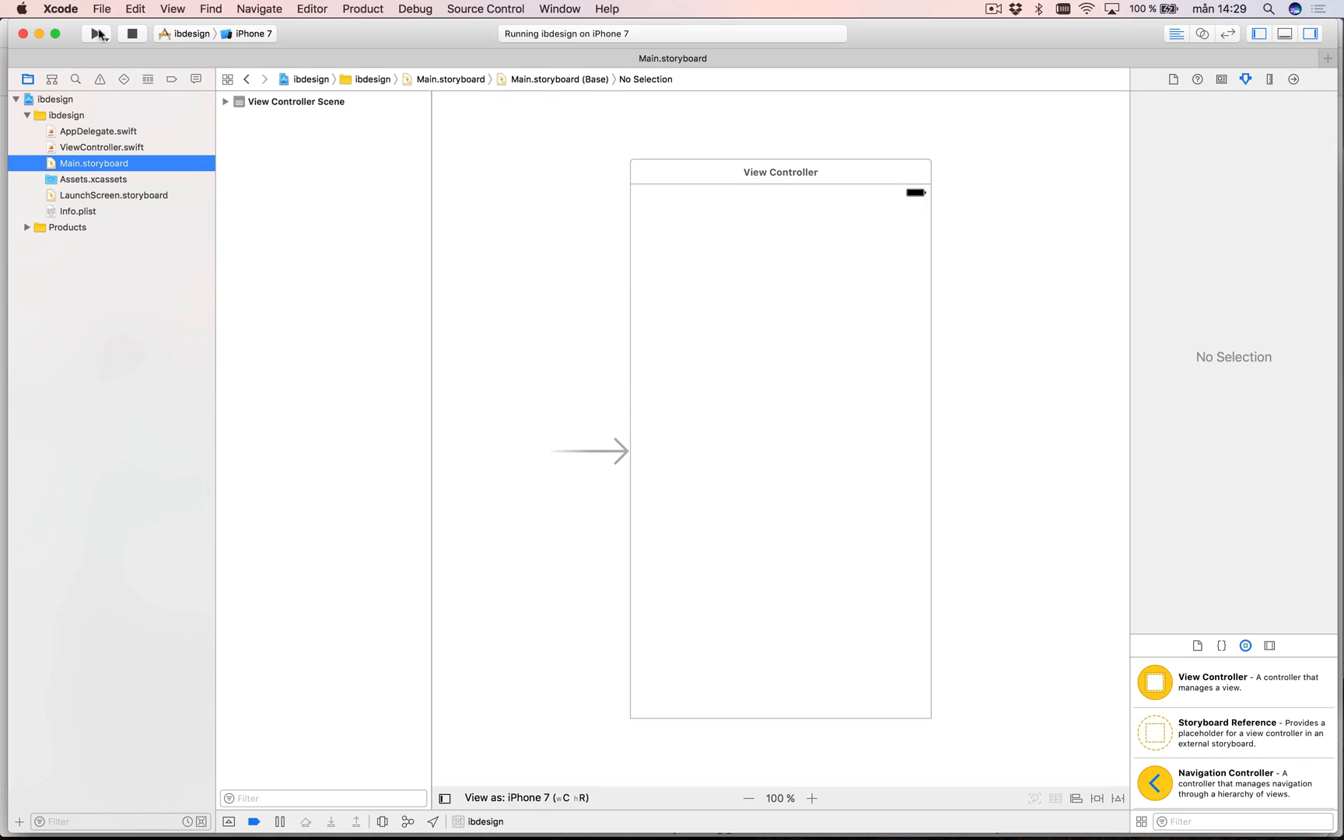
click(96, 33)
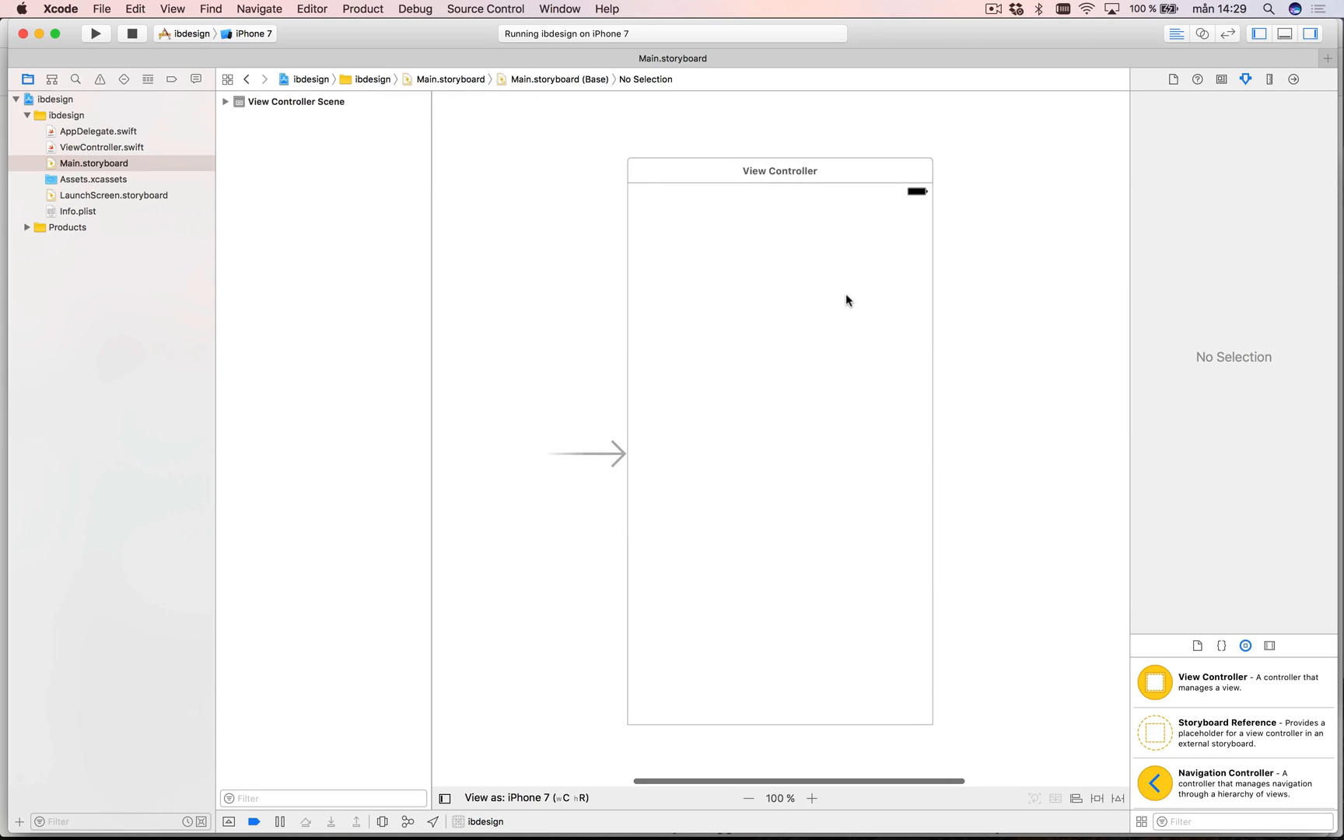
click(779, 170)
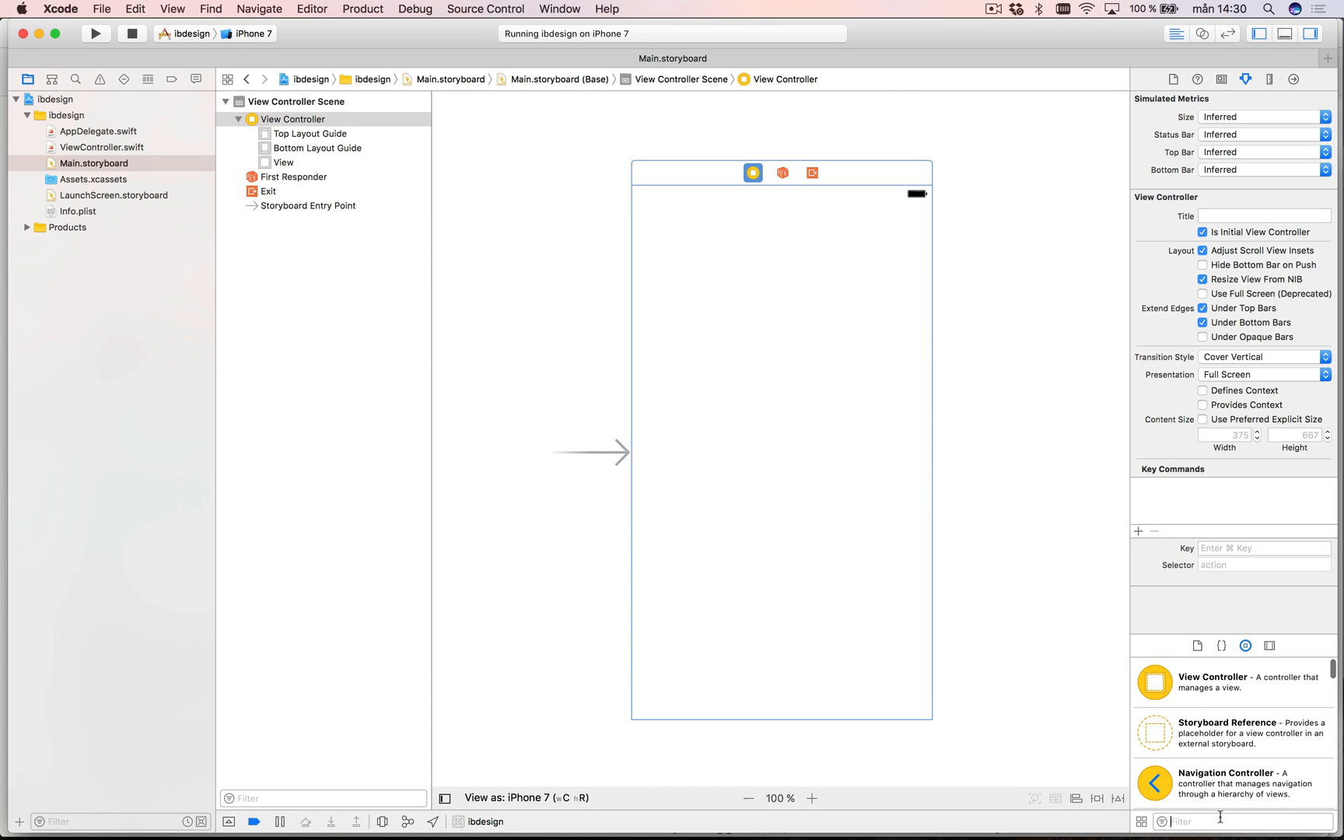
Find Button via 'butt' in the Object Library and open its Background colour choices
text(butt)
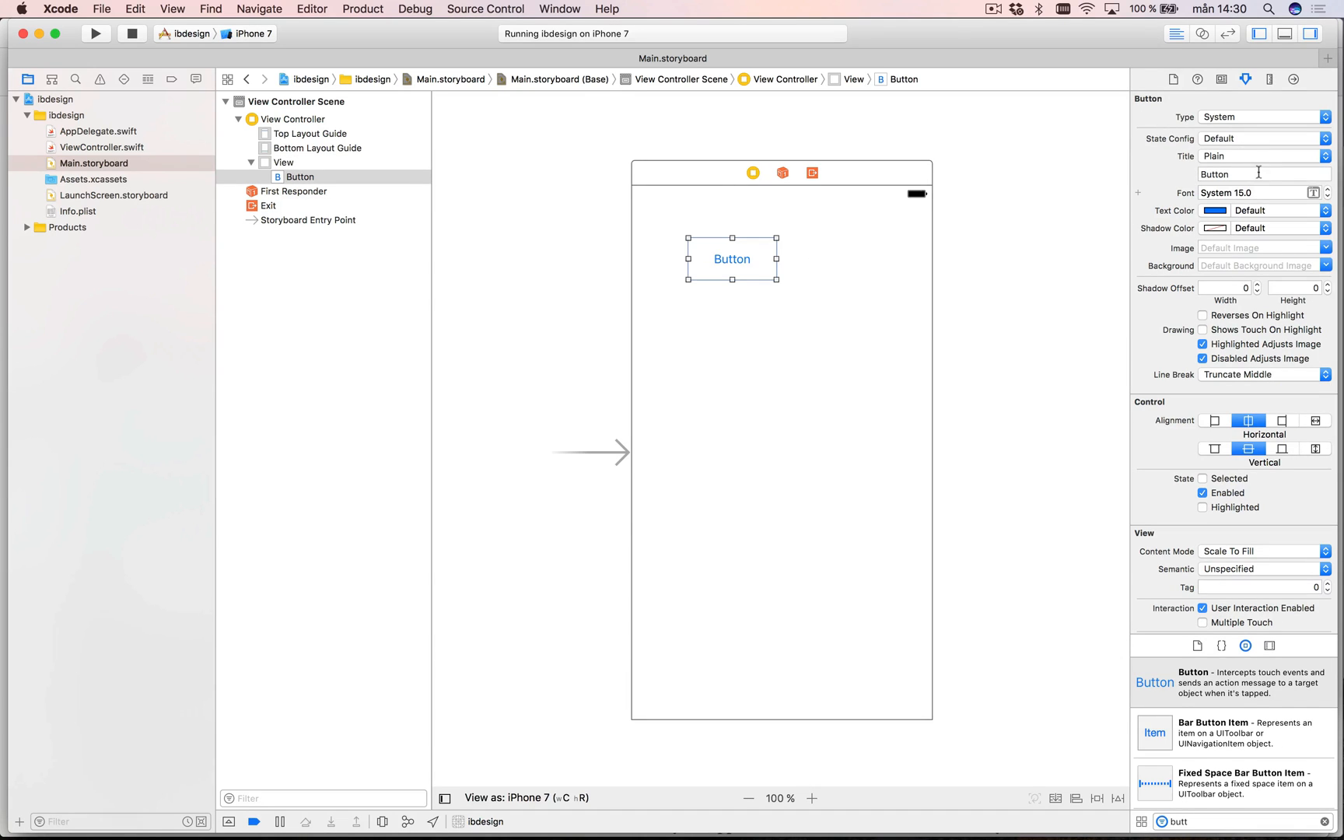
scroll(down, 3)
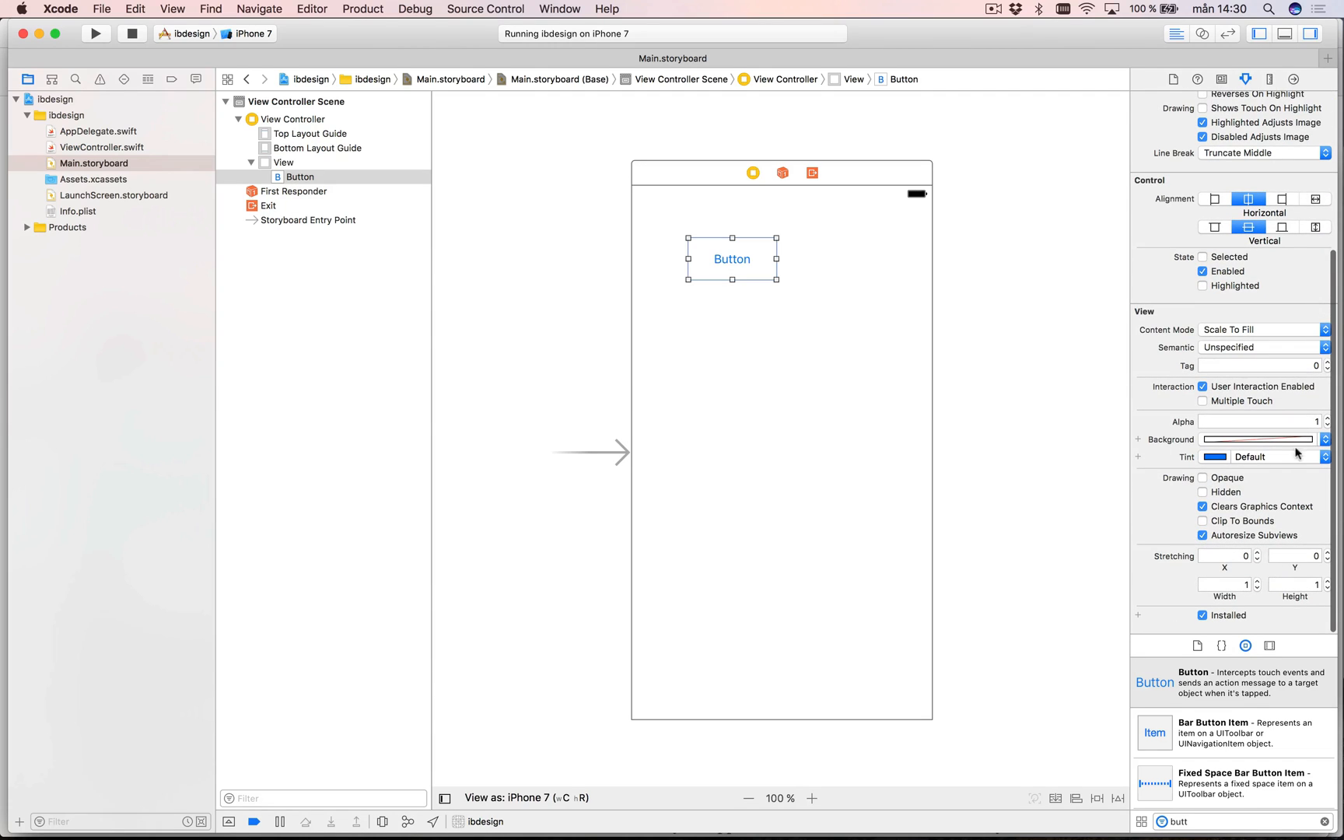
click(1326, 456)
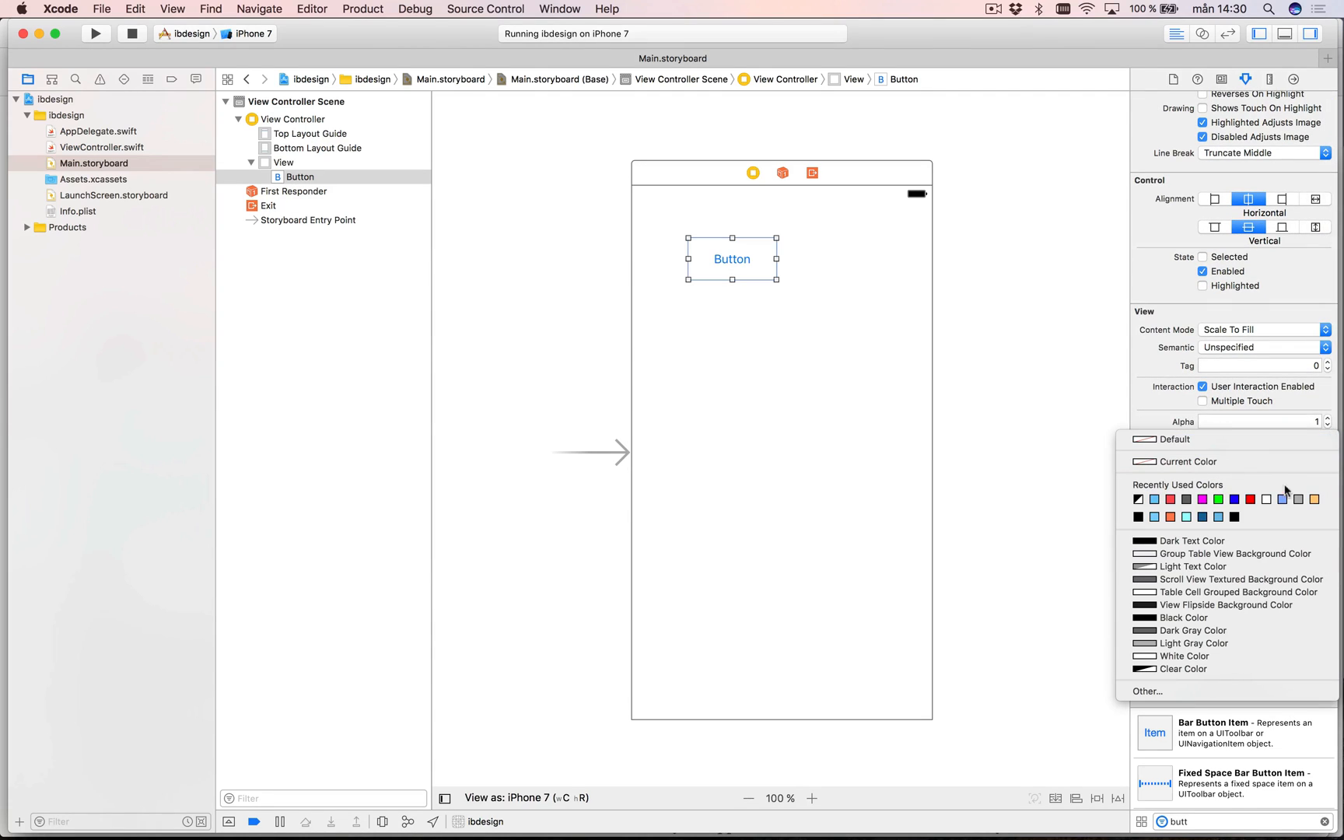
mouse_move(1202, 499)
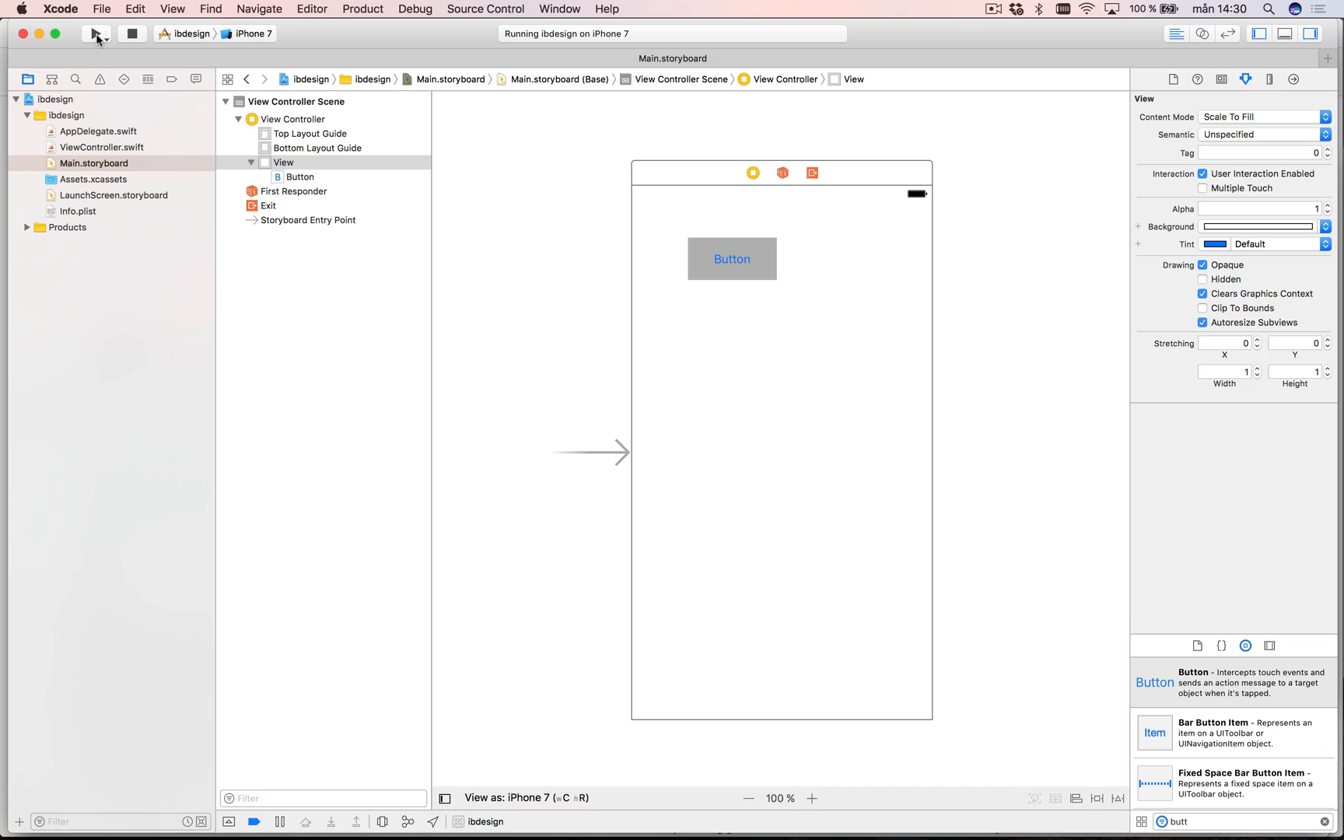
Run the ibdesign app on the iPhone 7 simulator to see the grey Button
click(96, 34)
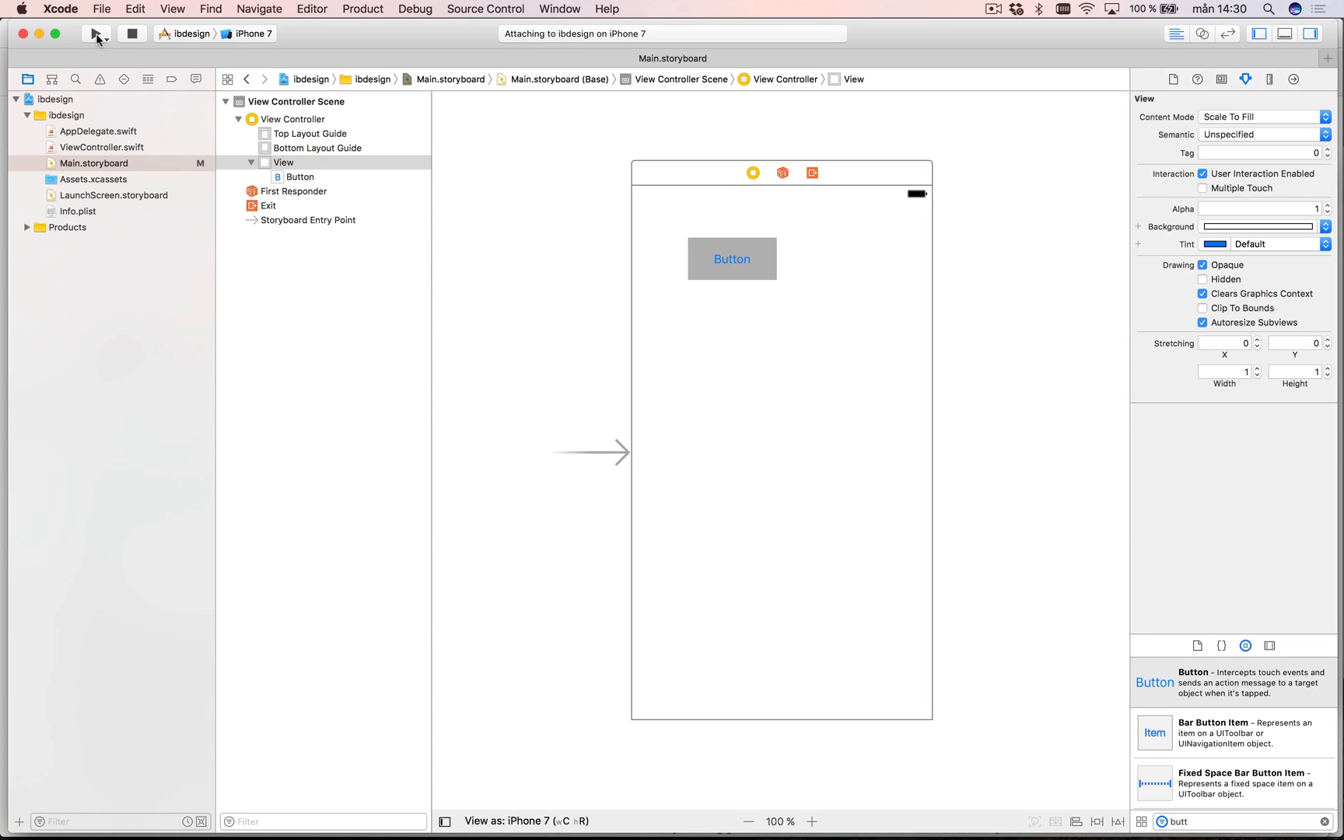
click(95, 34)
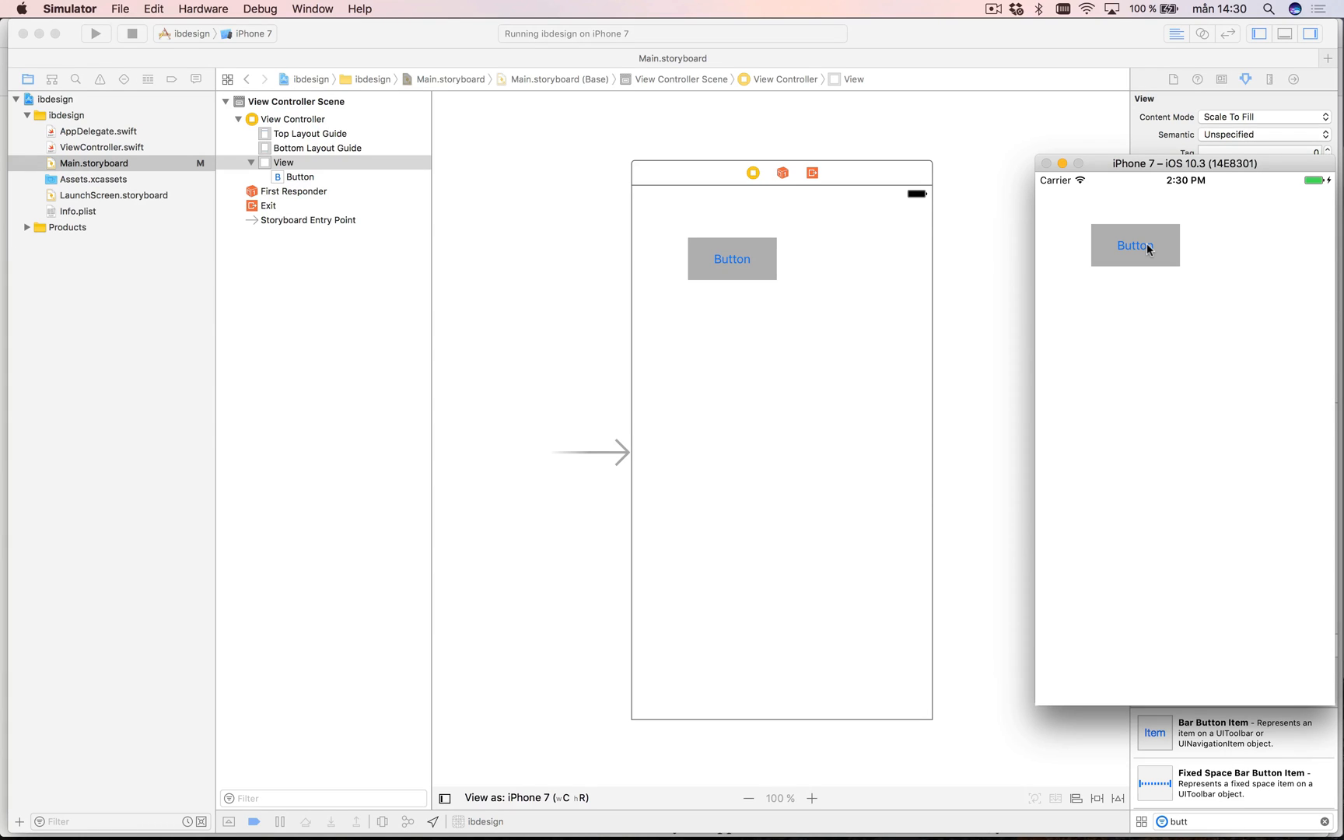
mouse_move(1154, 228)
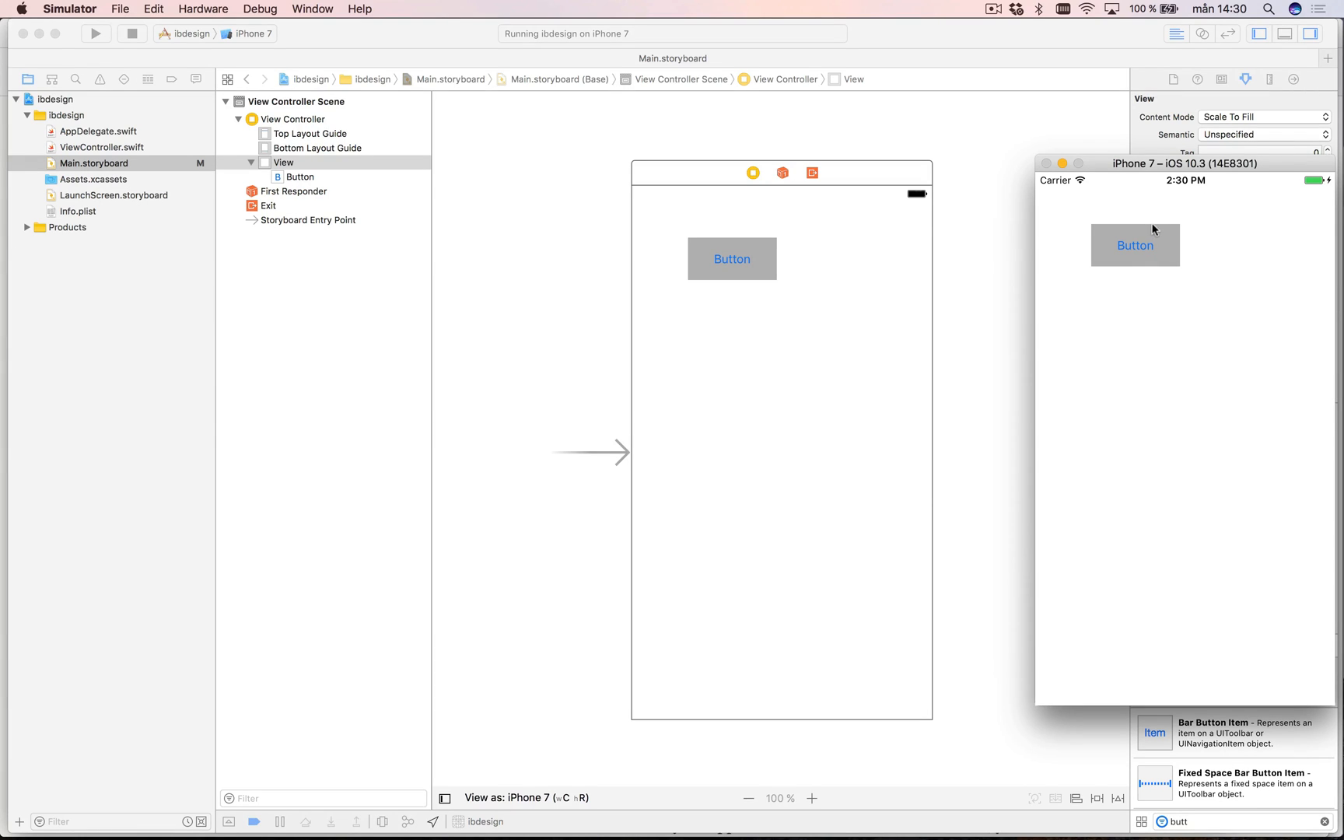
mouse_move(874, 283)
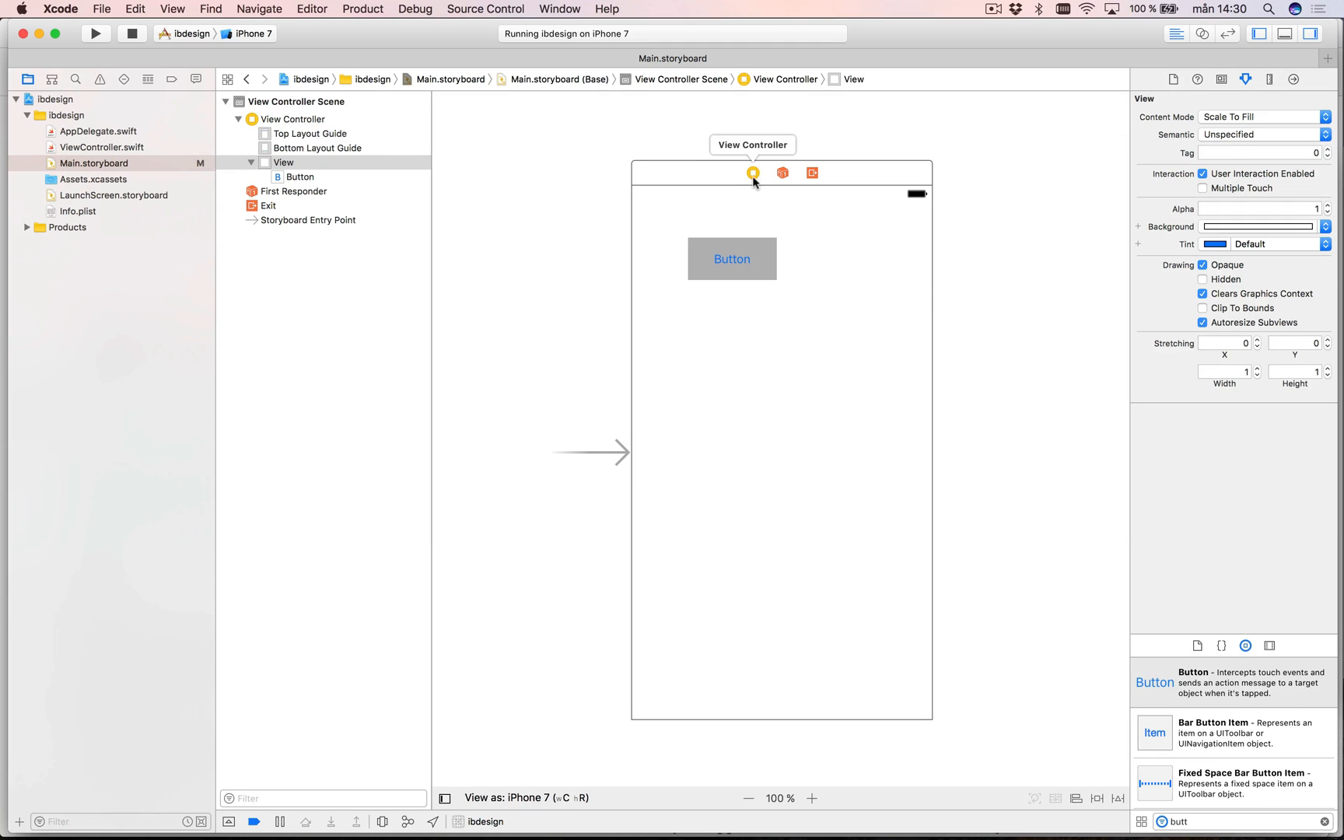
Back in Xcode, select the View Controller scene with the grey button
click(732, 259)
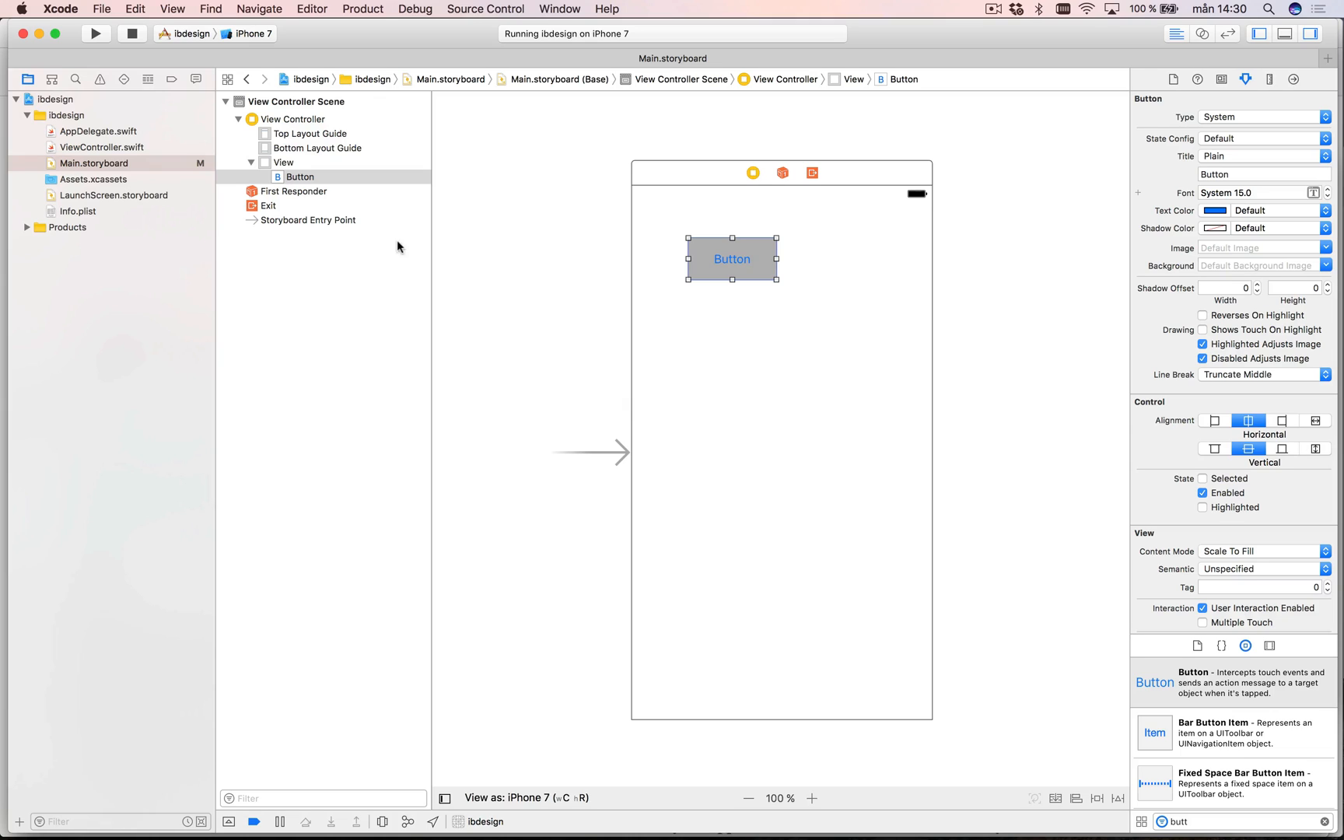
mouse_move(108, 14)
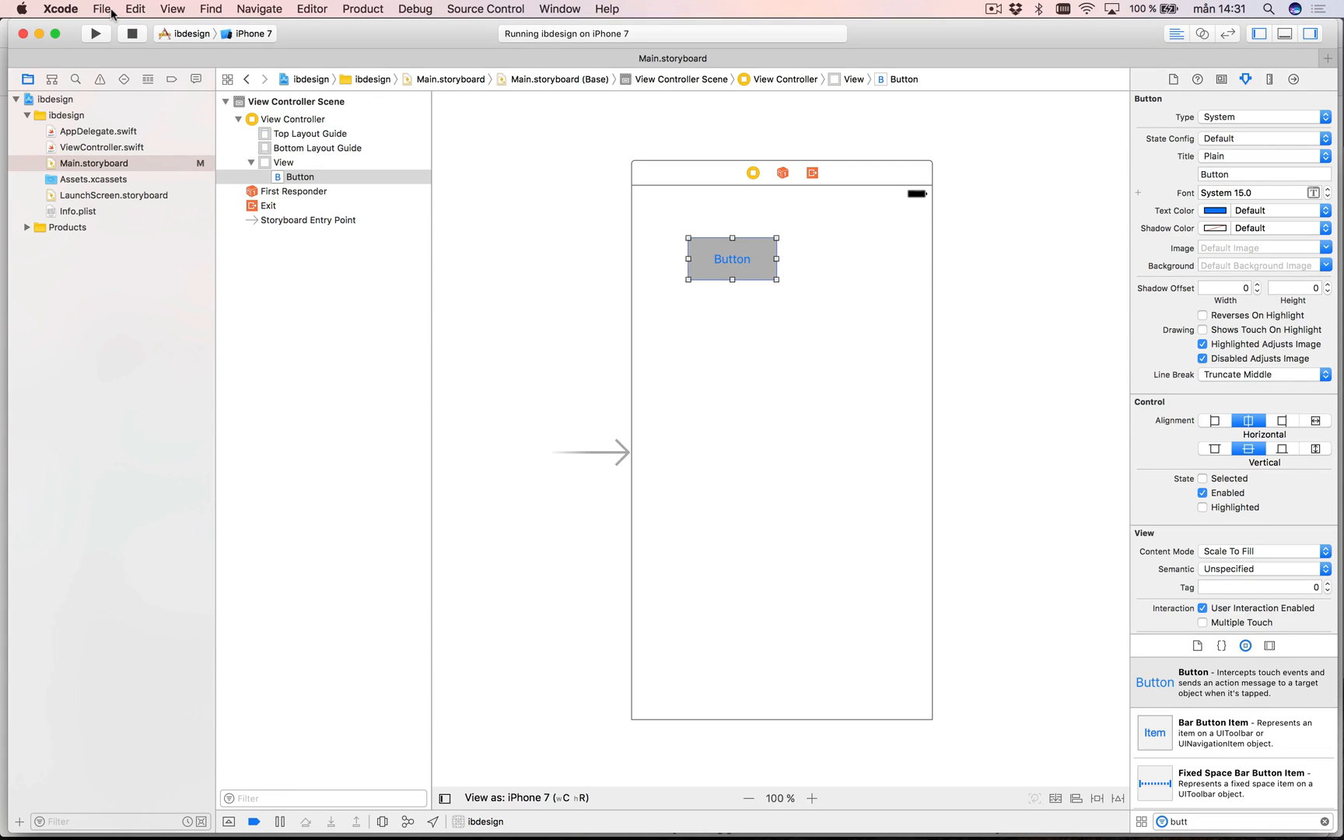
mouse_move(708, 272)
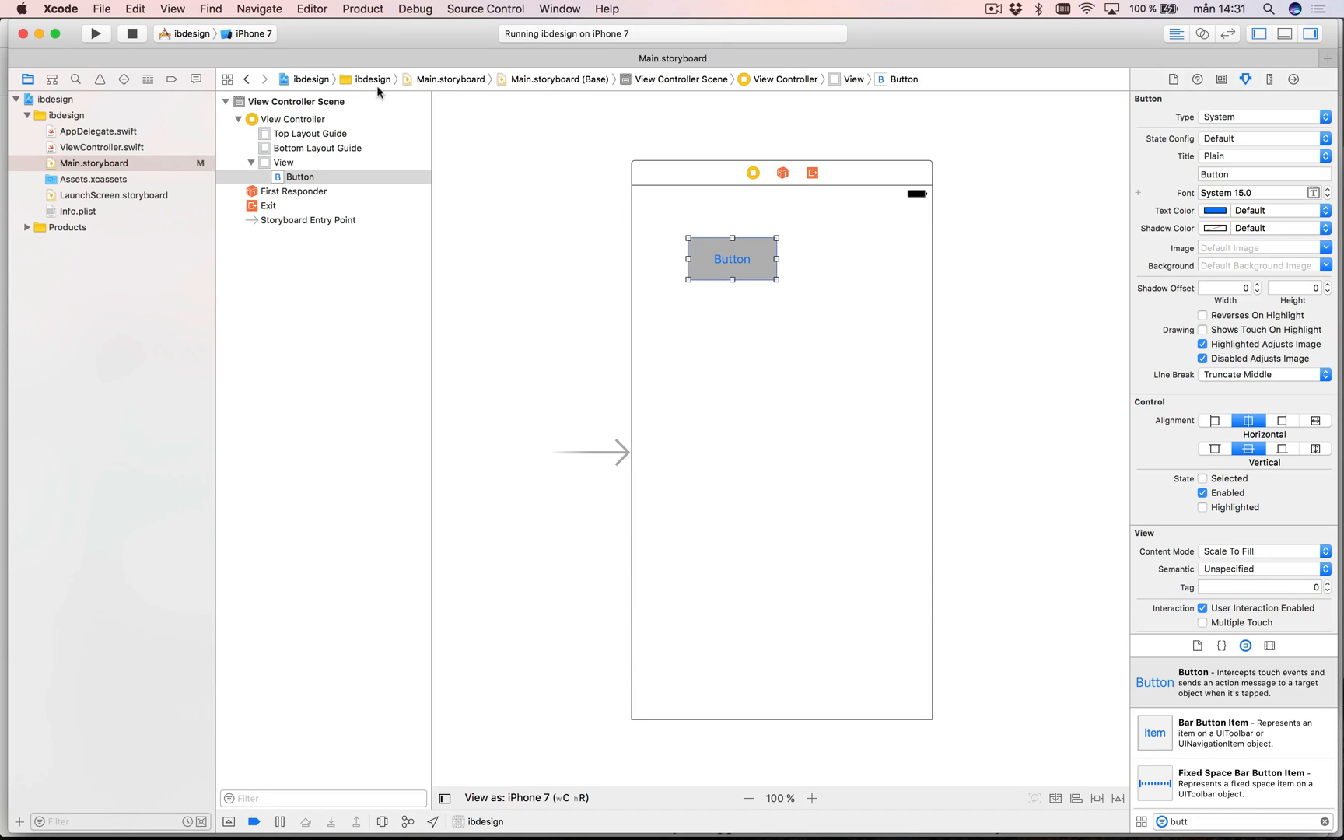
mouse_move(373, 79)
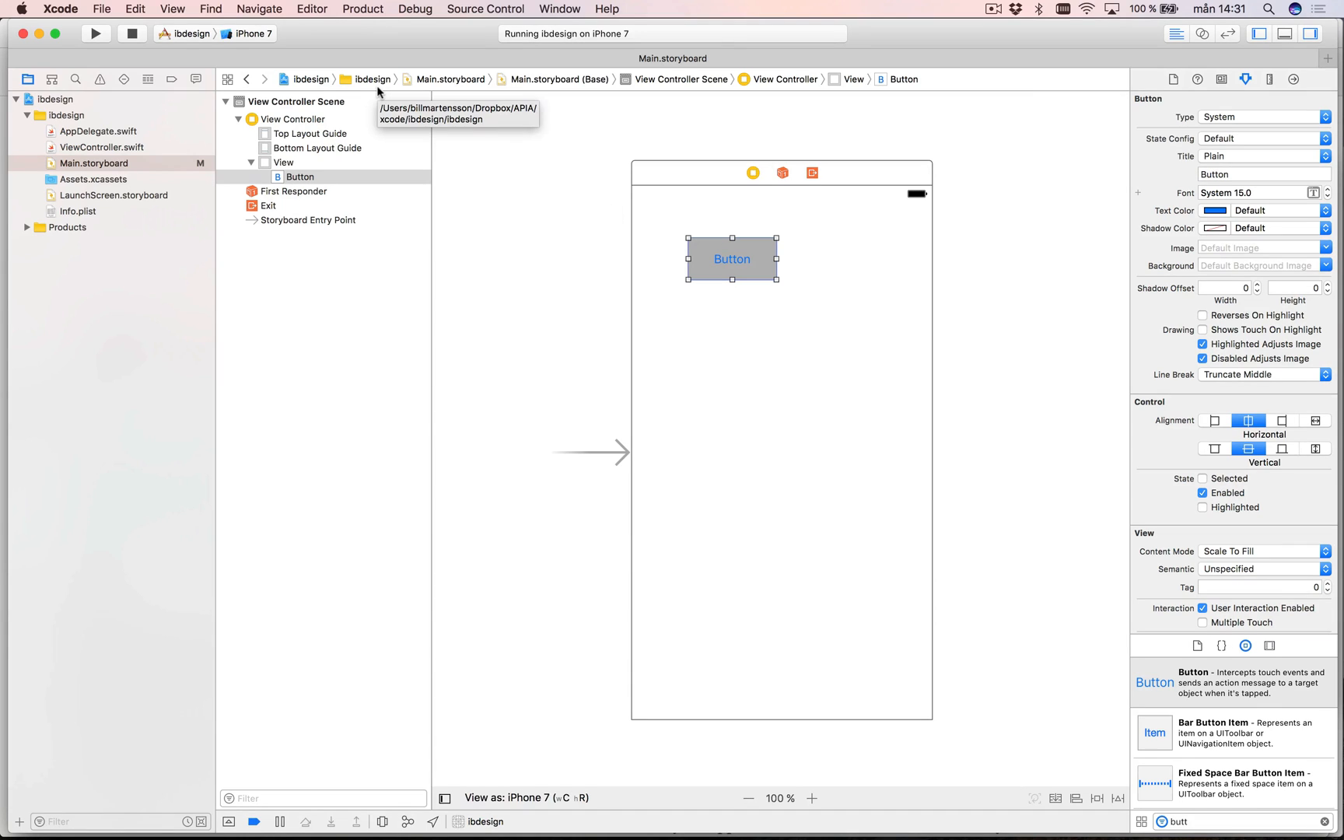
mouse_move(366, 86)
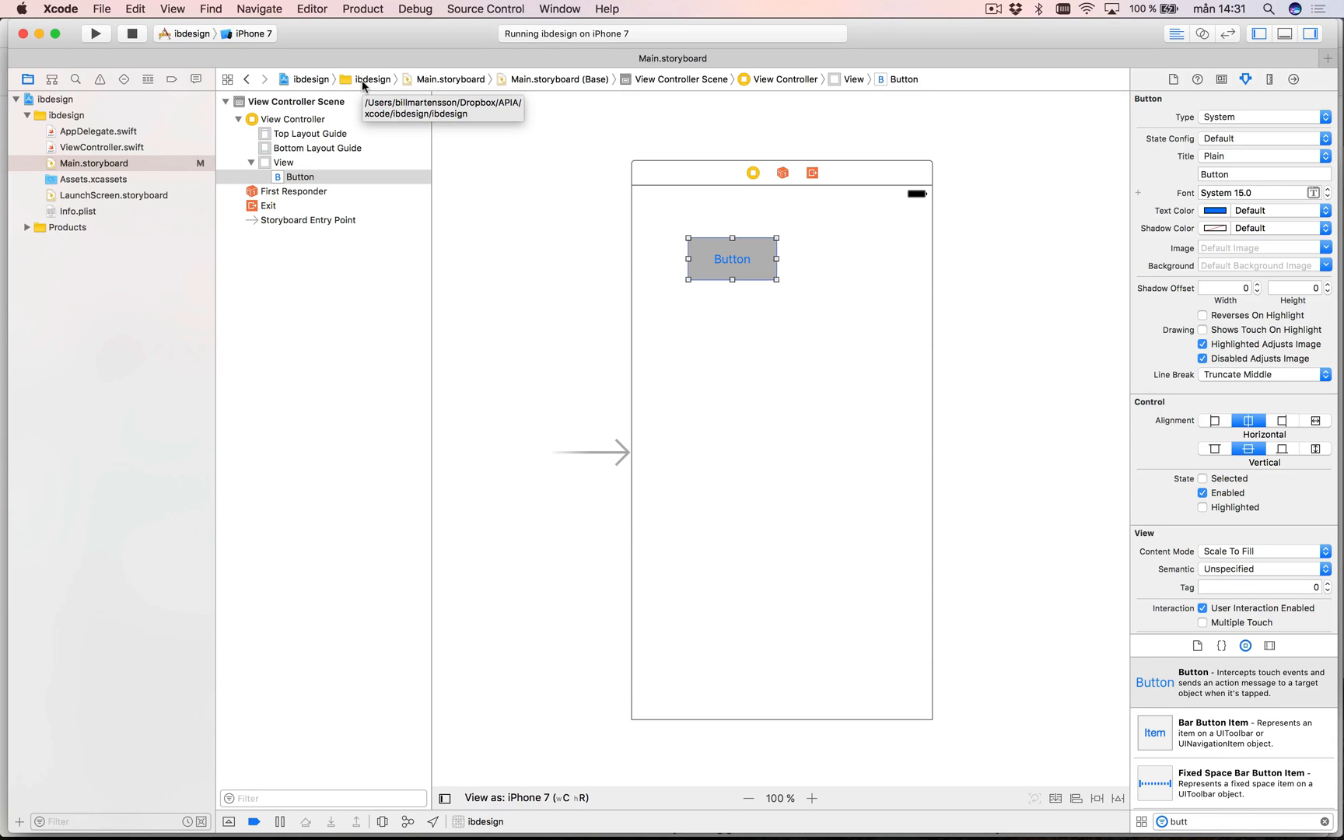
mouse_move(494, 205)
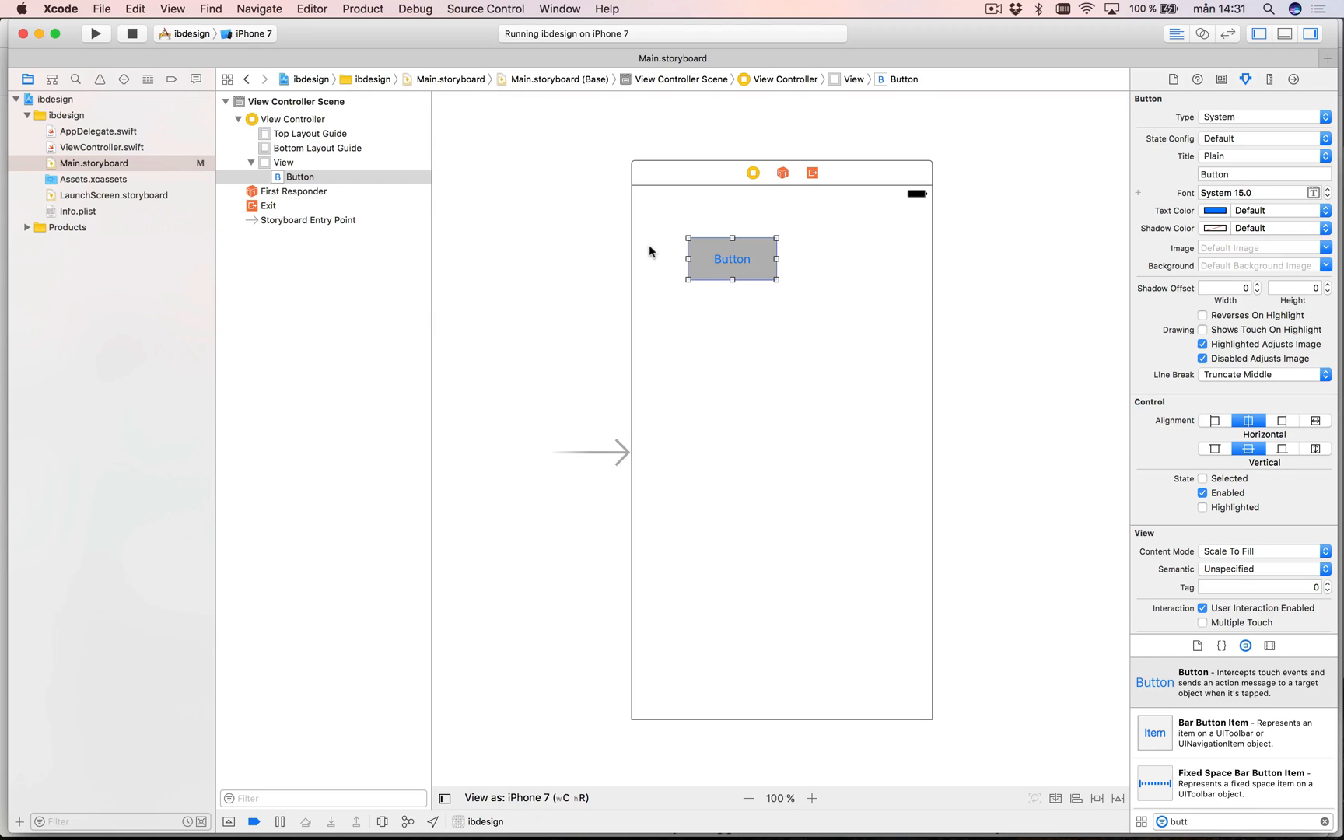
mouse_move(749, 259)
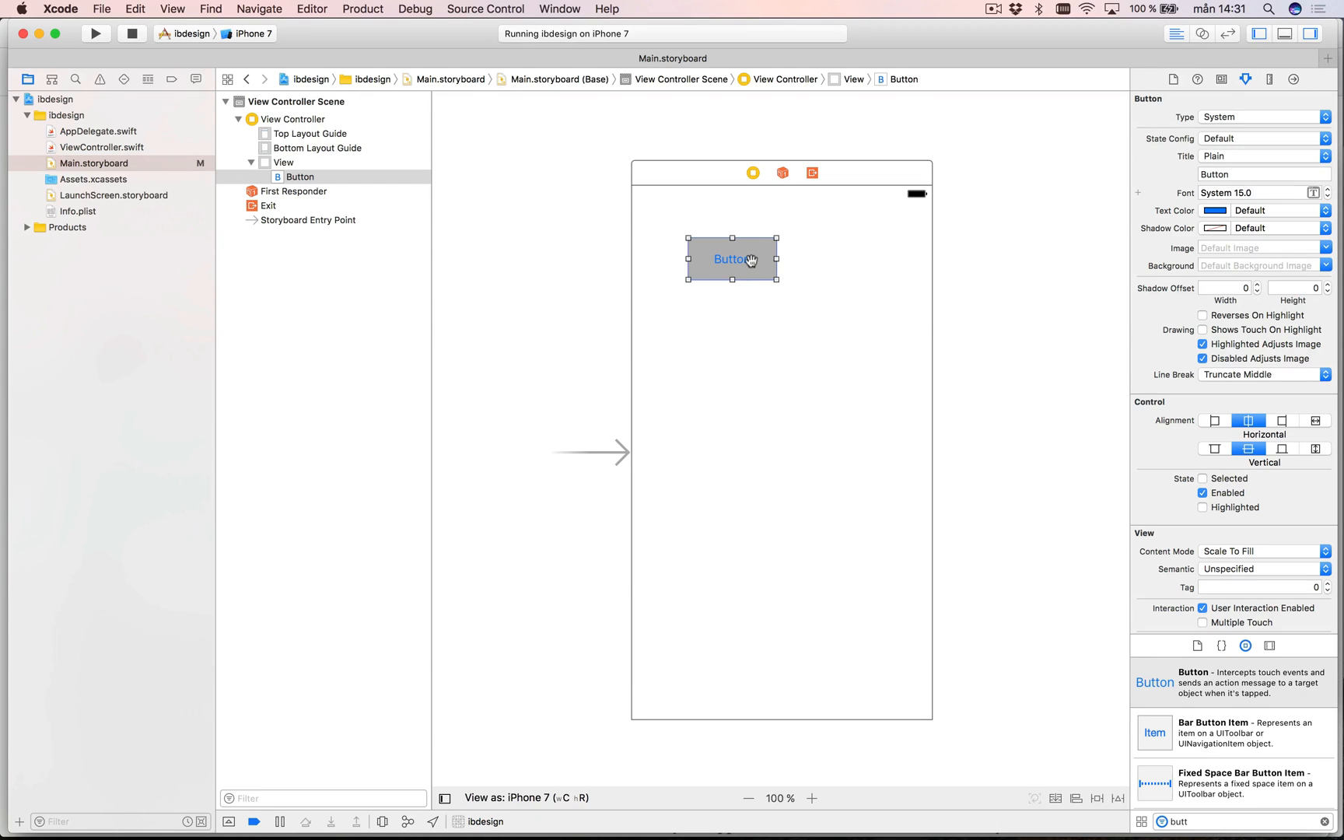
mouse_move(757, 327)
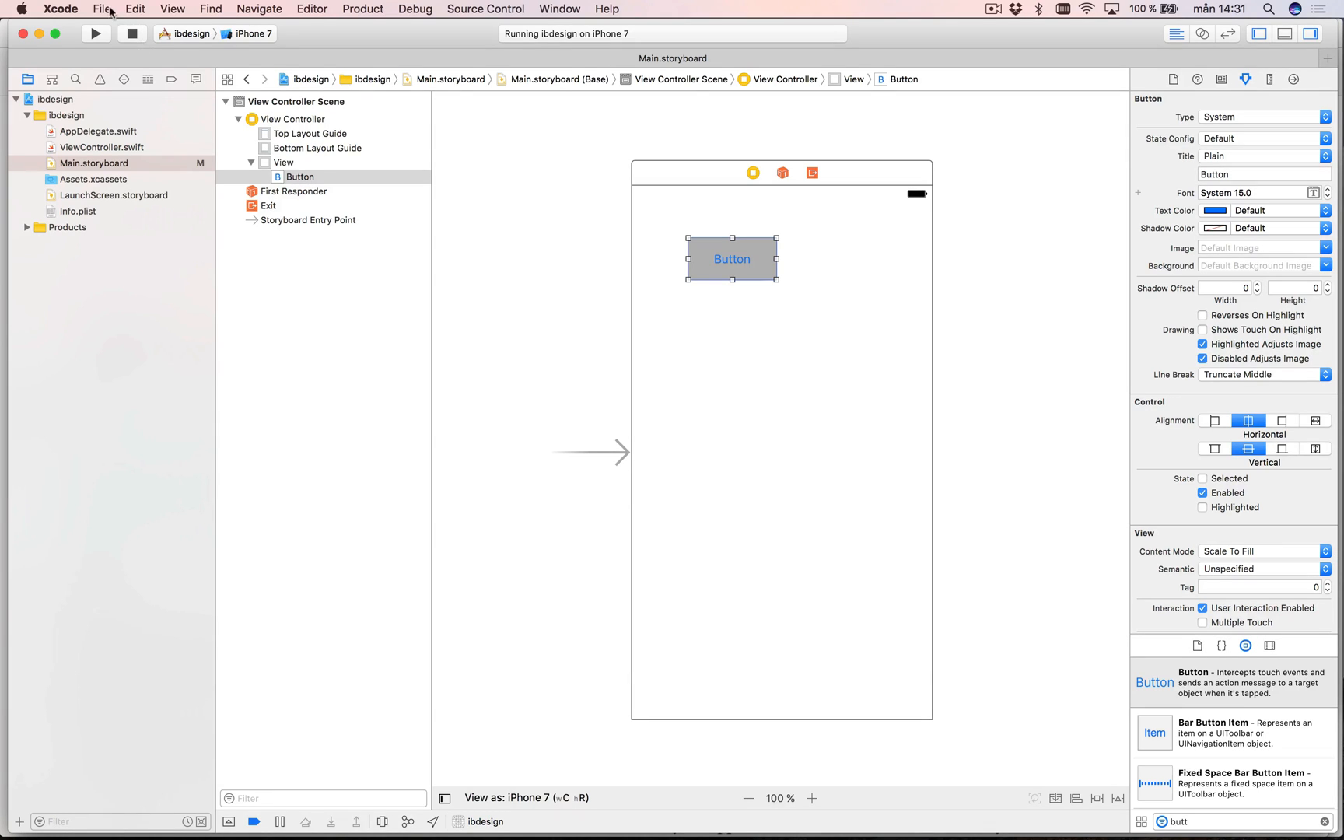
Create a Cocoa Touch Class named SpecialButton that subclasses UIButton
click(101, 8)
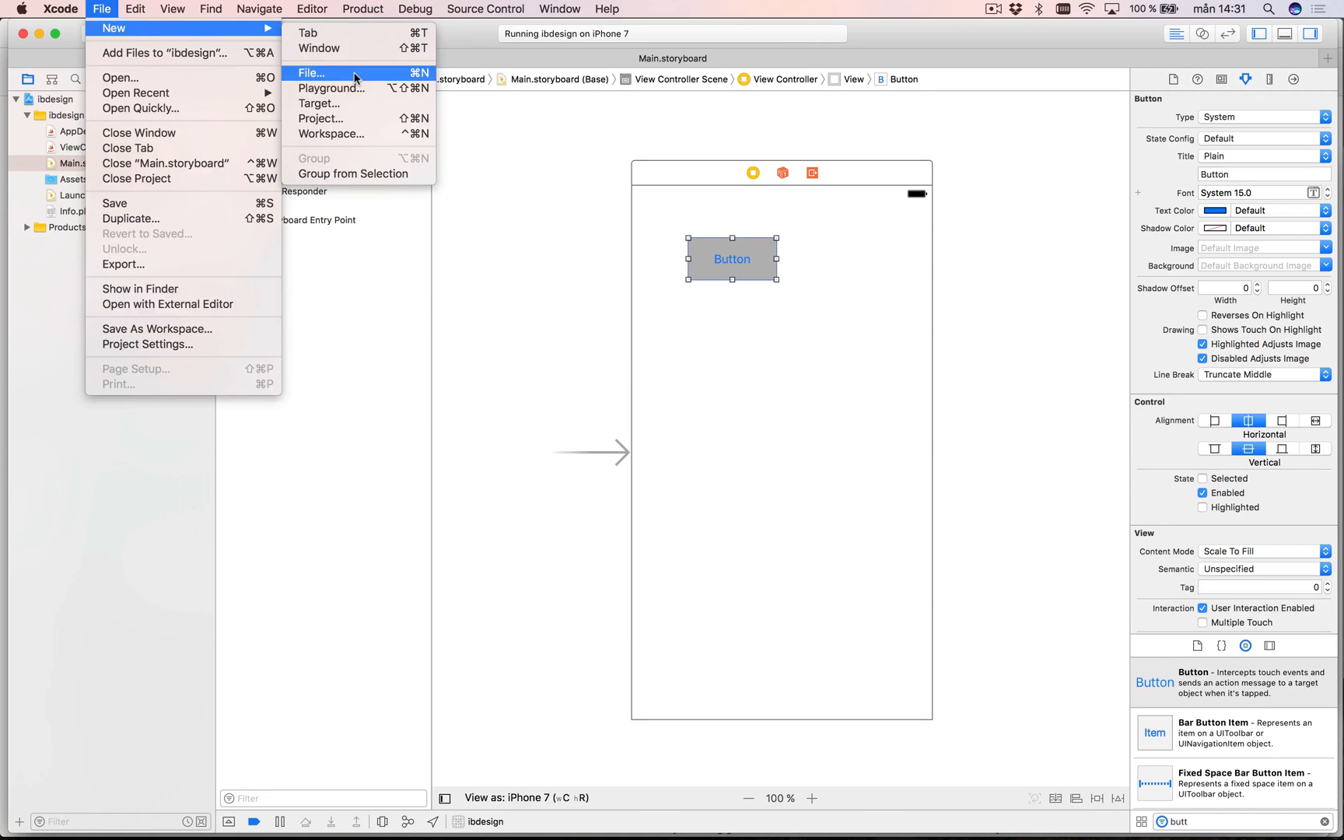
click(312, 73)
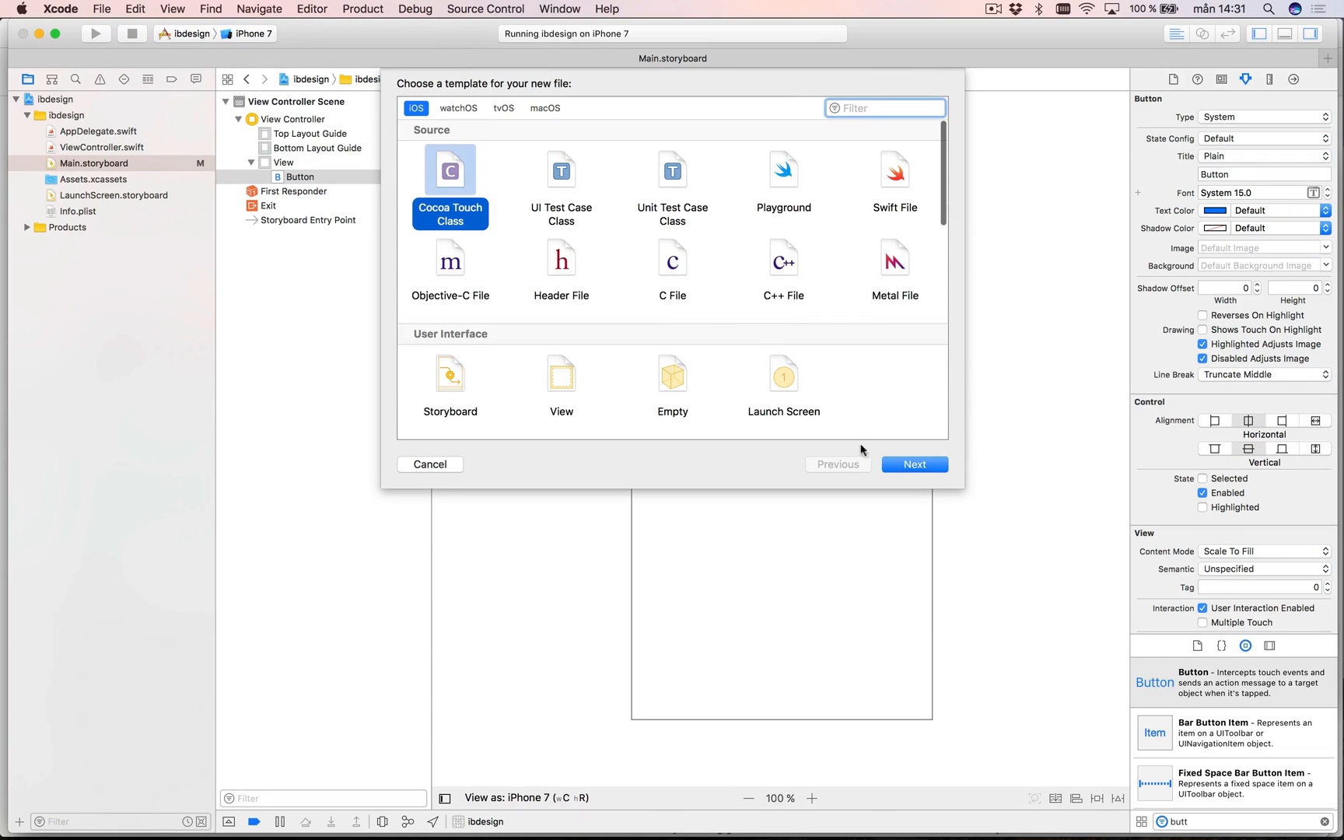
click(914, 463)
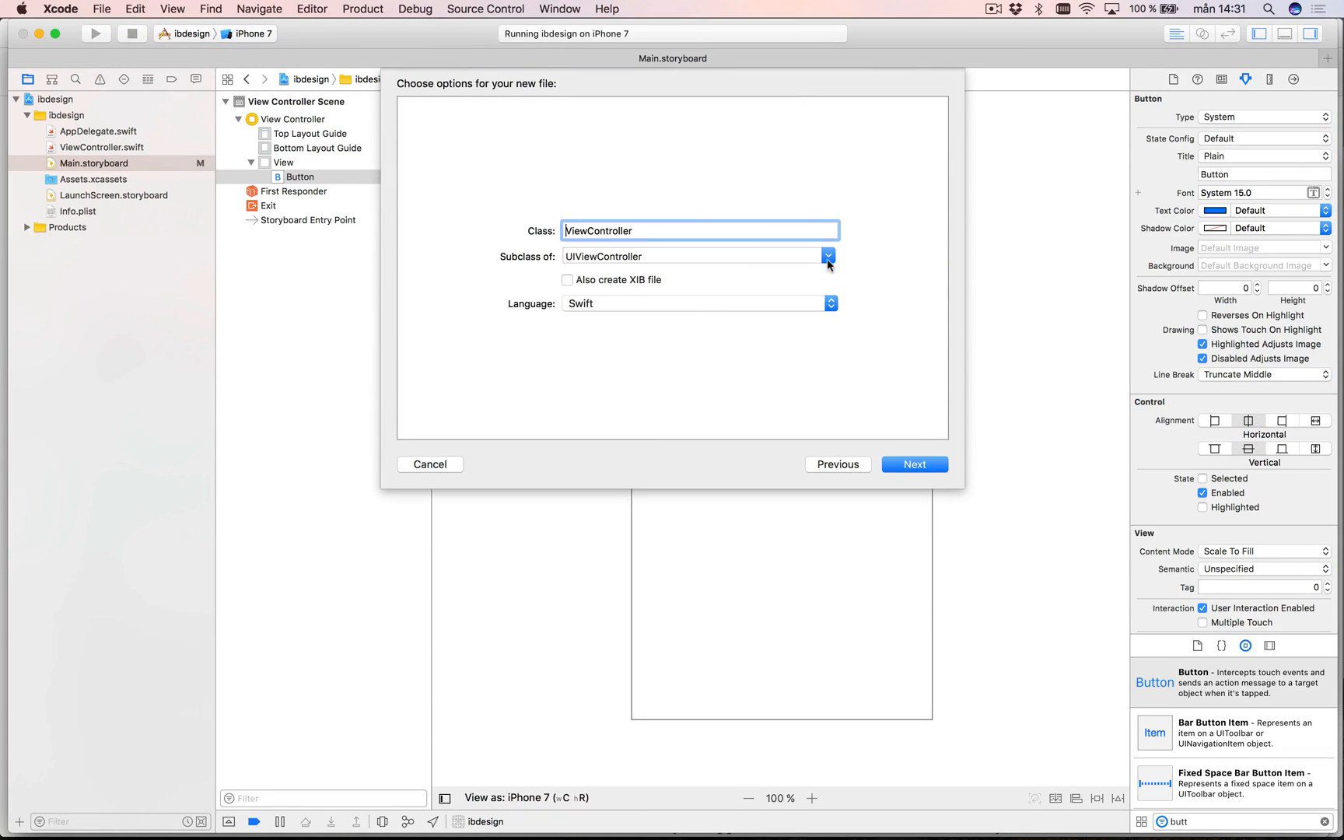
click(695, 256)
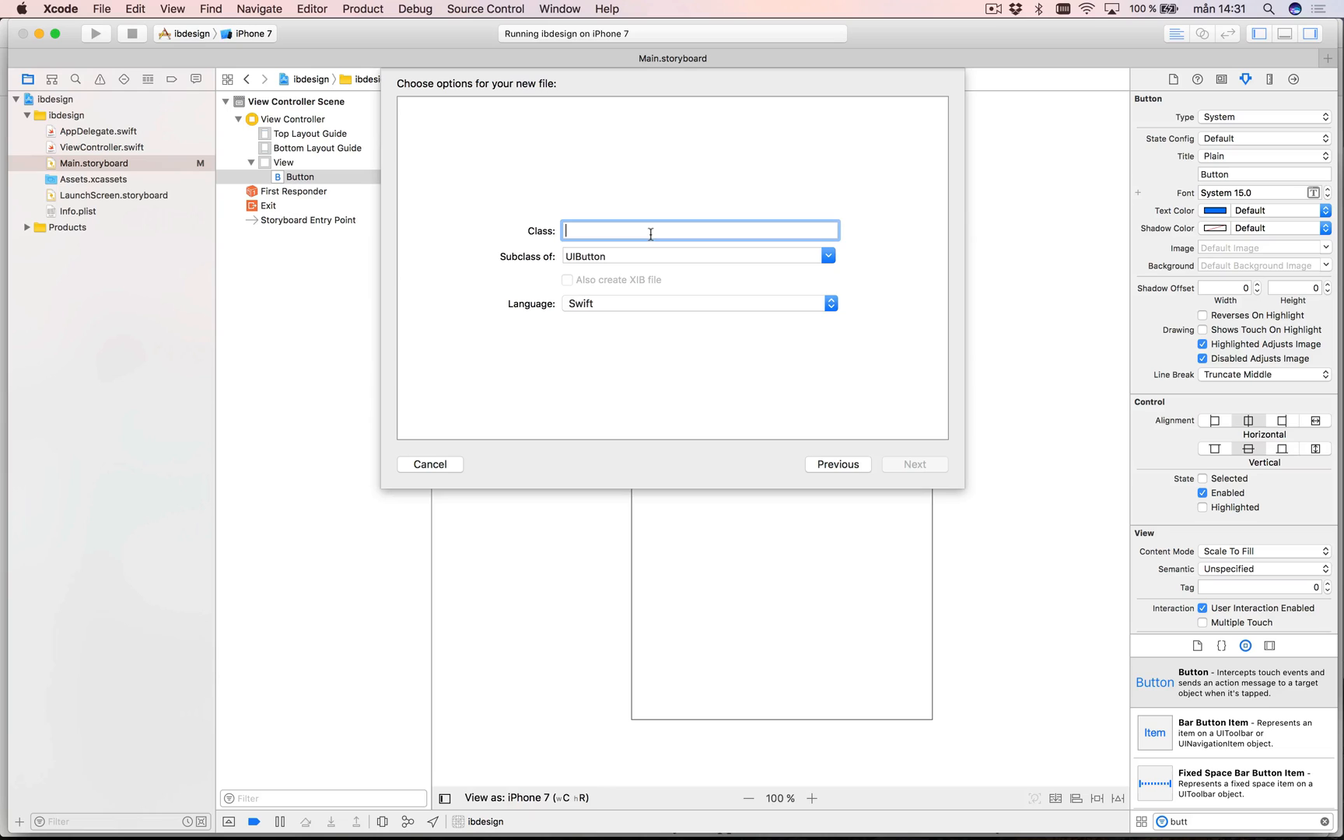
text(spe)
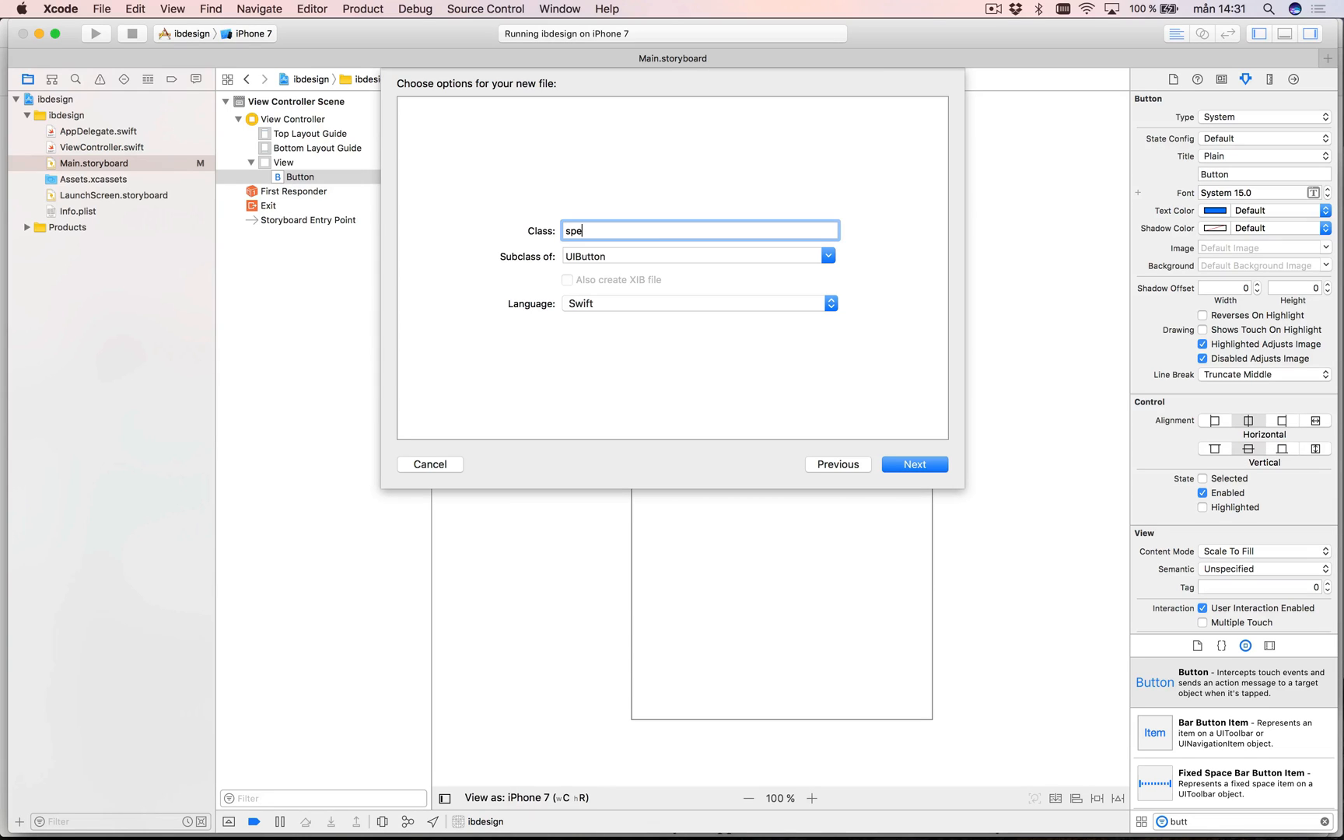
text(cial)
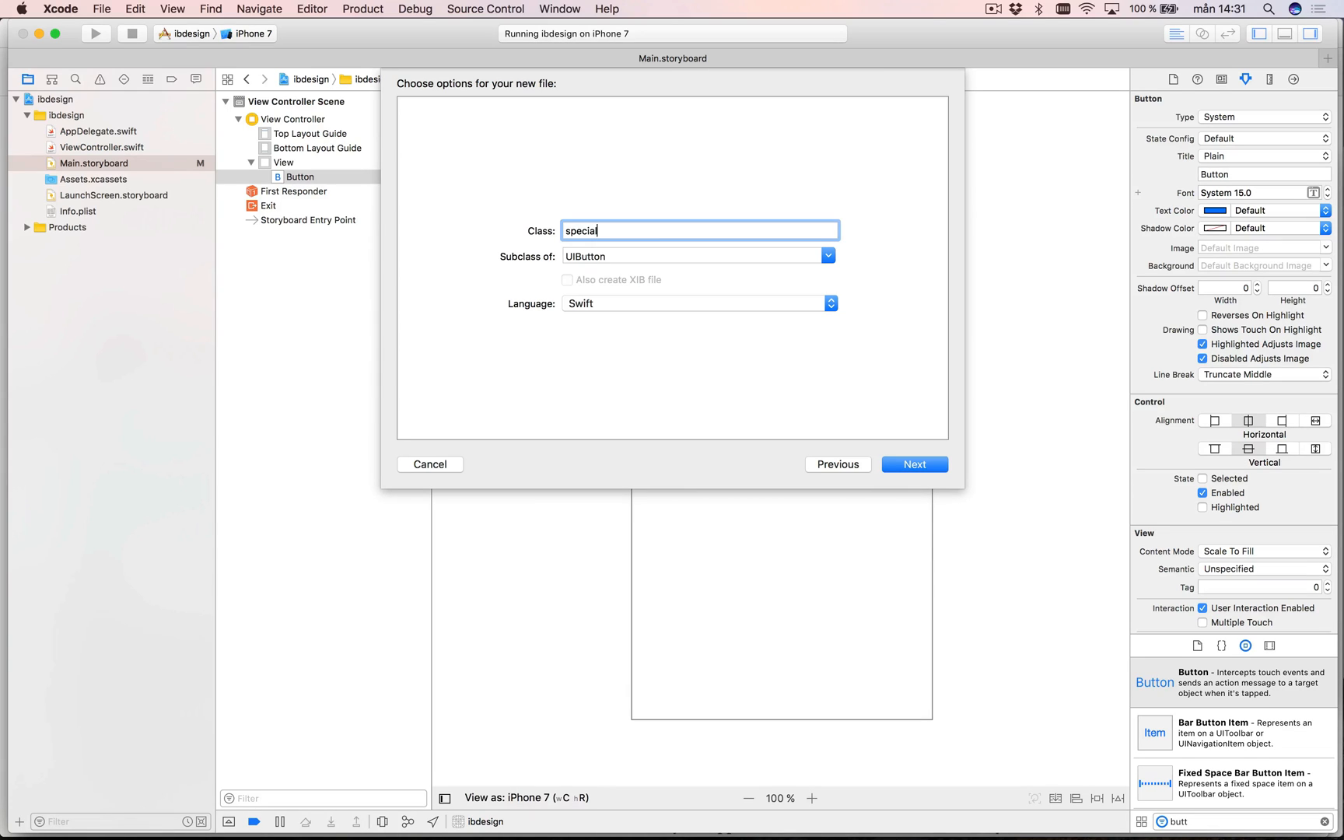
text(Button)
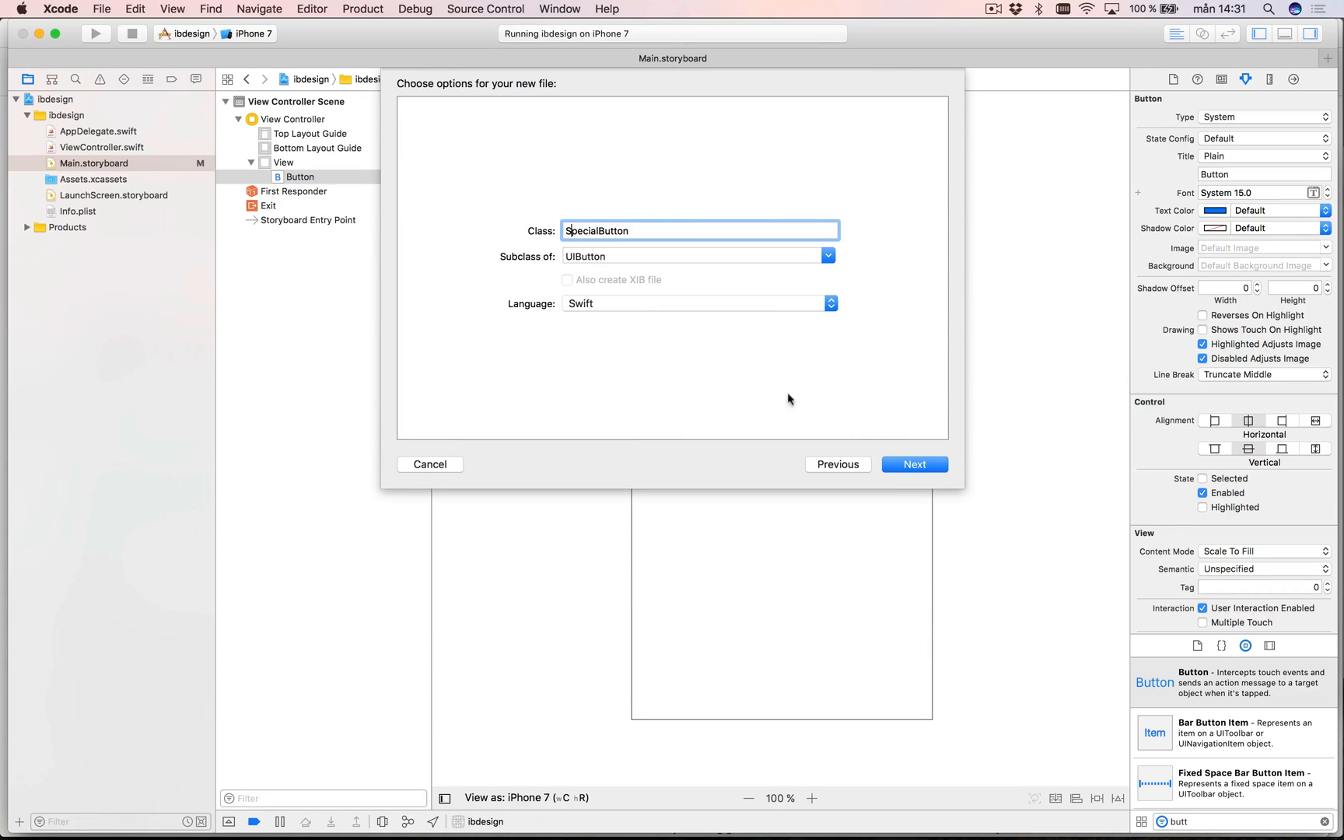
click(913, 464)
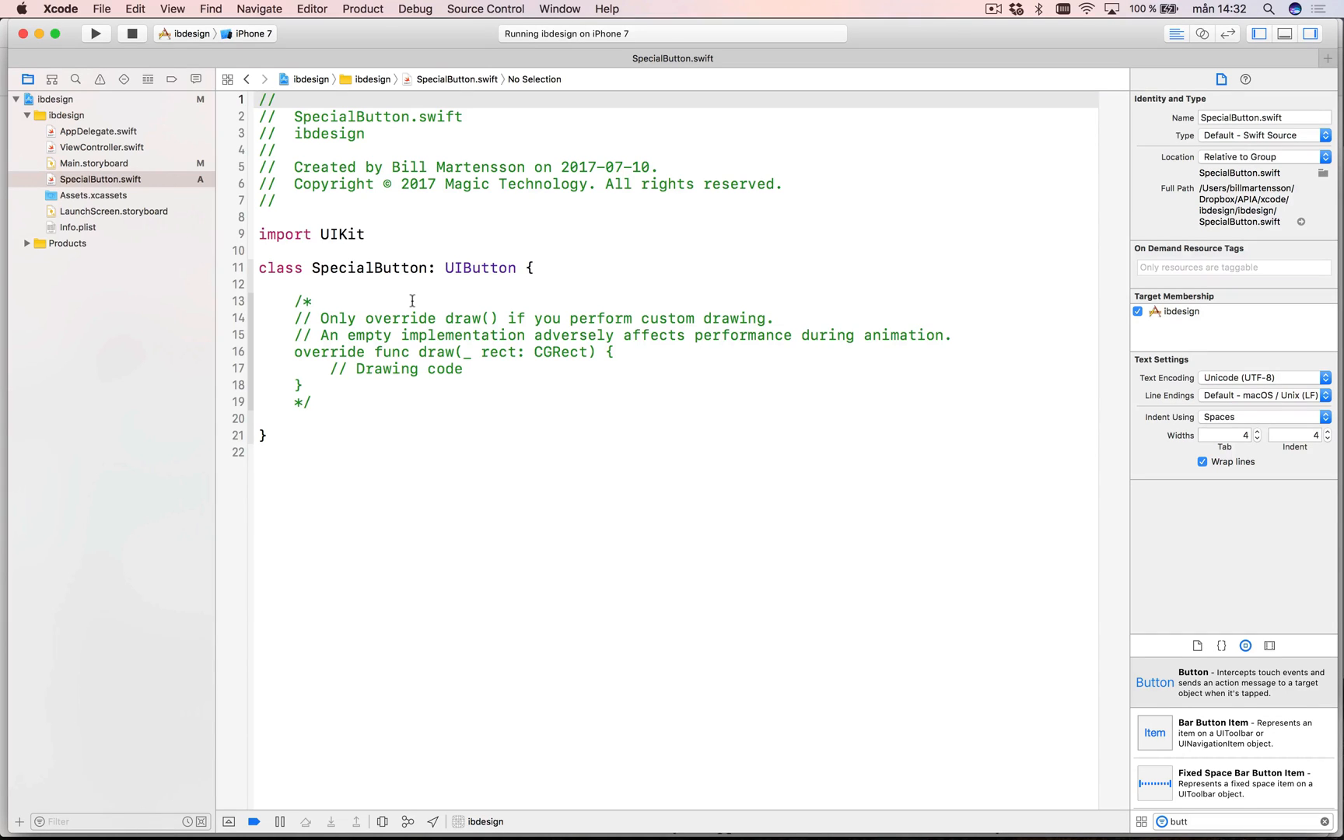
mouse_move(129, 146)
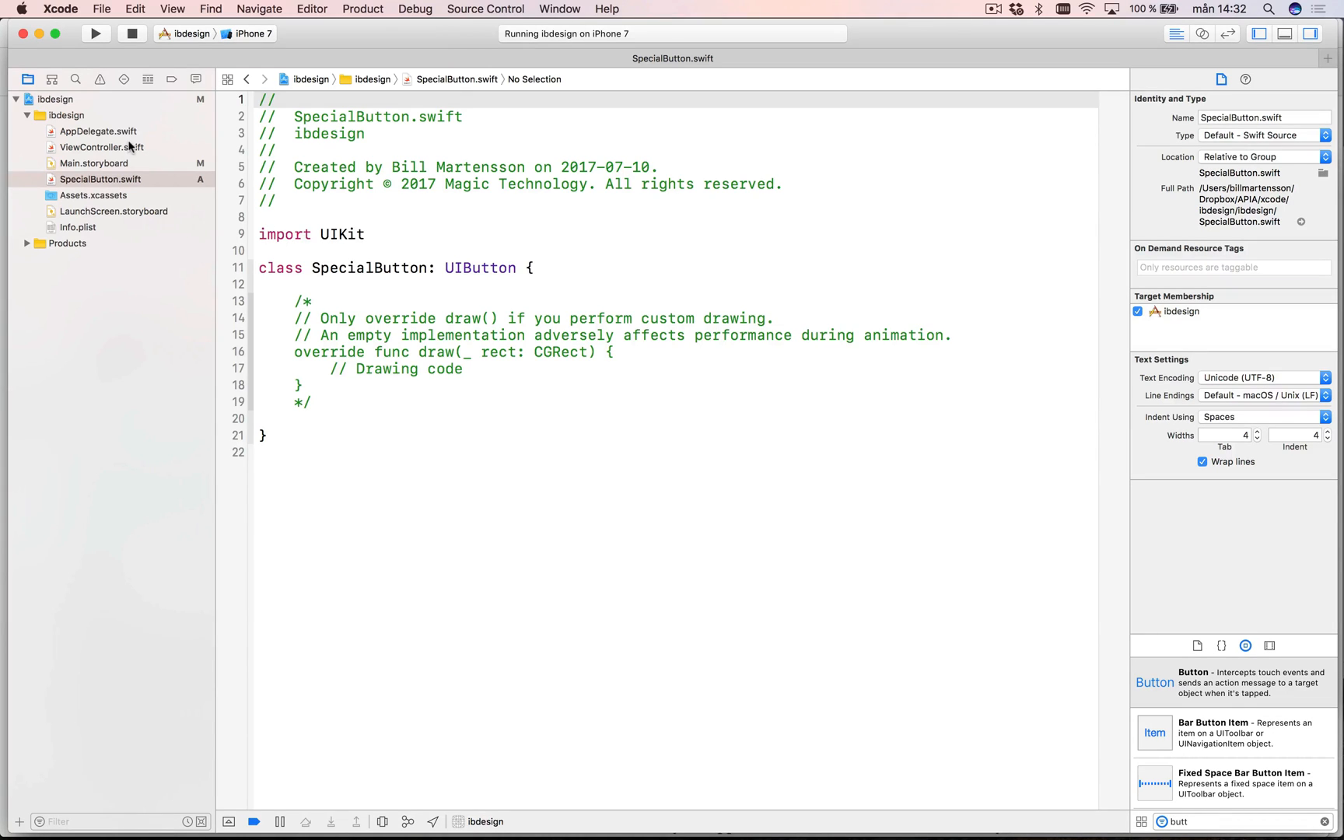
View ViewController.swift and SpecialButton.swift, then reopen Main.storyboard
click(100, 146)
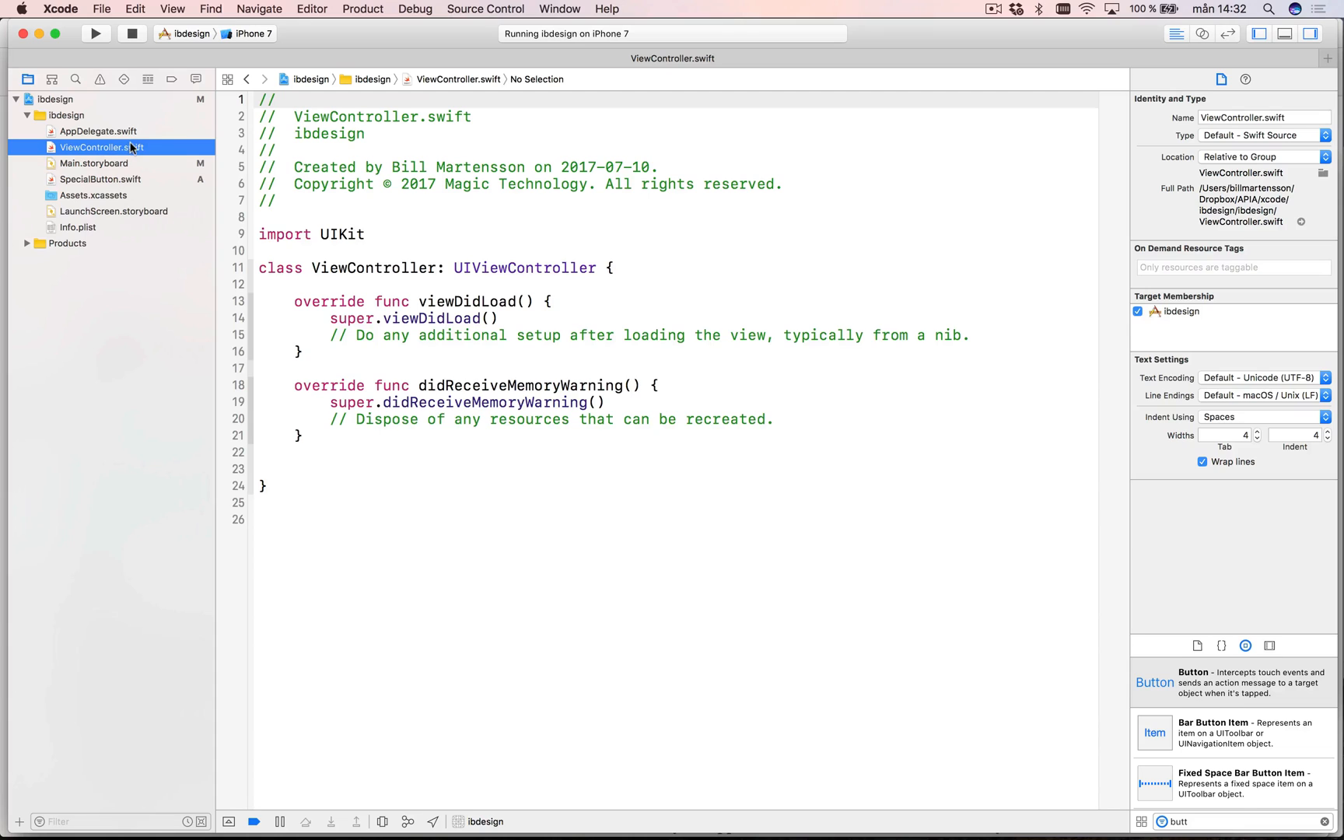
click(99, 179)
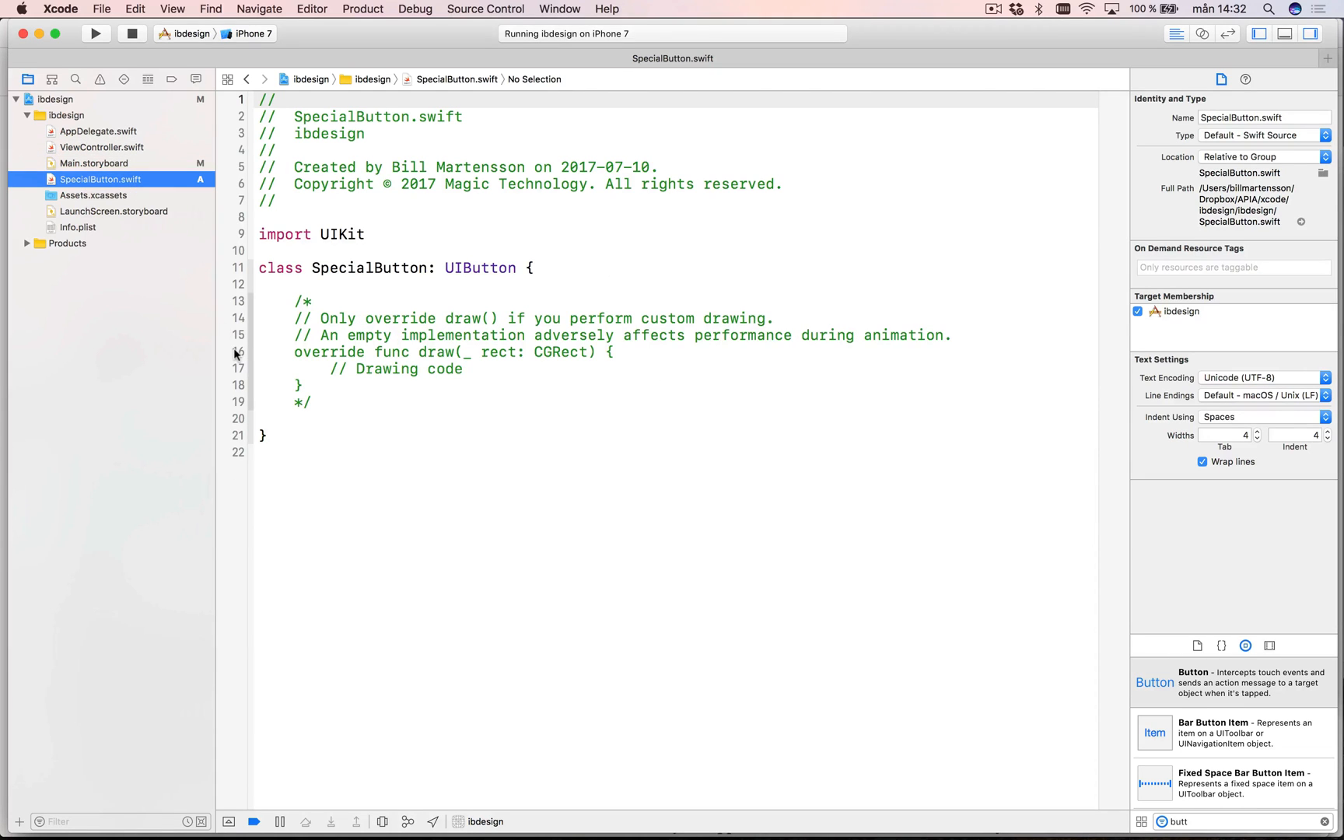
mouse_move(127, 166)
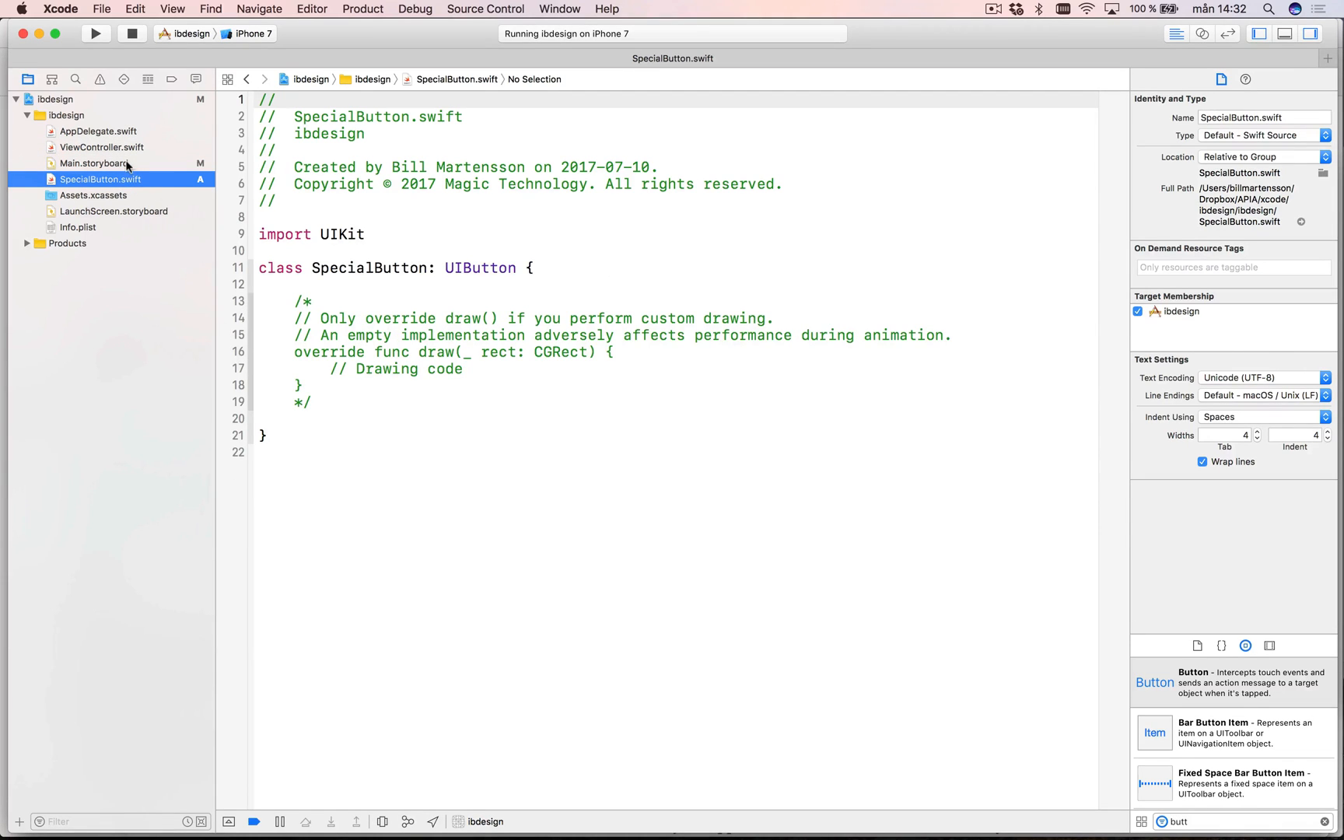
click(94, 163)
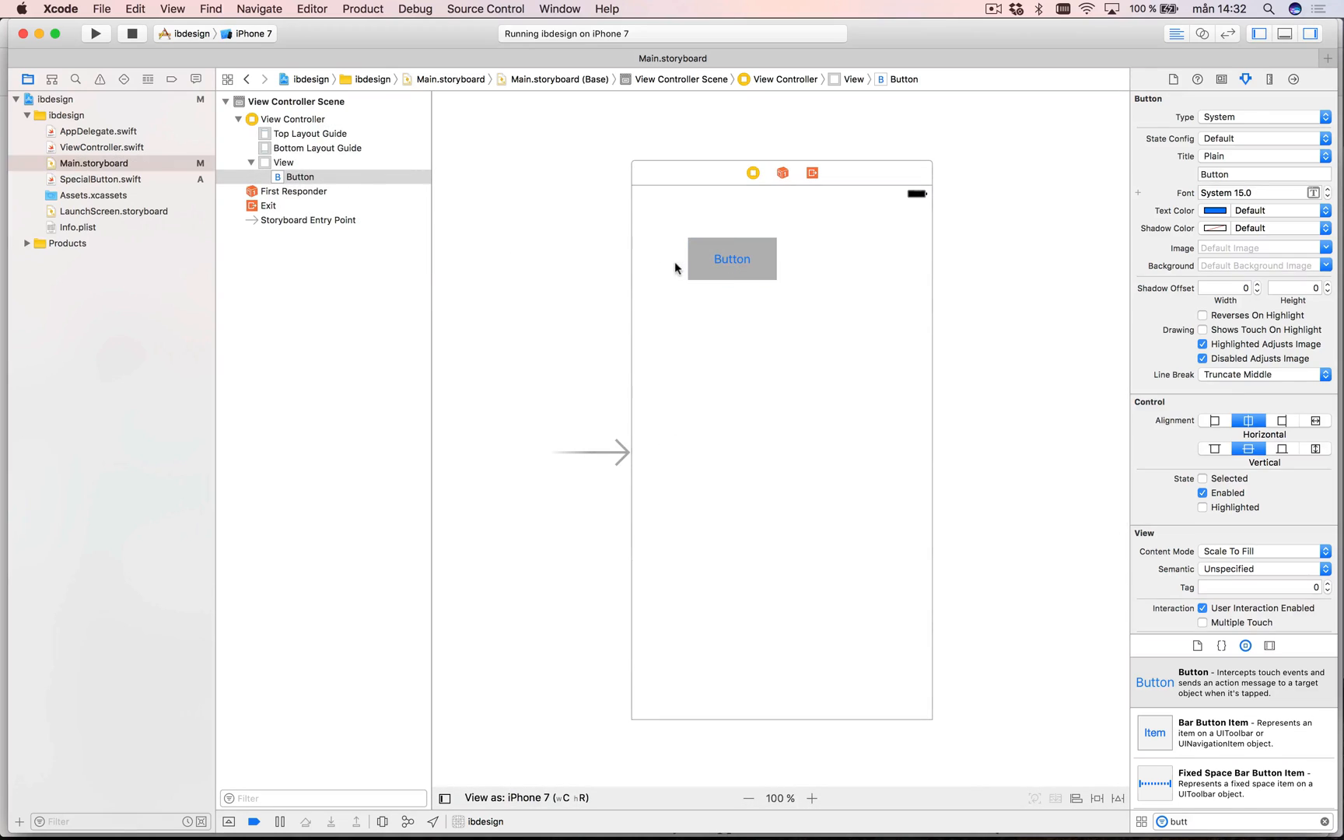
Set the storyboard Button's custom class to SpecialButton in the Identity inspector
click(731, 259)
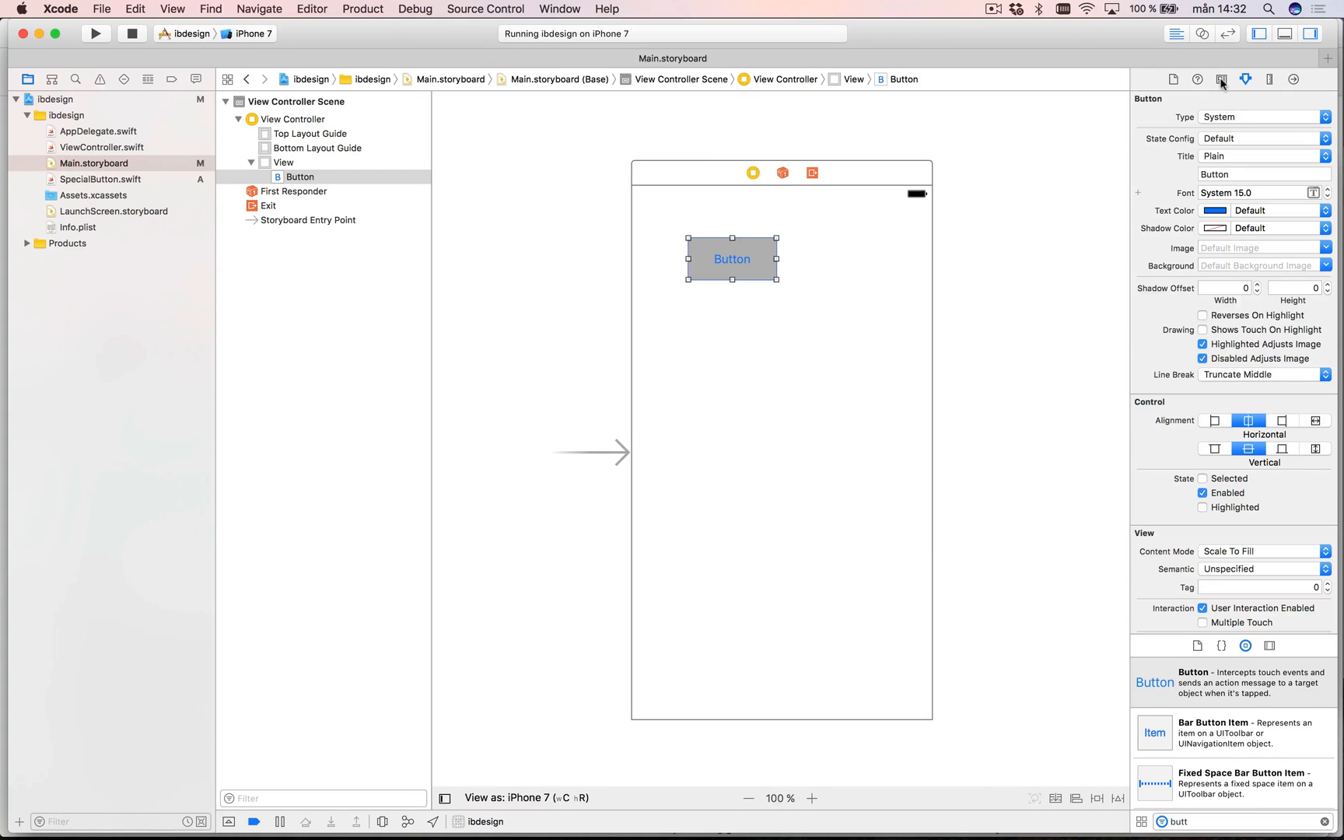
click(1220, 78)
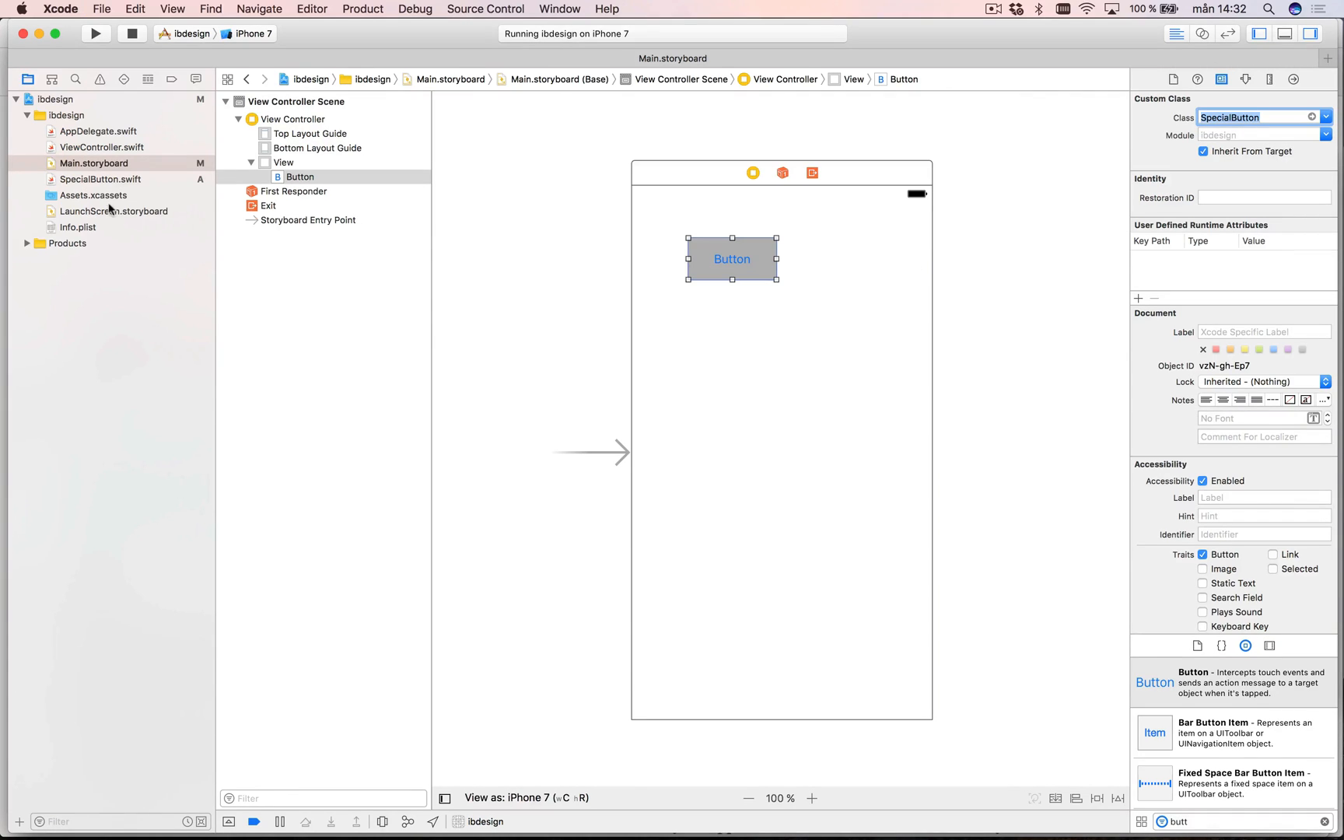
click(100, 178)
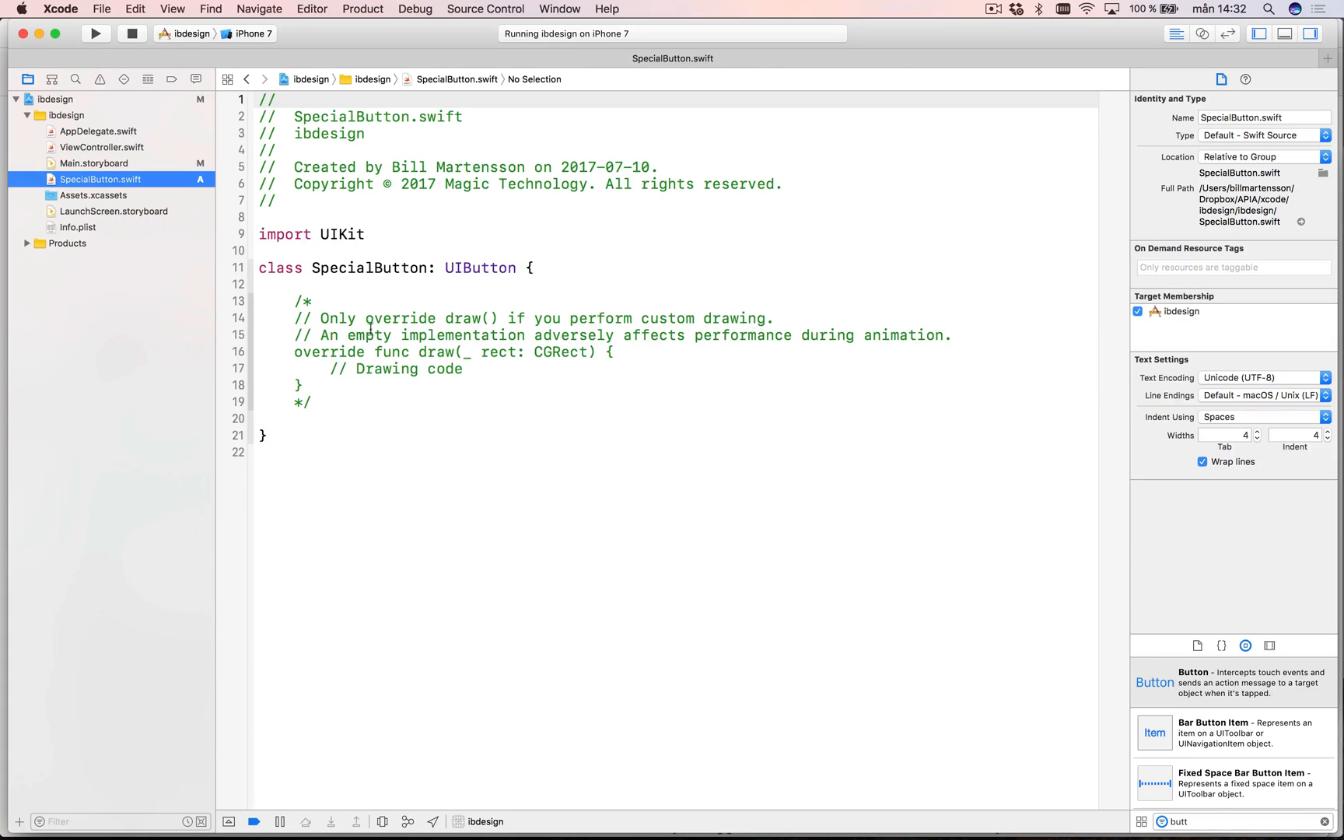
click(313, 401)
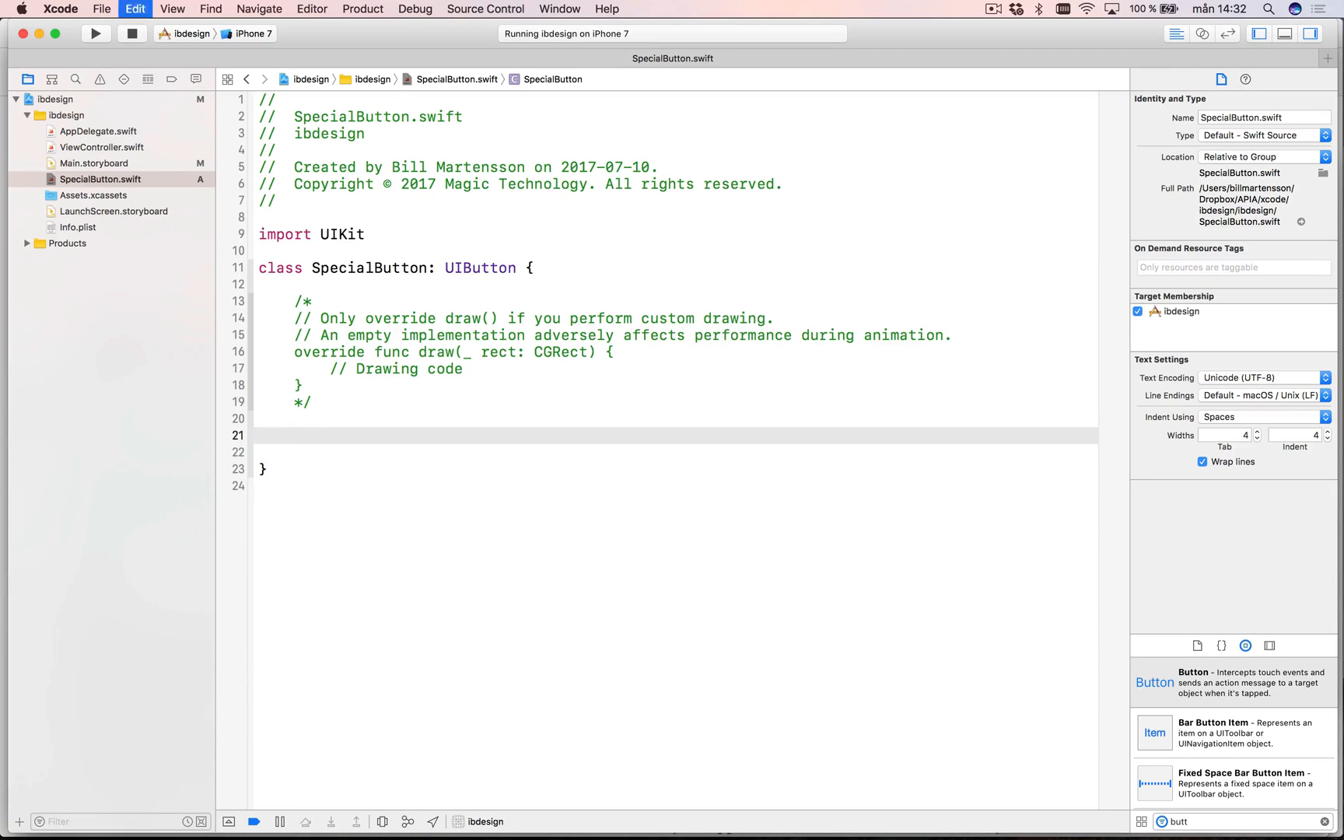
text(@IBInspectable var cornerRadius: CGFloat = 0 {)
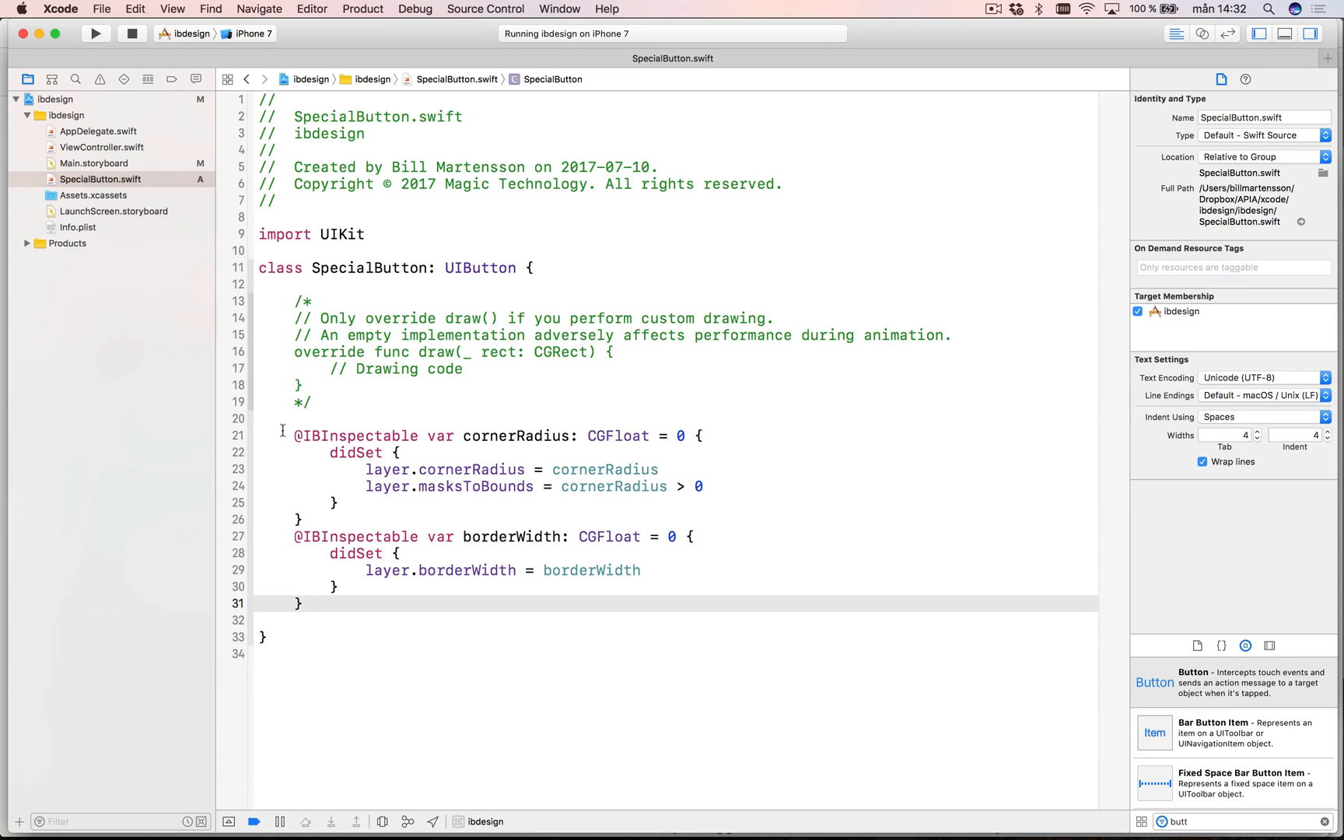
click(302, 604)
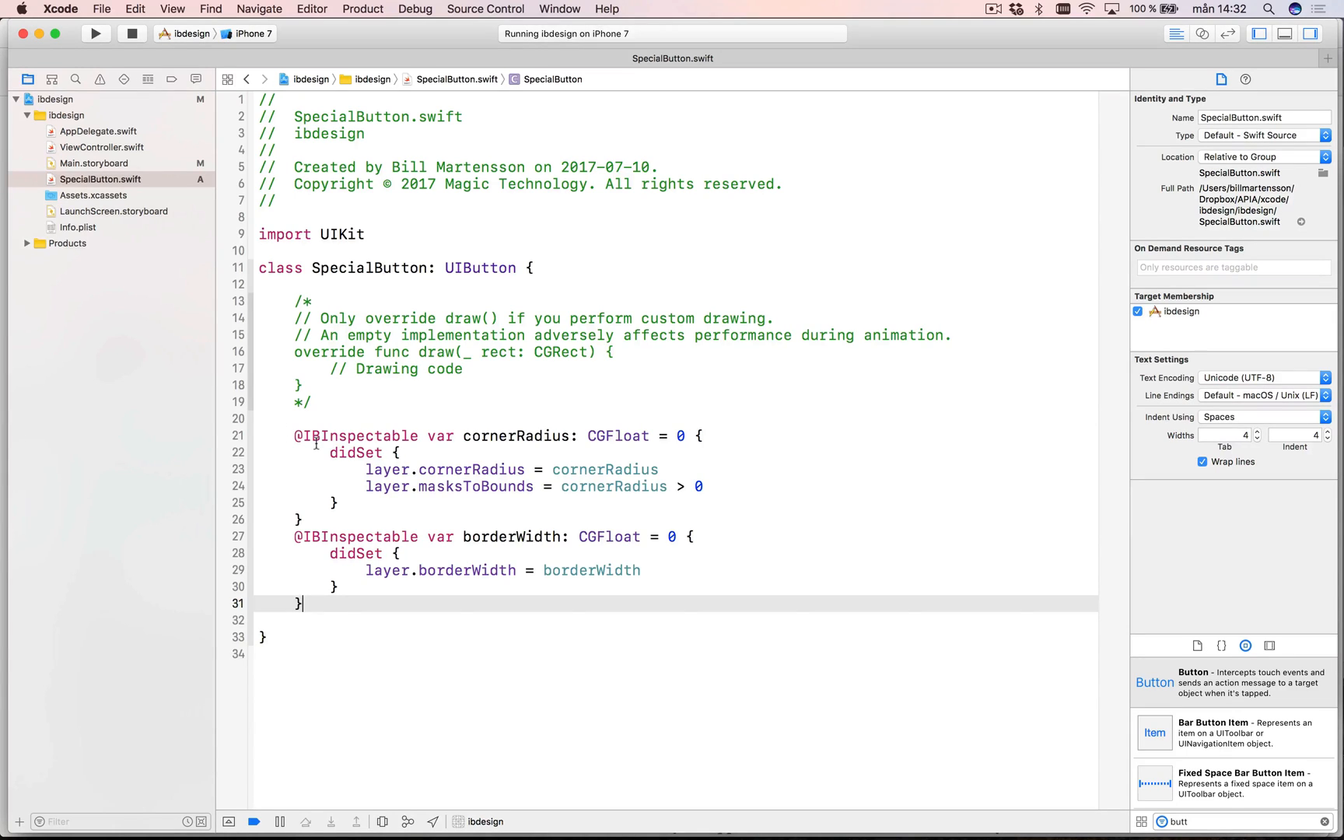
mouse_move(470, 446)
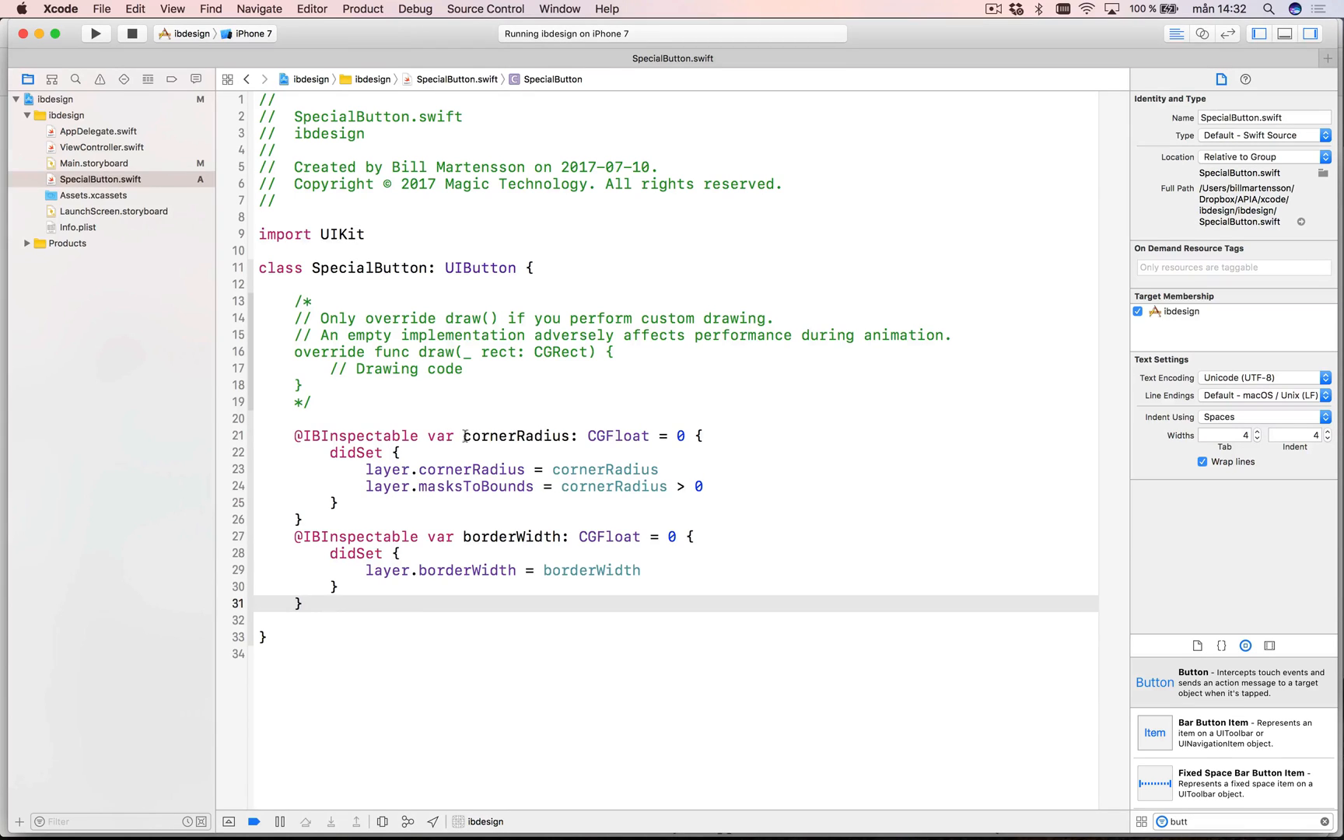
Highlight the cornerRadius property and its layer.cornerRadius assignment in the code
double_click(516, 435)
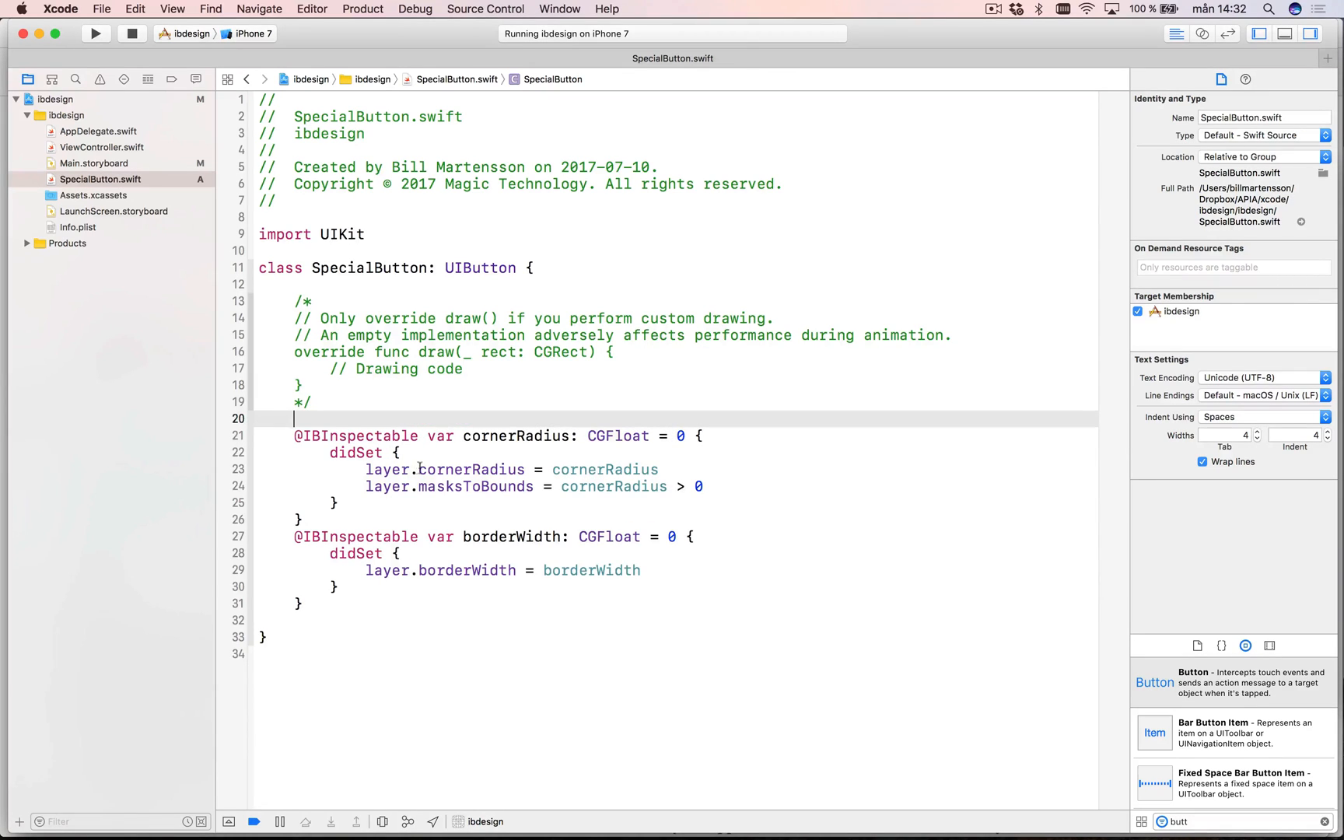
double_click(606, 469)
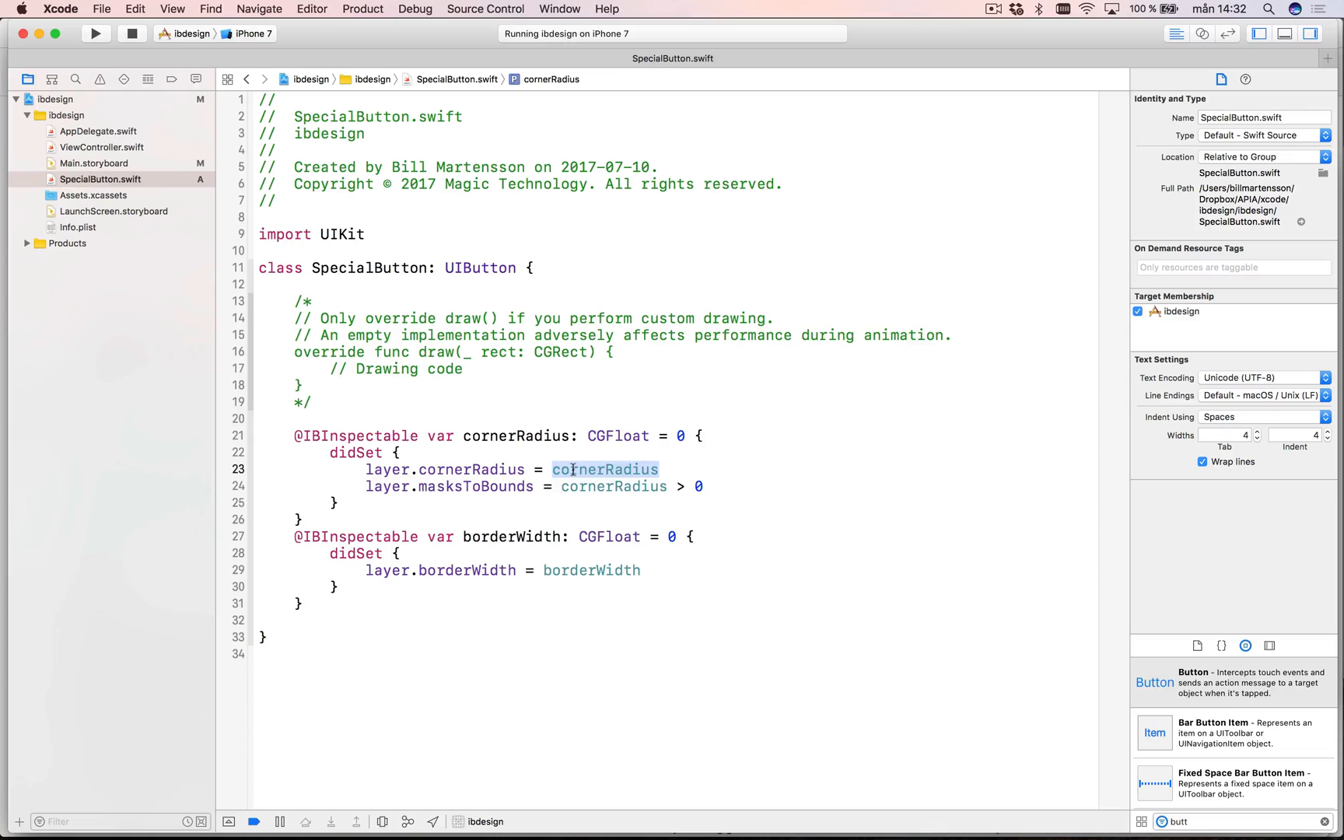
double_click(515, 435)
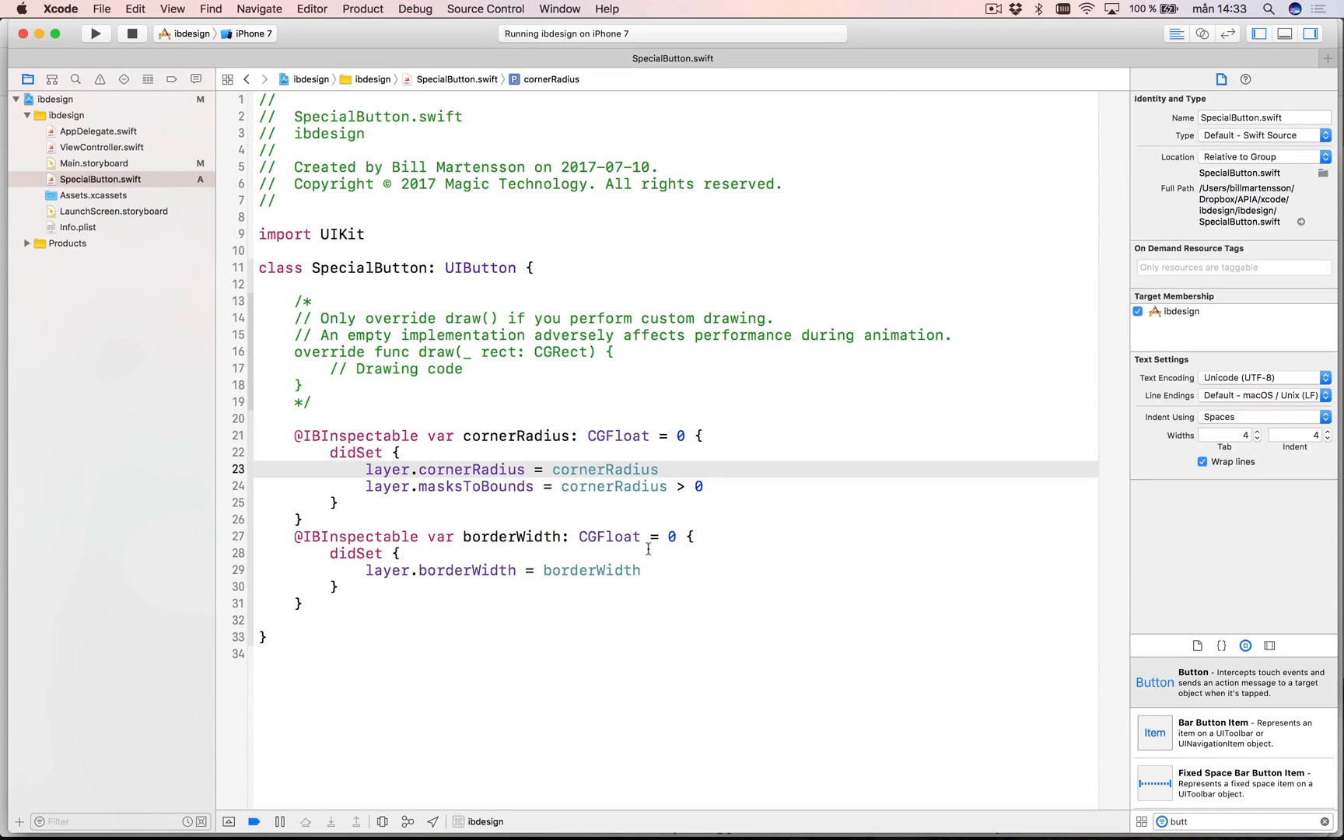
mouse_move(437, 406)
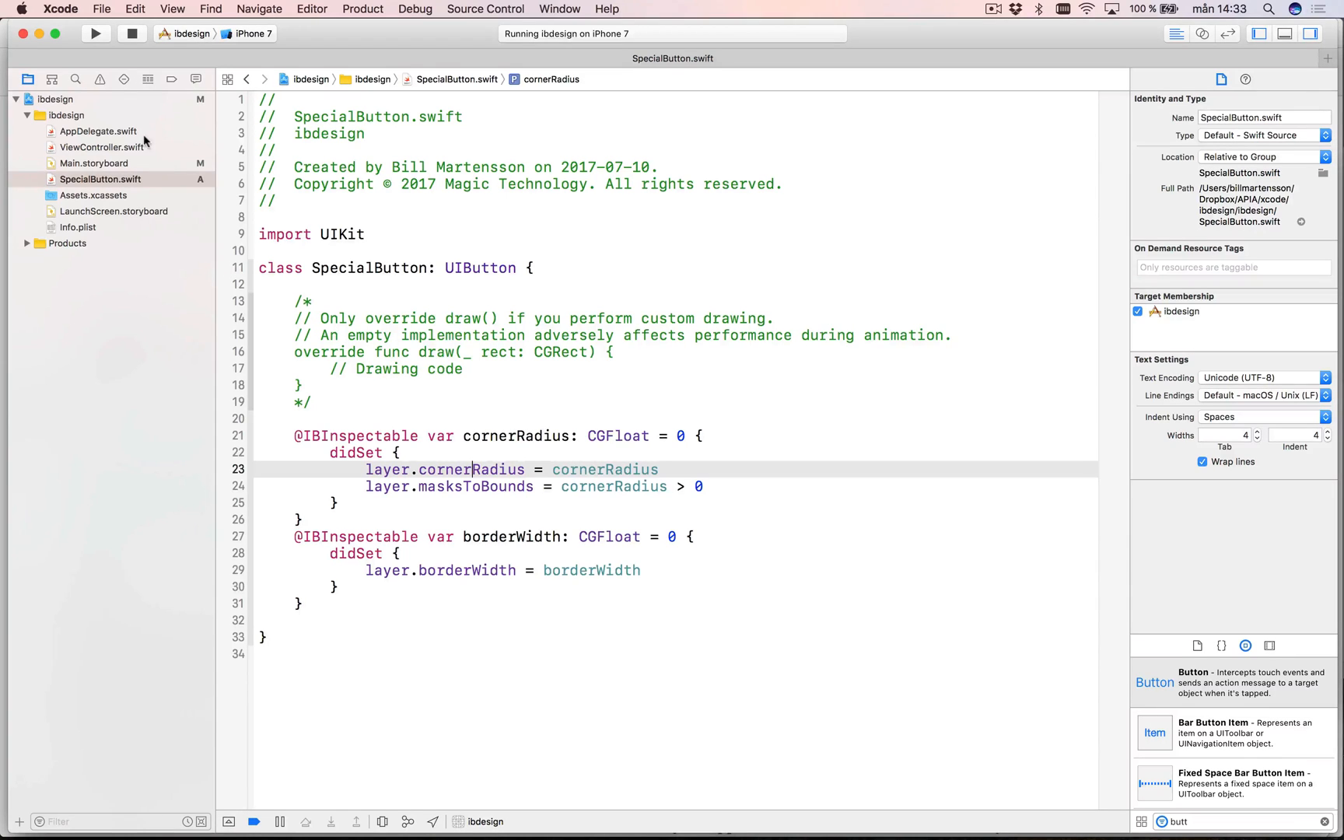
In Main.storyboard, give the Button Corner Radius 15 and Border Width 3, then relaunch
click(94, 162)
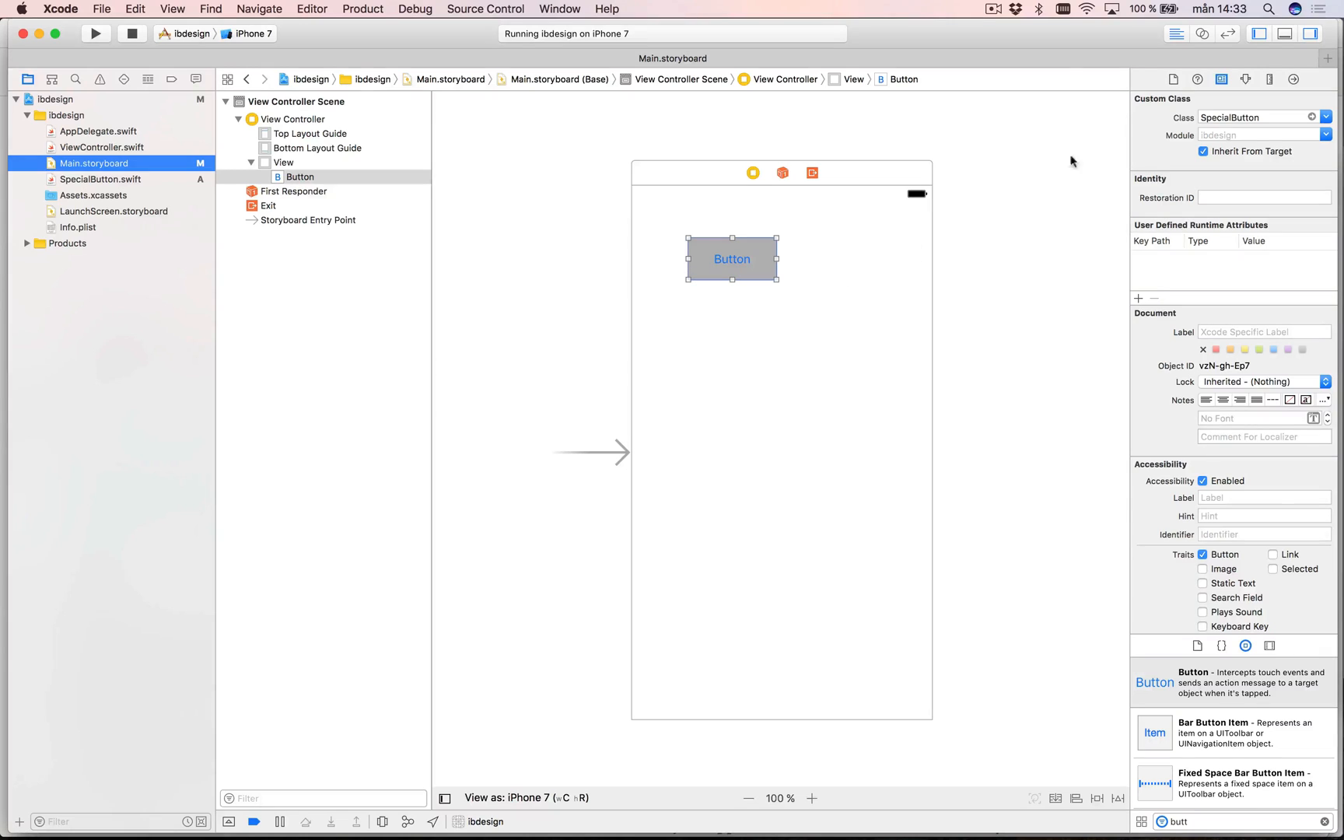
click(1246, 79)
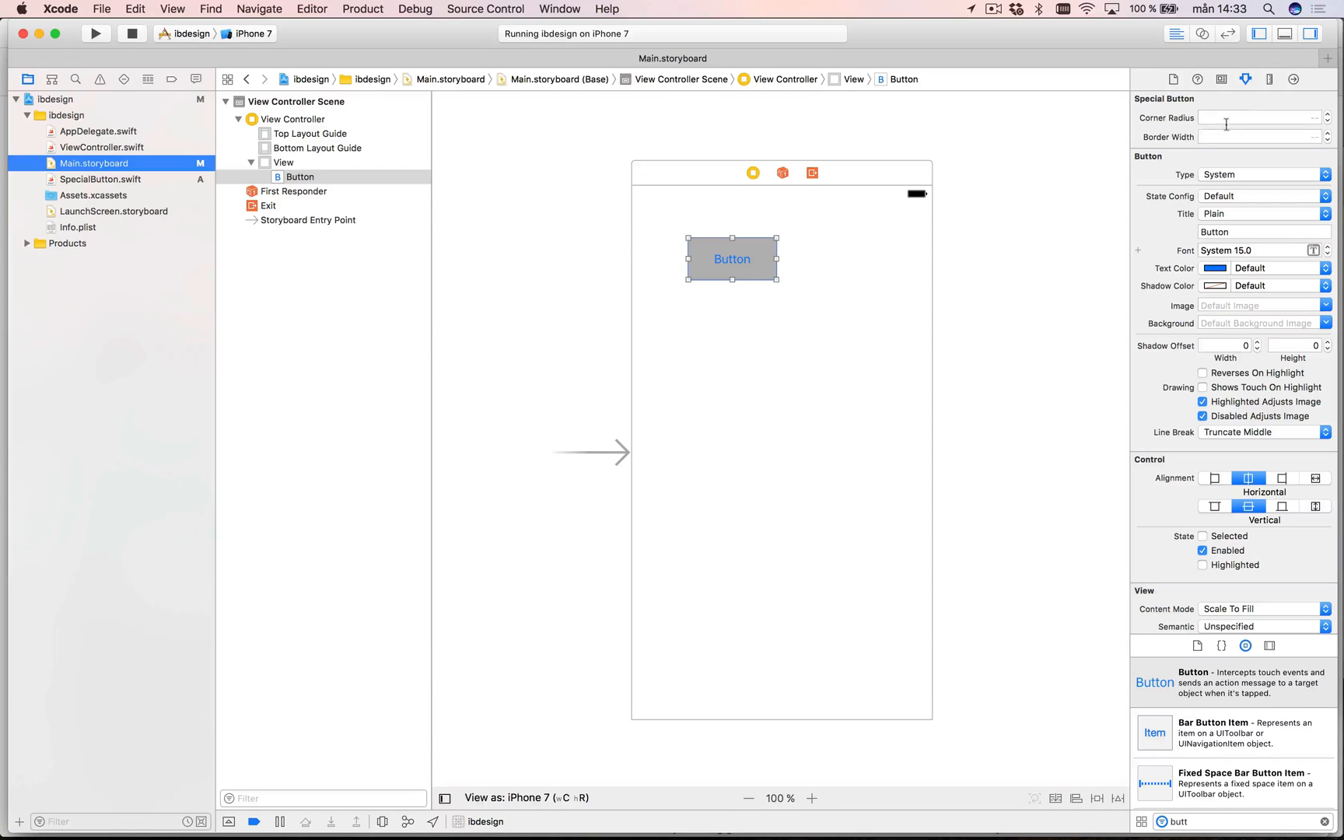
click(1328, 115)
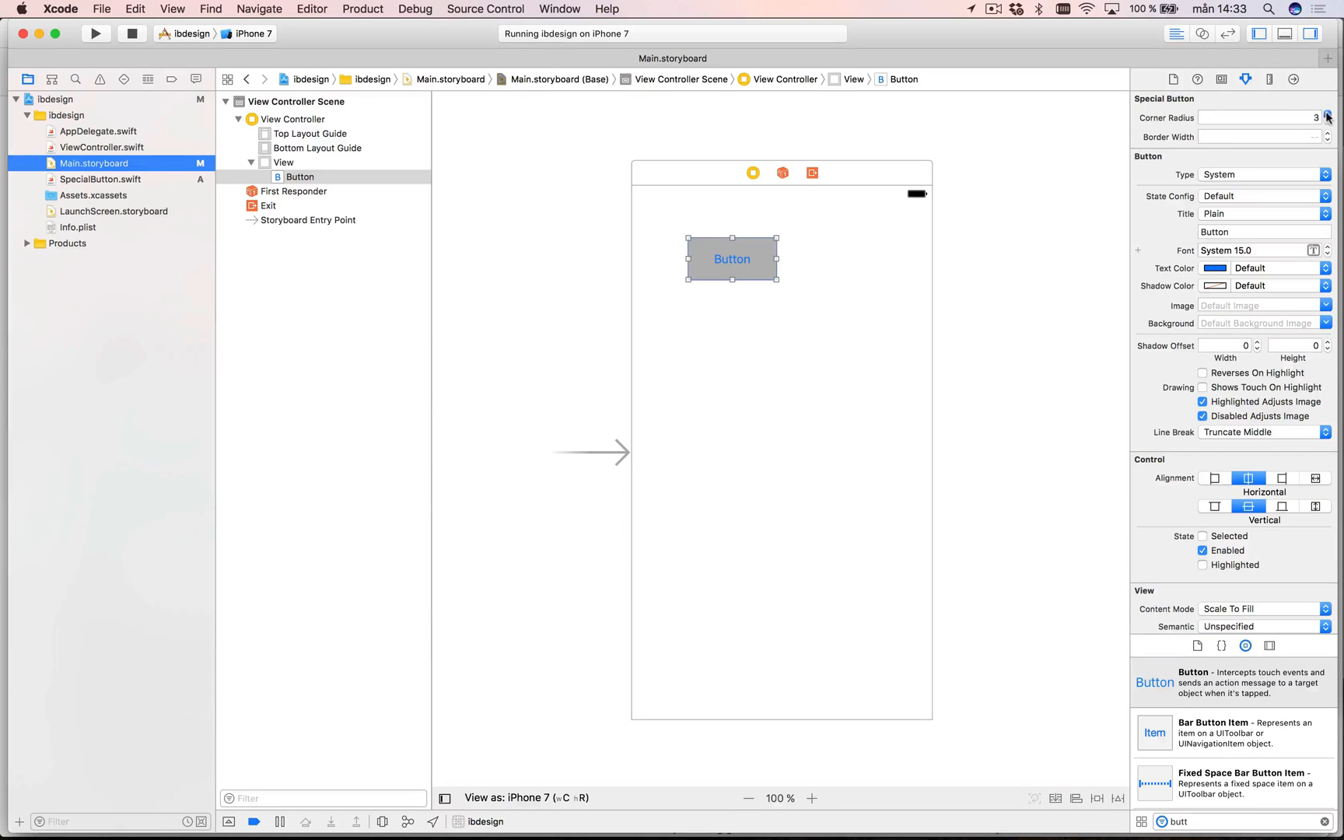
click(1328, 115)
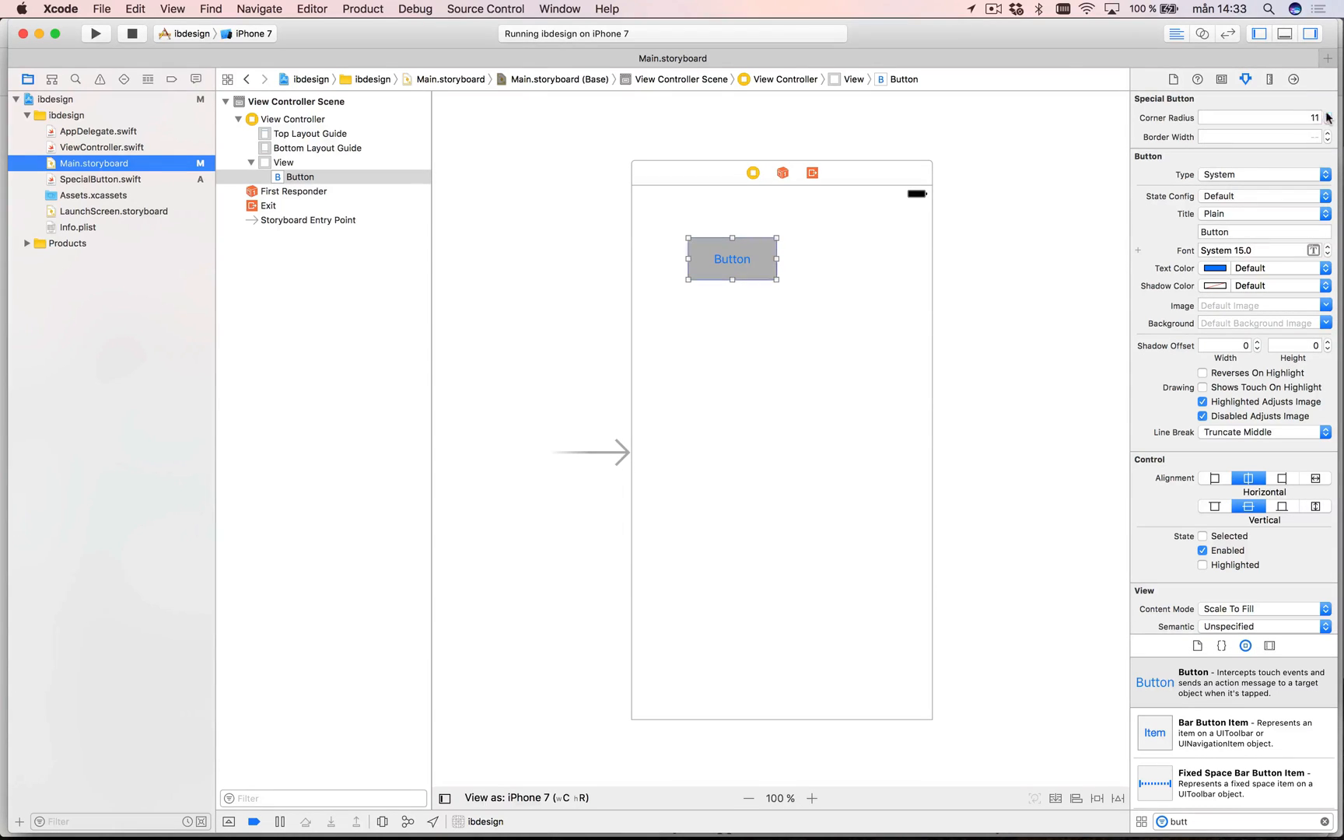
click(1327, 115)
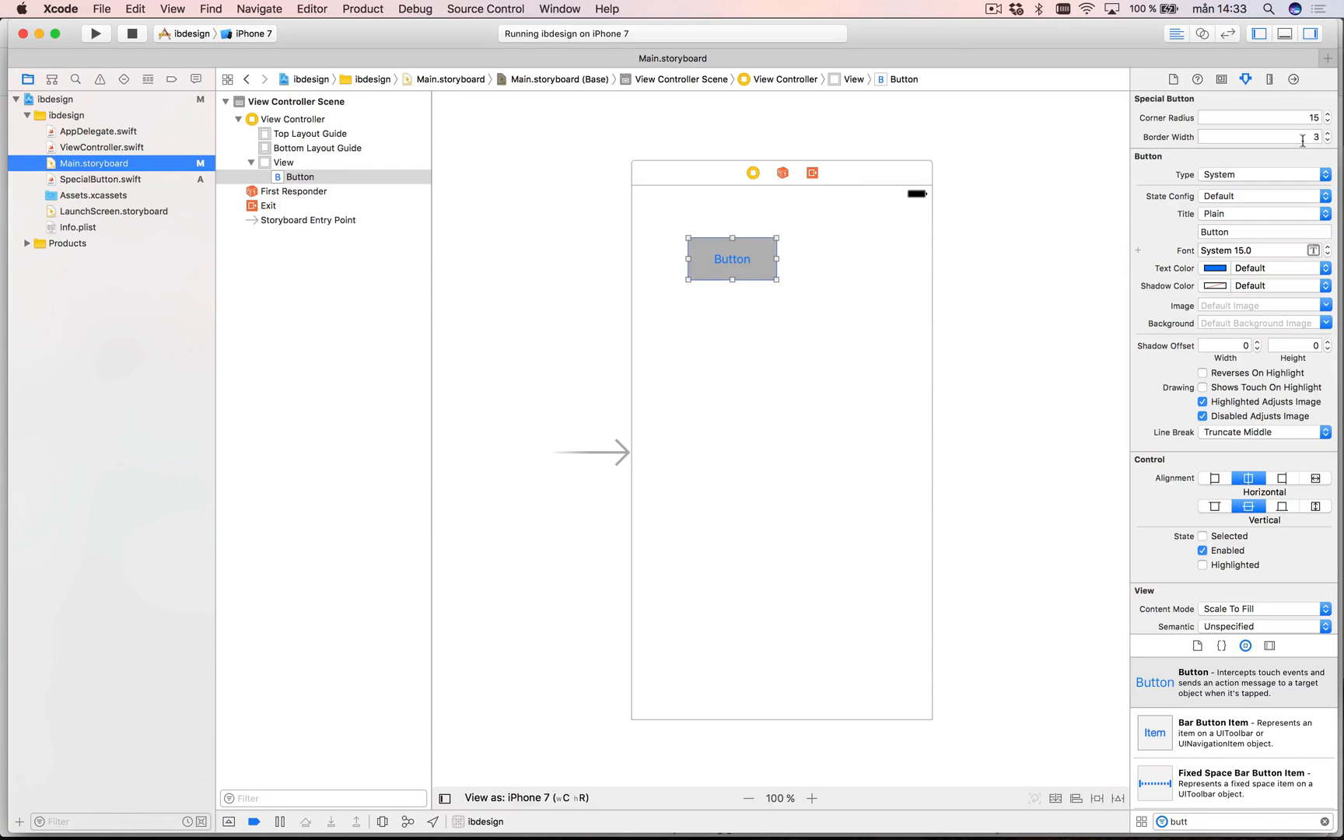
click(284, 161)
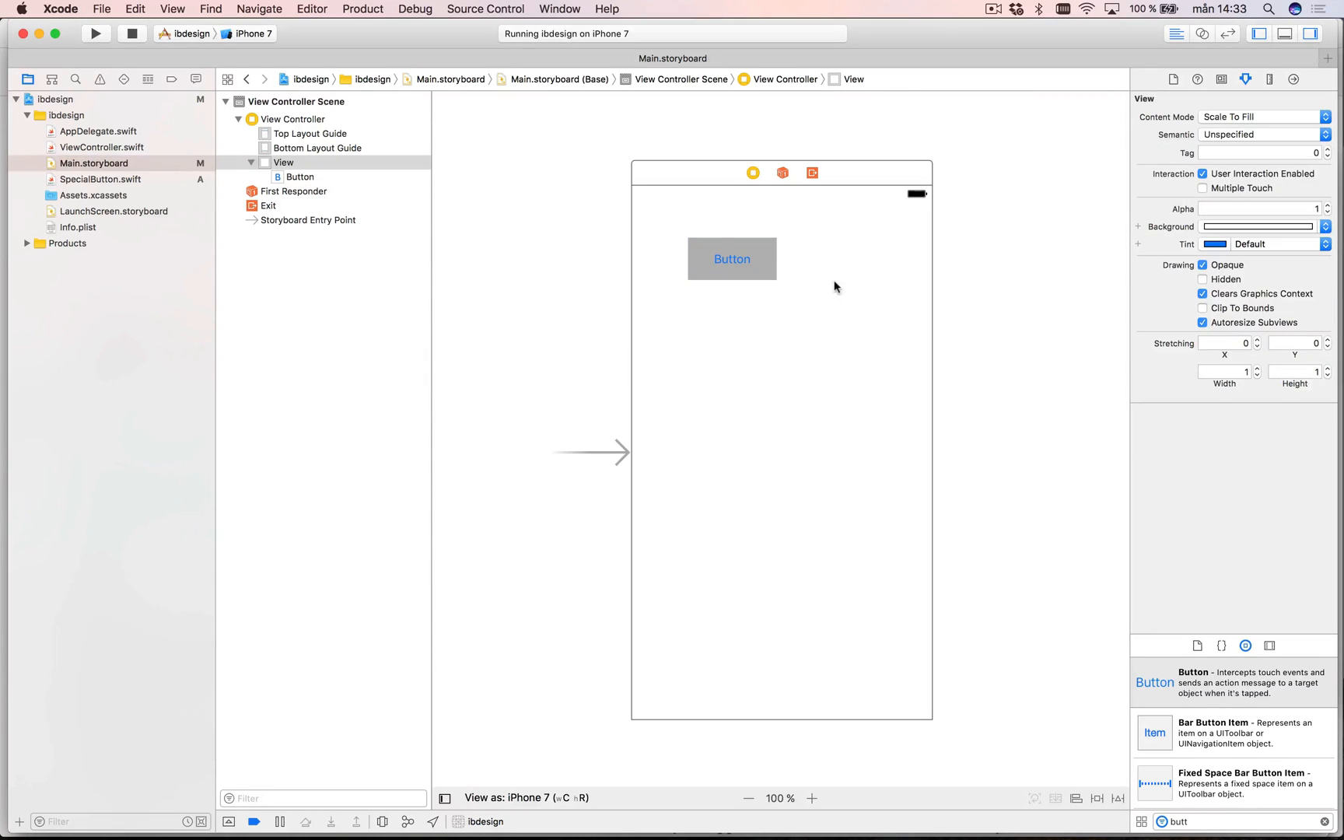
click(95, 34)
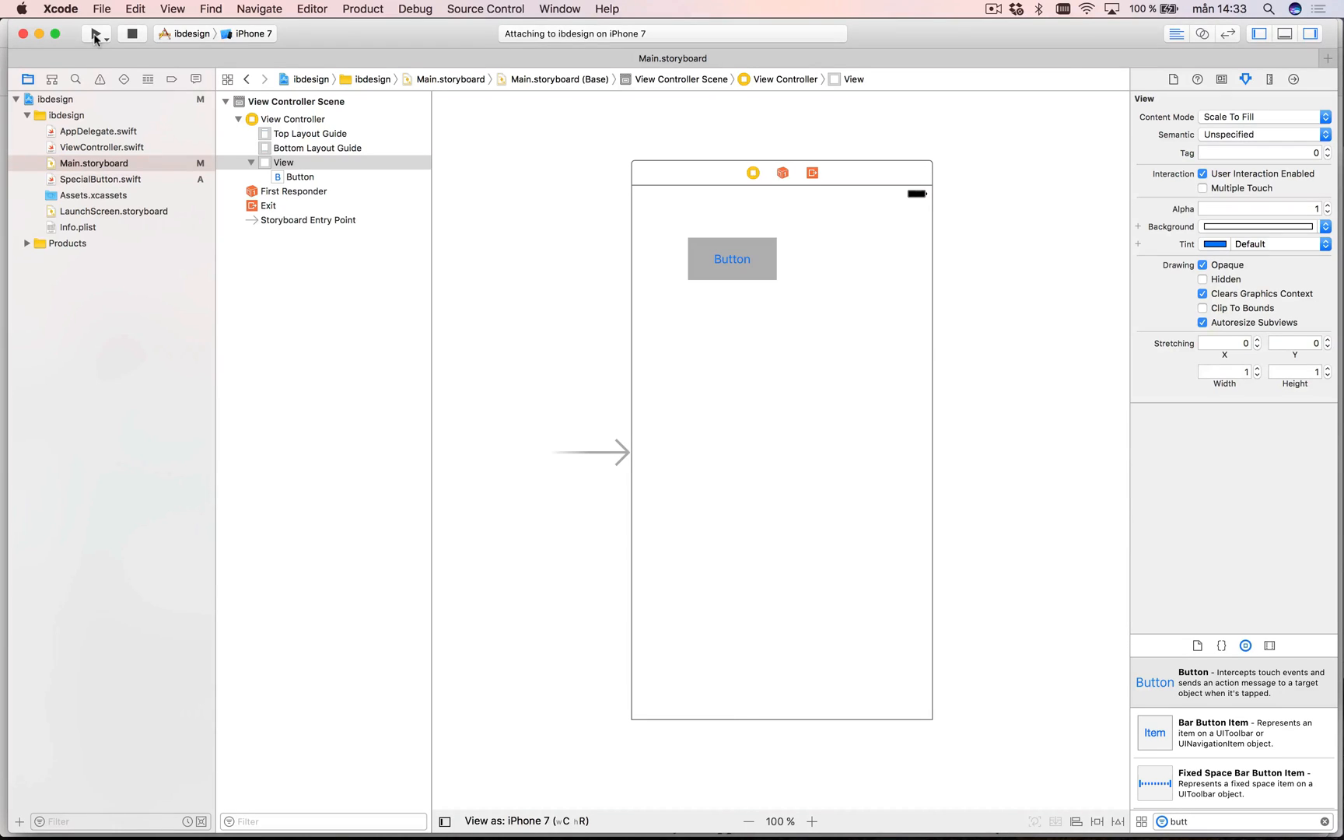
Check that the running app's button has rounded corners and a dark border in Simulator
click(92, 34)
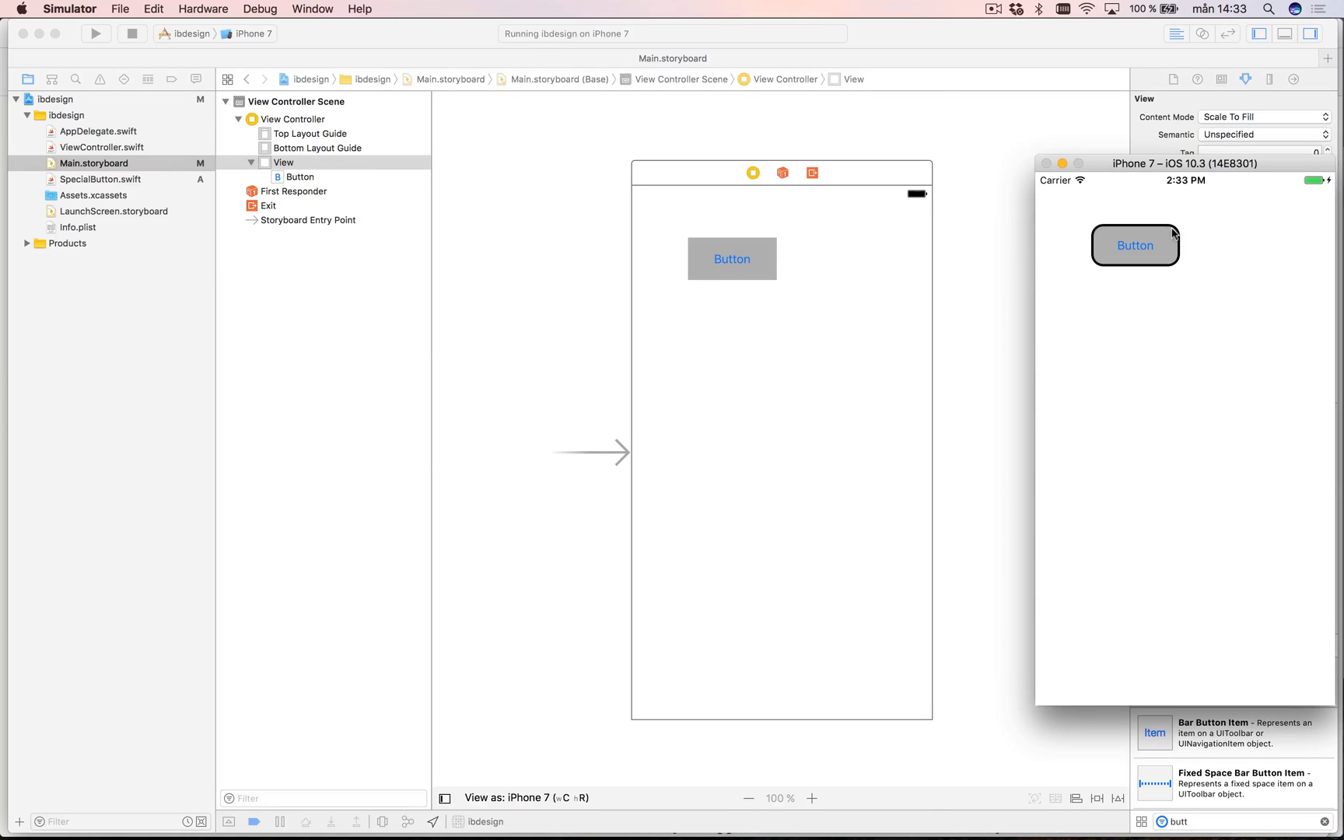
mouse_move(1192, 272)
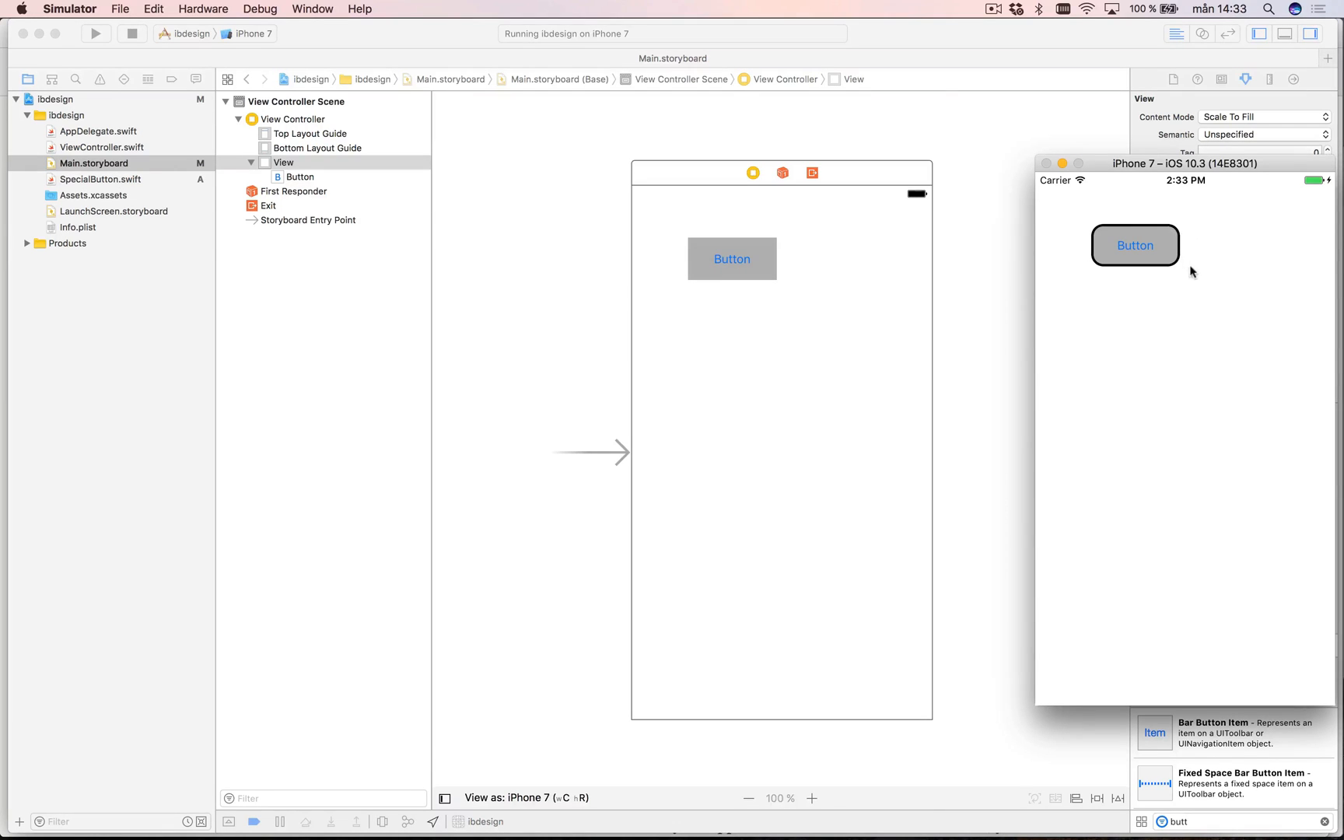
mouse_move(964, 300)
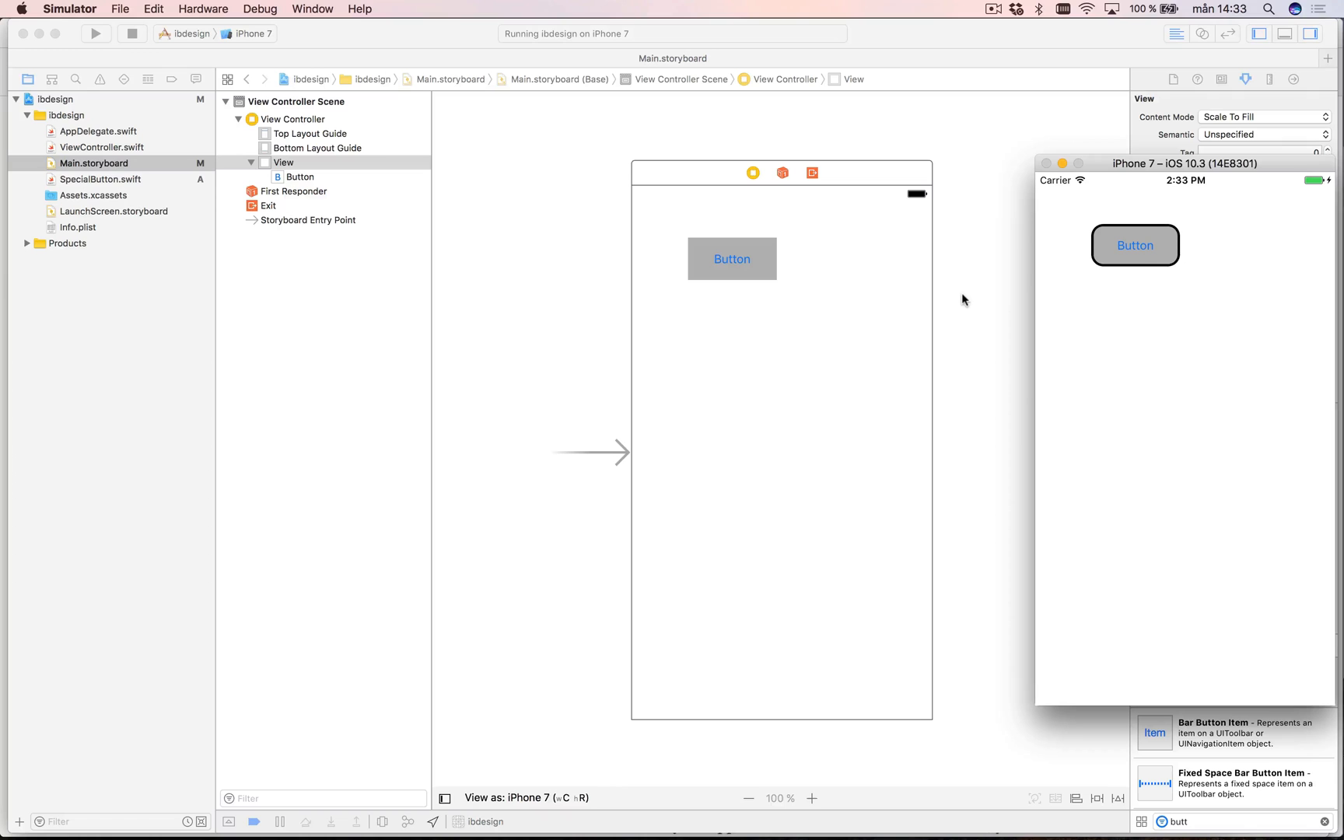
mouse_move(1140, 276)
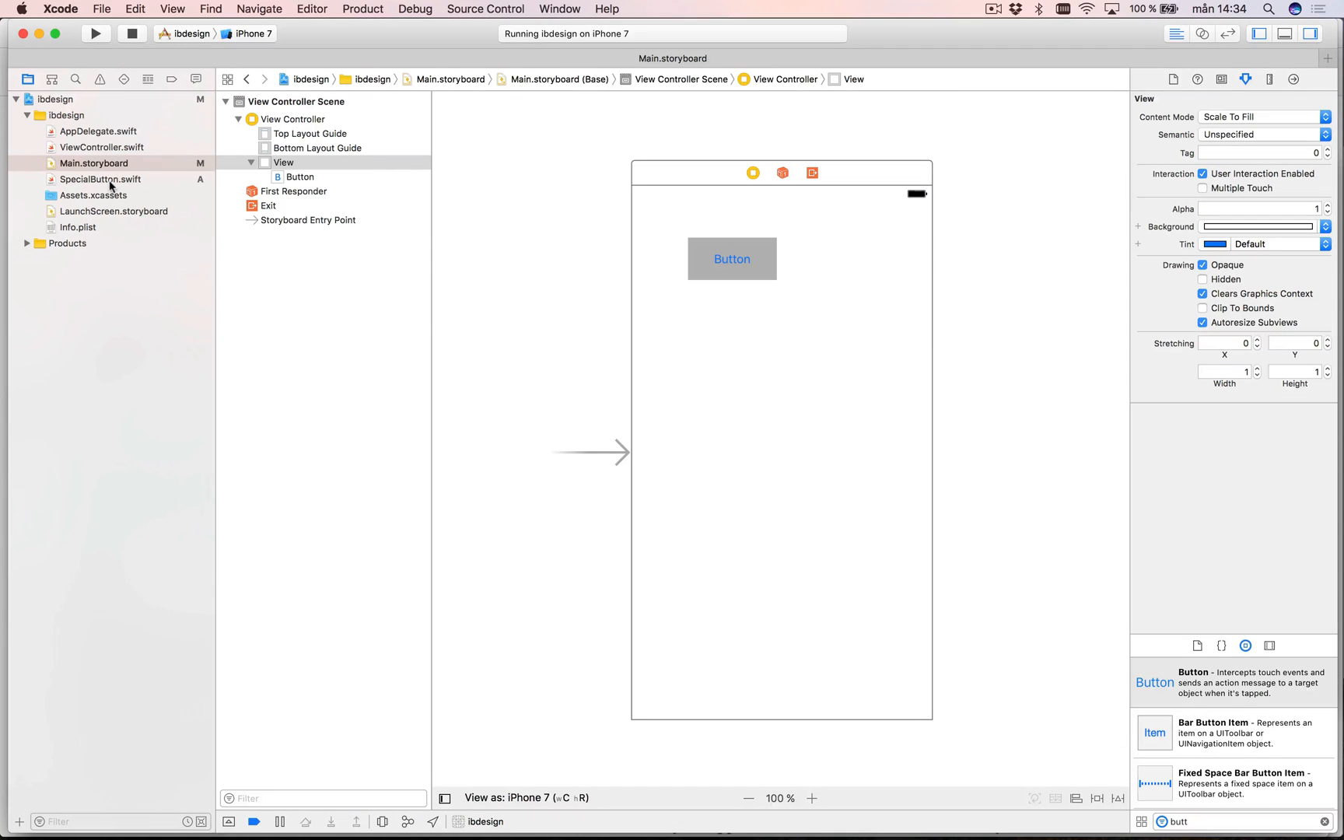
Add an inspectable borderColor property of type UIColor below borderWidth in SpecialButton.swift
click(100, 179)
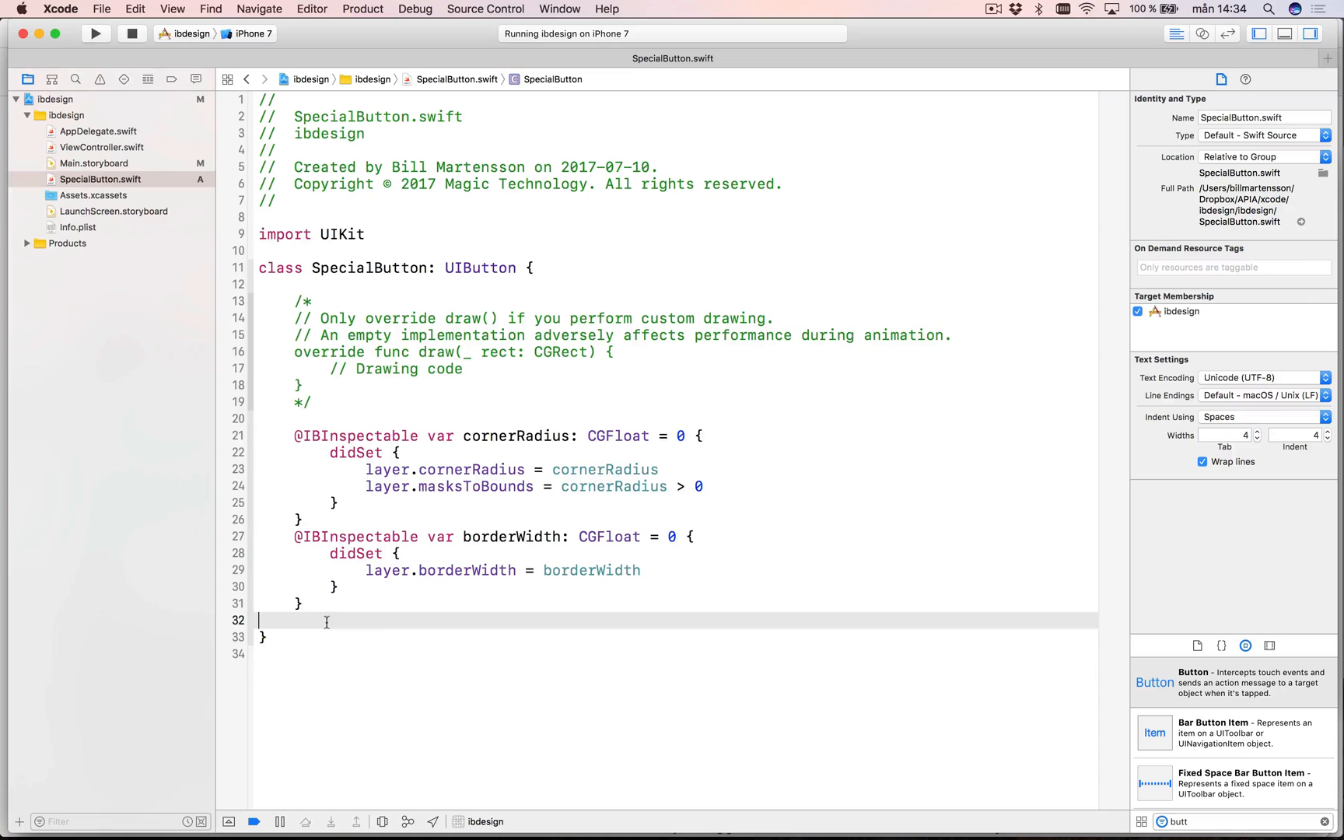
key(return)
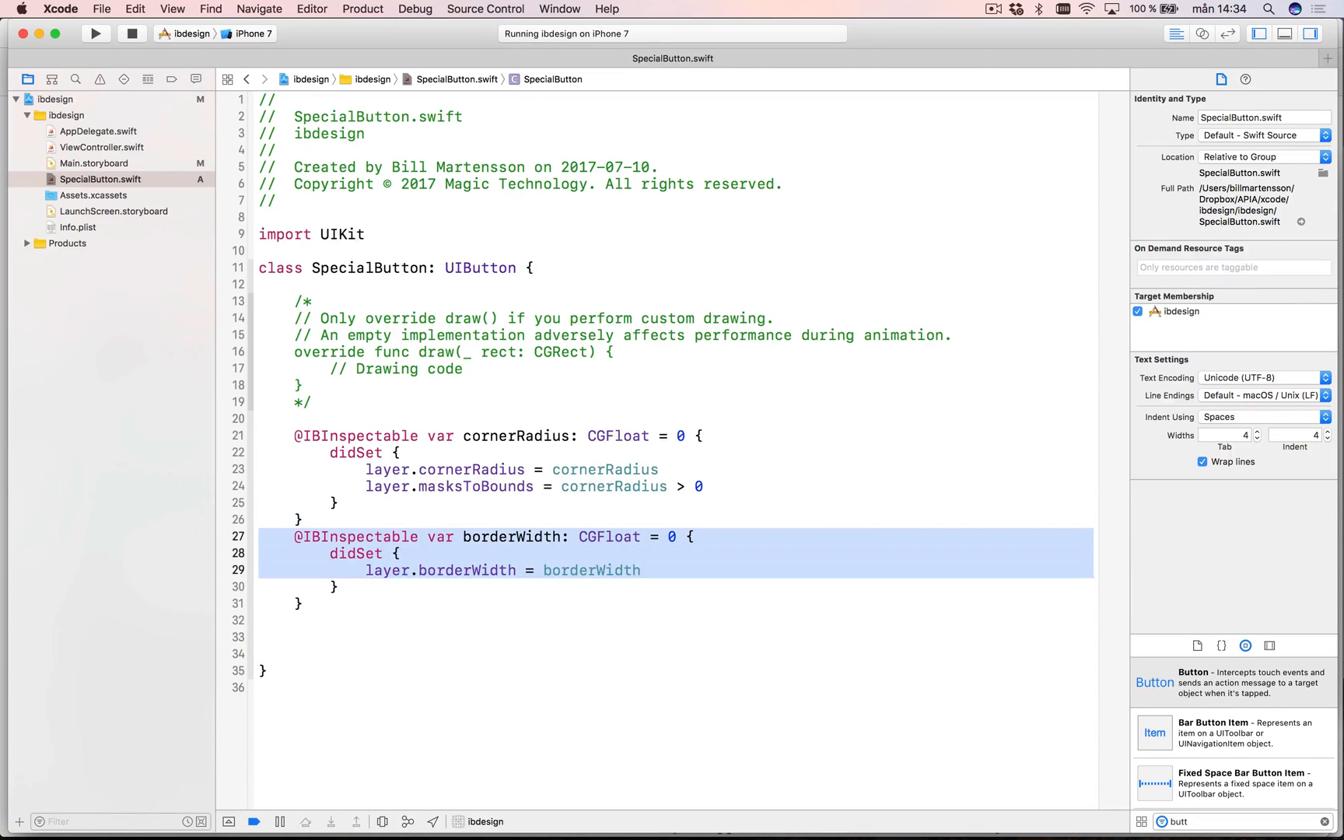
click(386, 620)
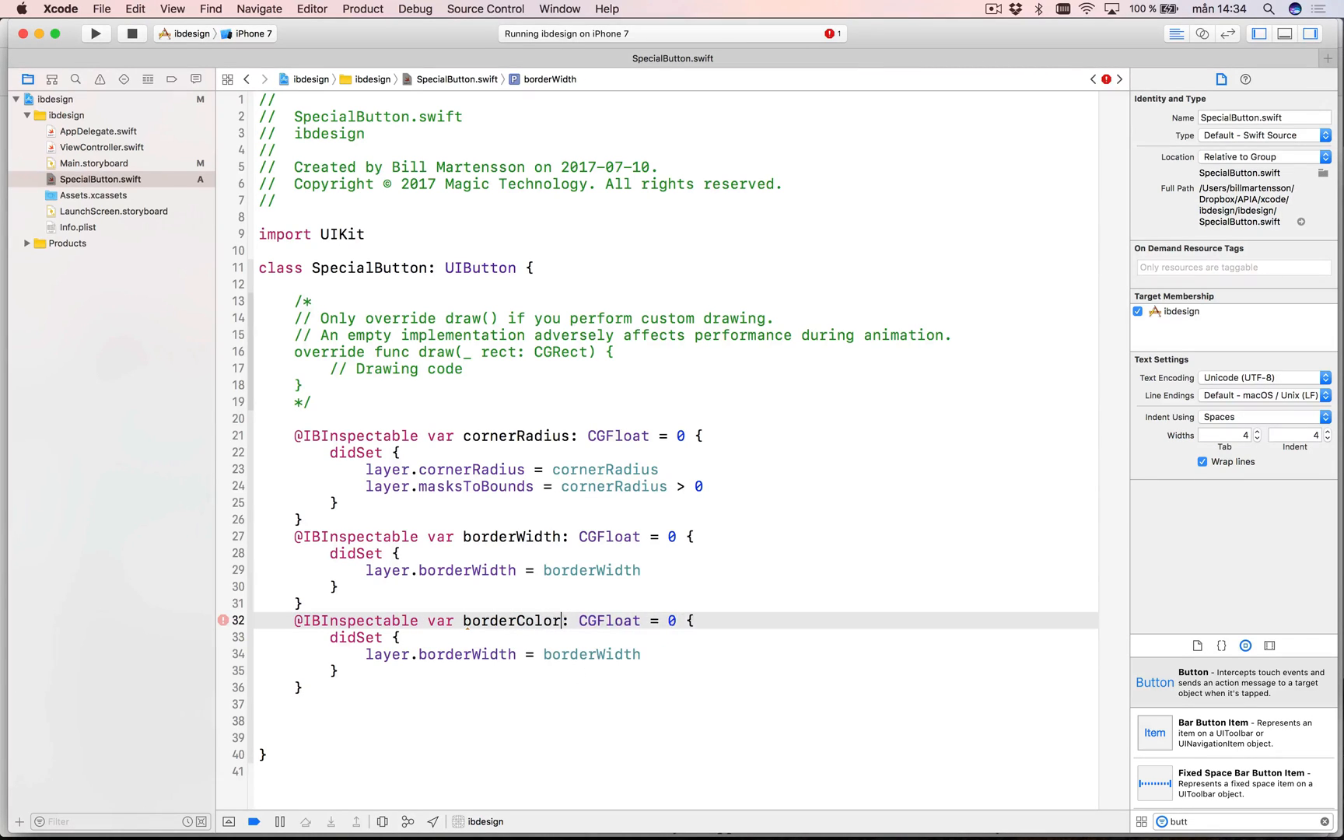
text(U)
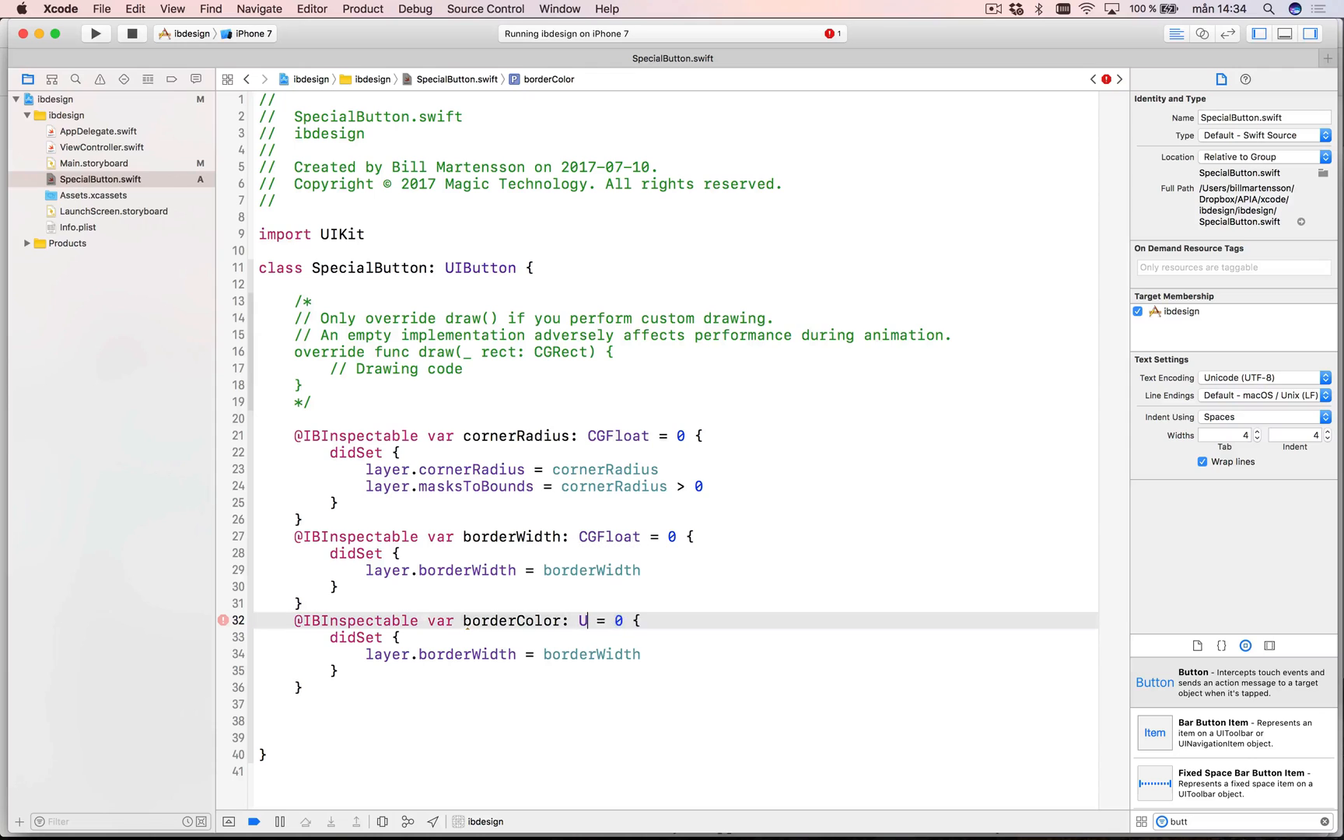
text(IColor)
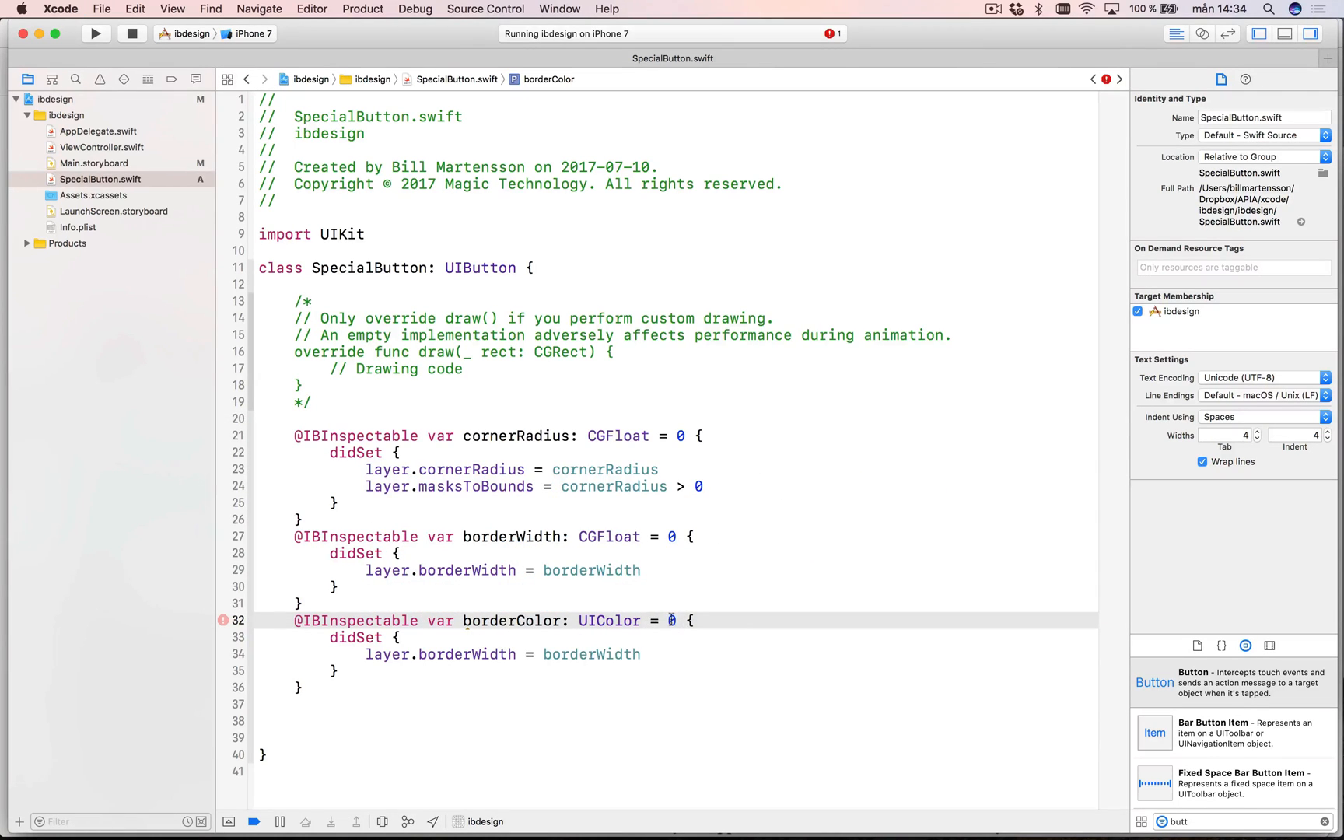
text(UIColor.black)
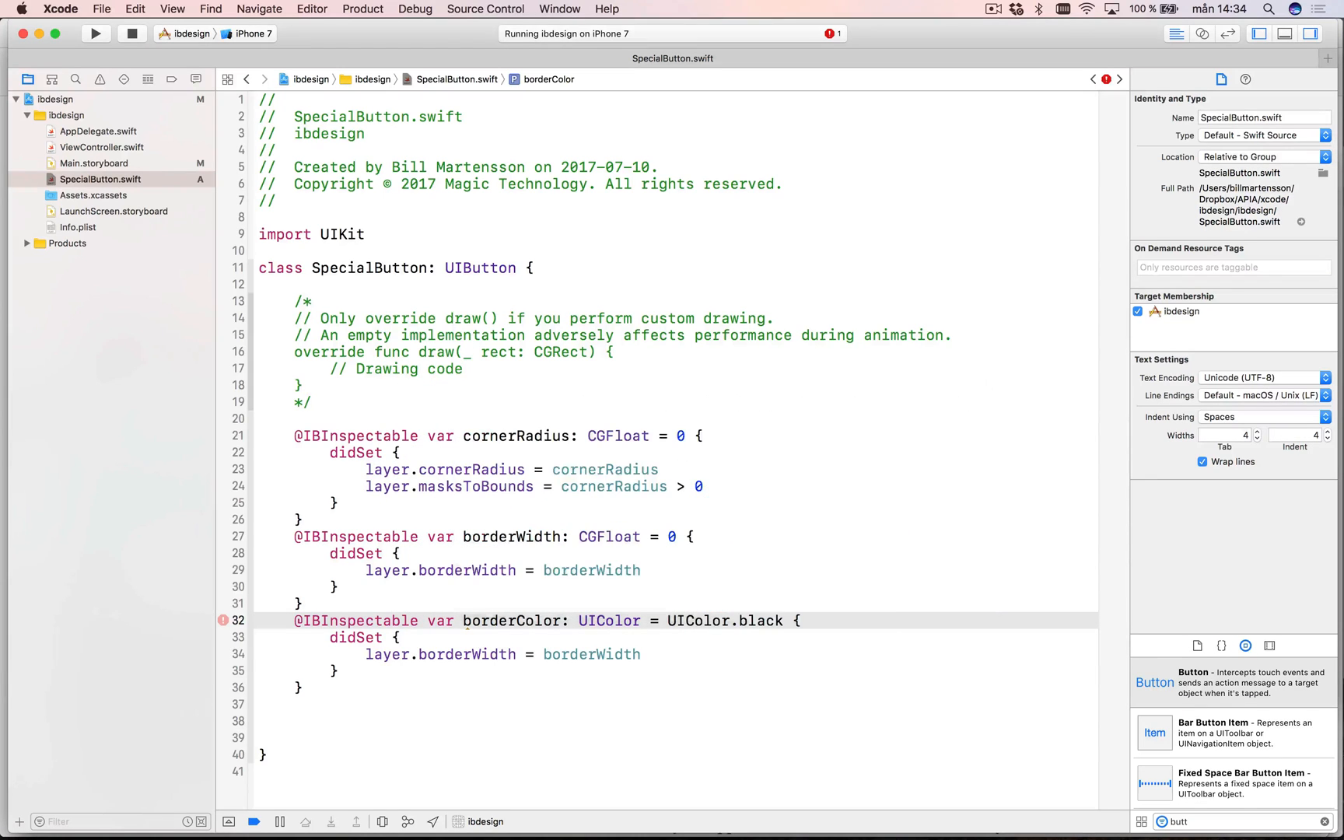
click(782, 621)
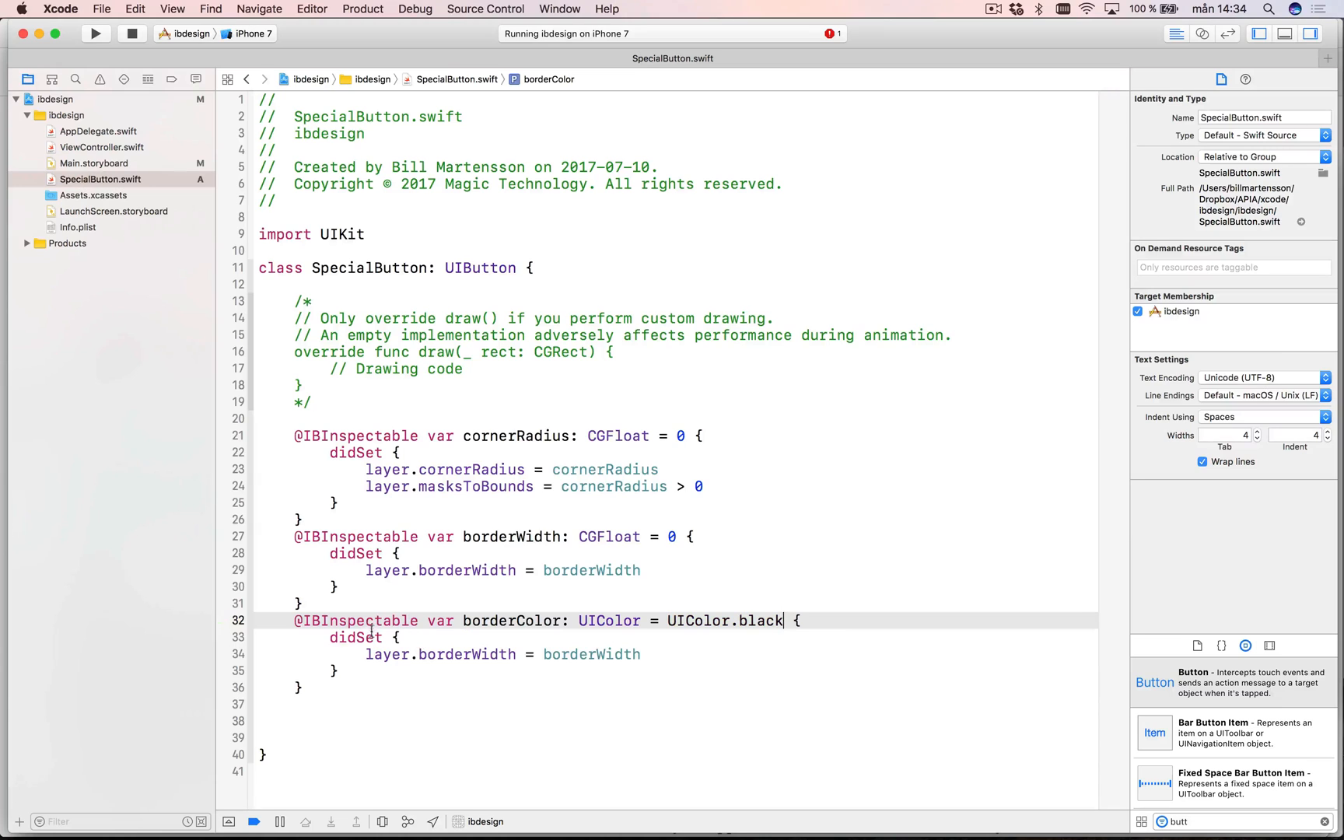
Fix line 34 to layer.borderColor = borderColor.cgColor and reopen Main.storyboard
click(429, 655)
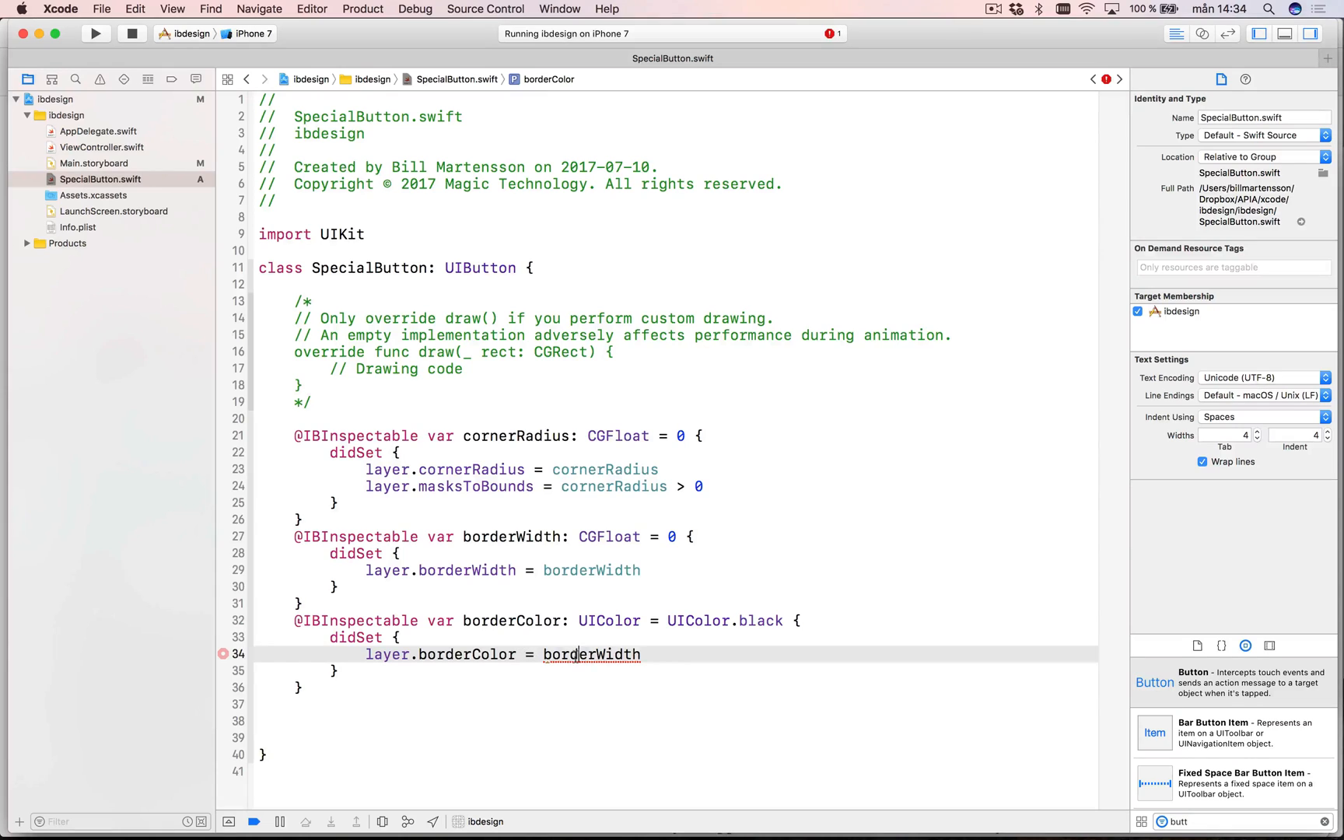
text(bord)
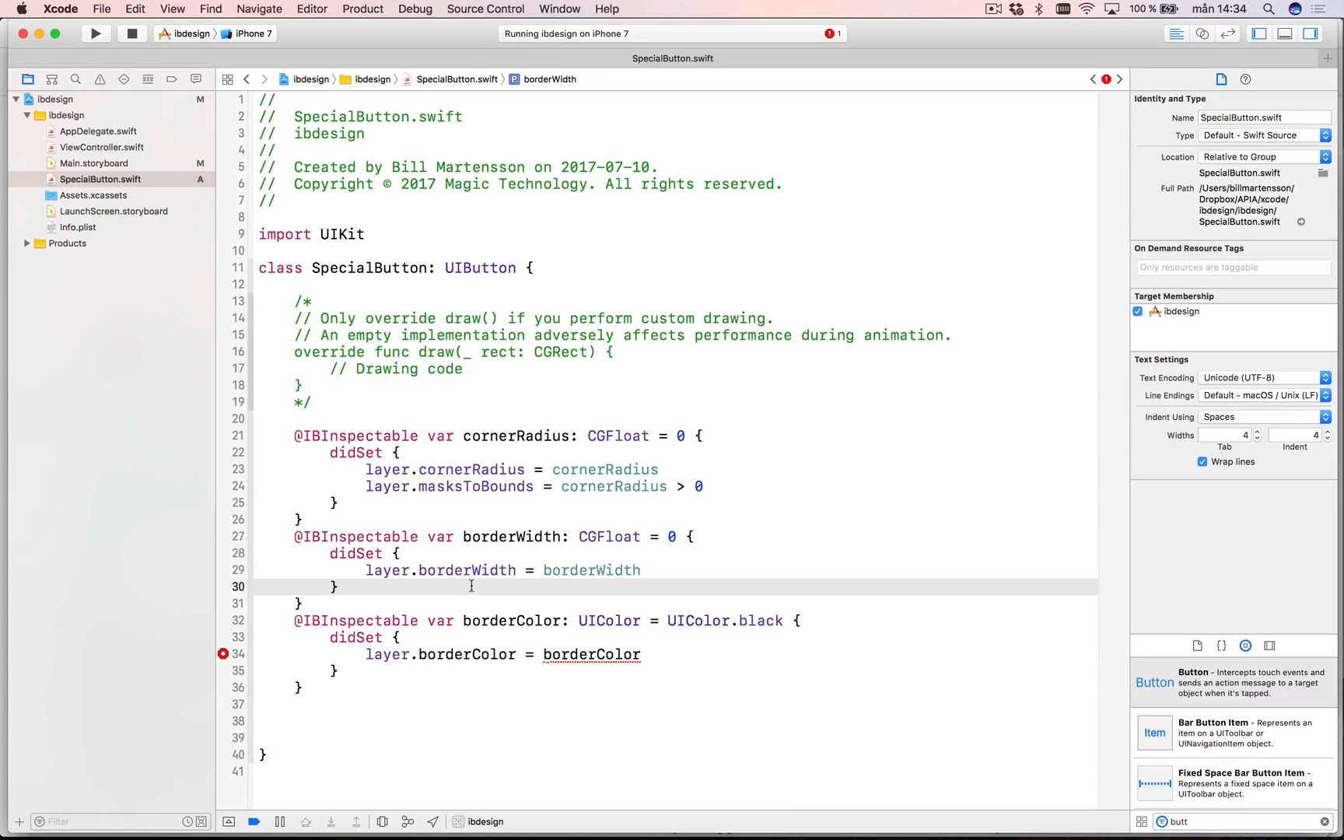
click(222, 655)
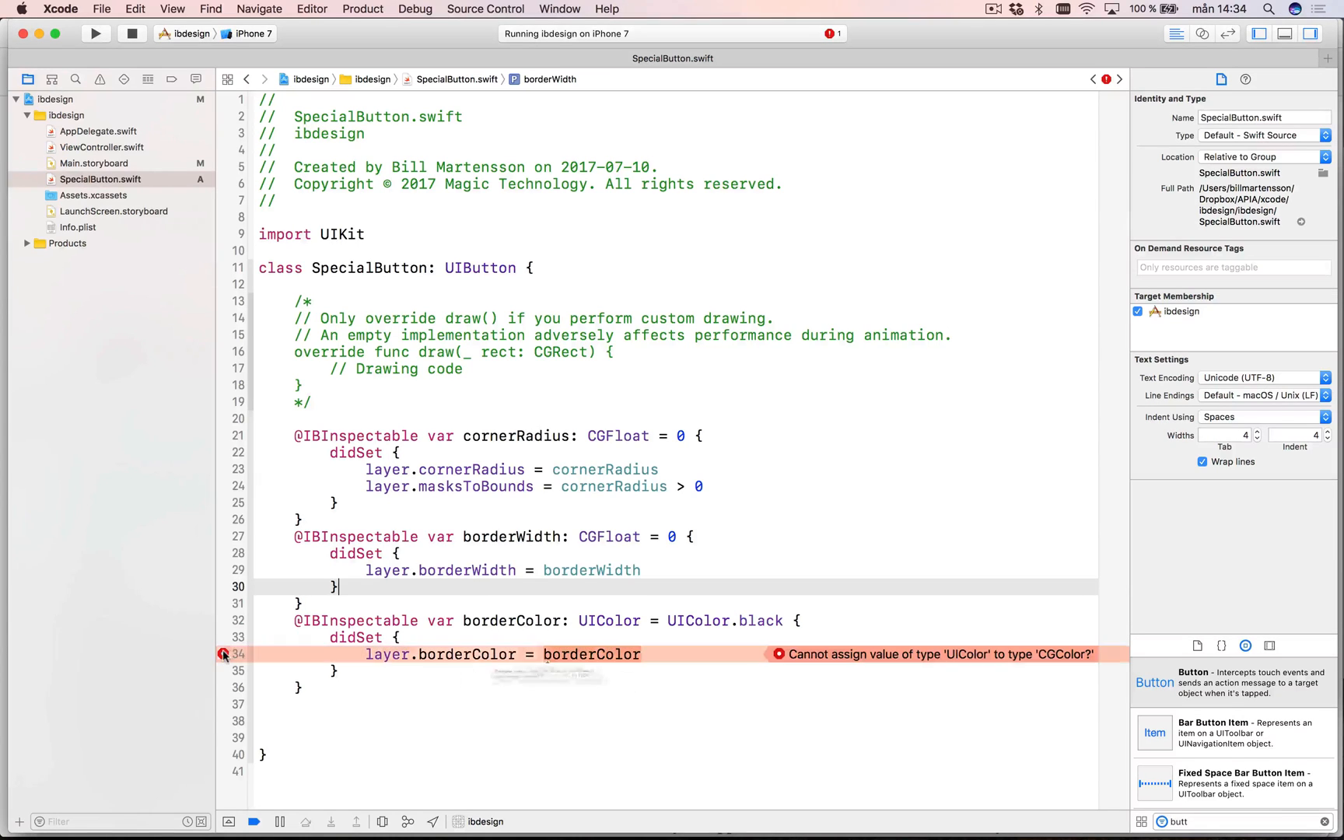
click(652, 654)
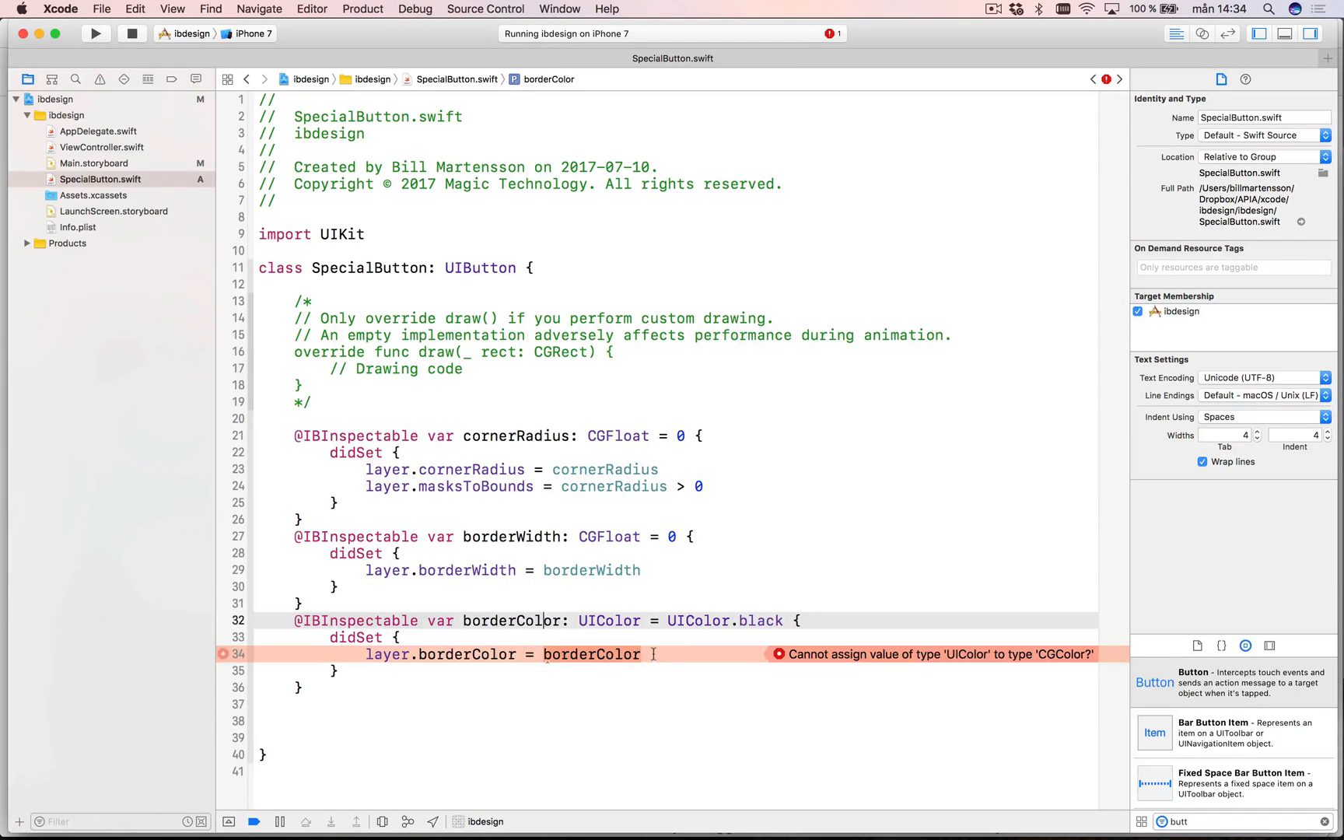
text(.cgColor)
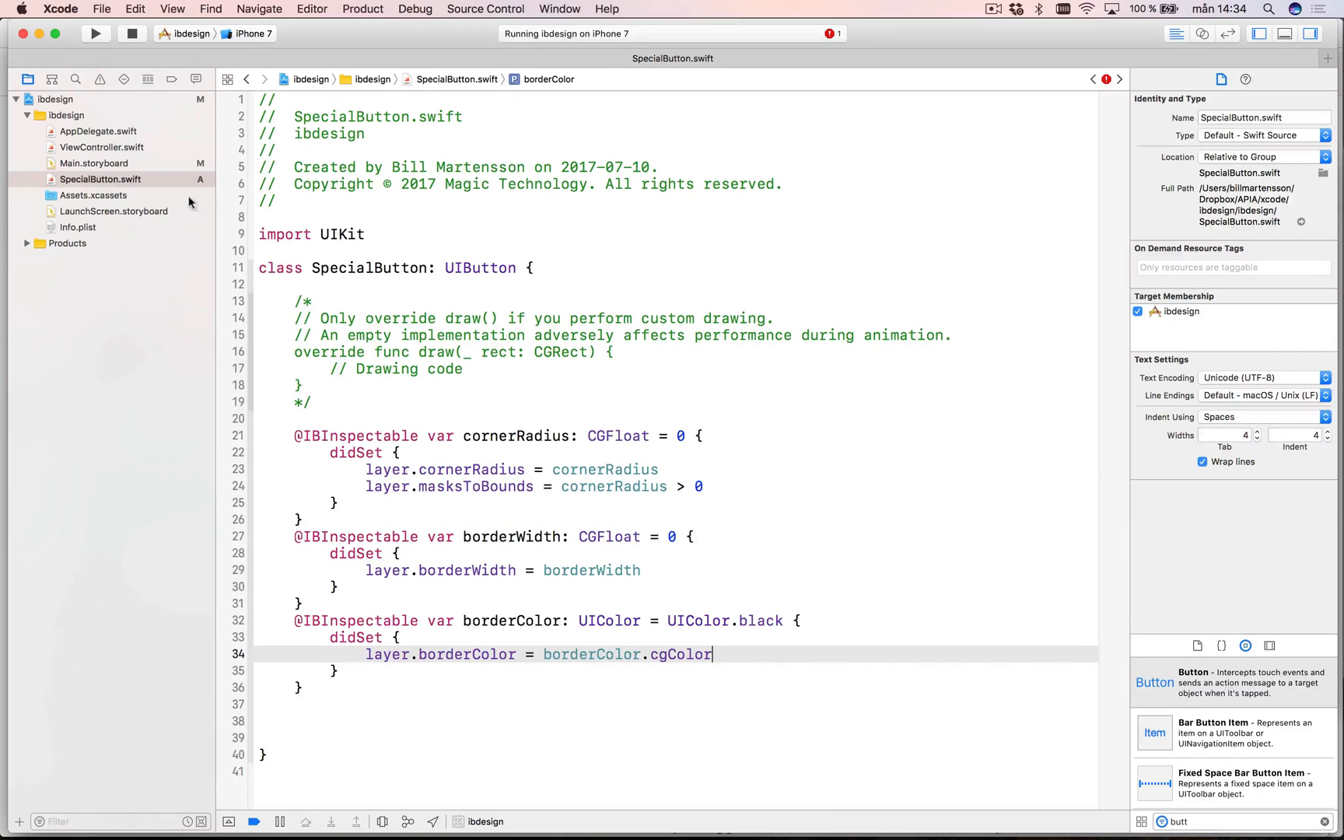
click(94, 162)
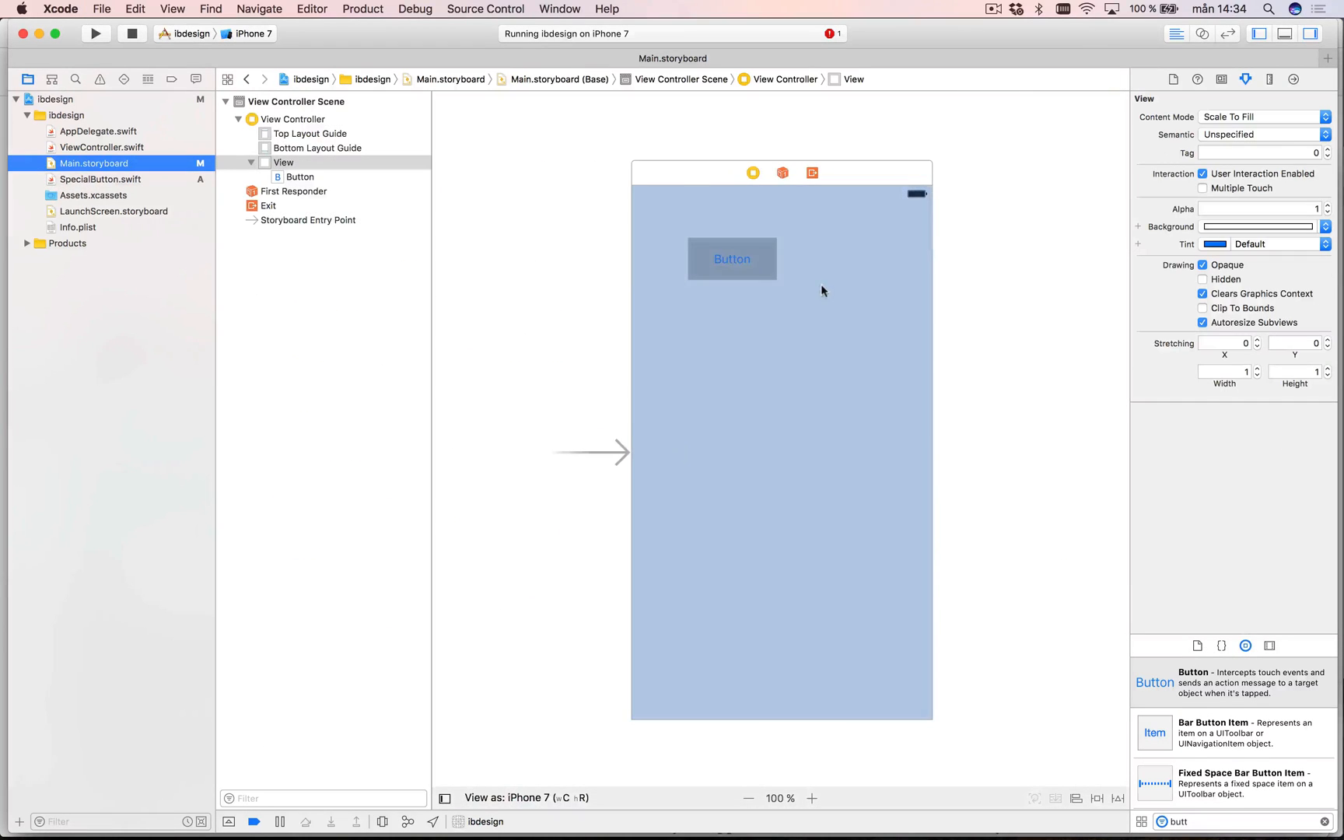
Set the storyboard button's Border Color to red and rerun the app on iPhone 7
click(732, 259)
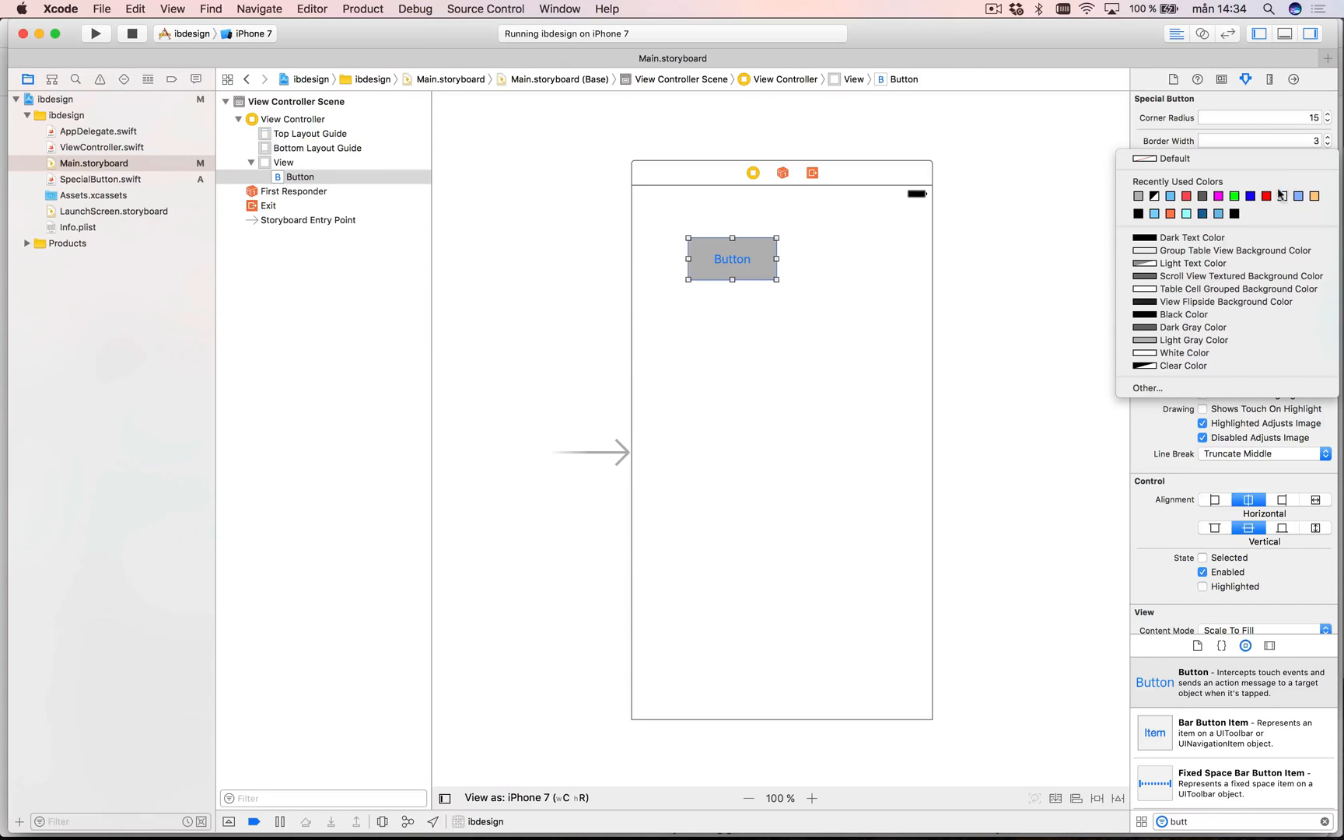
click(1264, 196)
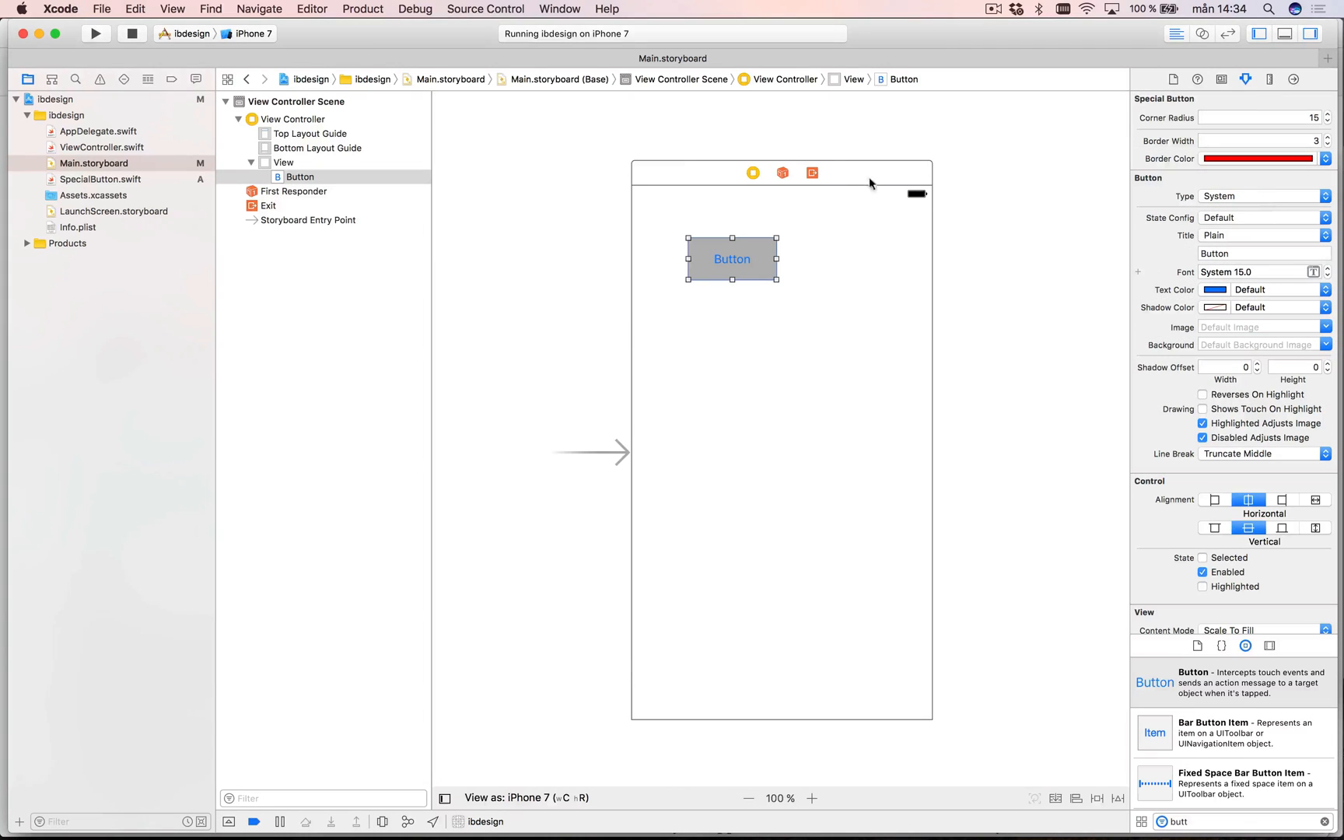
click(94, 34)
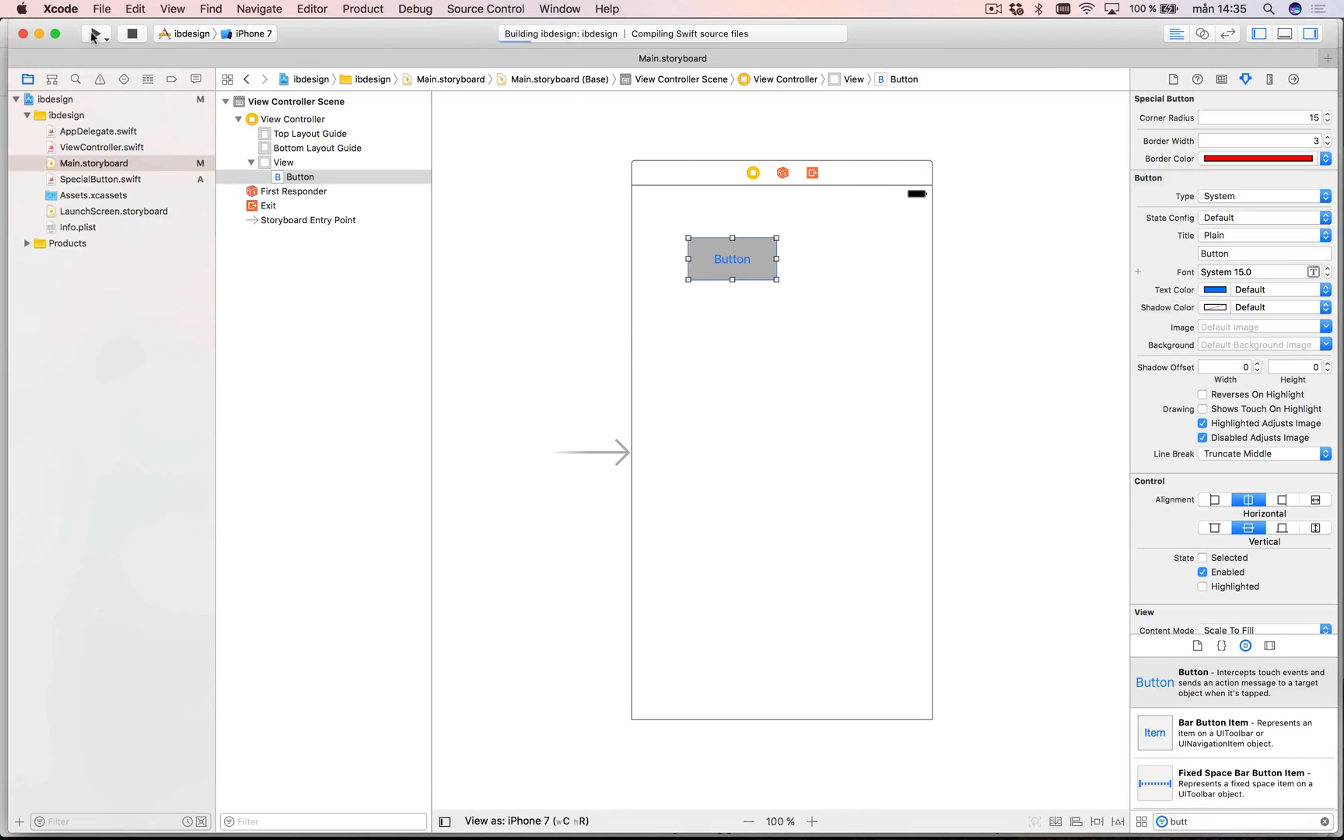
click(92, 34)
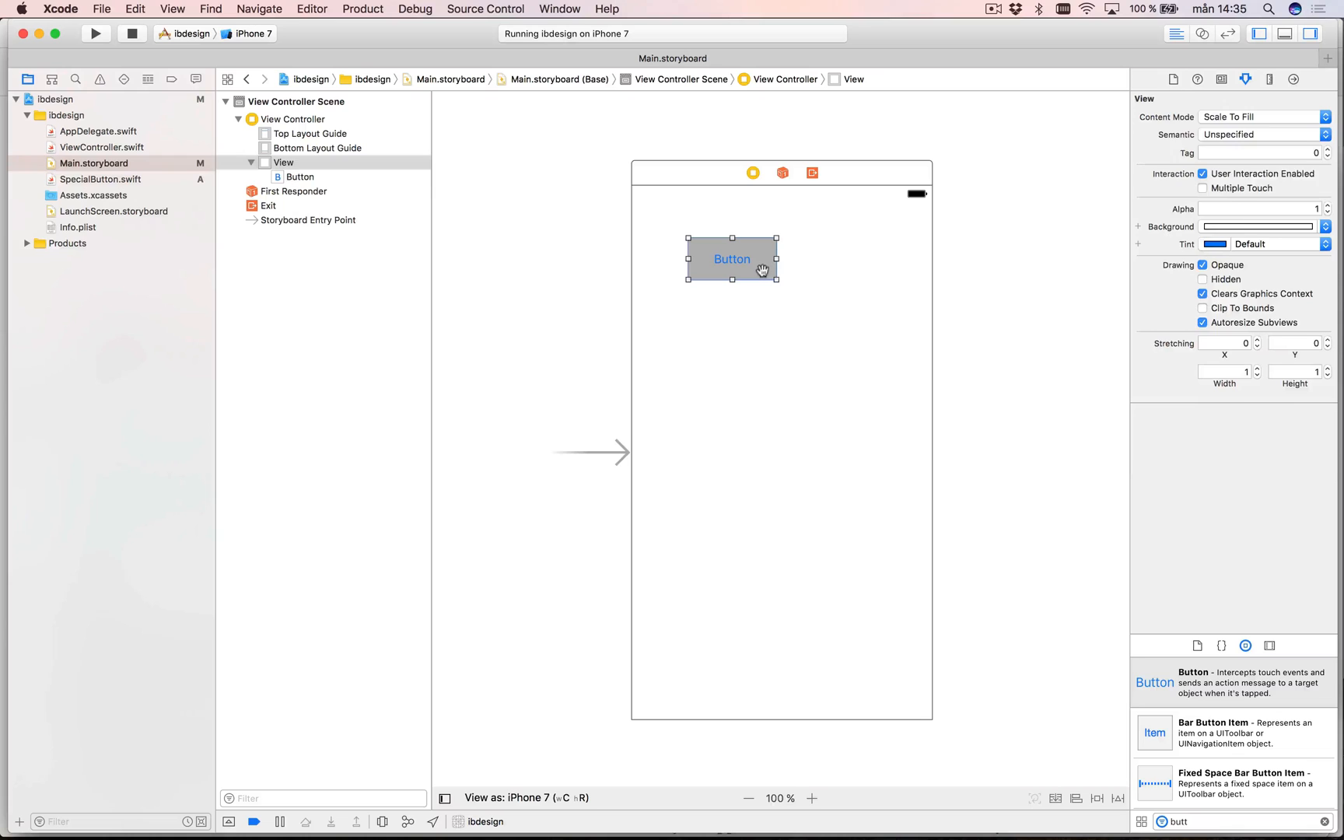
Duplicate the button below the original and make the copy 80×80 with Corner Radius 40
click(731, 259)
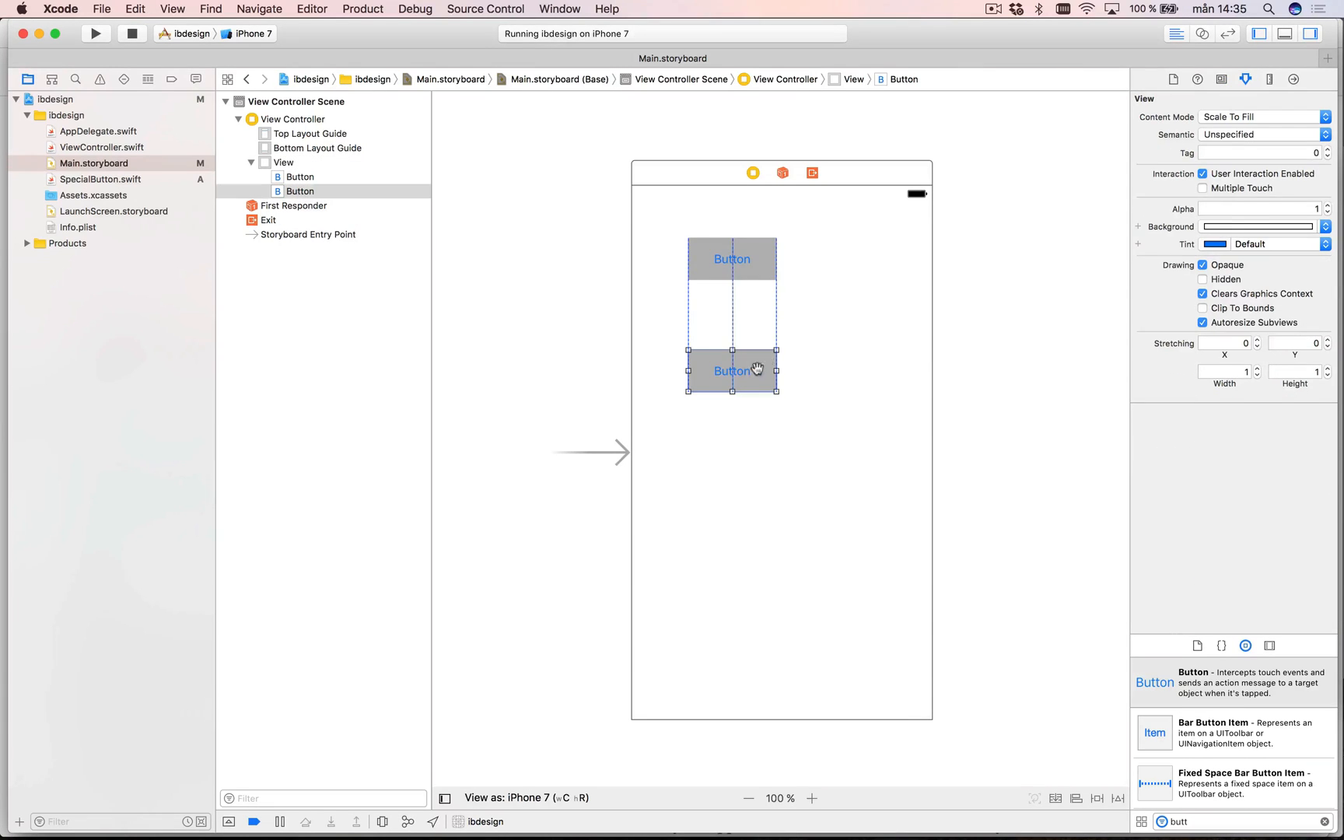
click(1220, 78)
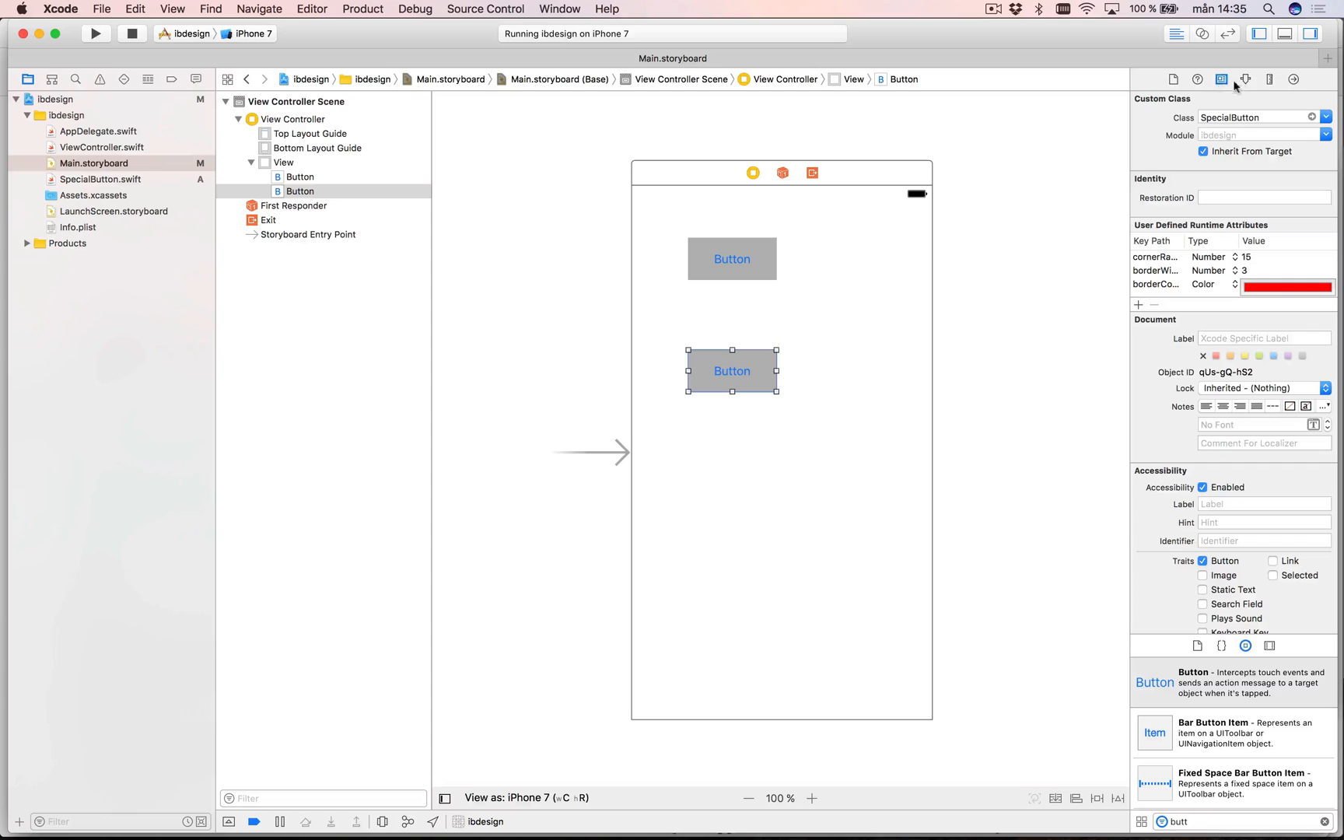
click(1221, 79)
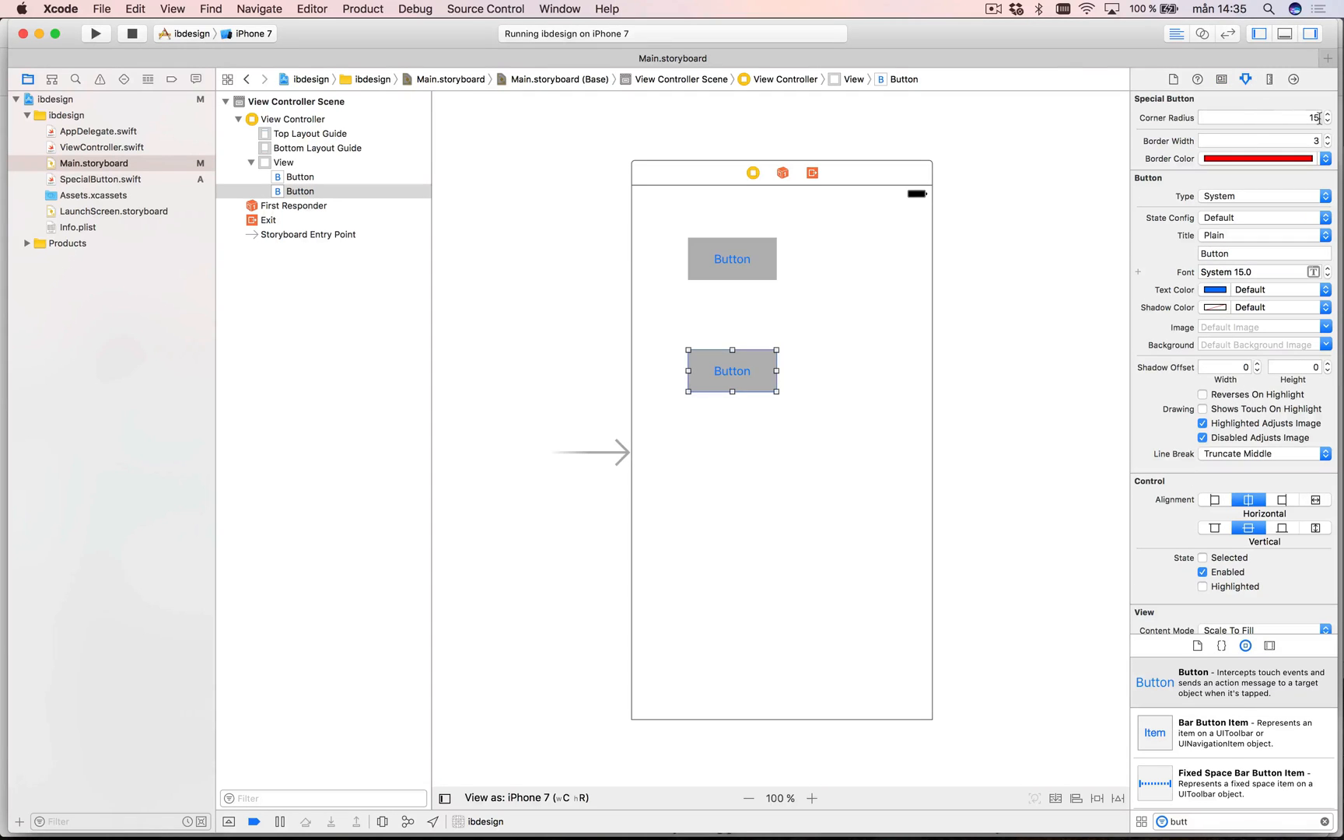
mouse_move(787, 386)
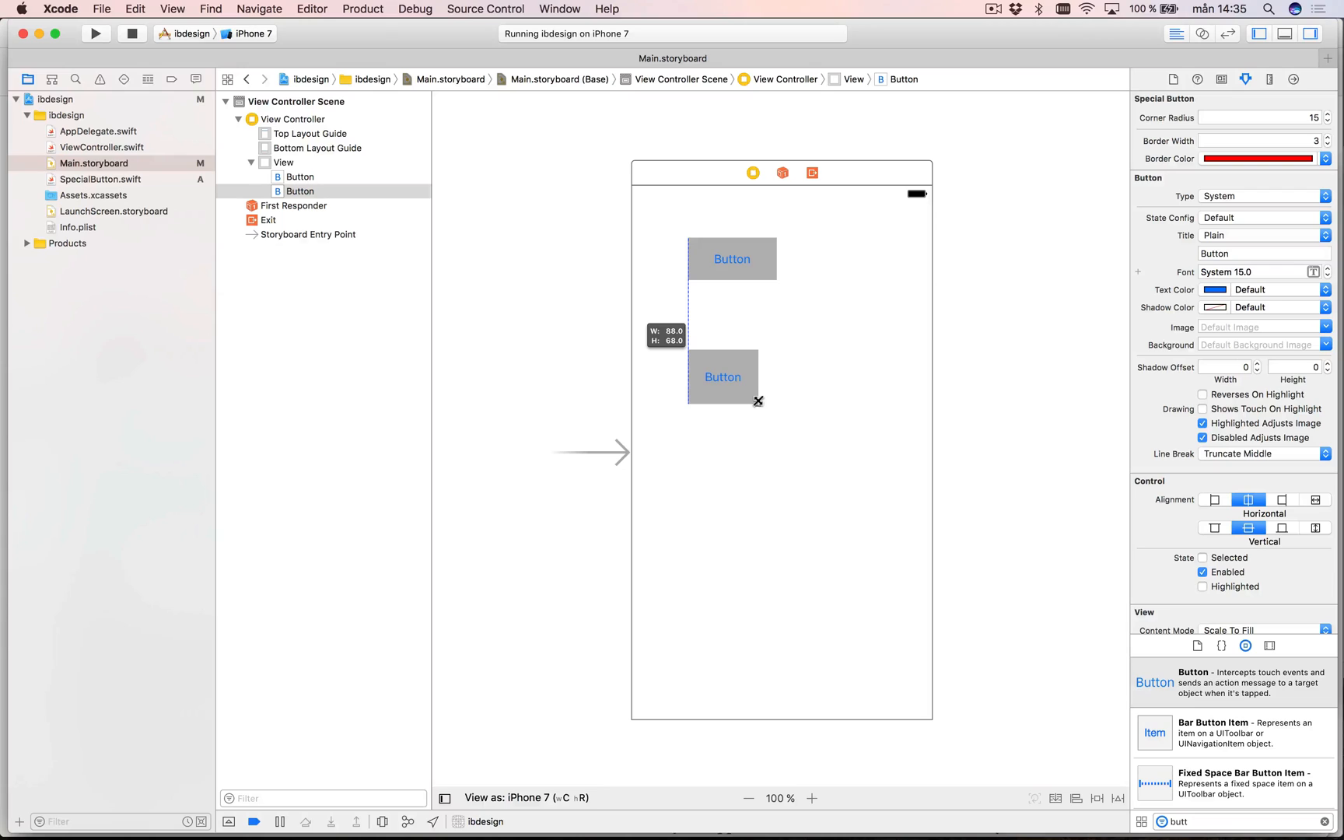
click(1268, 79)
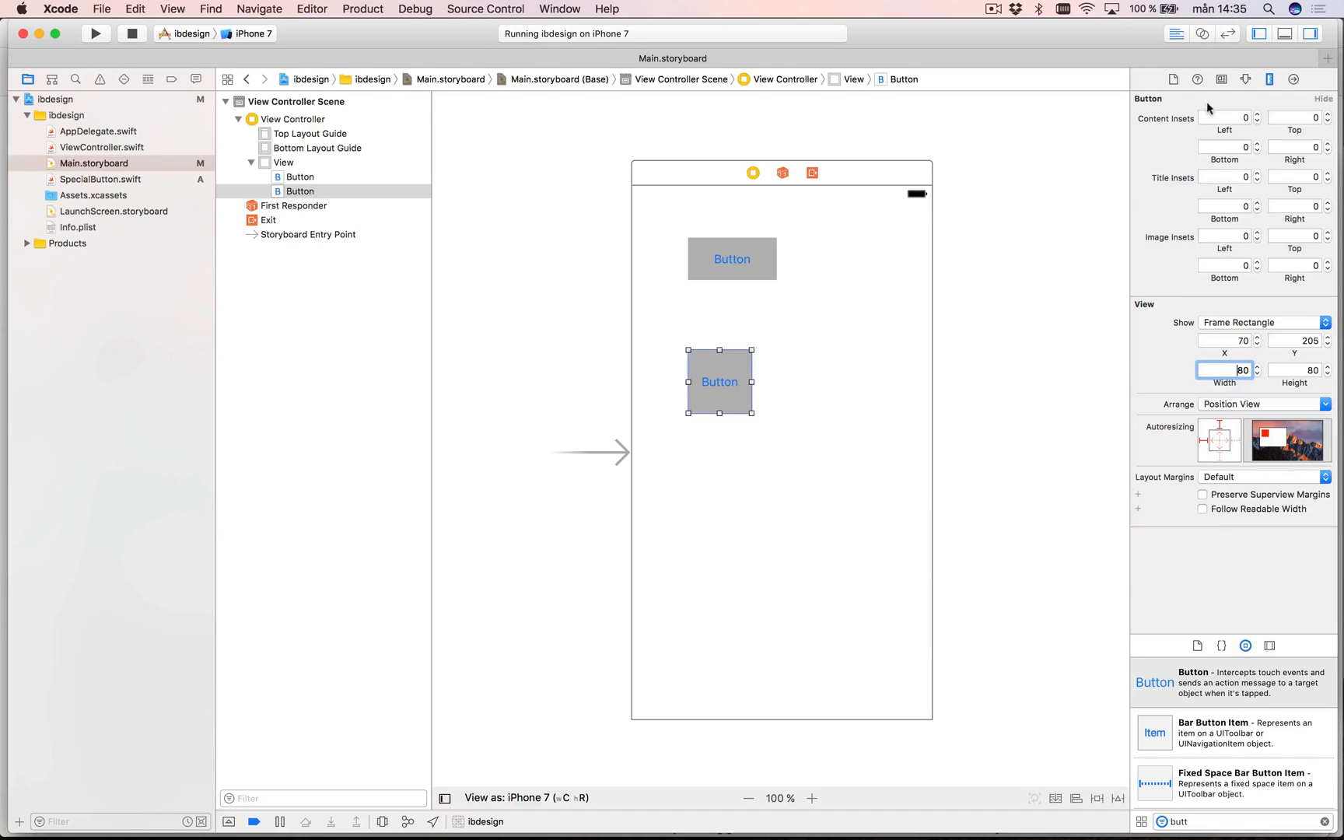
click(1246, 78)
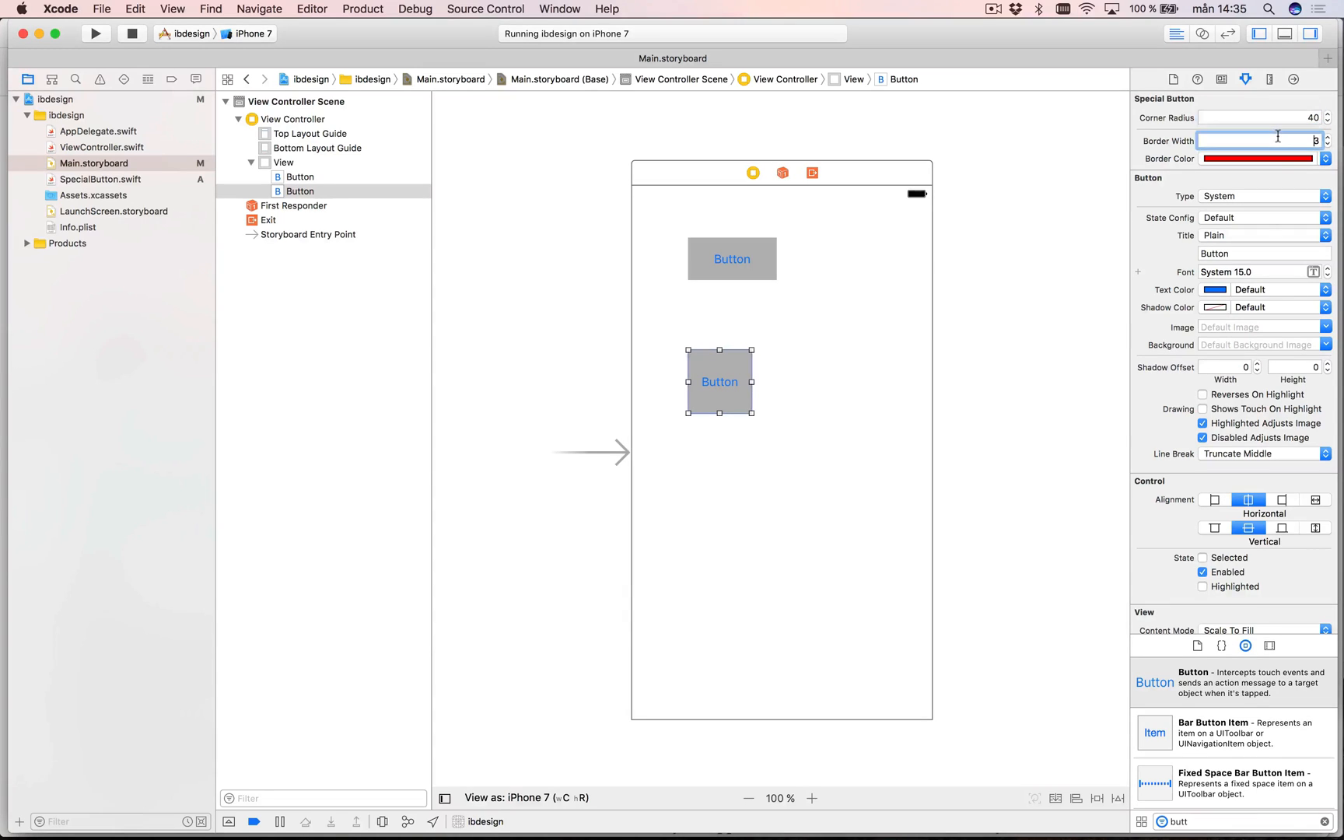
mouse_move(623, 182)
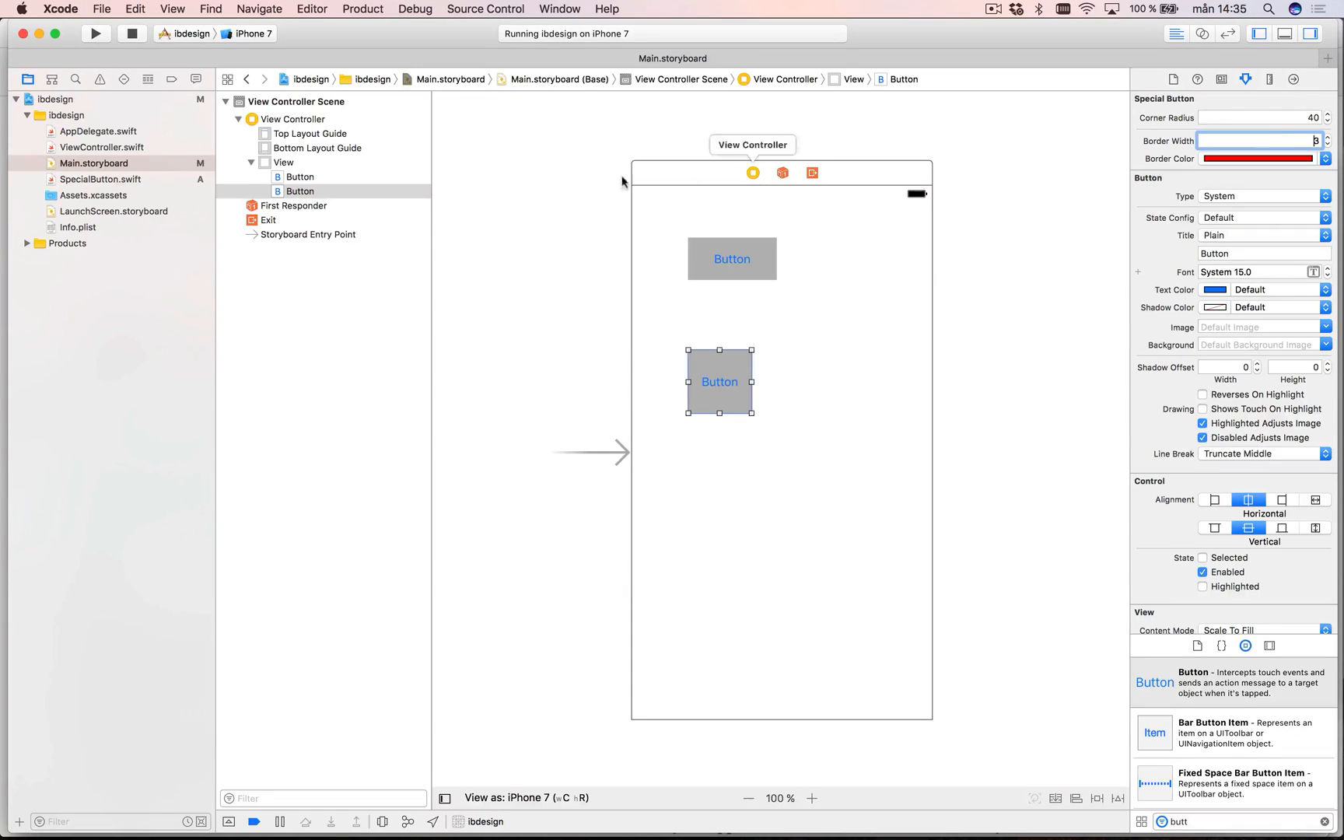
Give the copied button a green Border Color and run the app
click(1326, 144)
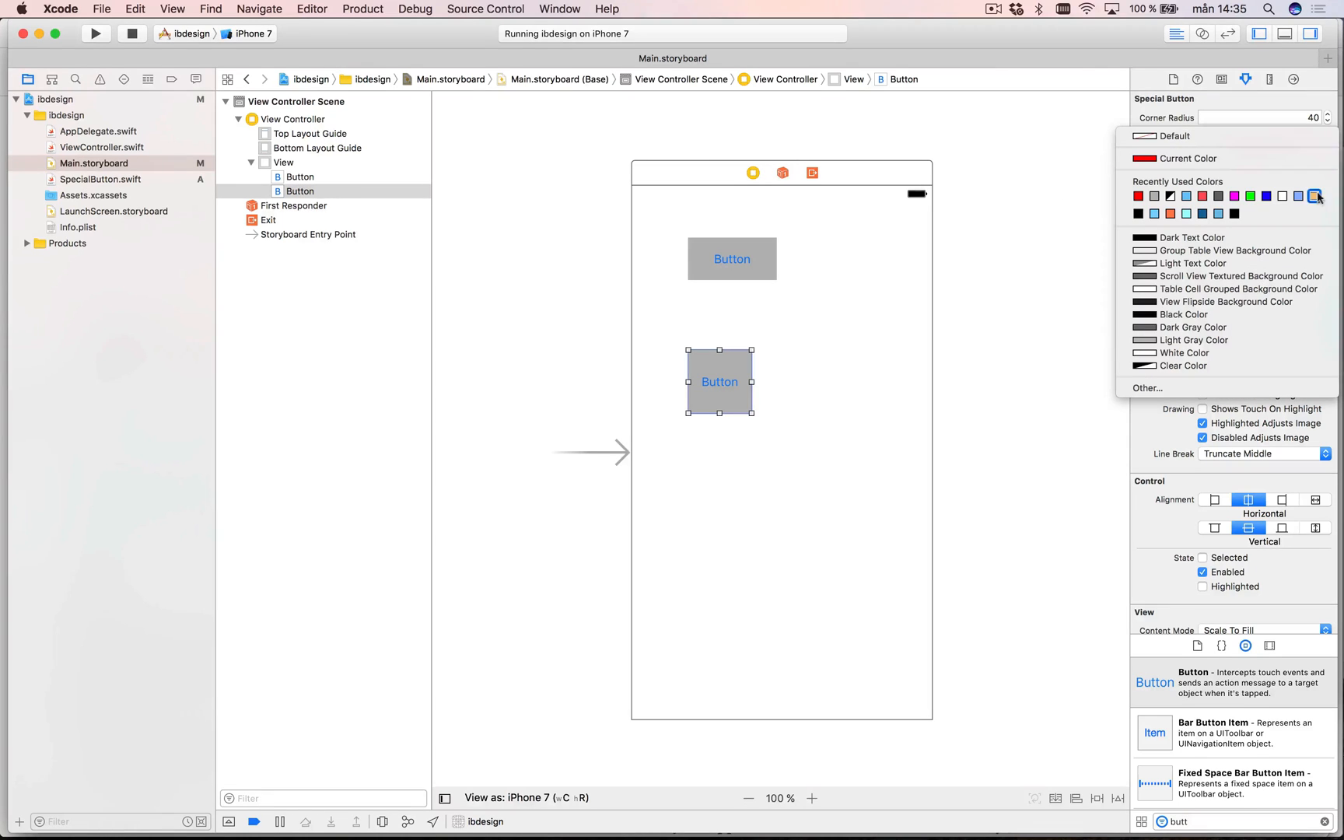
click(1316, 196)
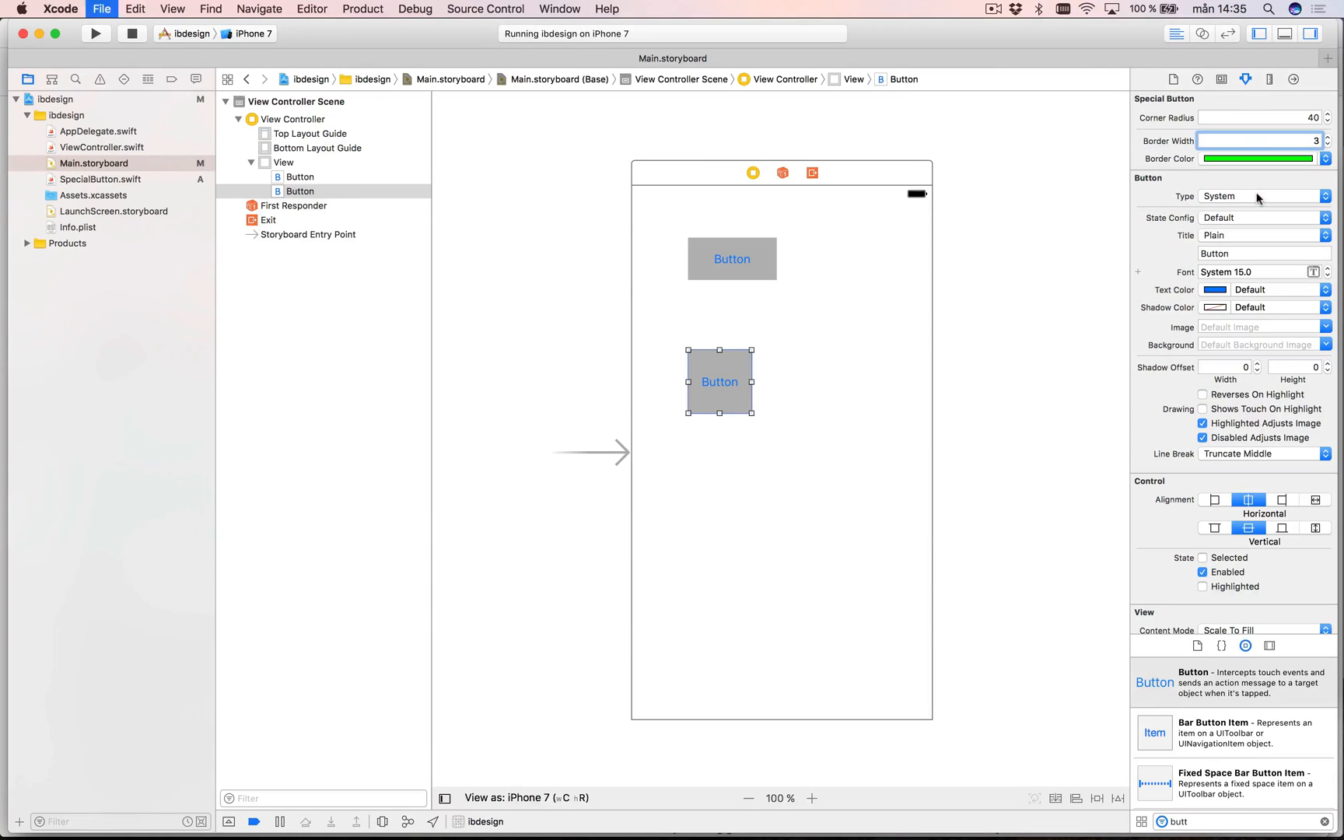
click(94, 34)
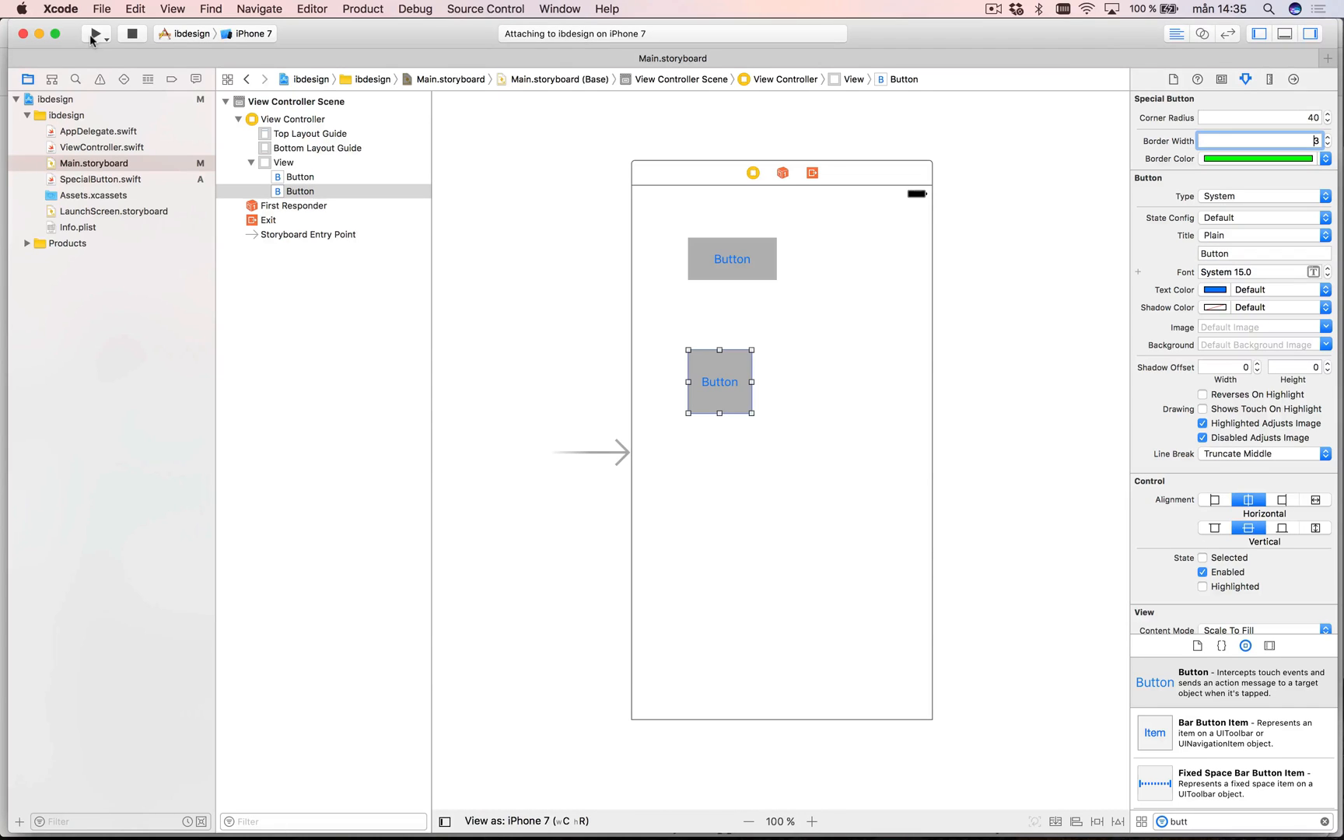
View the red-bordered rounded button and the green-bordered circular button in Simulator
click(92, 34)
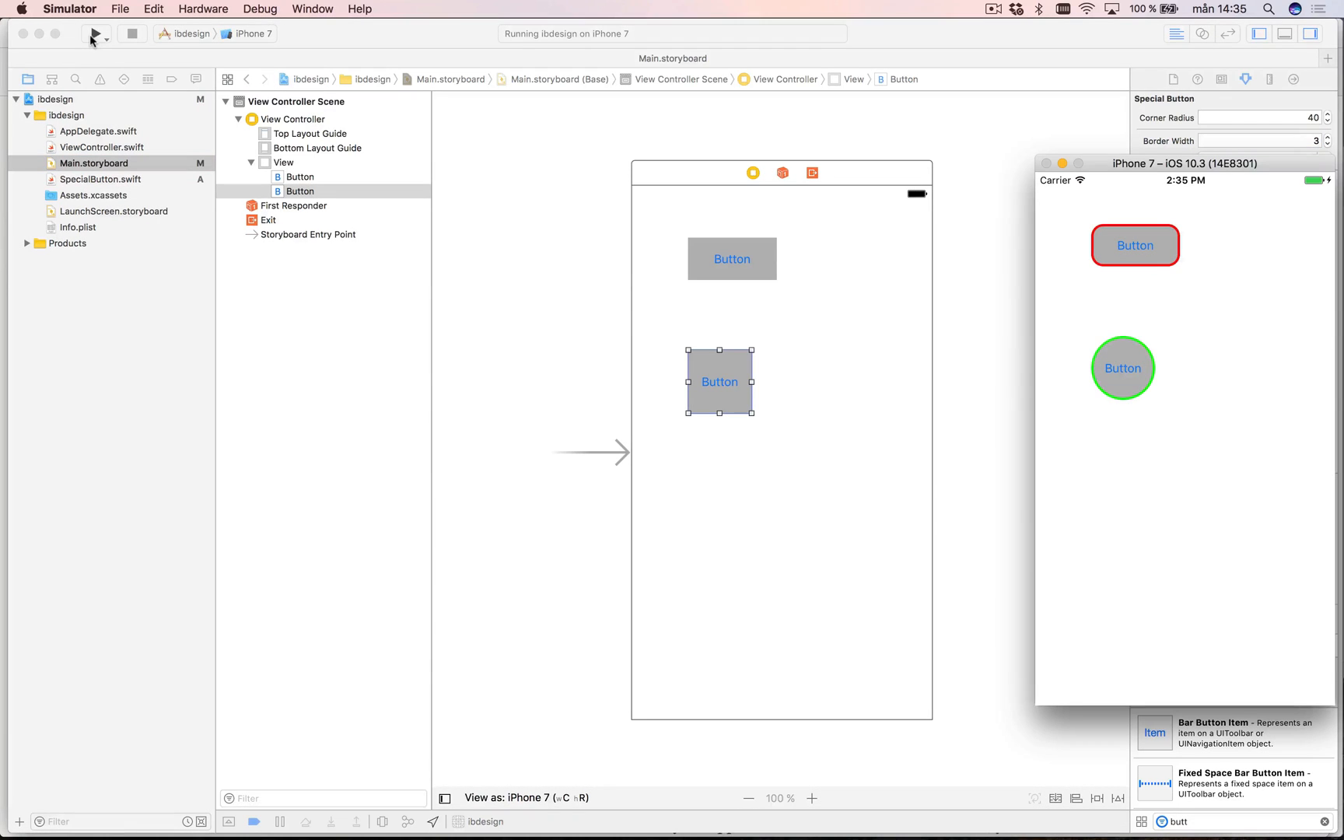
mouse_move(595, 157)
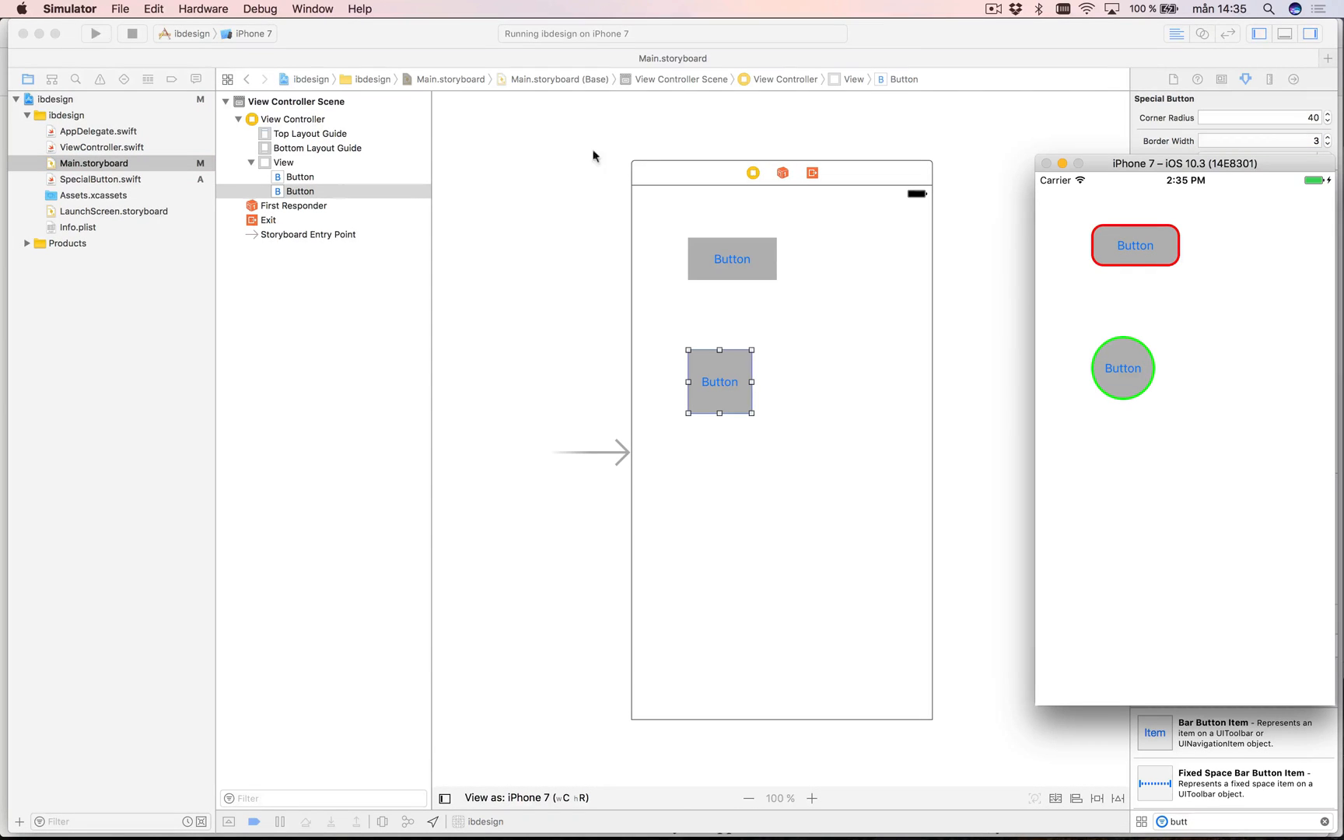
mouse_move(1166, 243)
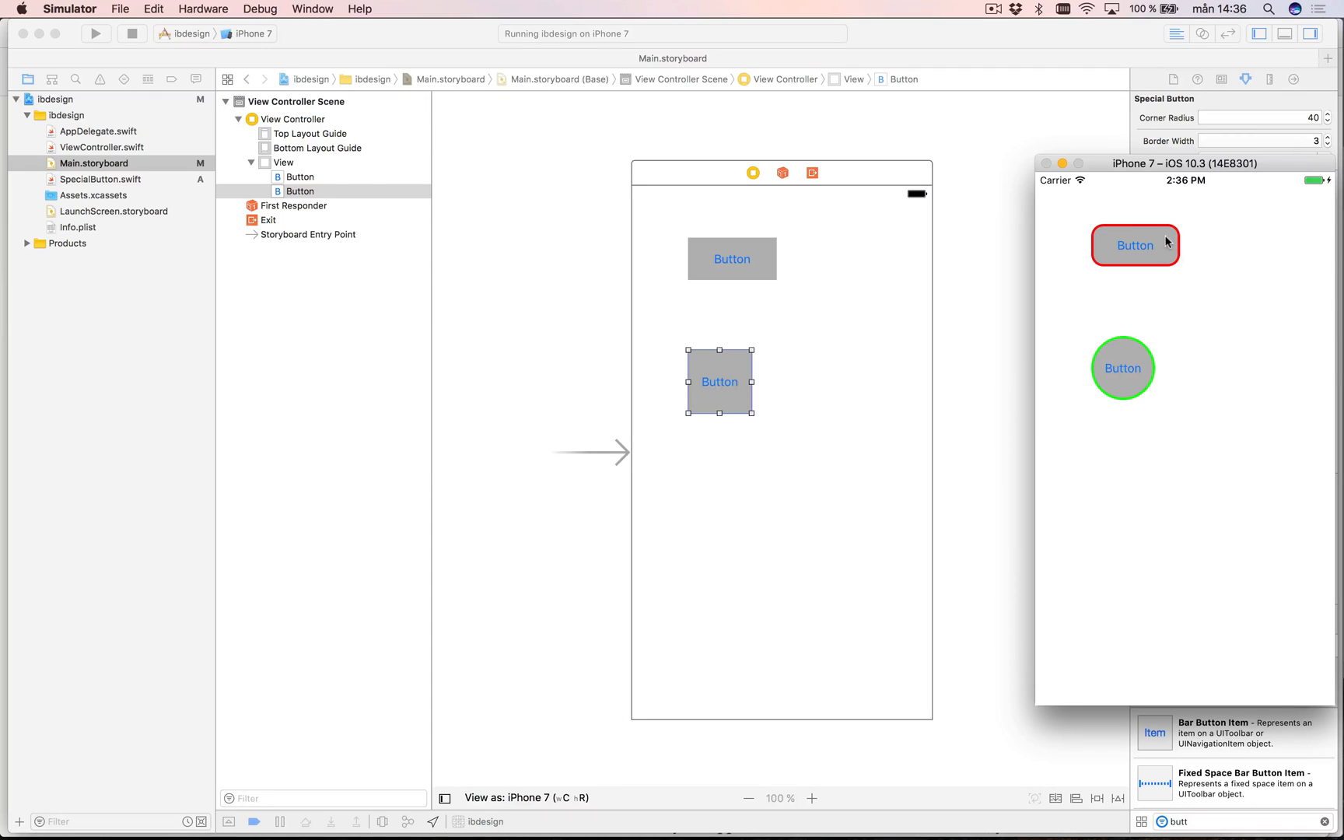
mouse_move(877, 272)
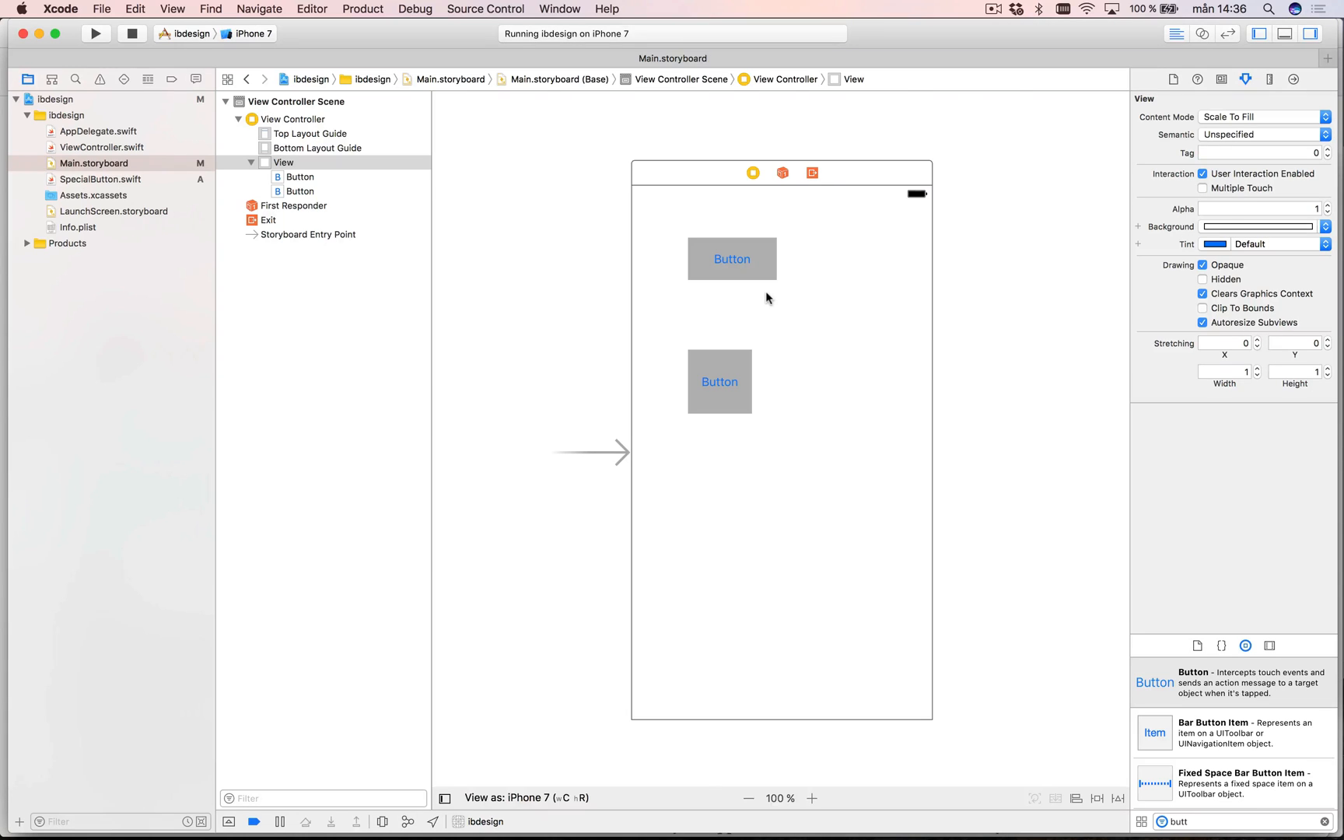
mouse_move(697, 329)
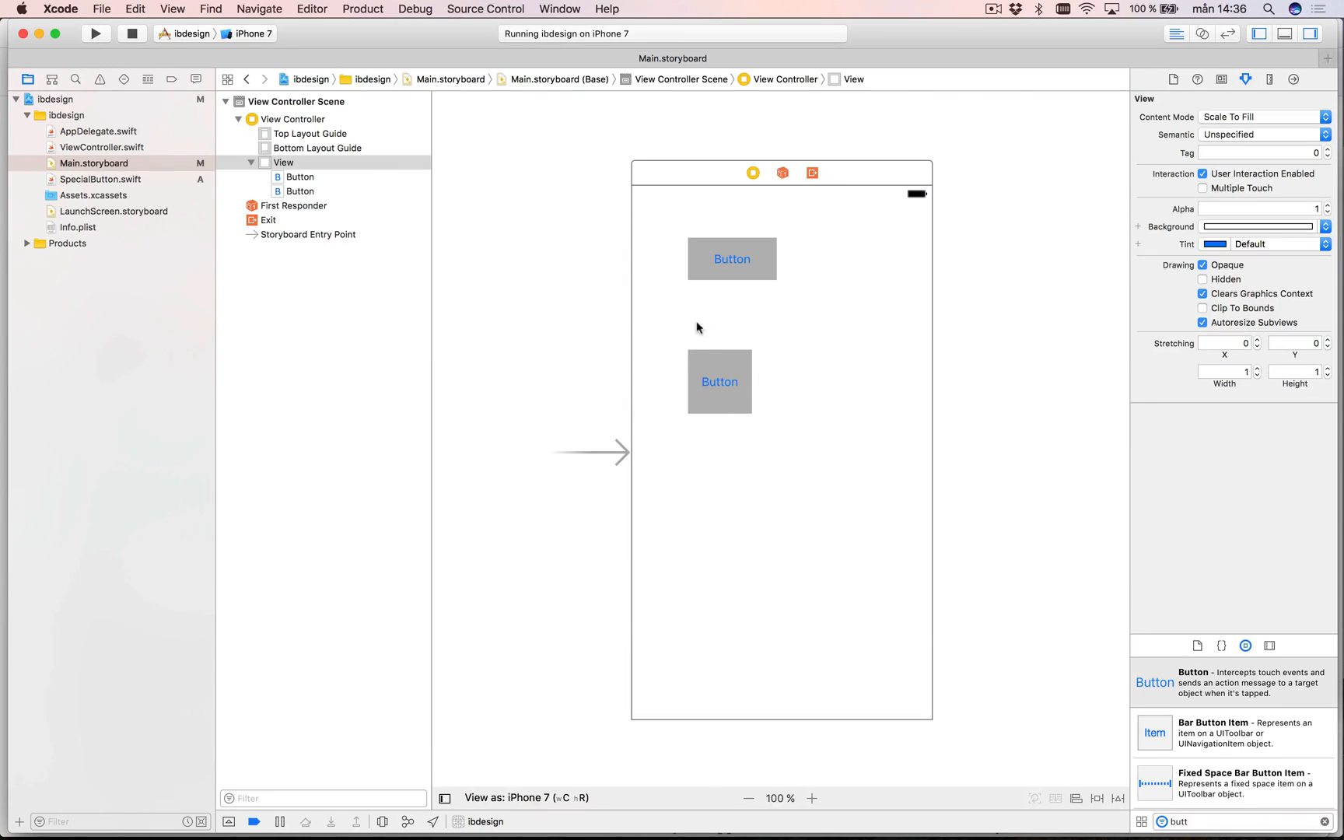
mouse_move(791, 271)
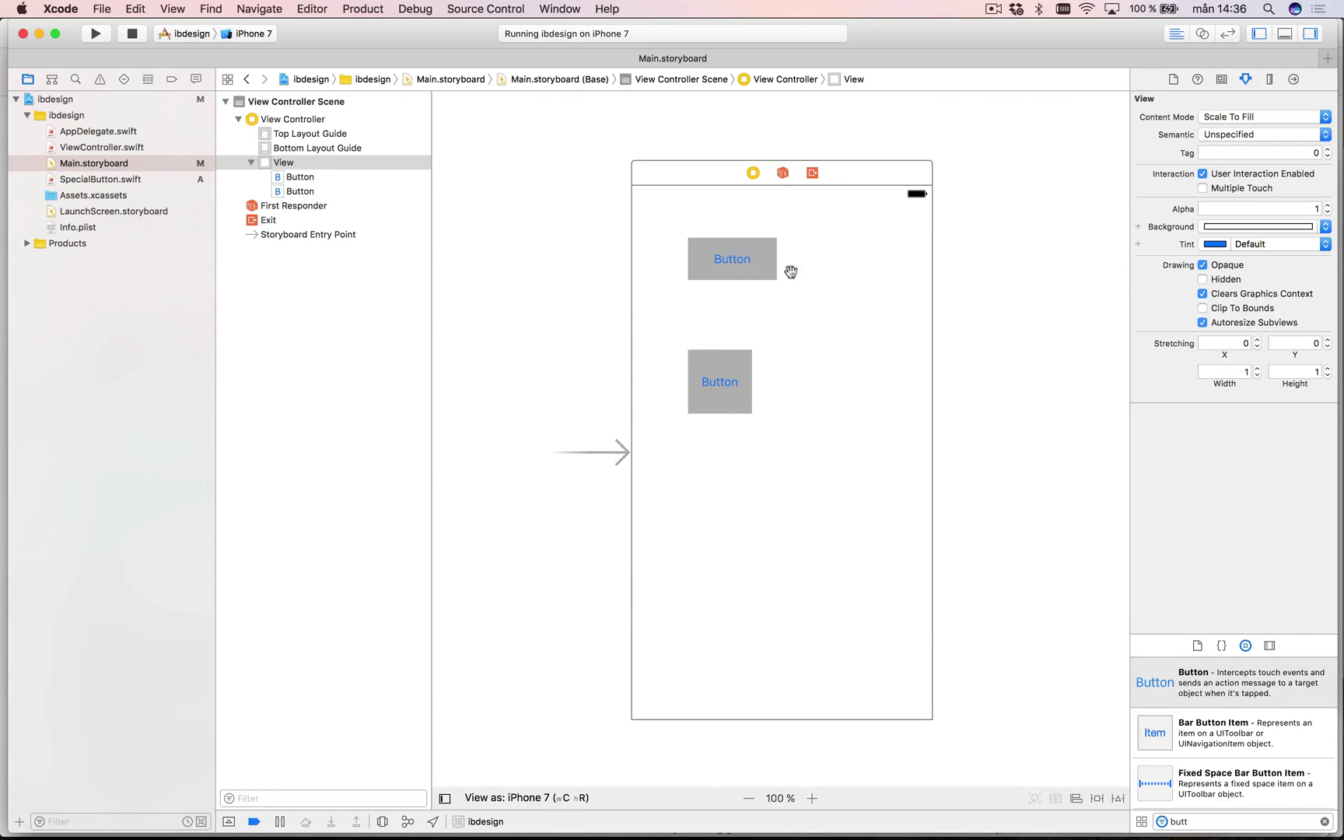
mouse_move(828, 304)
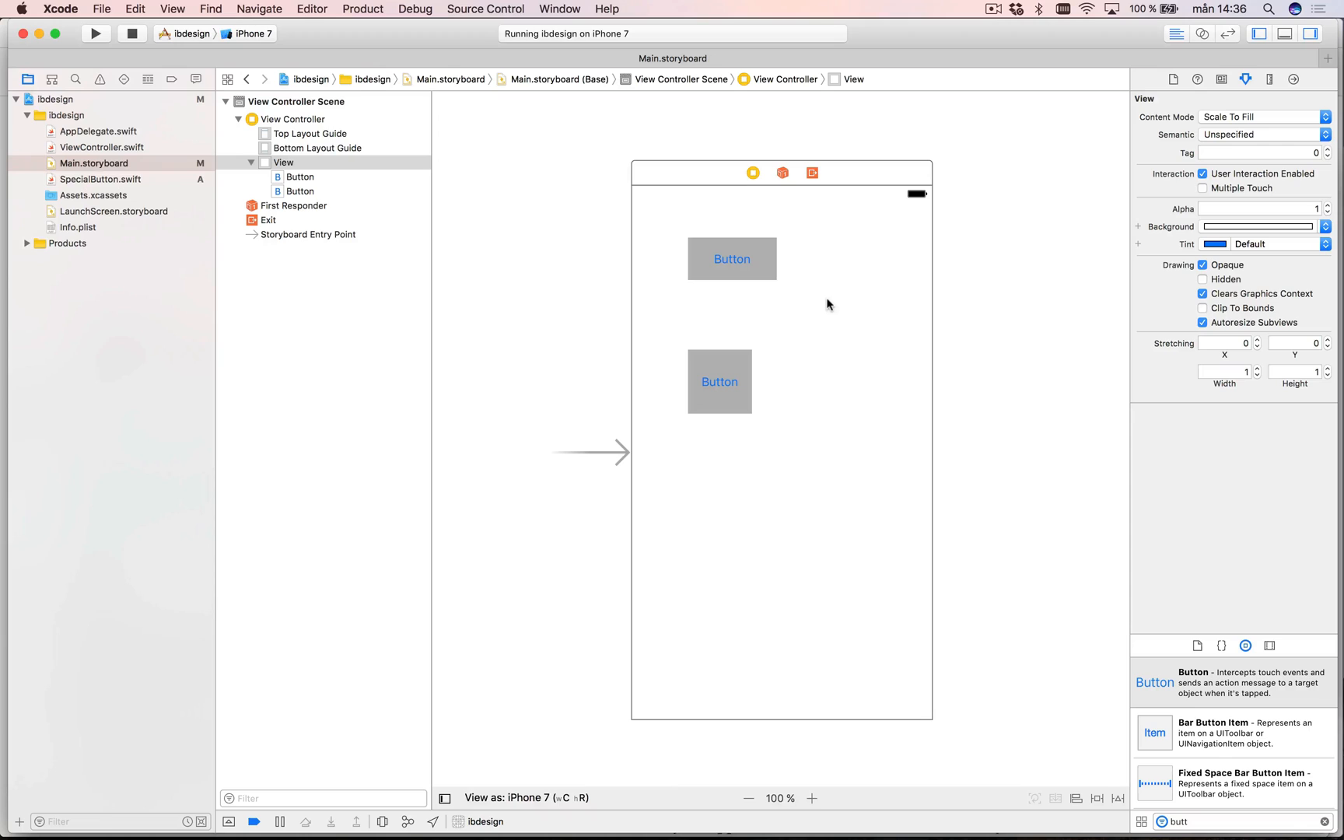
mouse_move(737, 256)
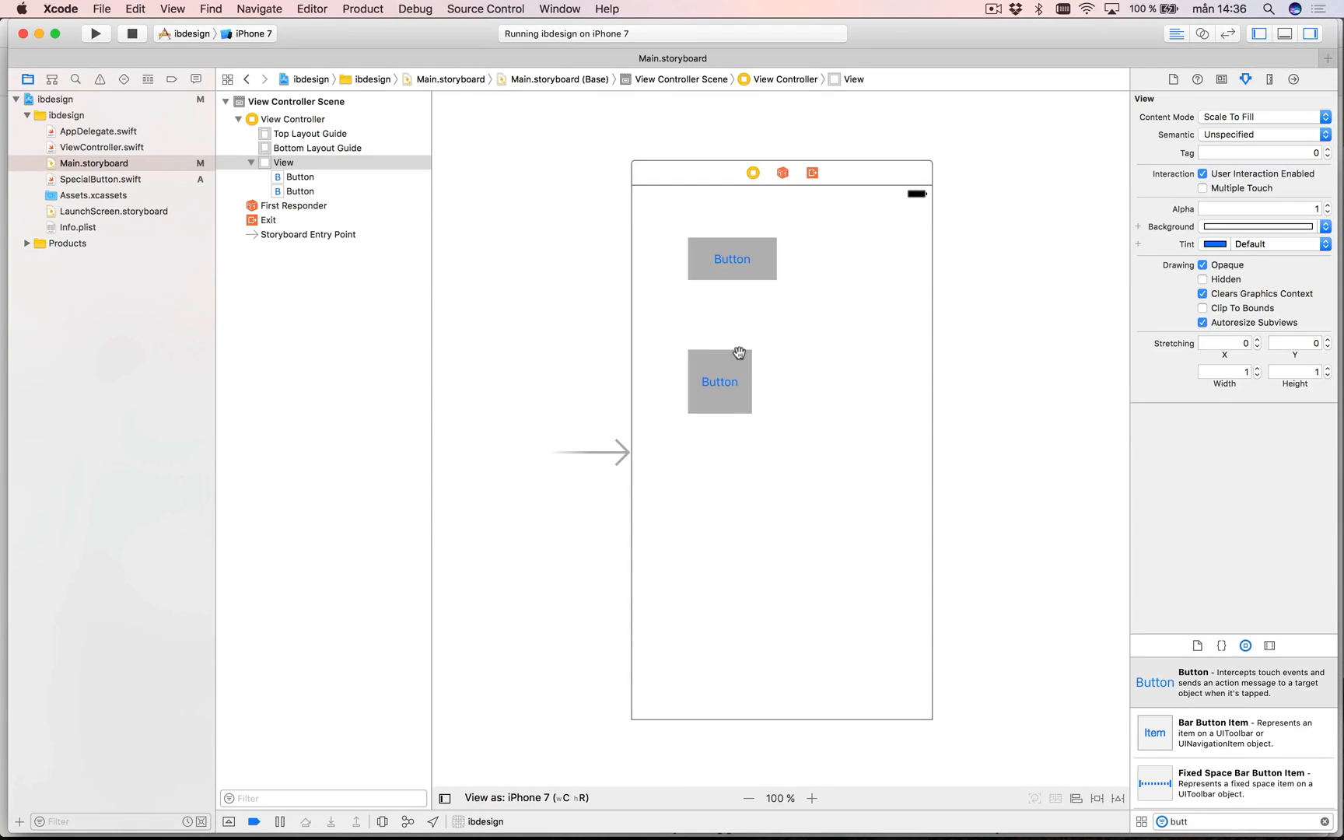
click(100, 179)
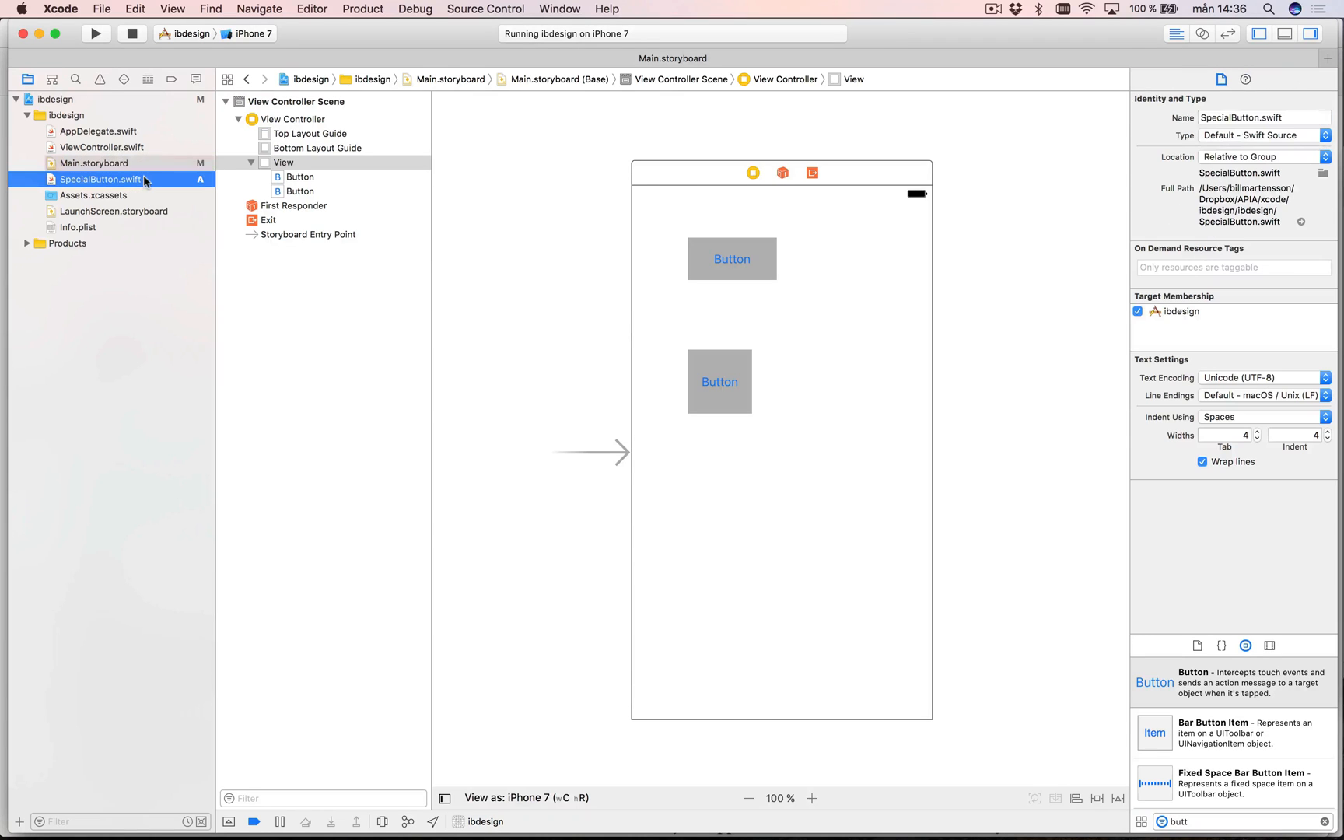
click(99, 178)
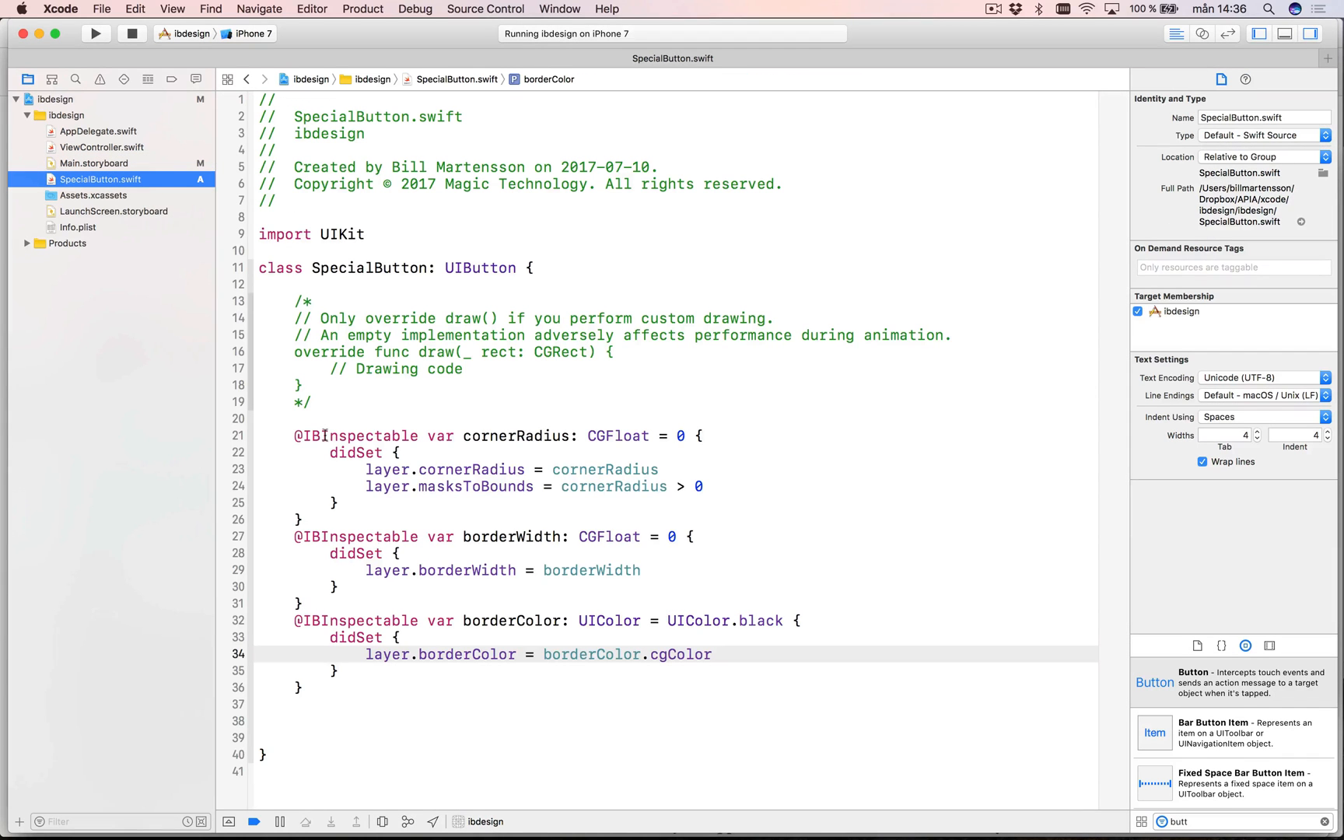
mouse_move(403, 431)
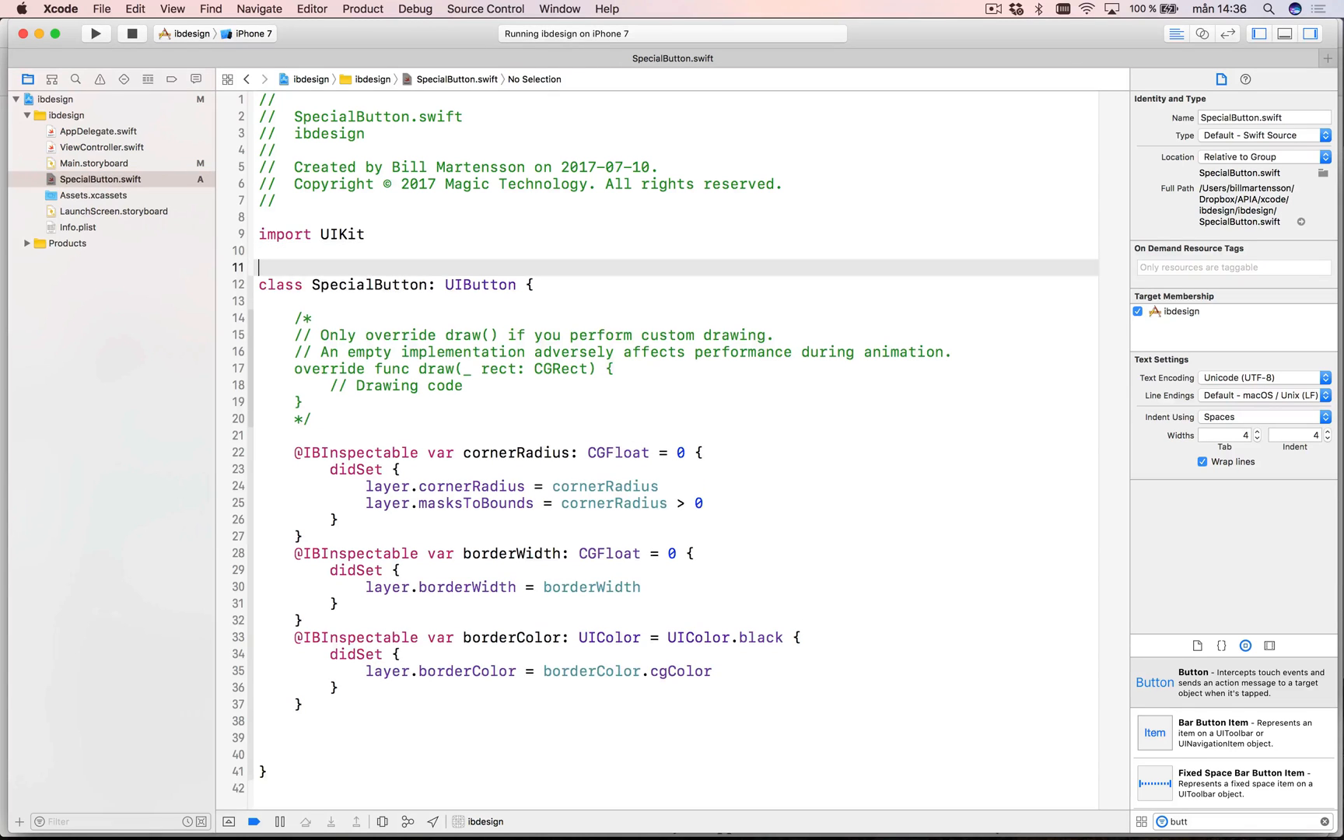
text(@I)
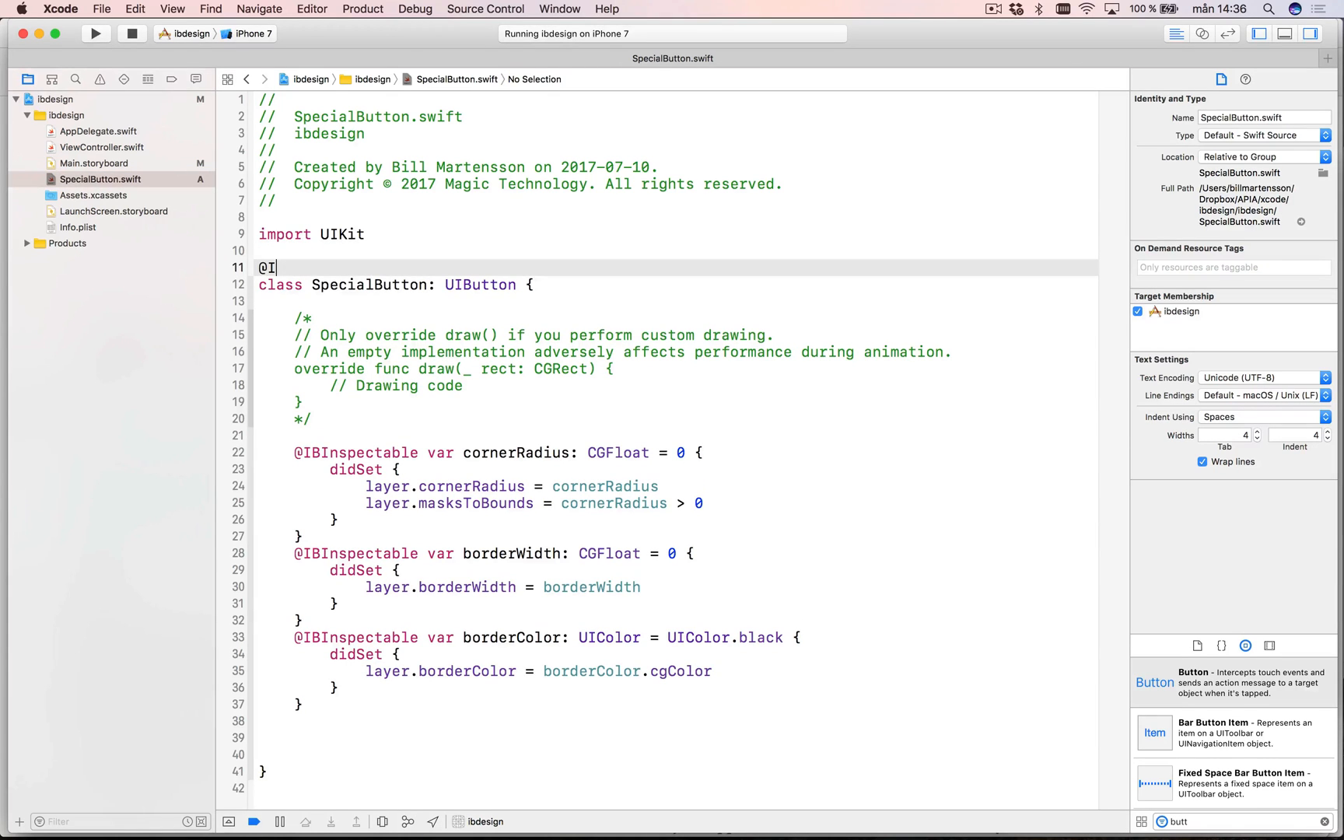
text(BDesignable)
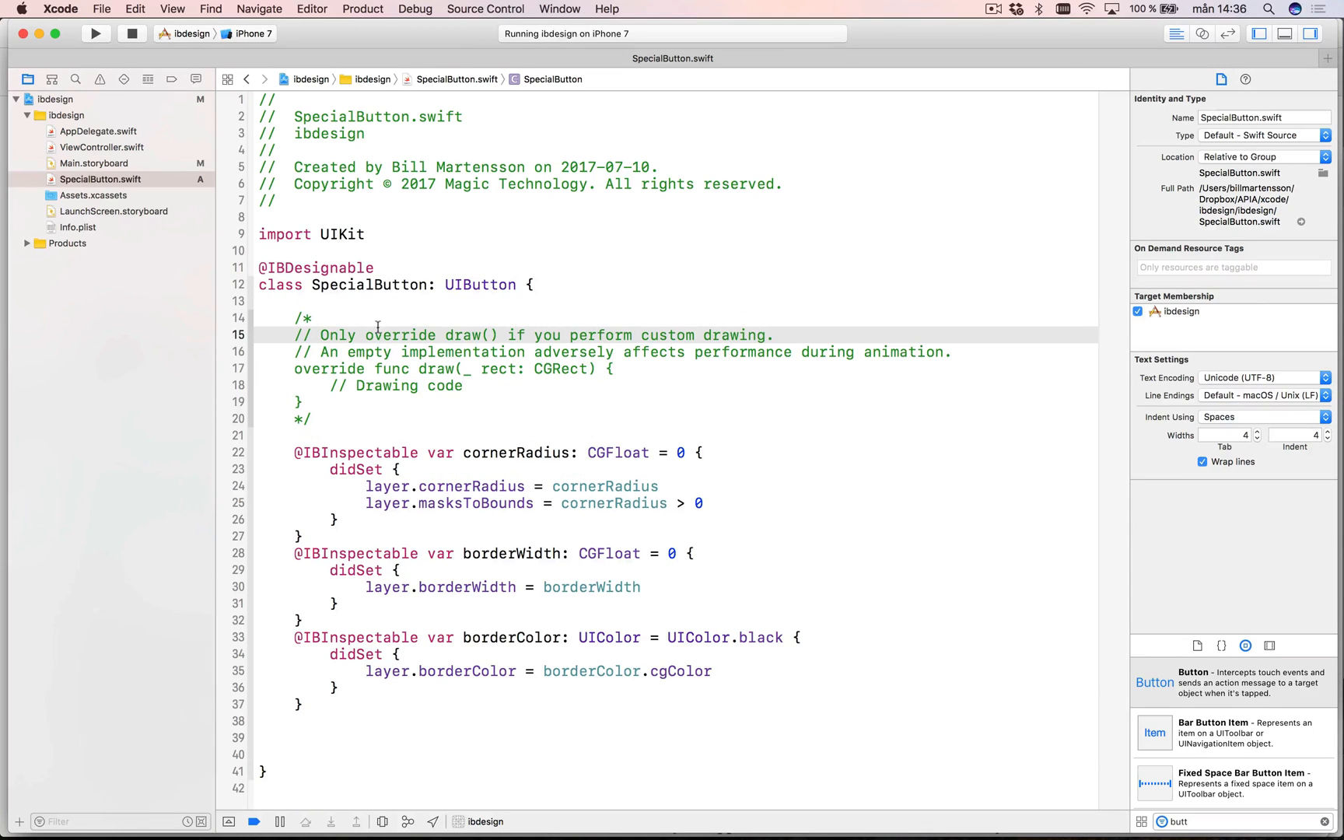
mouse_move(158, 162)
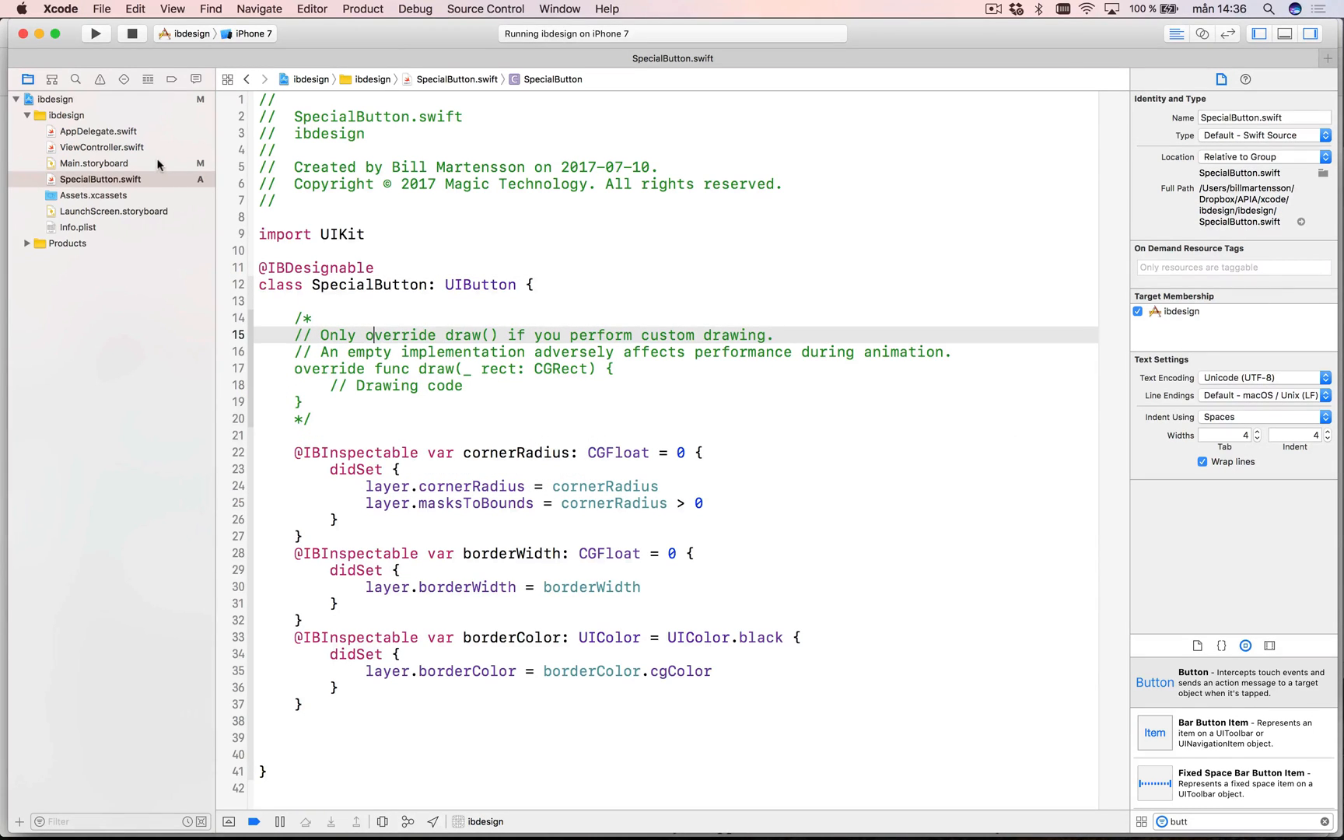
Reopen Main.storyboard so both buttons render live with rounded and circular shapes
click(94, 163)
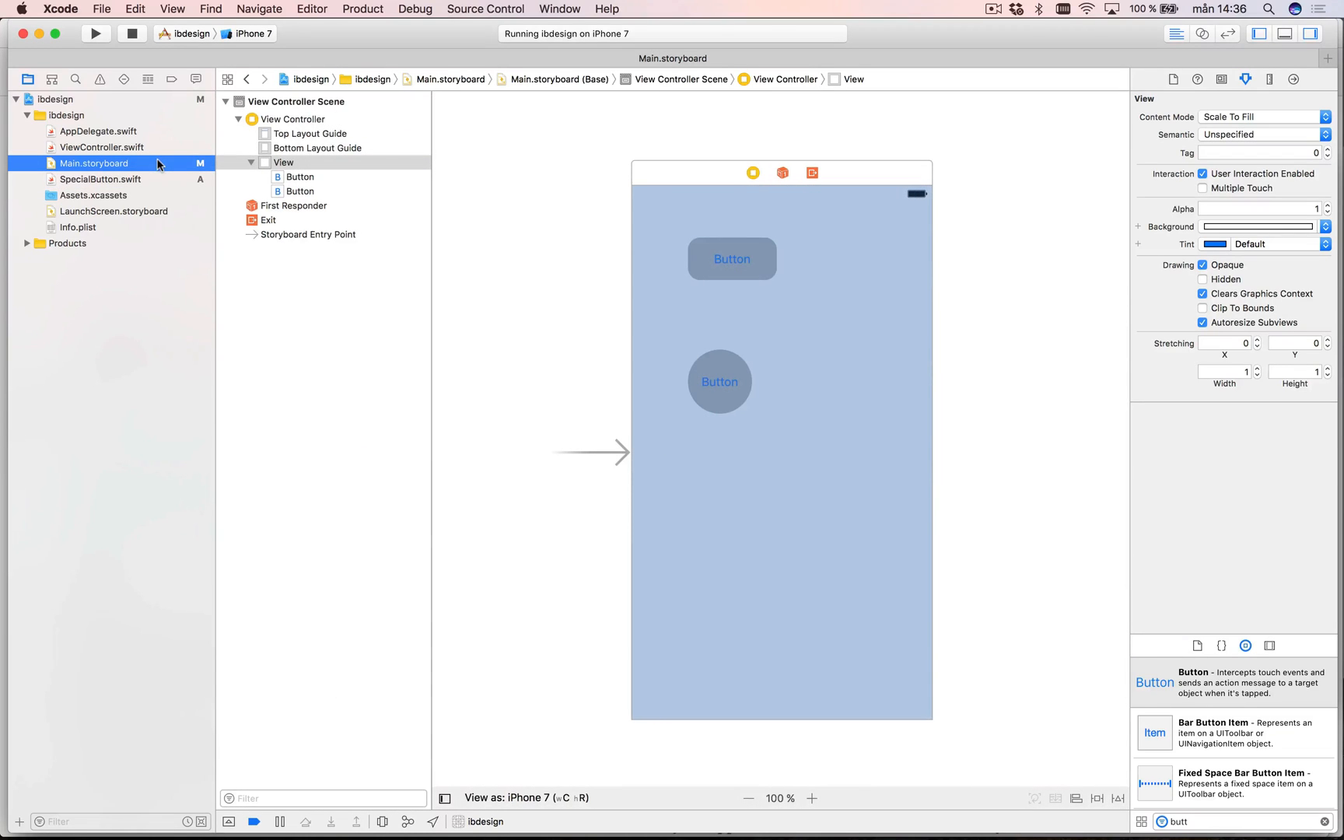
click(95, 33)
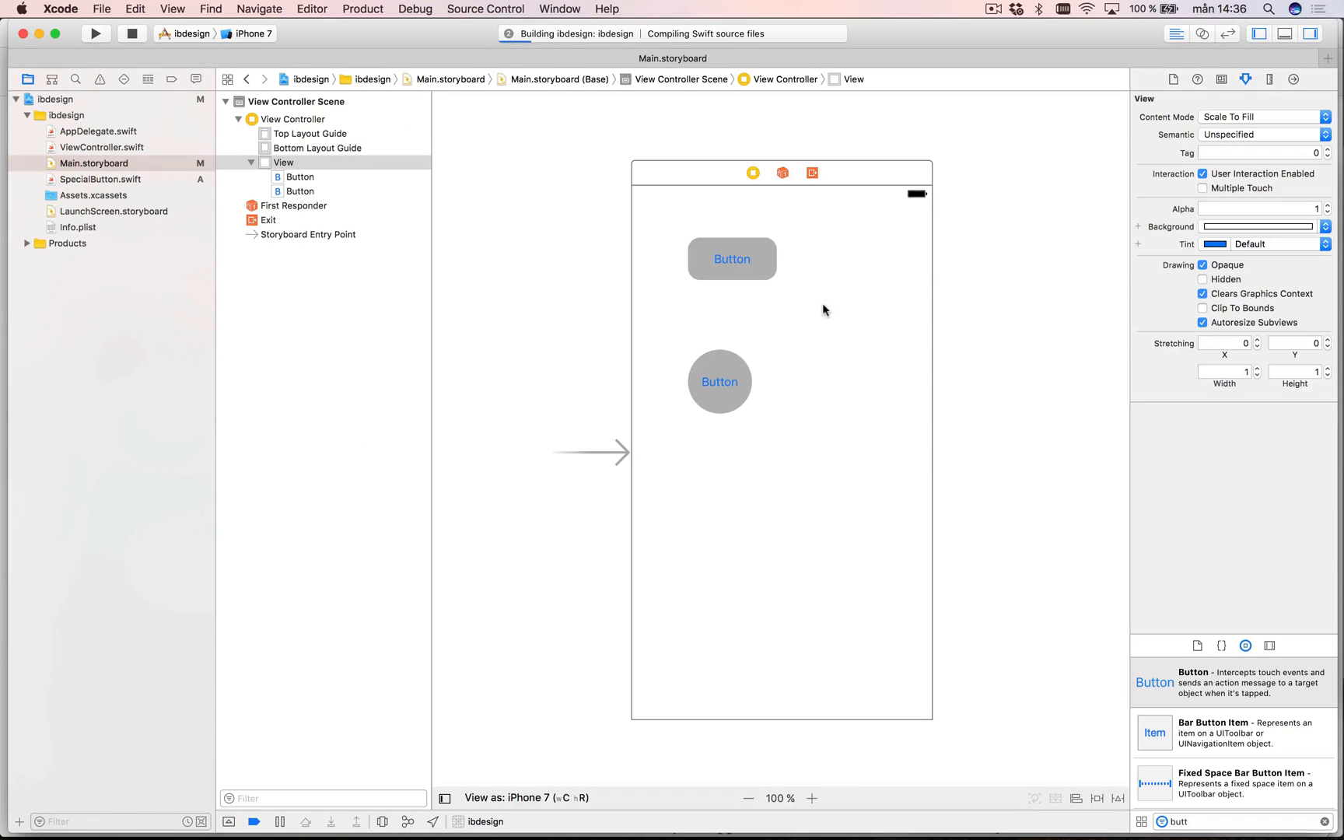
mouse_move(847, 320)
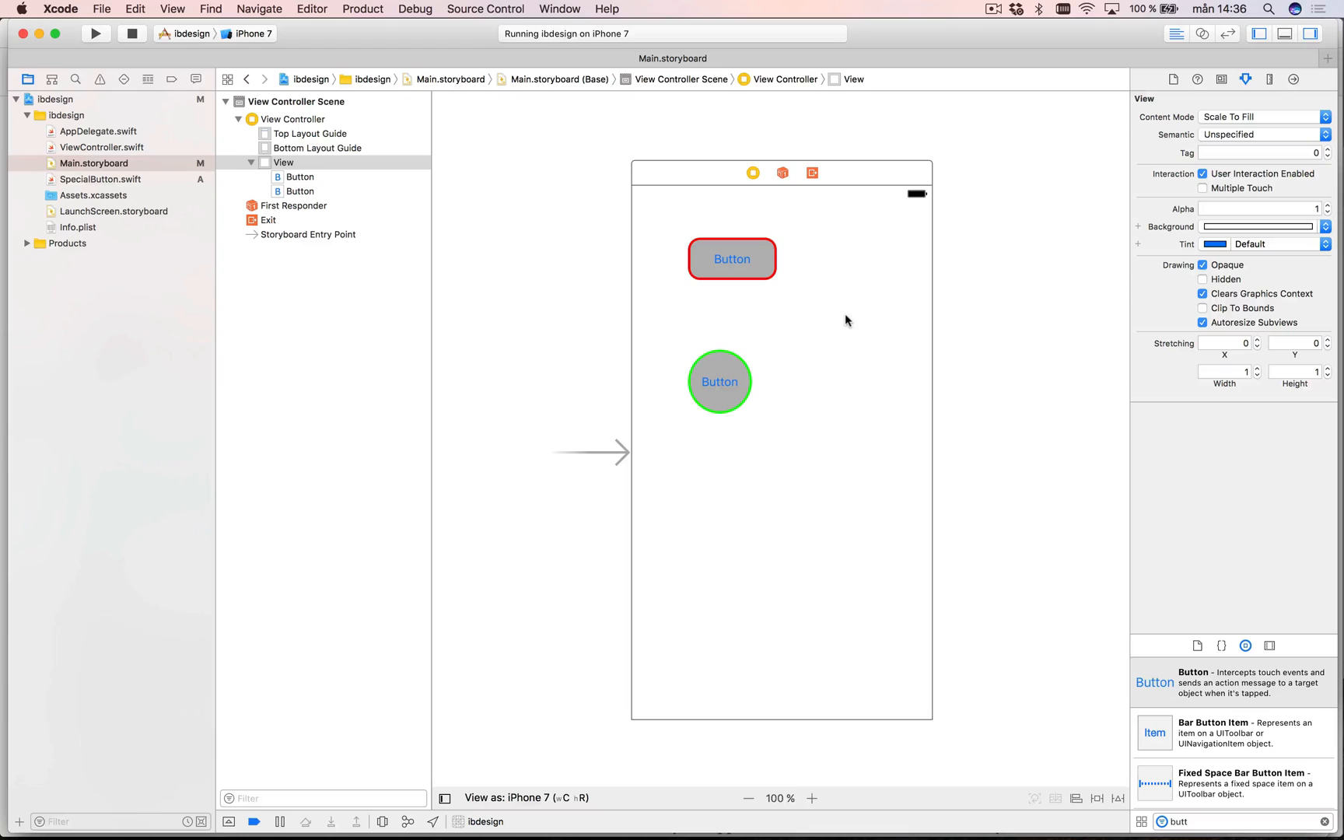
mouse_move(763, 328)
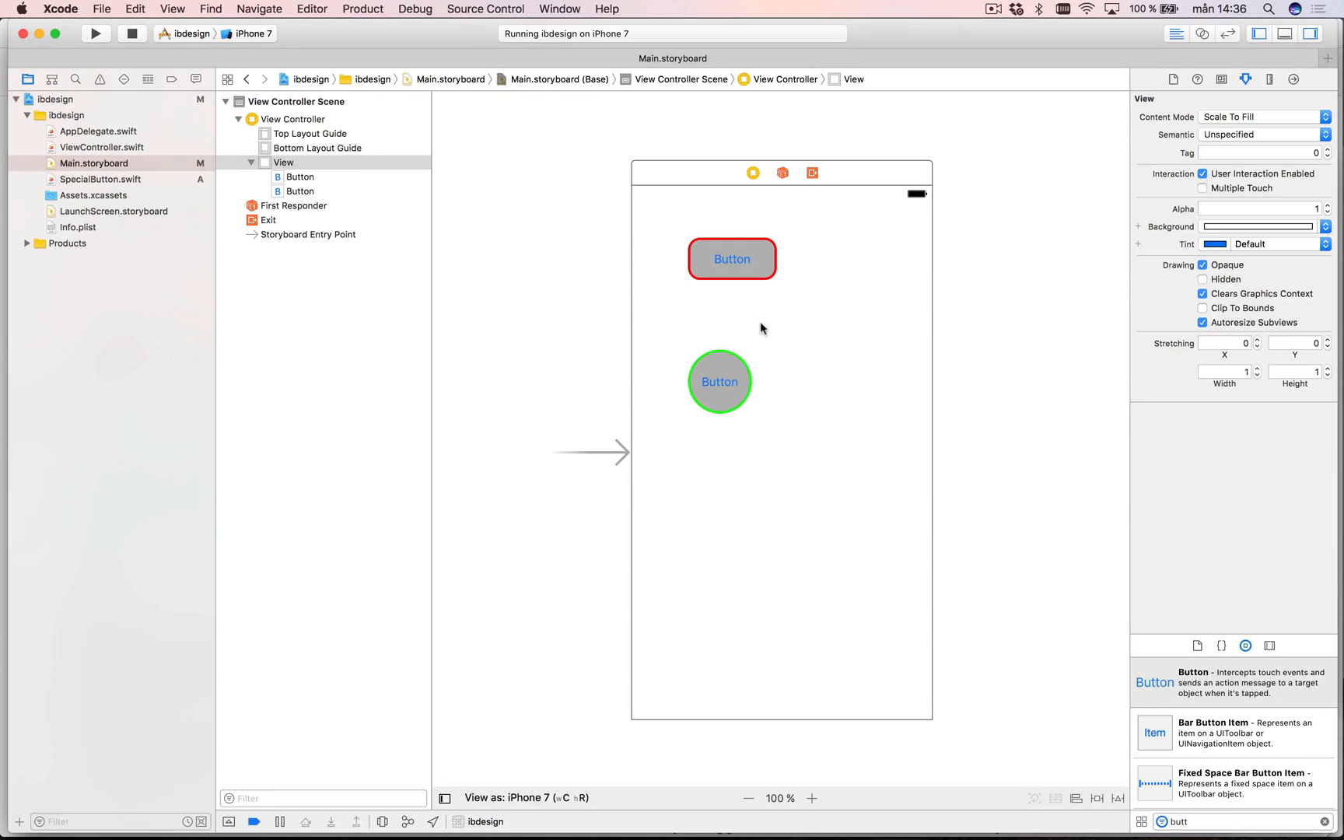
mouse_move(780, 243)
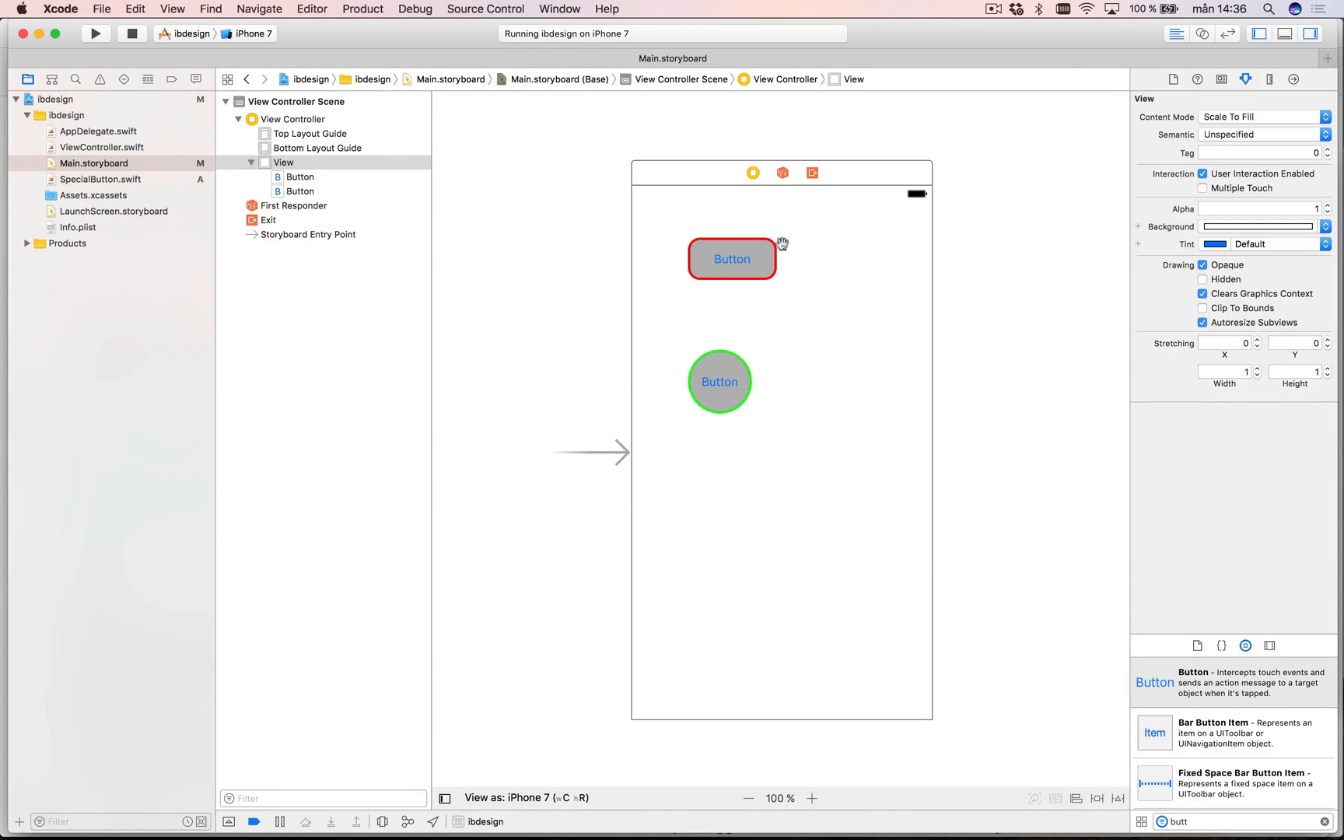
mouse_move(705, 244)
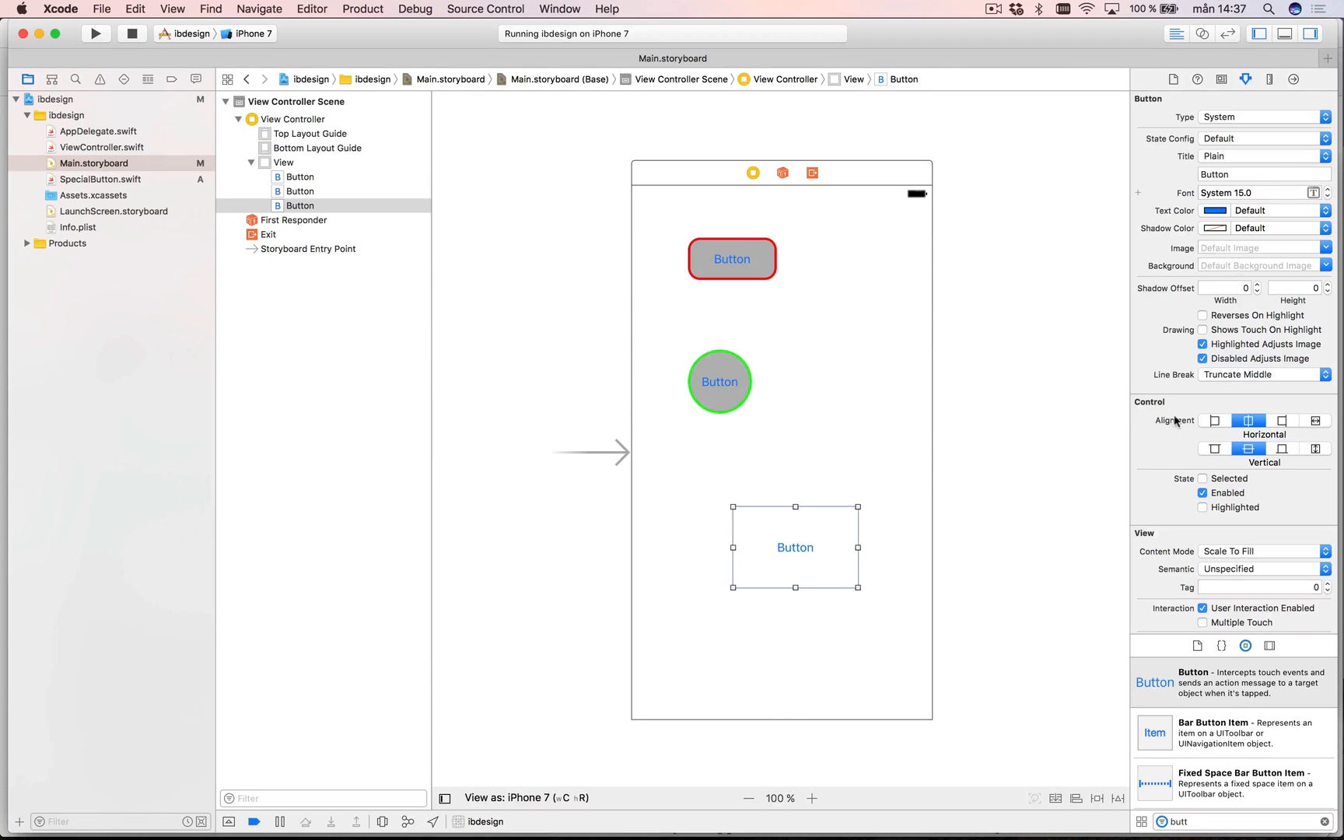
Give the third button a red background and set its custom class to SpecialButton
scroll(down, 3)
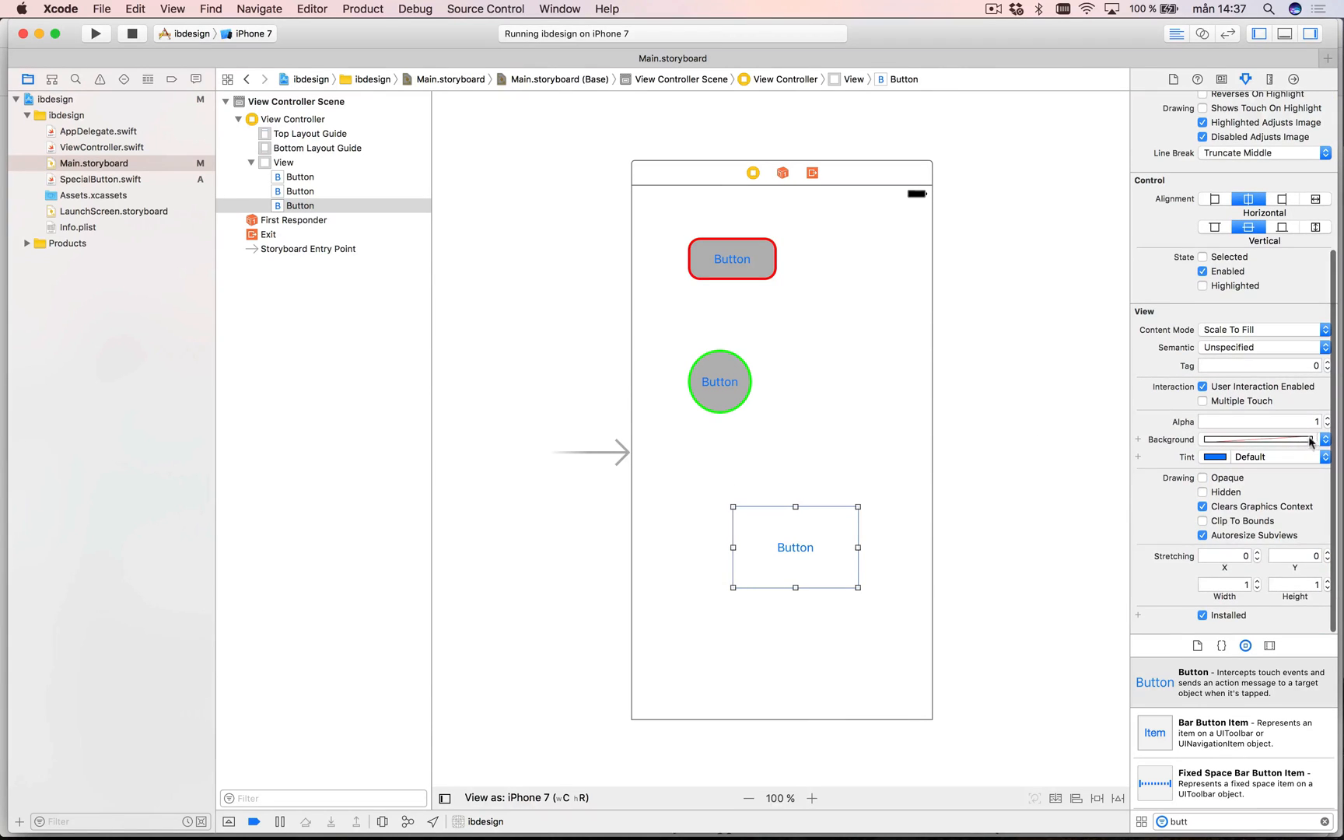
click(1324, 439)
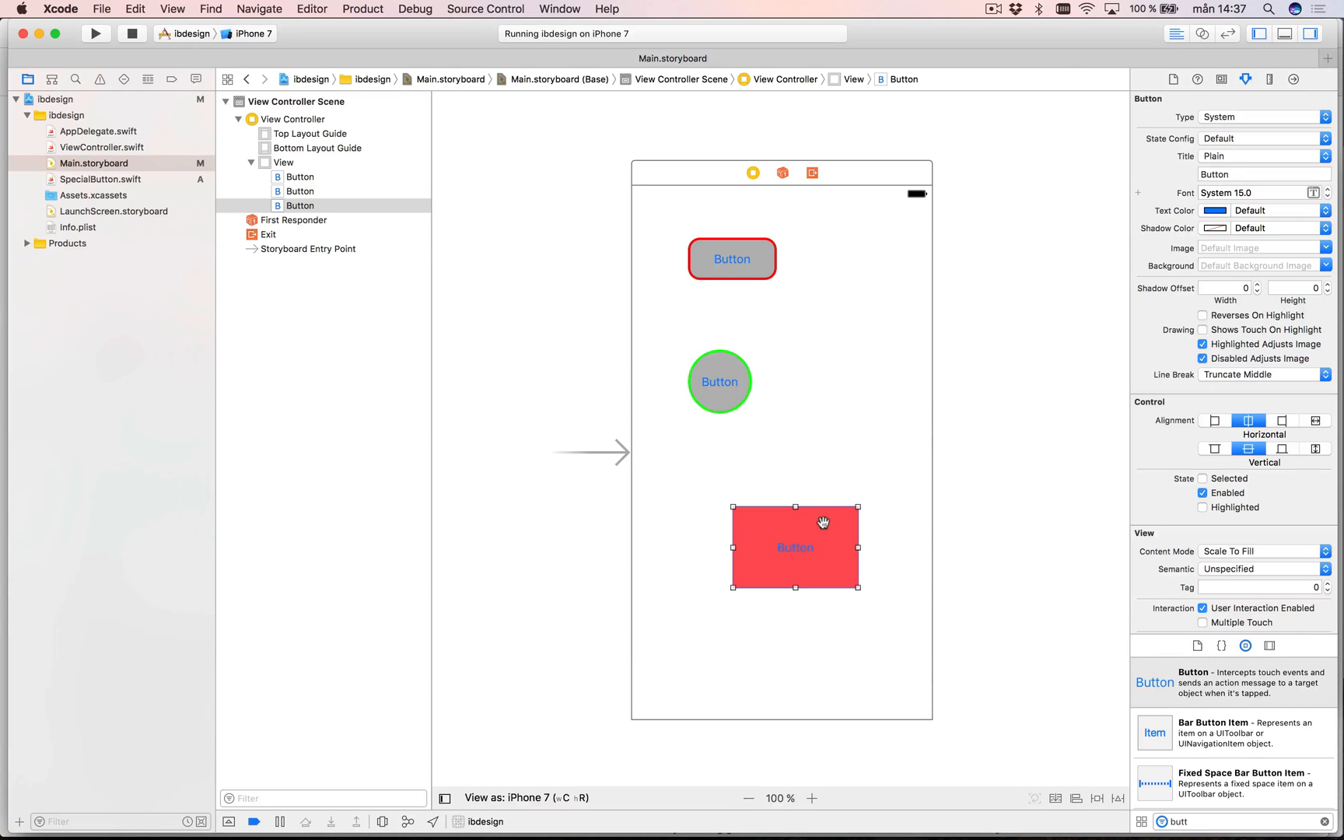
click(1221, 78)
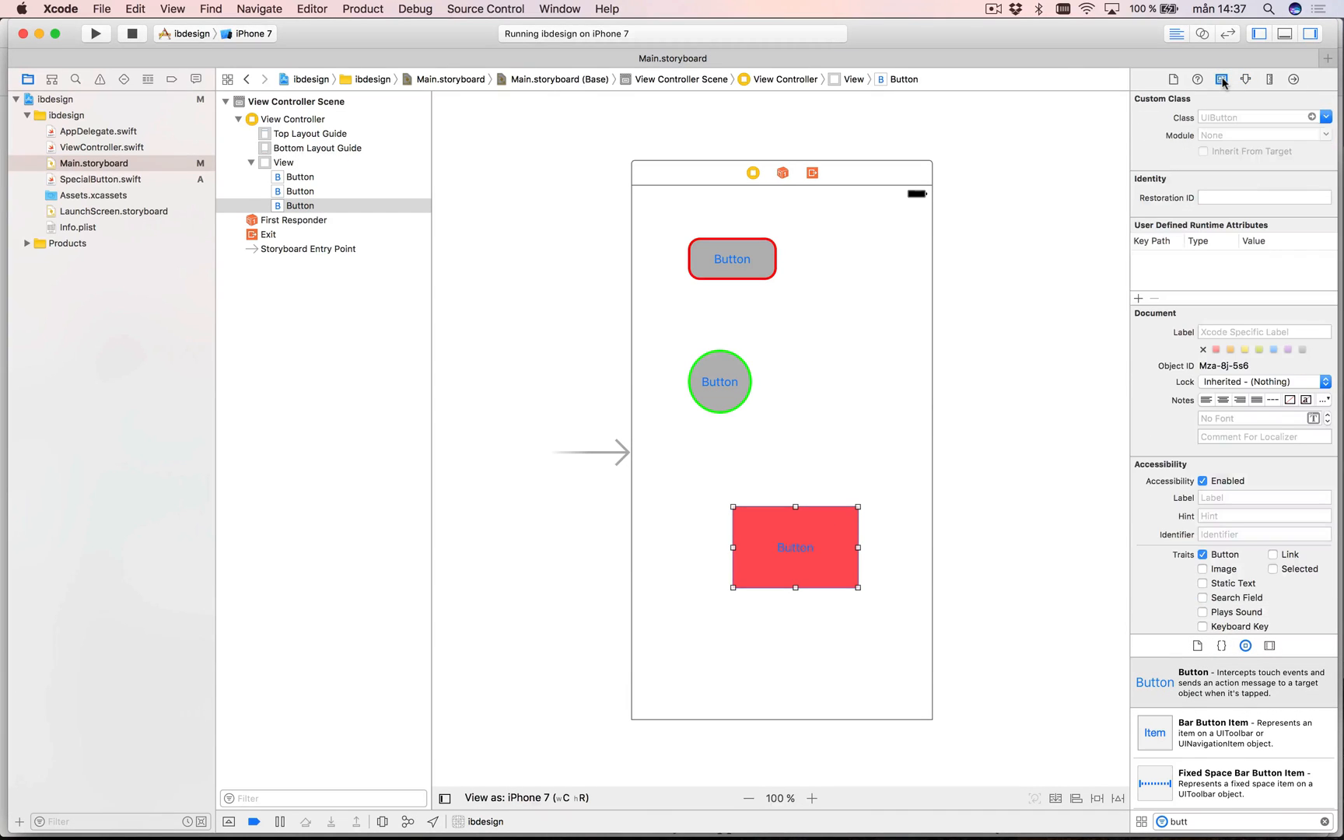
click(1256, 117)
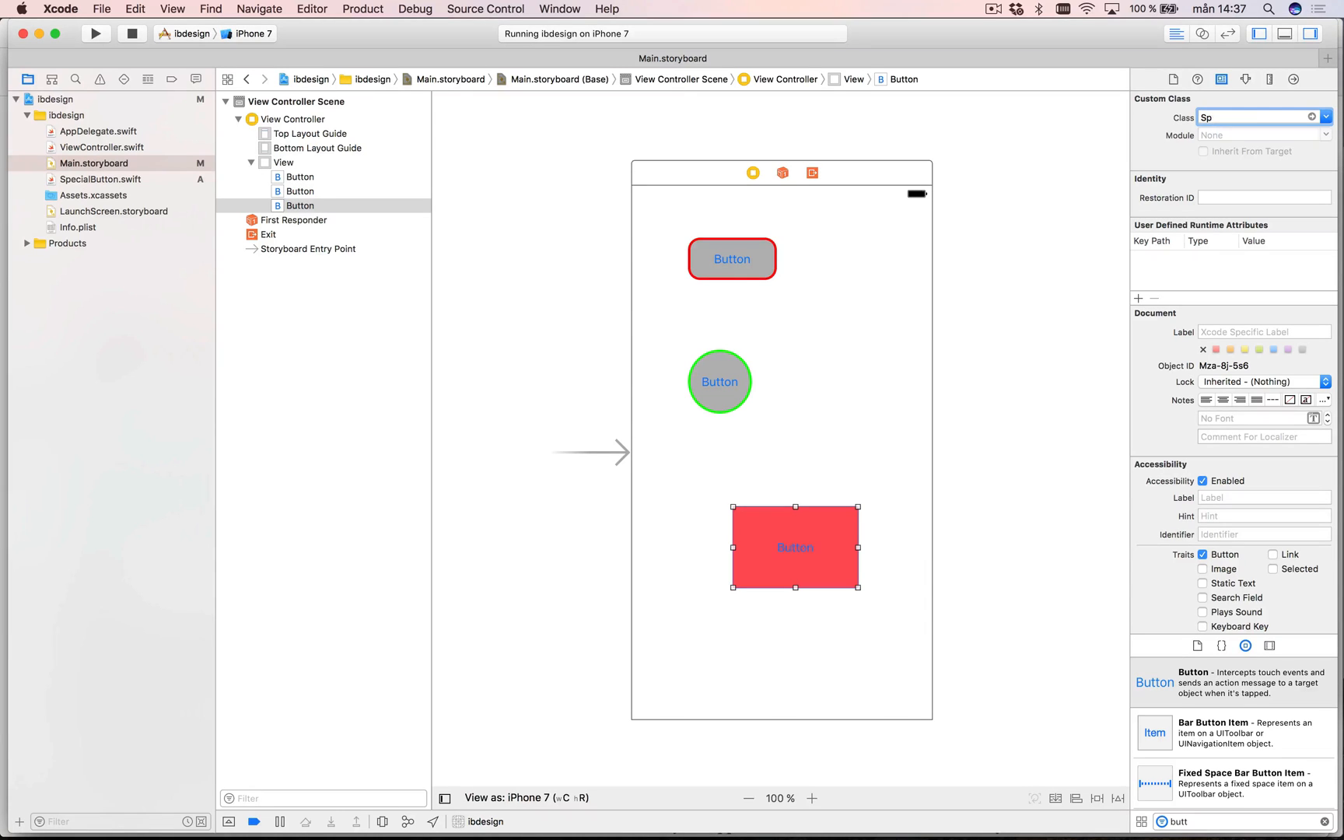
text(SpecialButton)
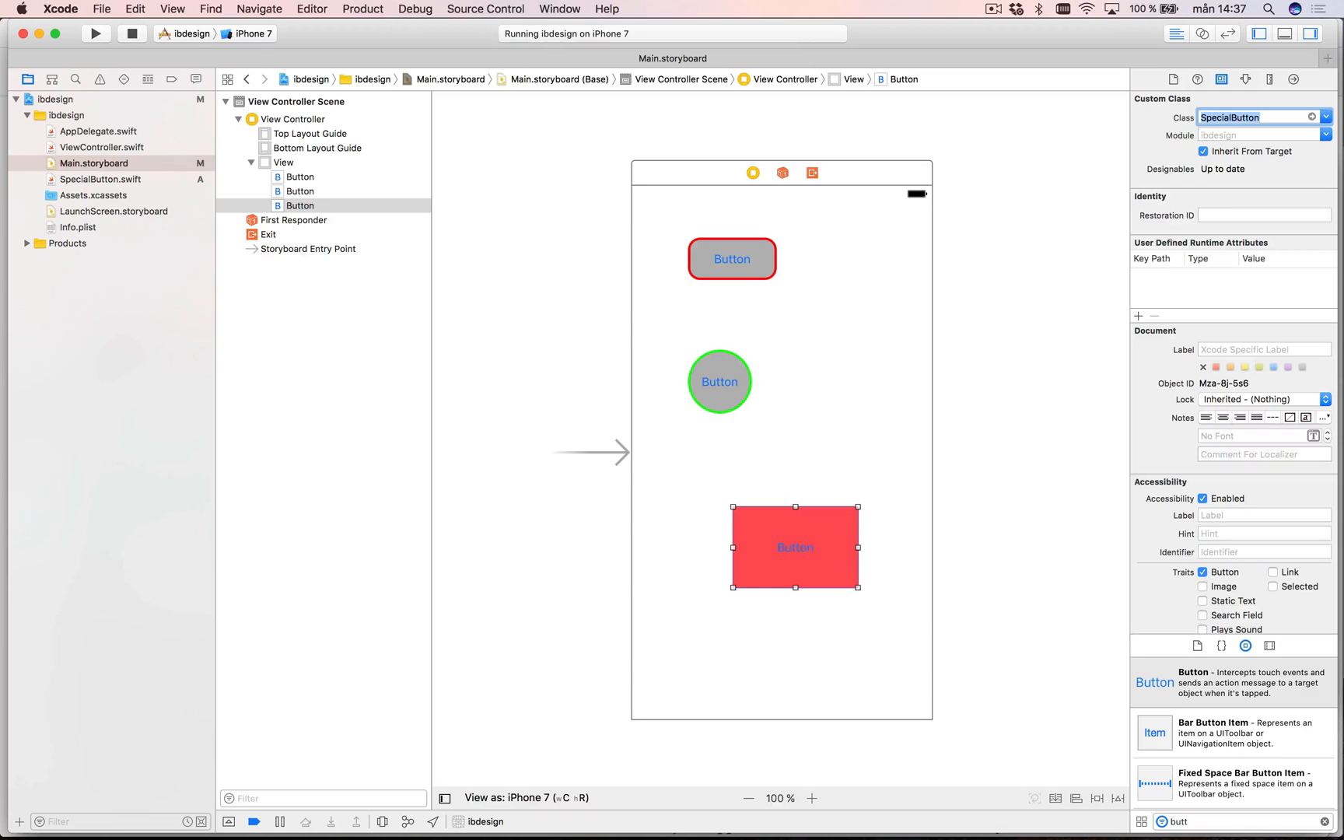
Set the red SpecialButton's Corner Radius to 44 and Border Width to 11
click(1246, 79)
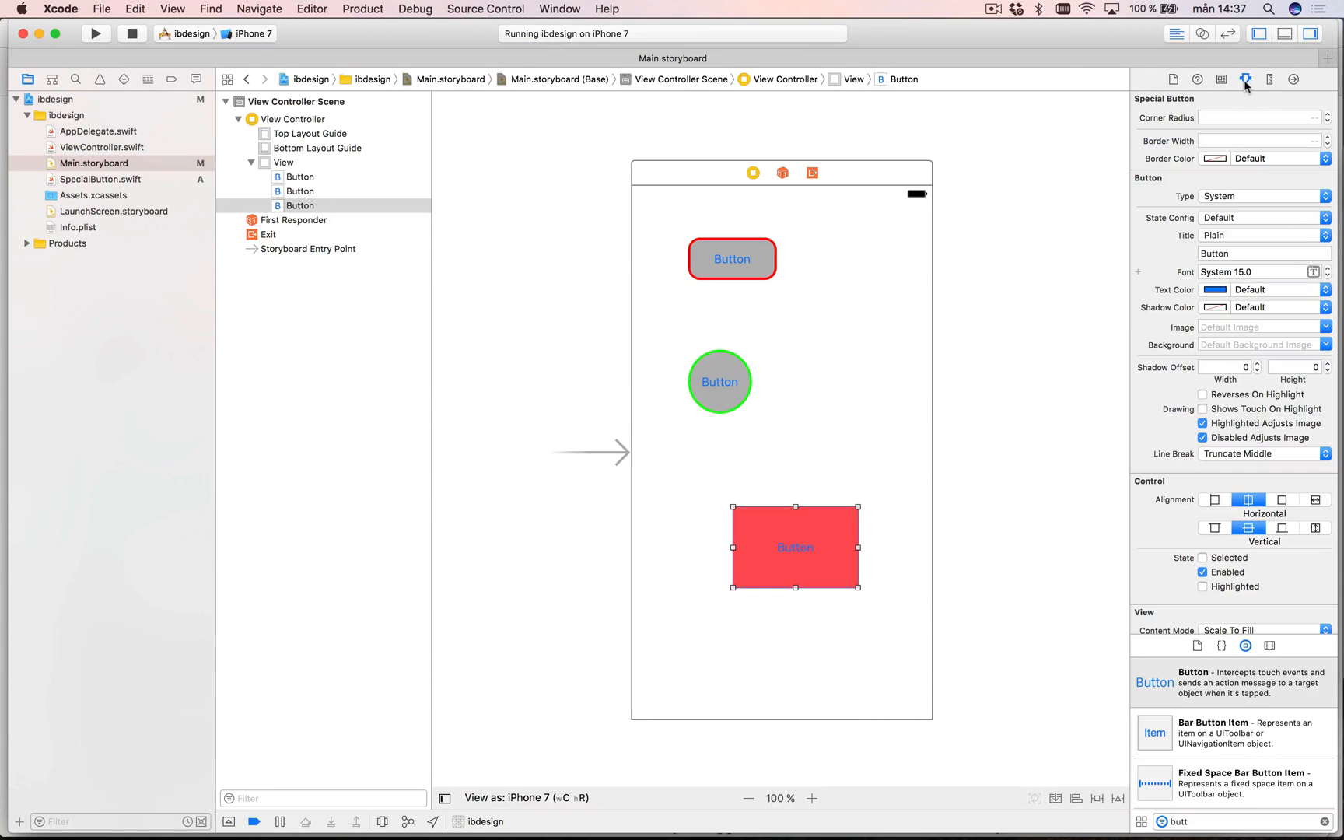
click(1325, 114)
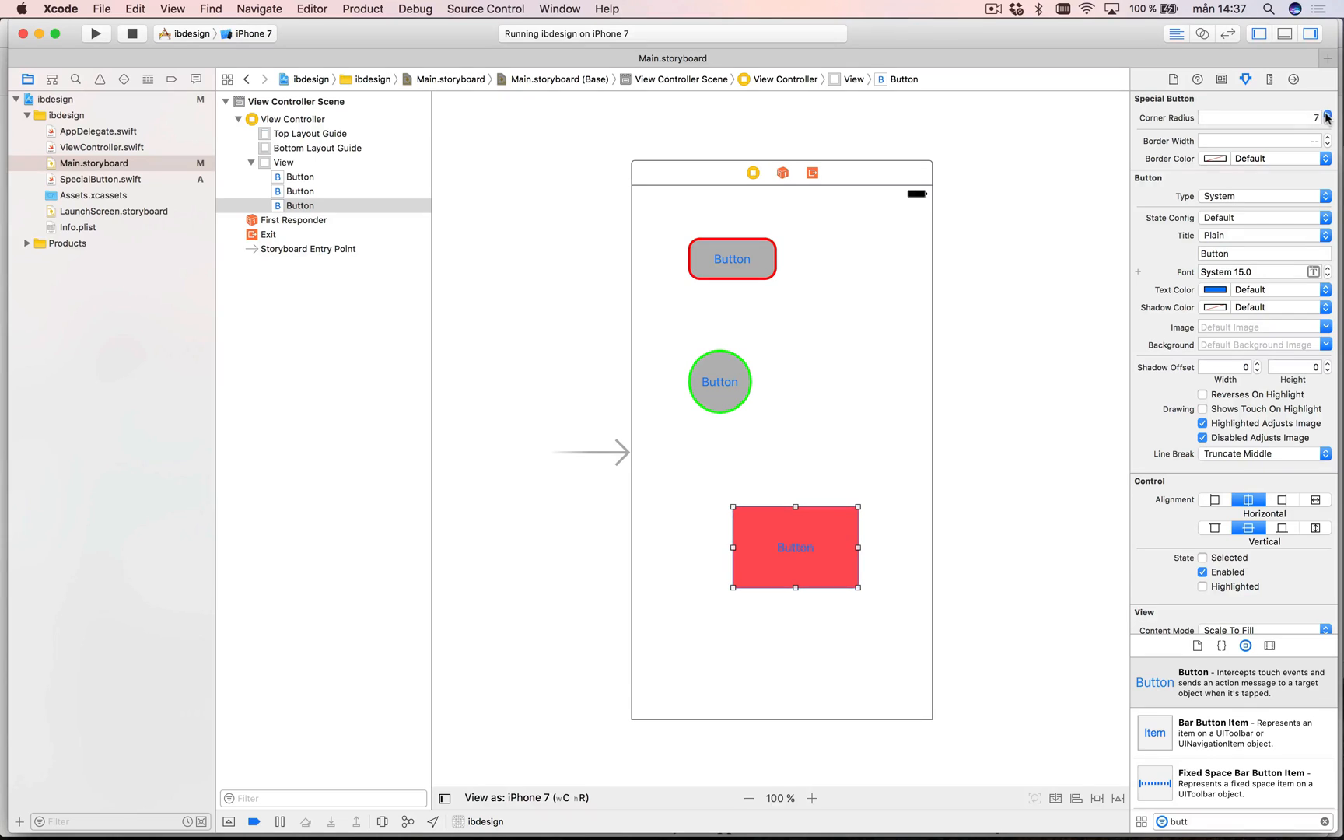
click(1328, 114)
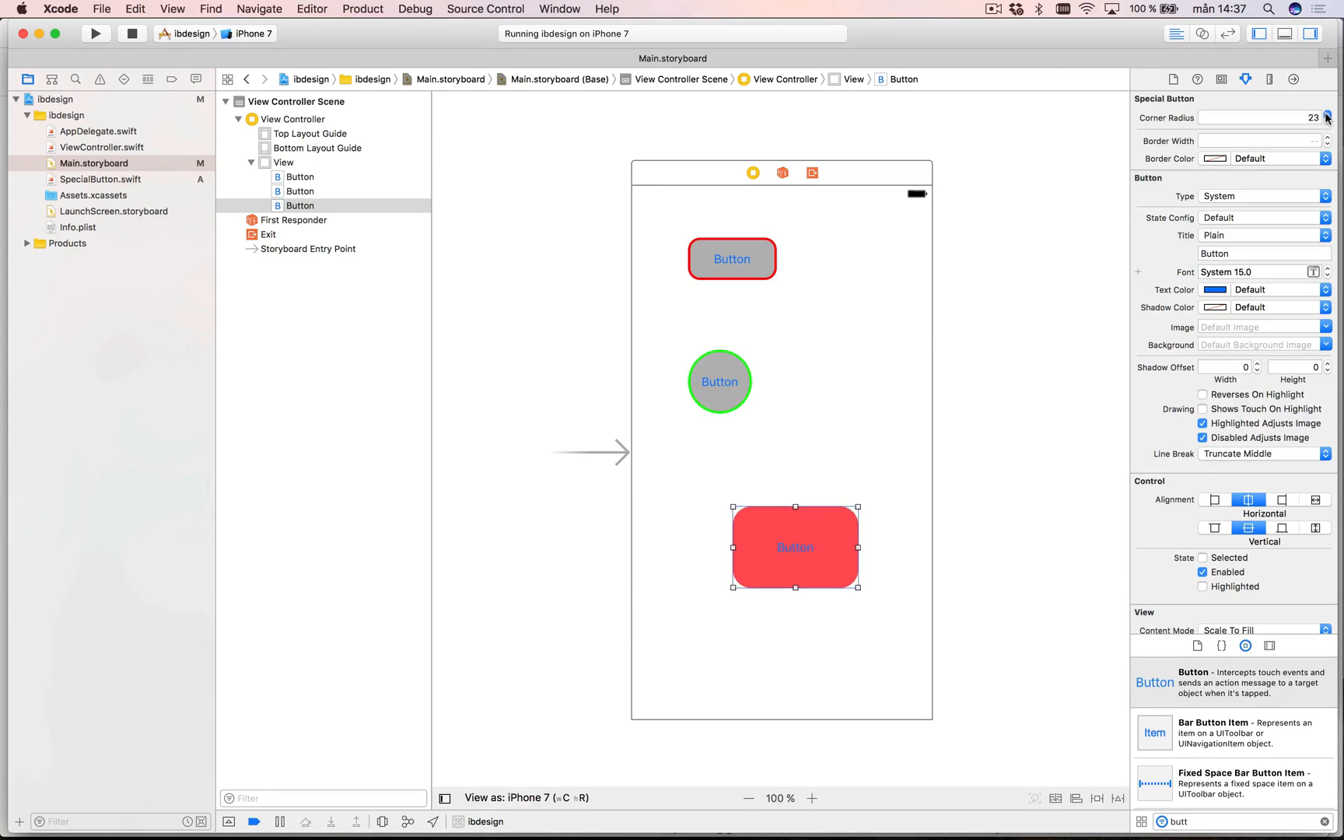
click(1329, 115)
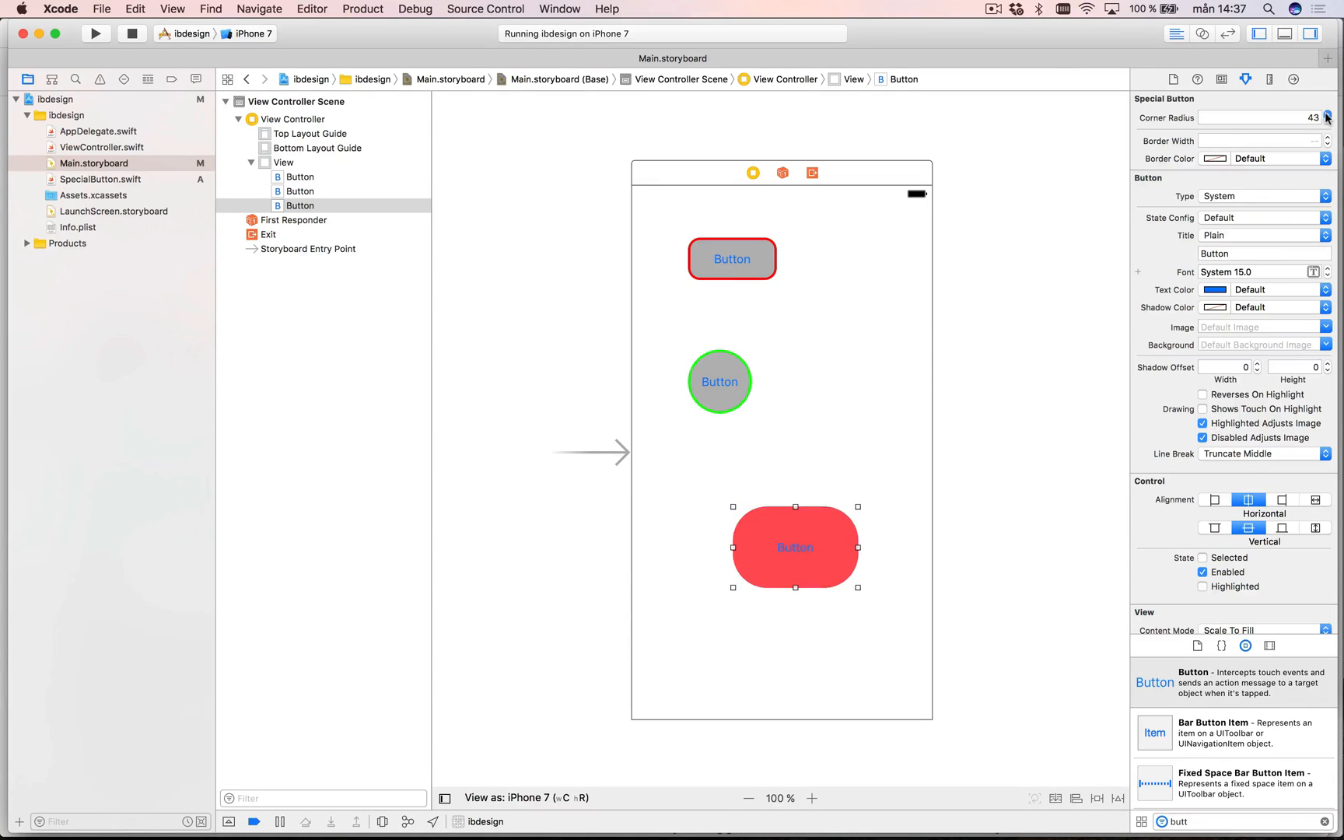
click(1329, 137)
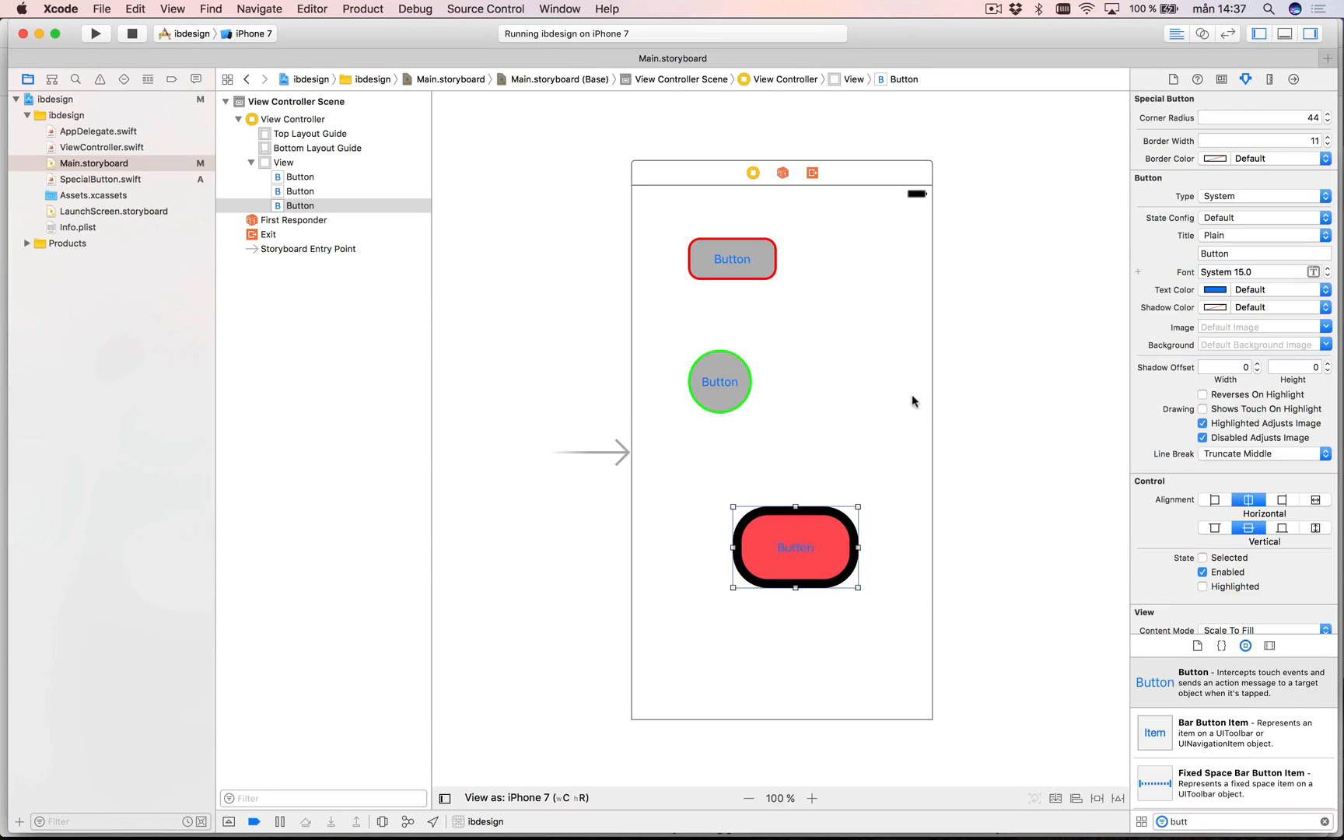
click(282, 162)
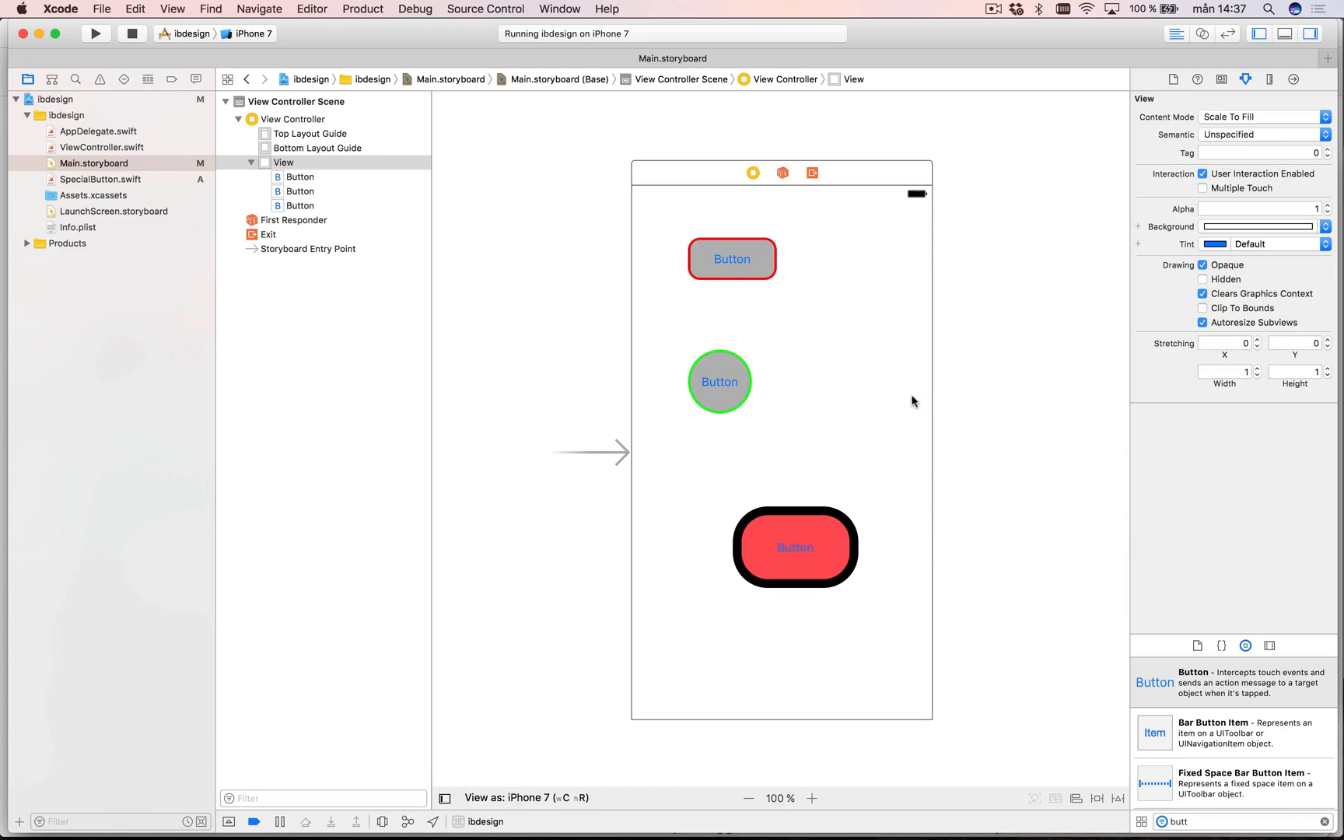
click(101, 179)
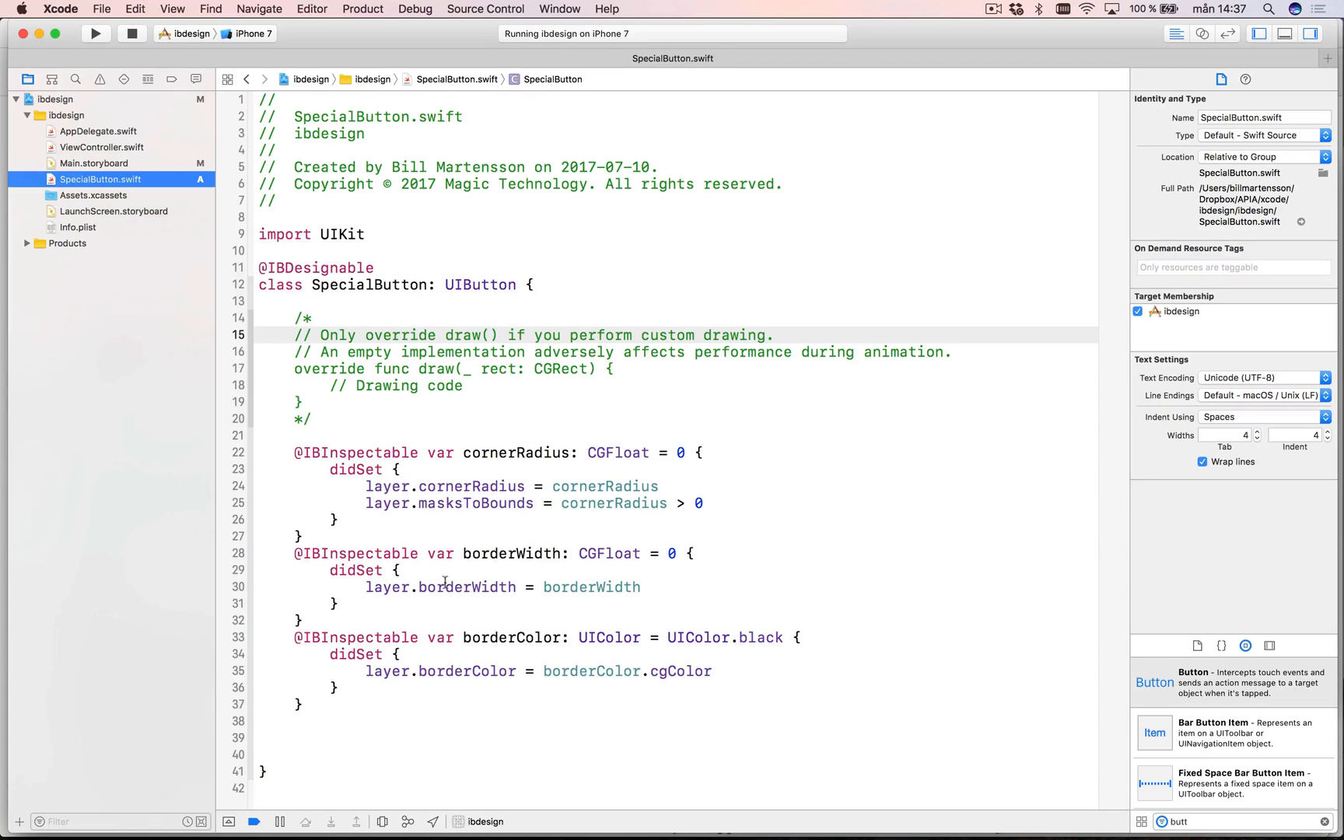
Paste a copy of the borderColor property and rename it alertButton: Bool = false
click(347, 721)
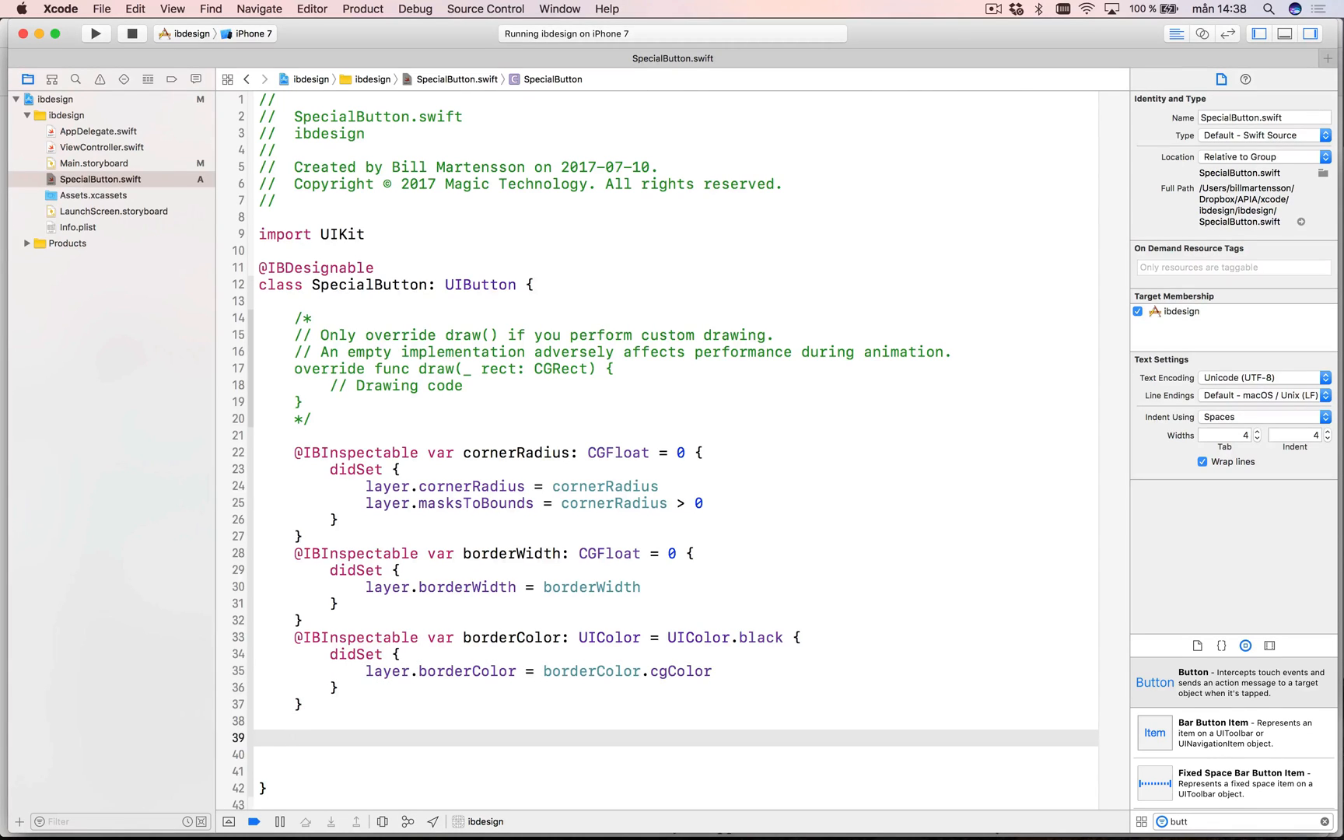
click(514, 637)
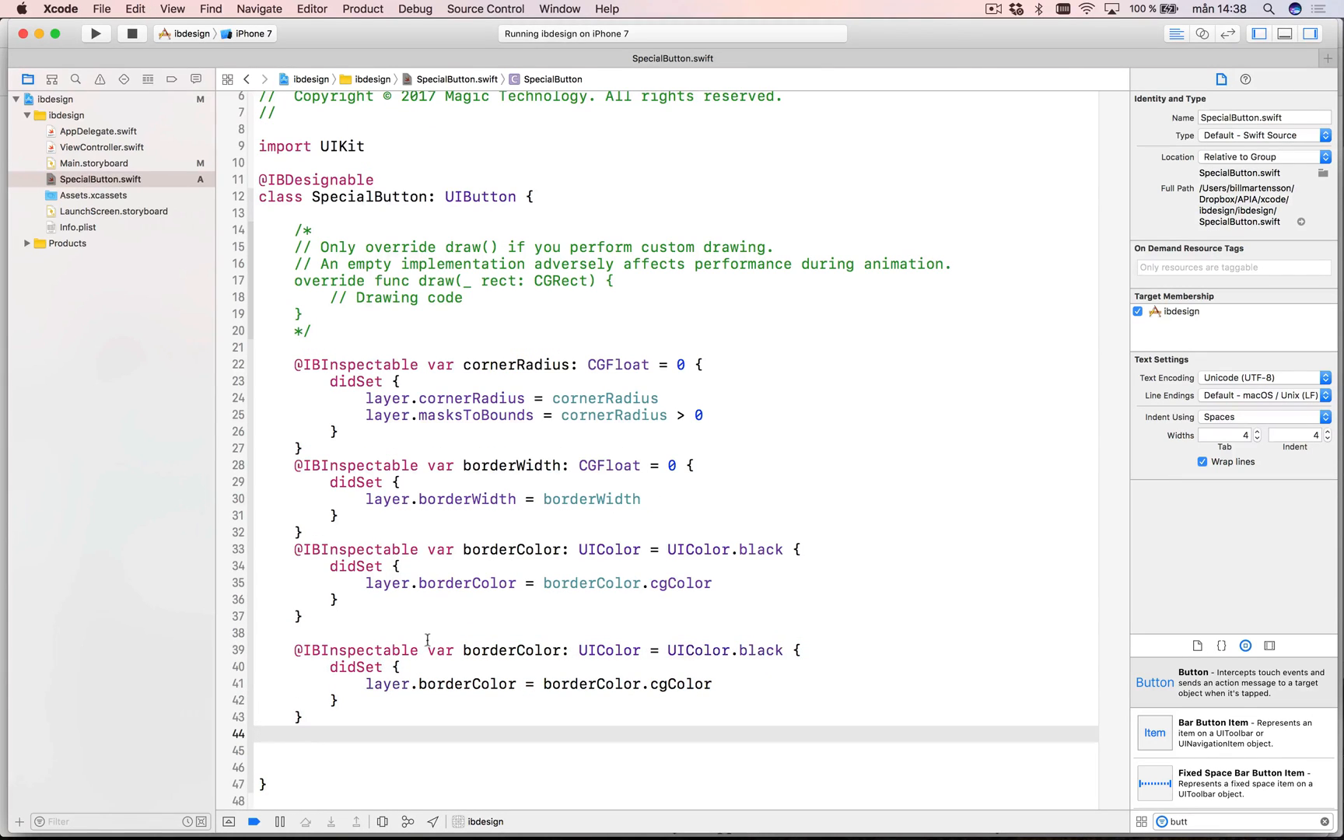
double_click(510, 650)
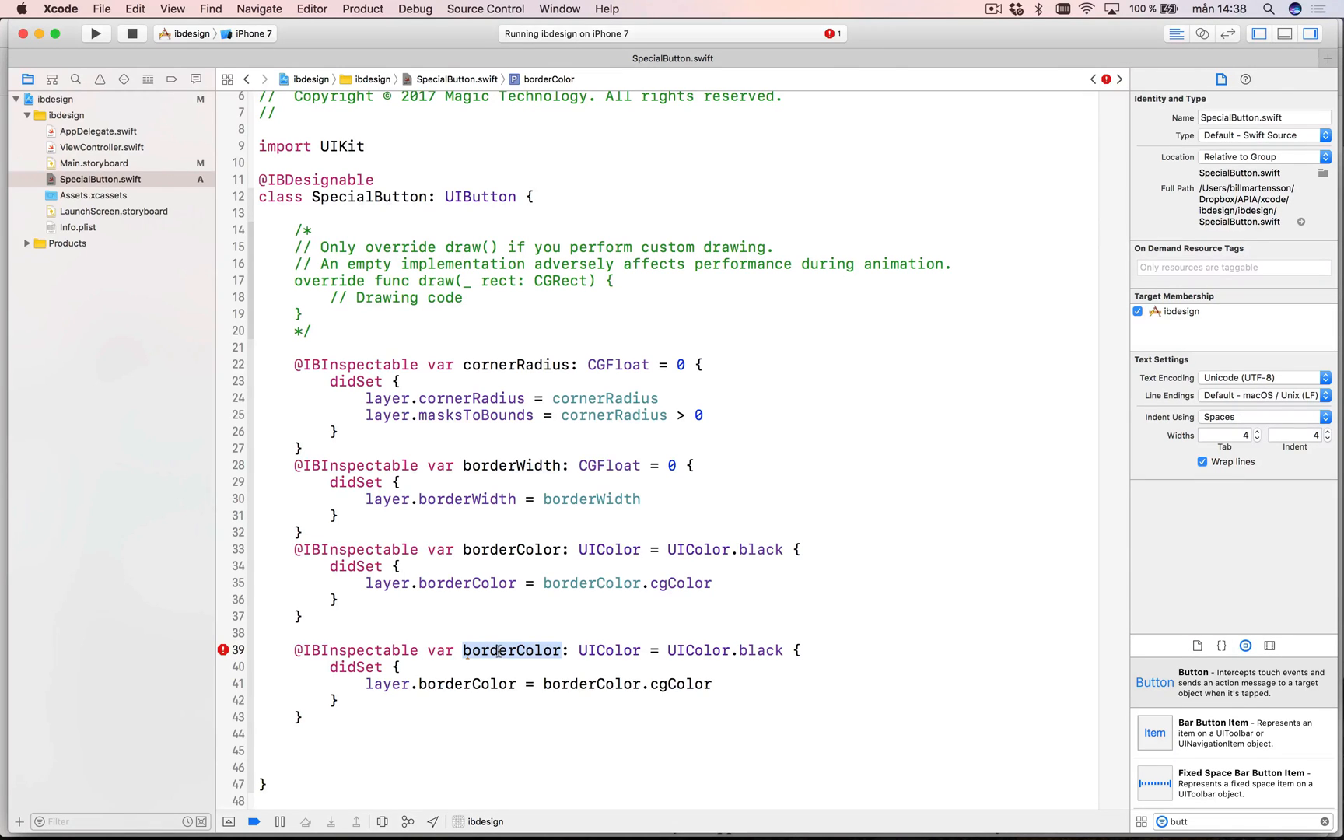
key(Delete)
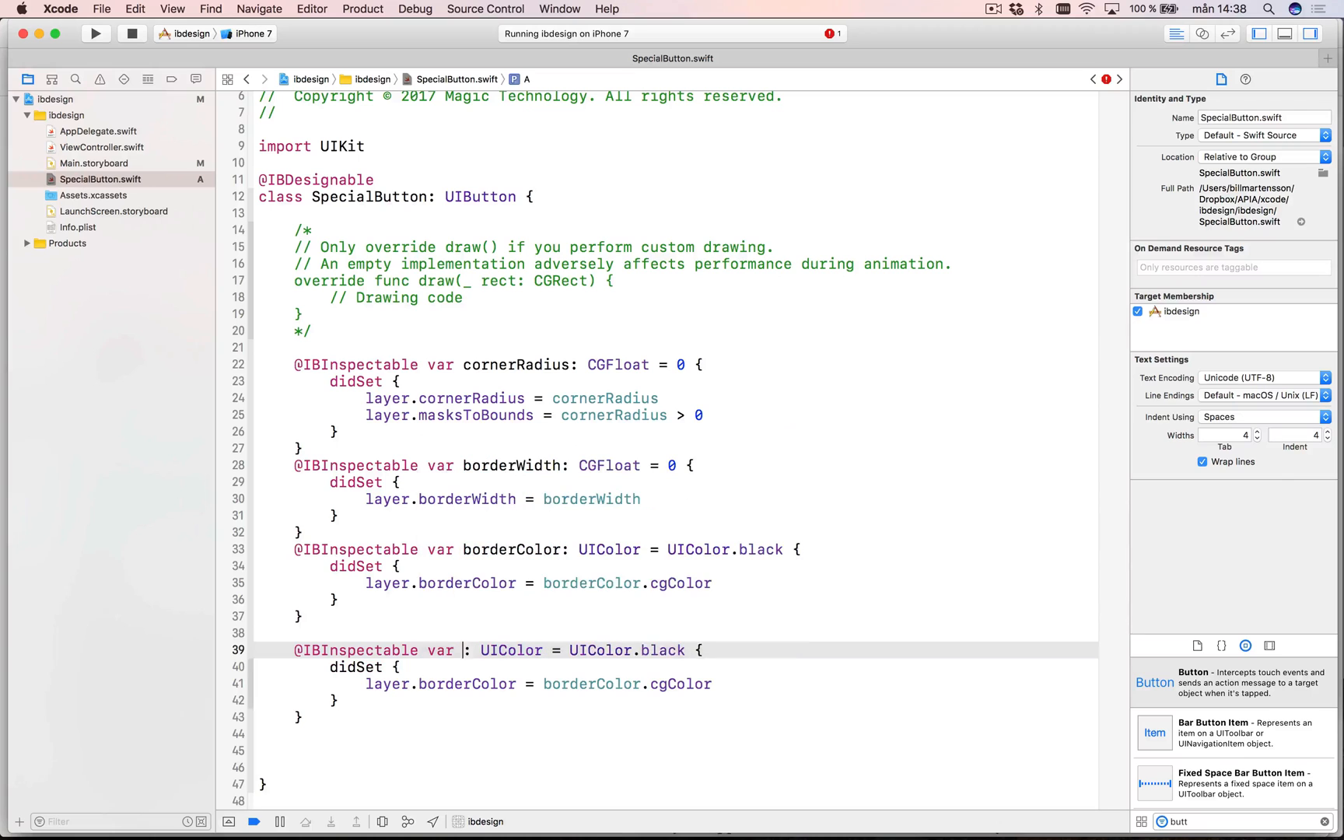
text(alertButt)
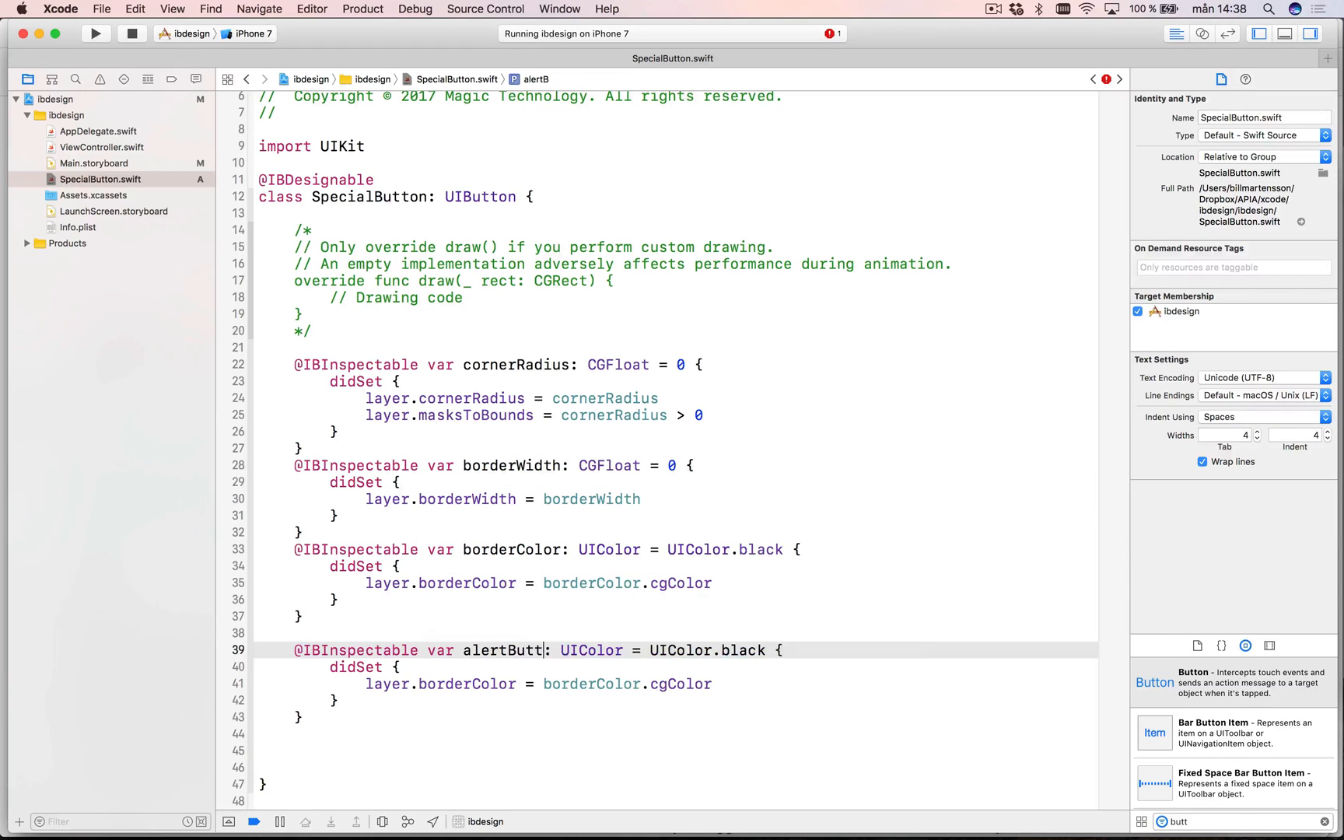
text(on)
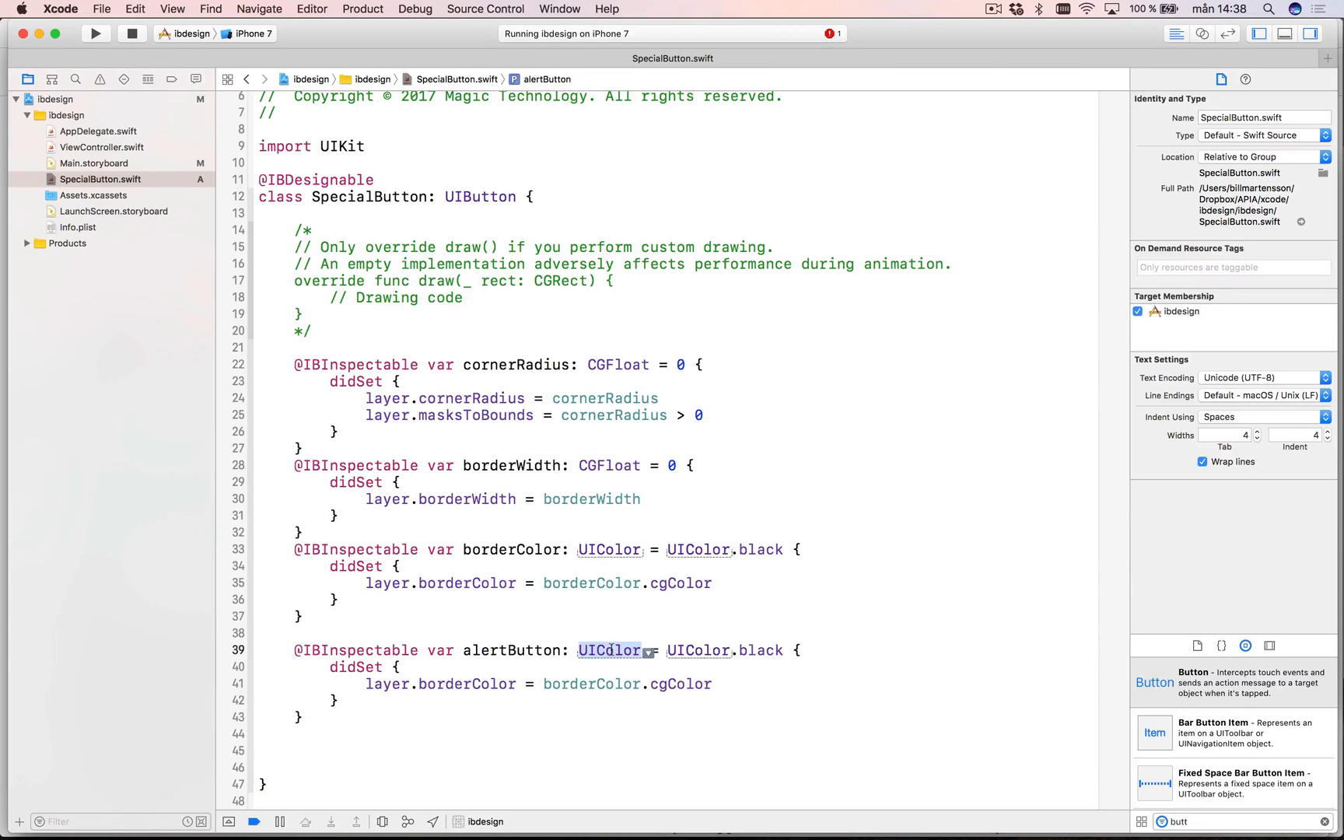
text(Bool)
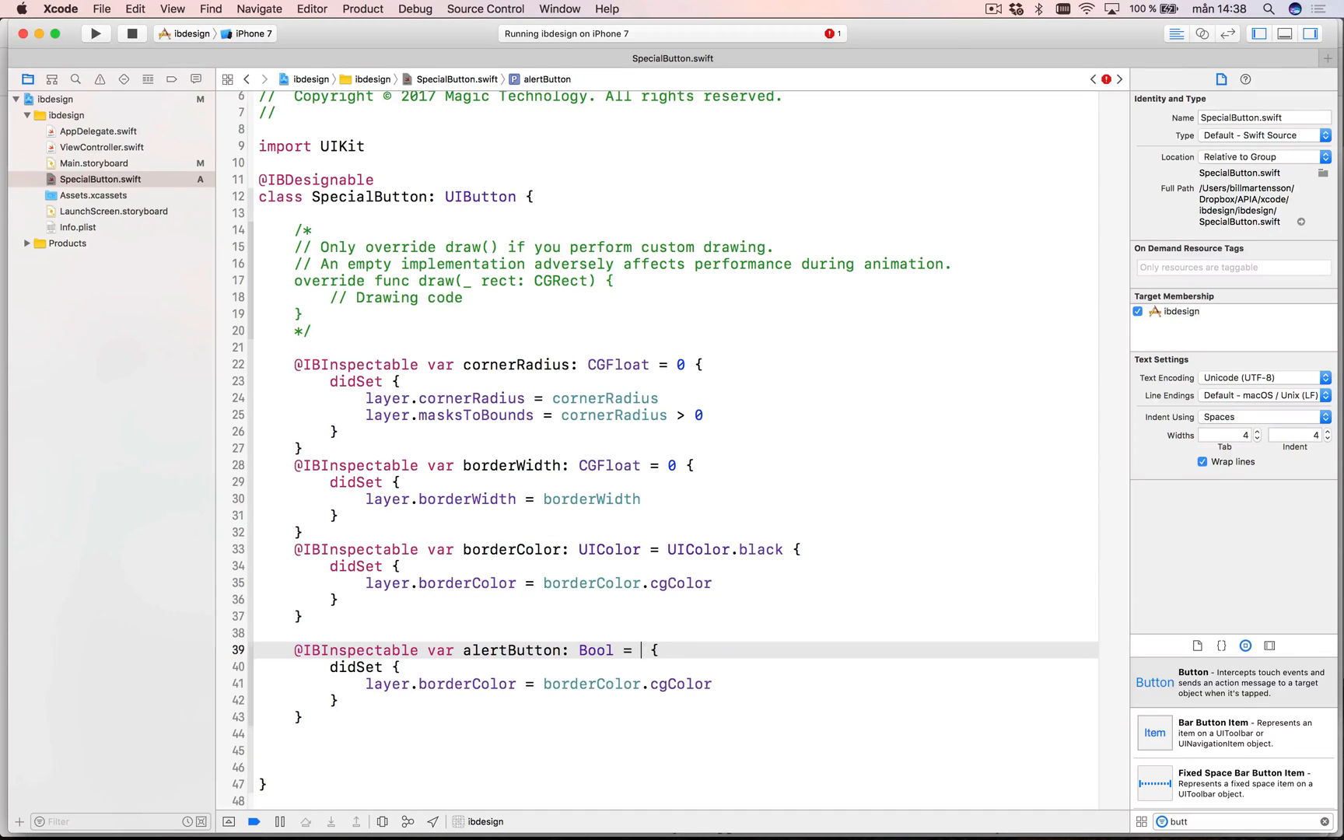
text(false)
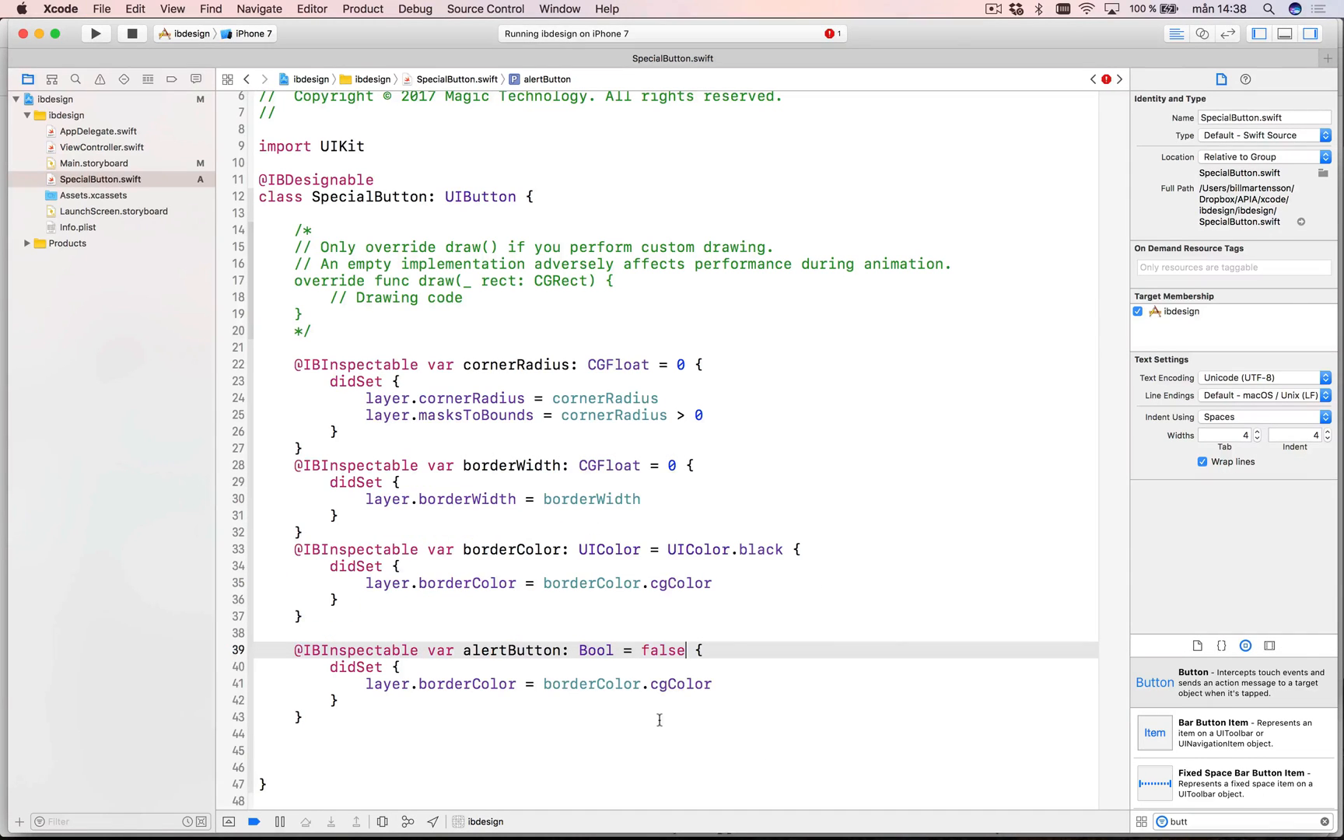
Start an if(alertButton) block in didSet that sets the layer background colour to red
click(713, 684)
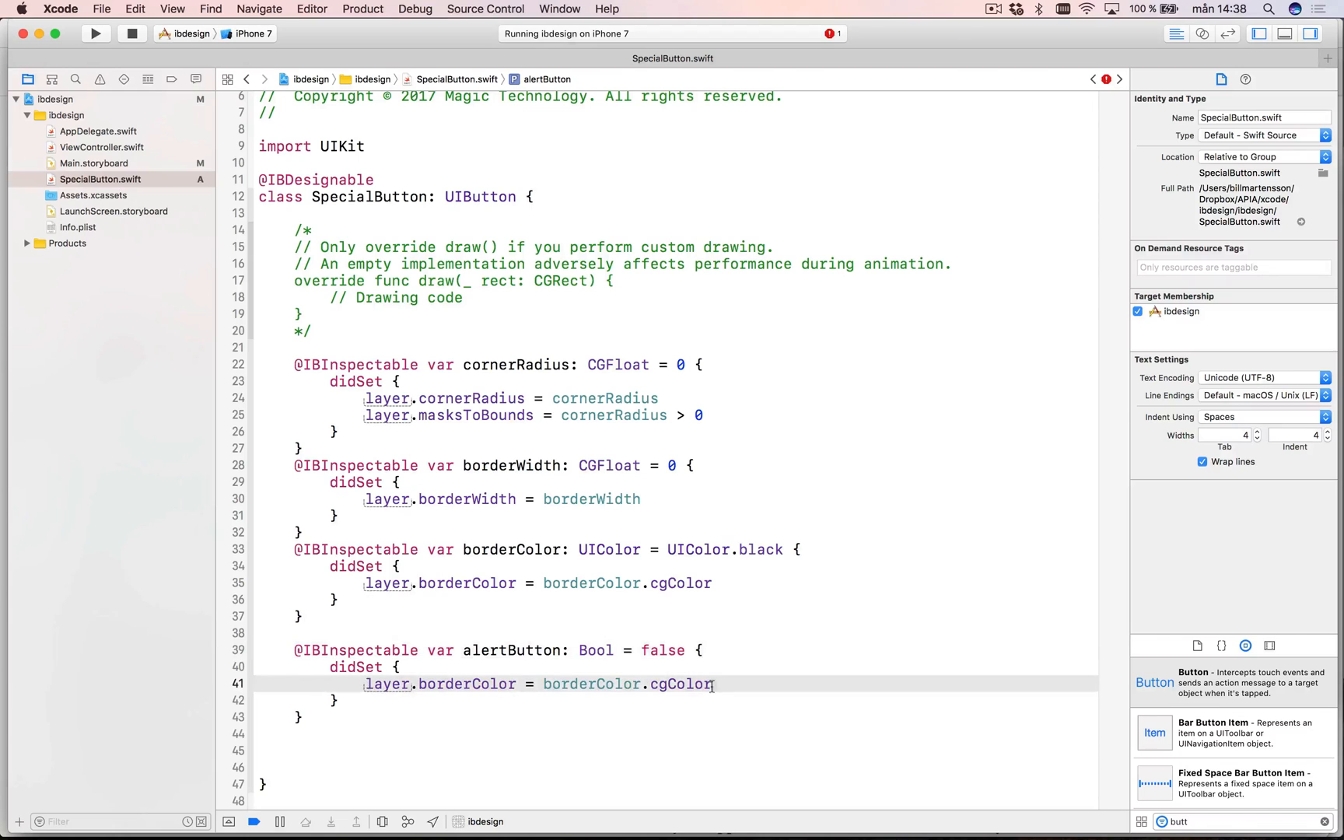
text(if()
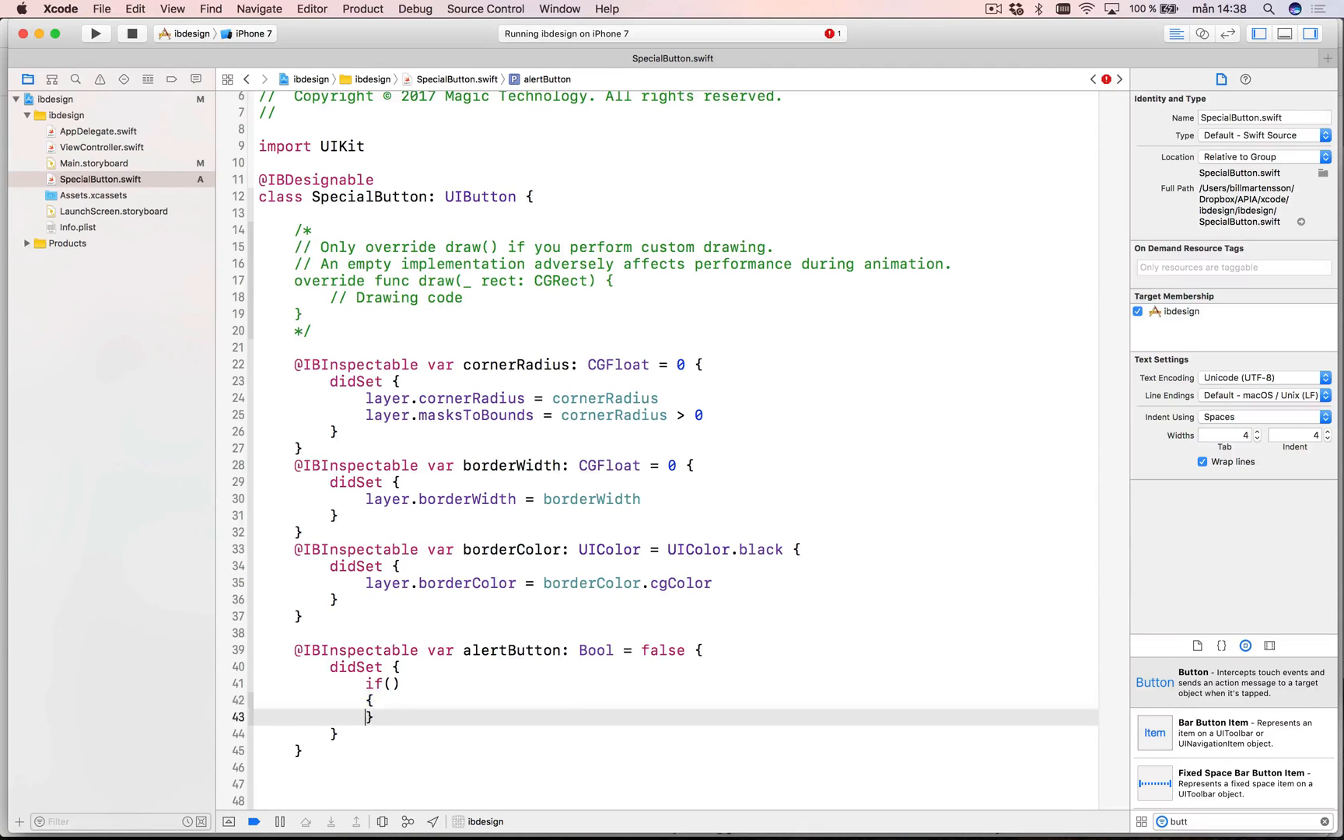
text(a)
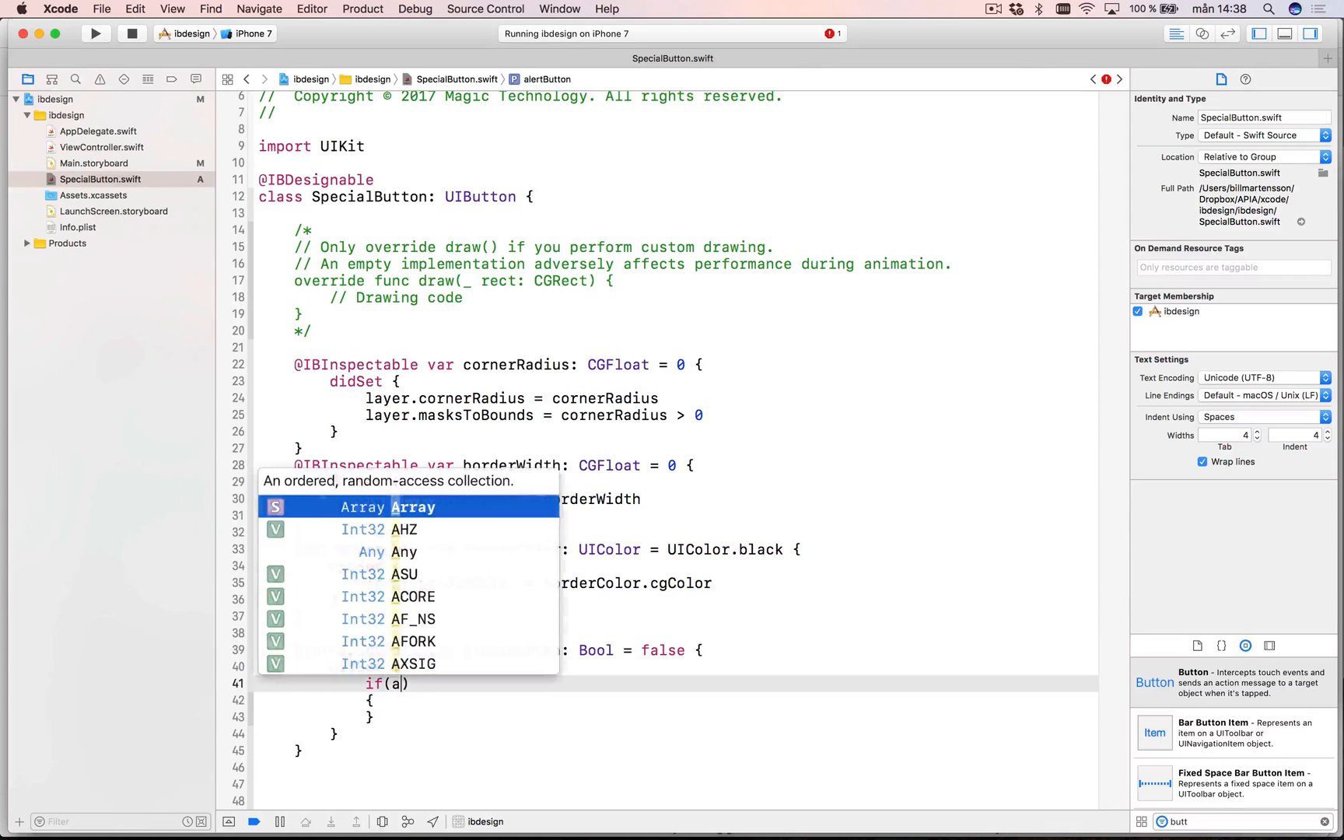
text(lertButton)
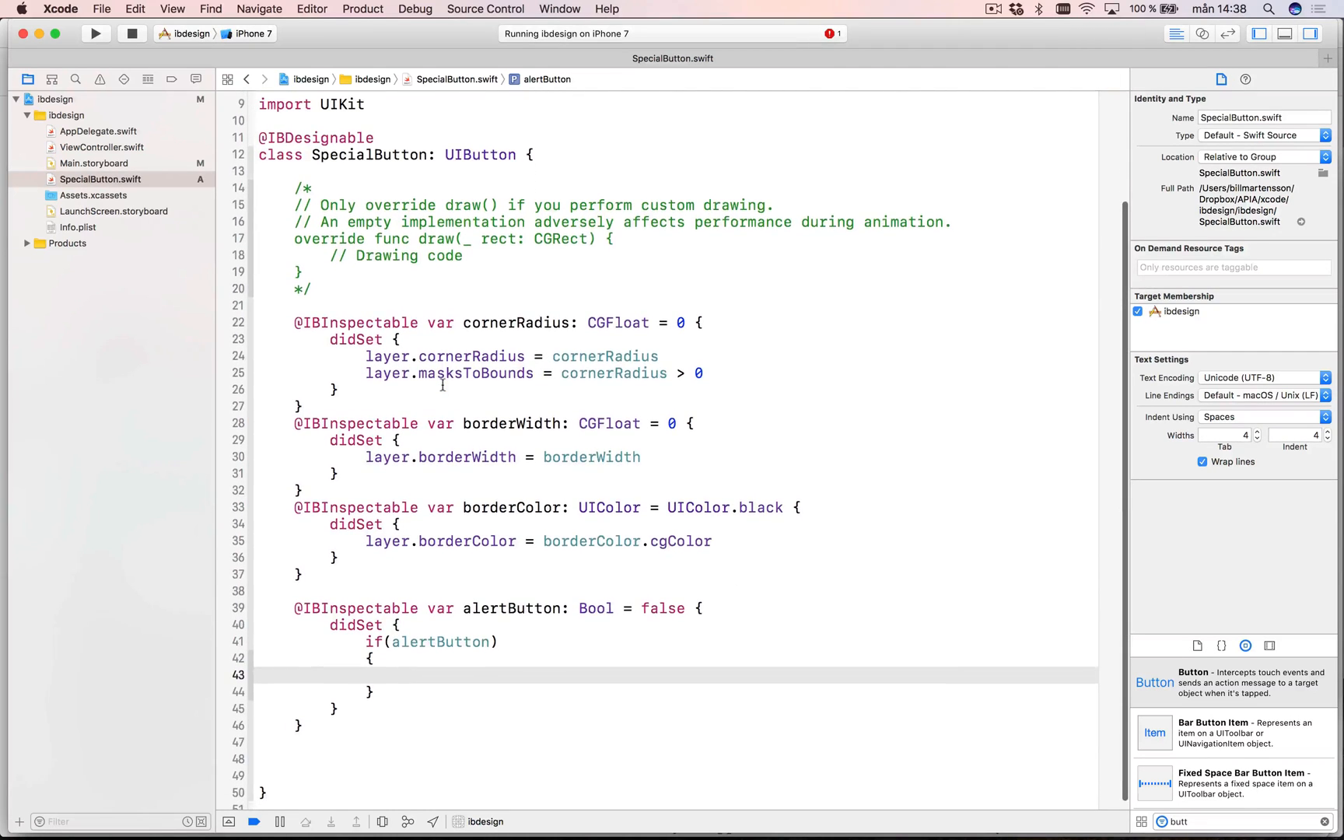
text(layer.)
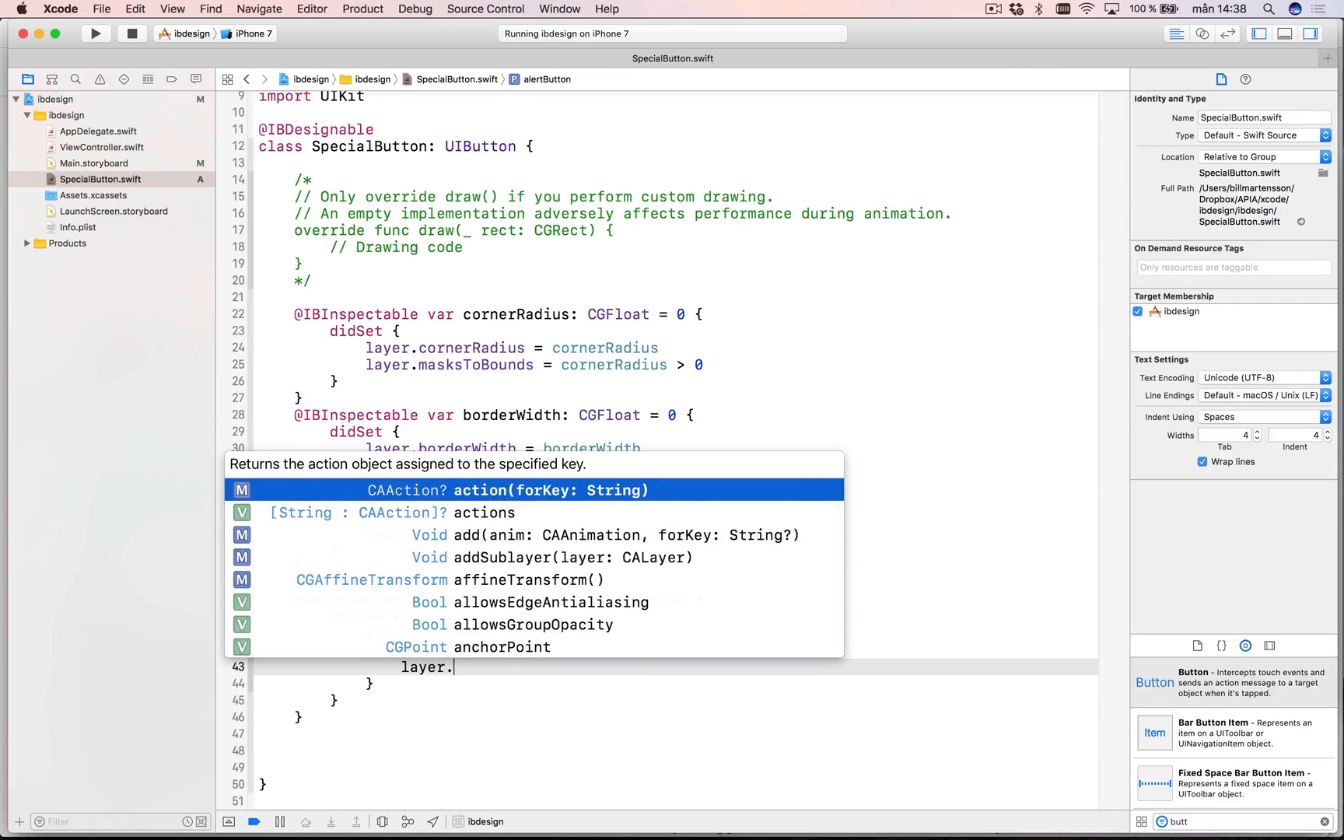
text(backgroundColor = UIColor.r)
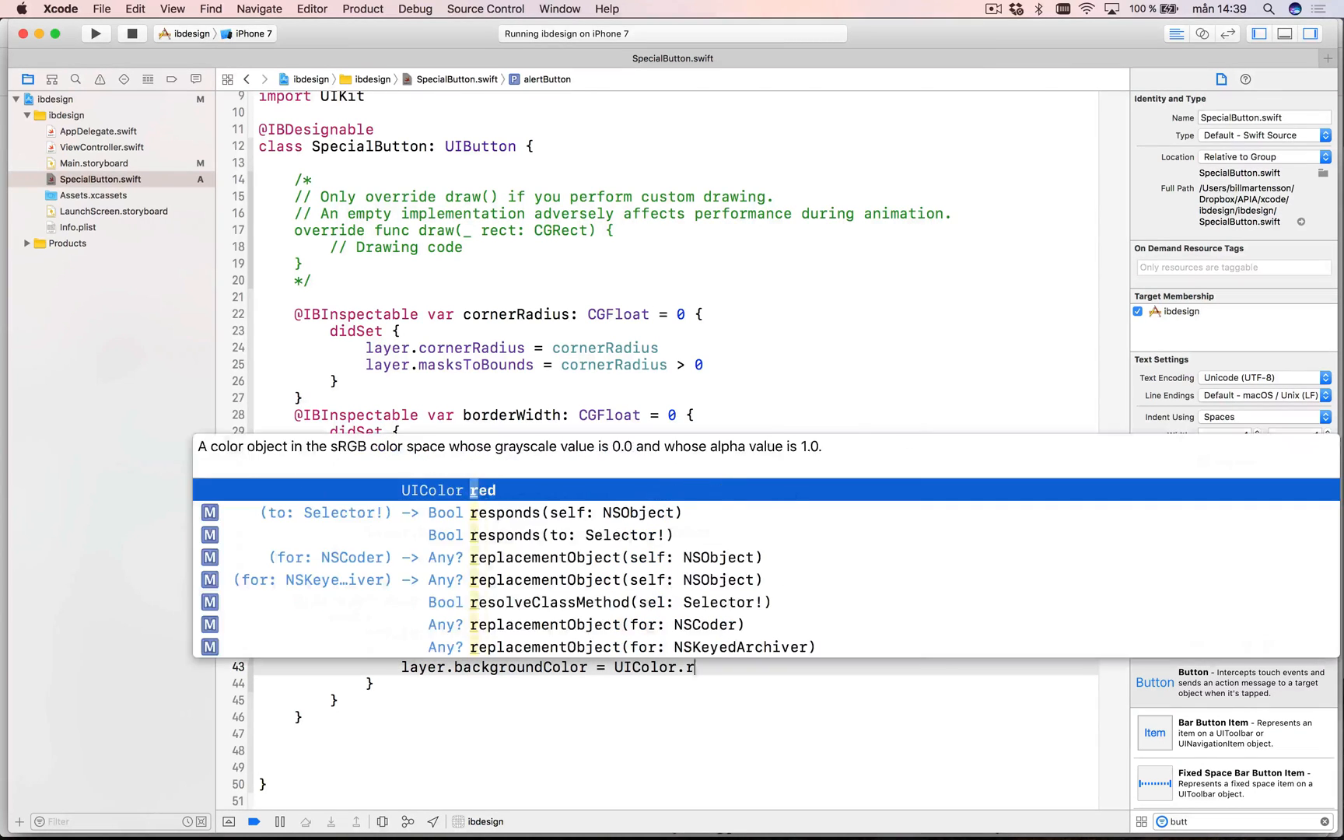
key(Return)
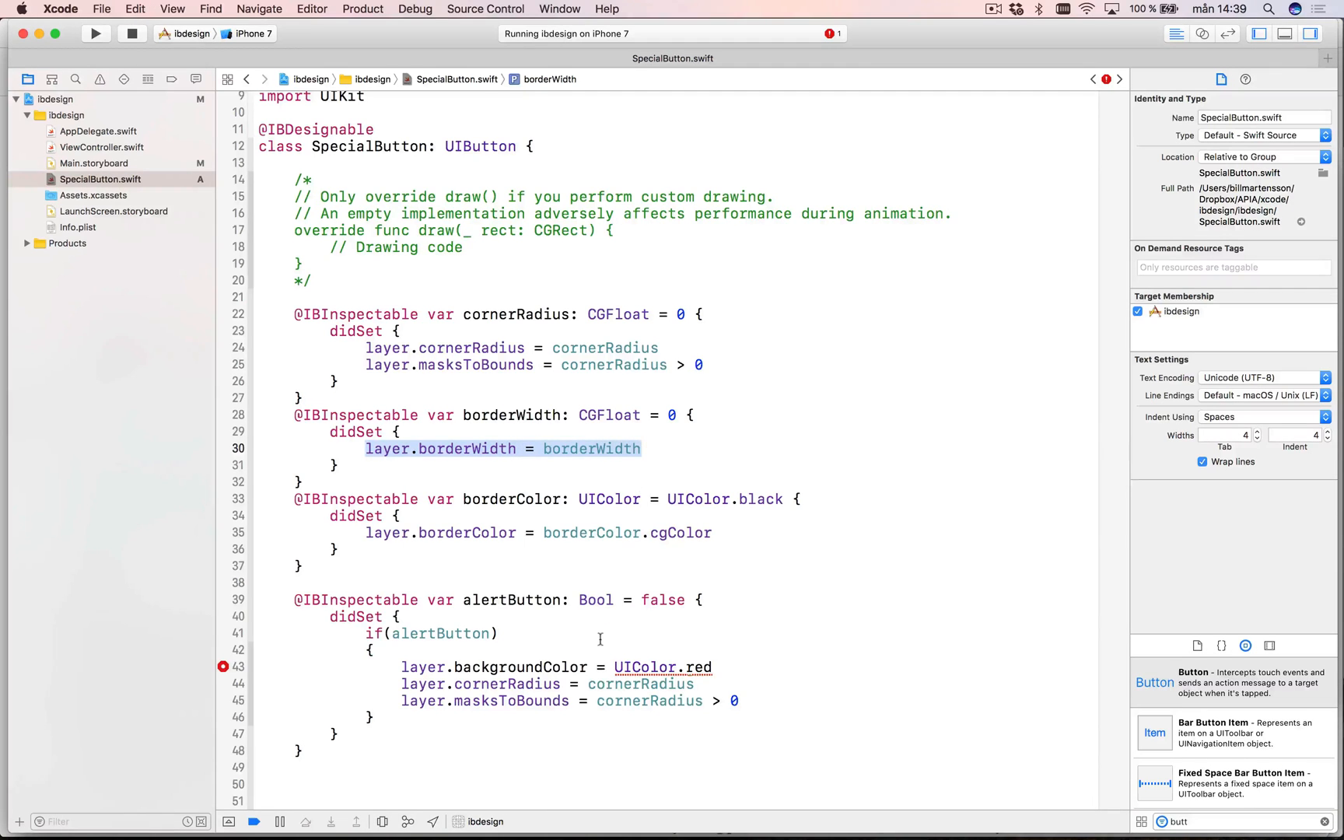
Give the layer corner radius 10, masksToBounds true, border width 3 and a black border colour
scroll(down, 3)
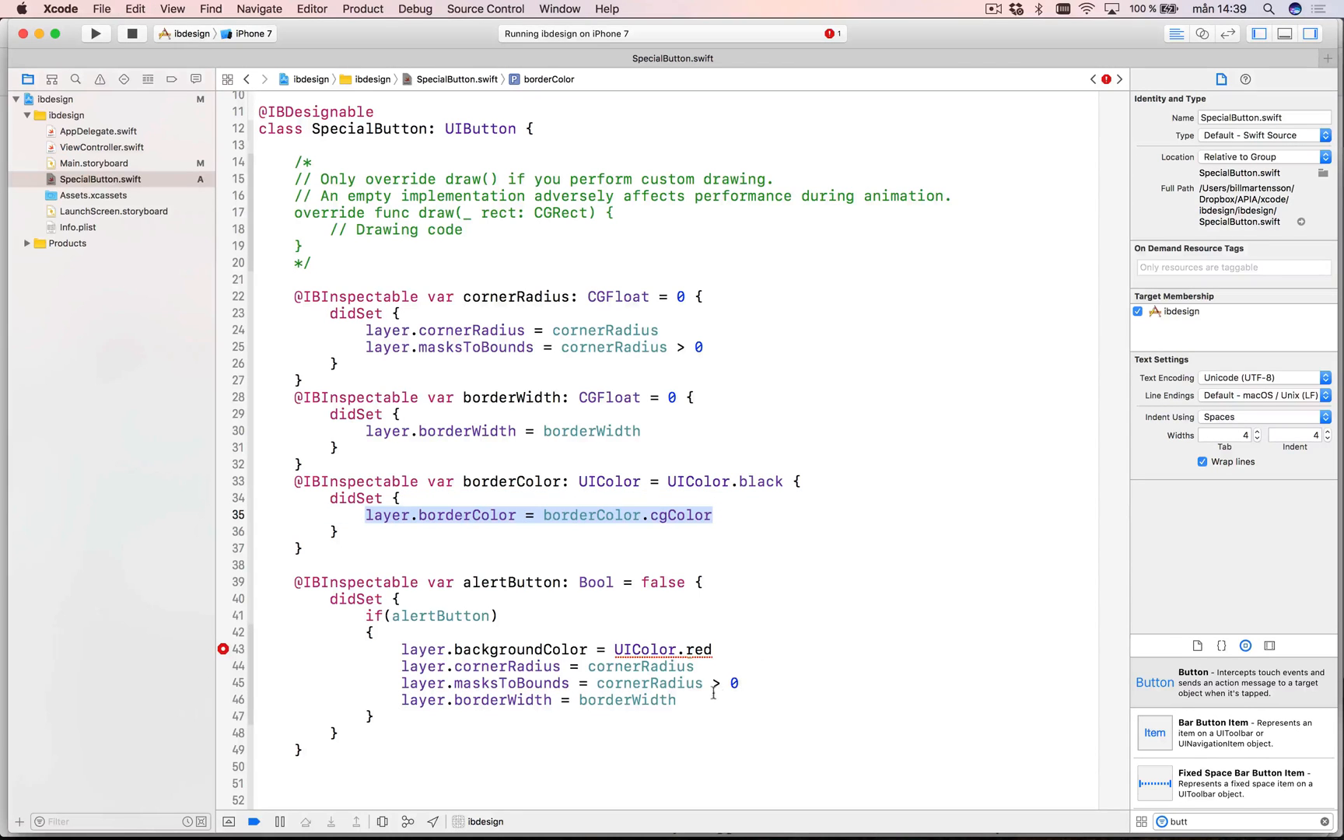
scroll(down, 3)
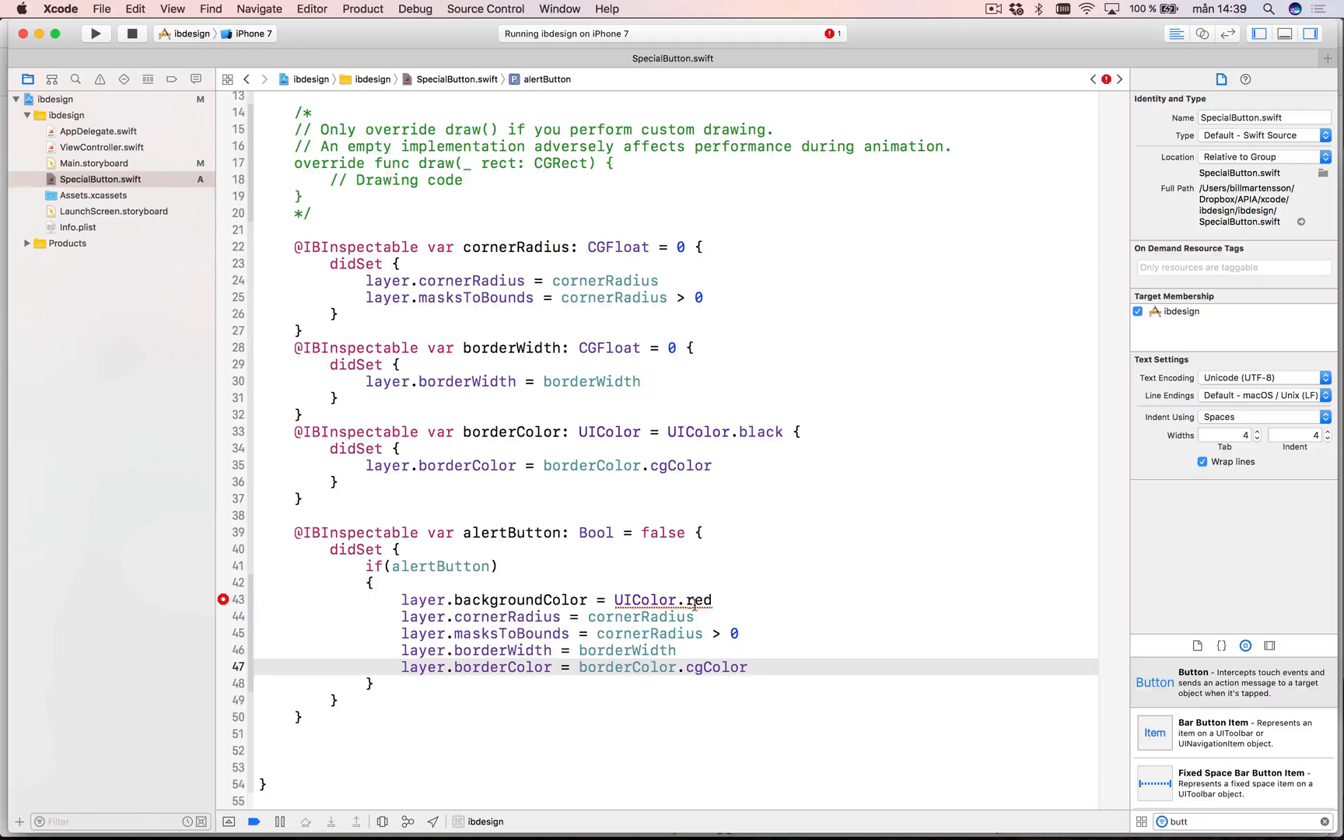
text(.cgColor)
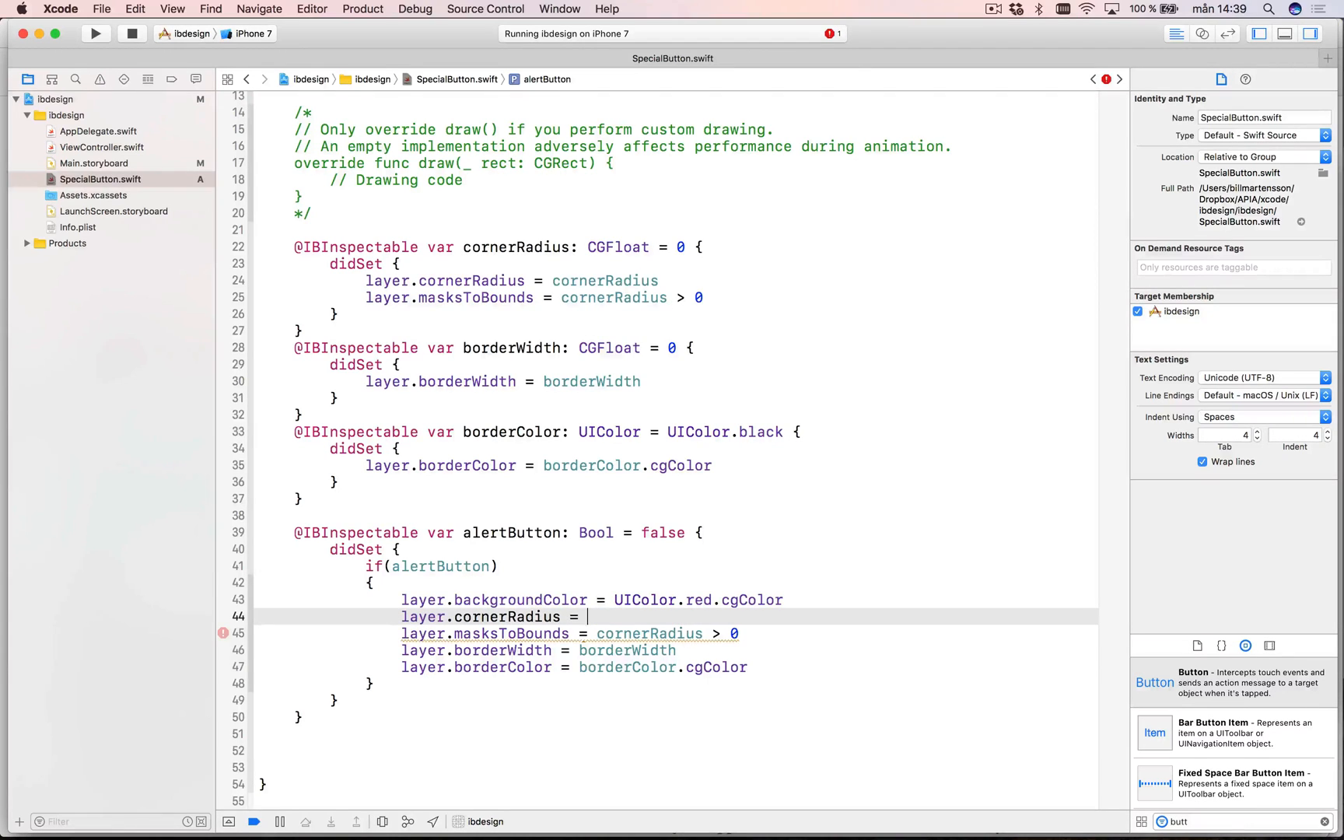
text(10)
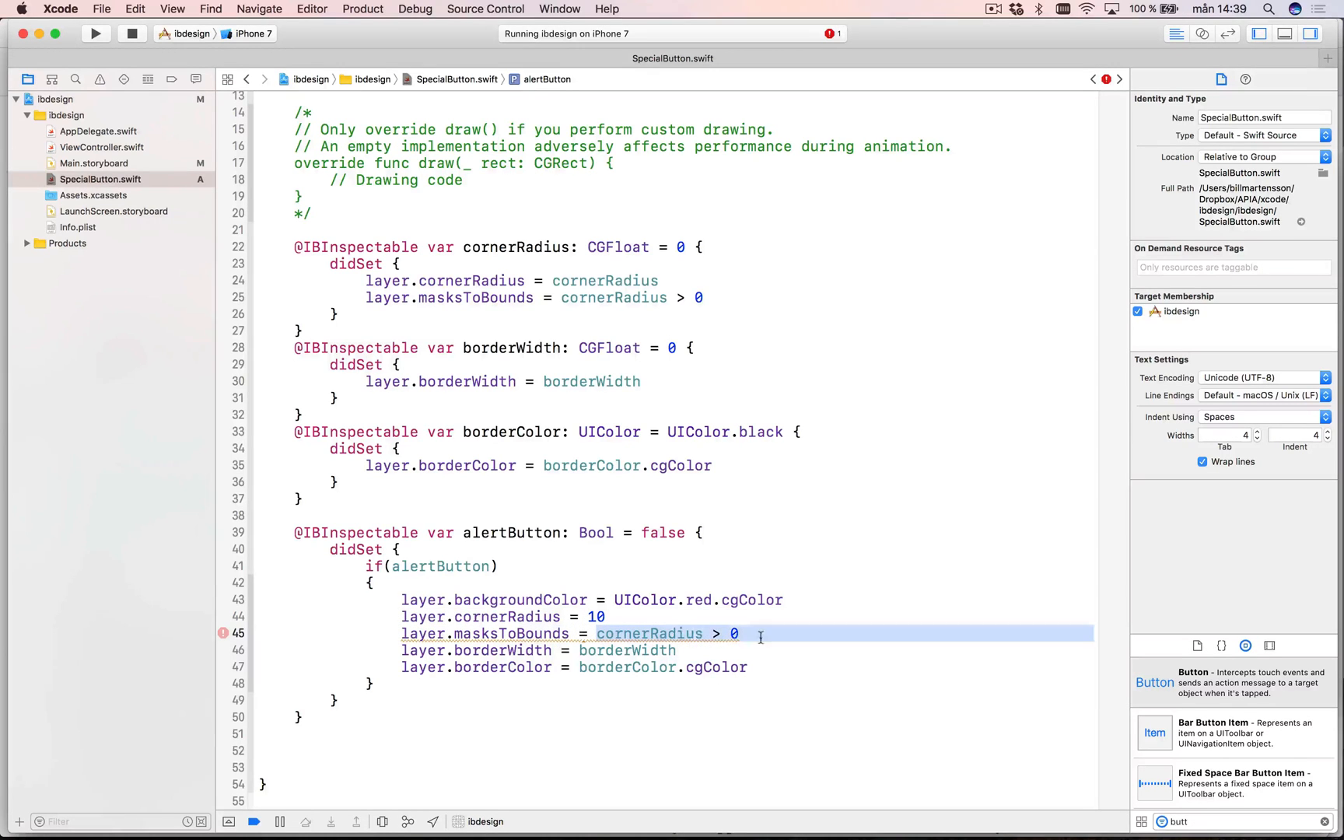
text(true)
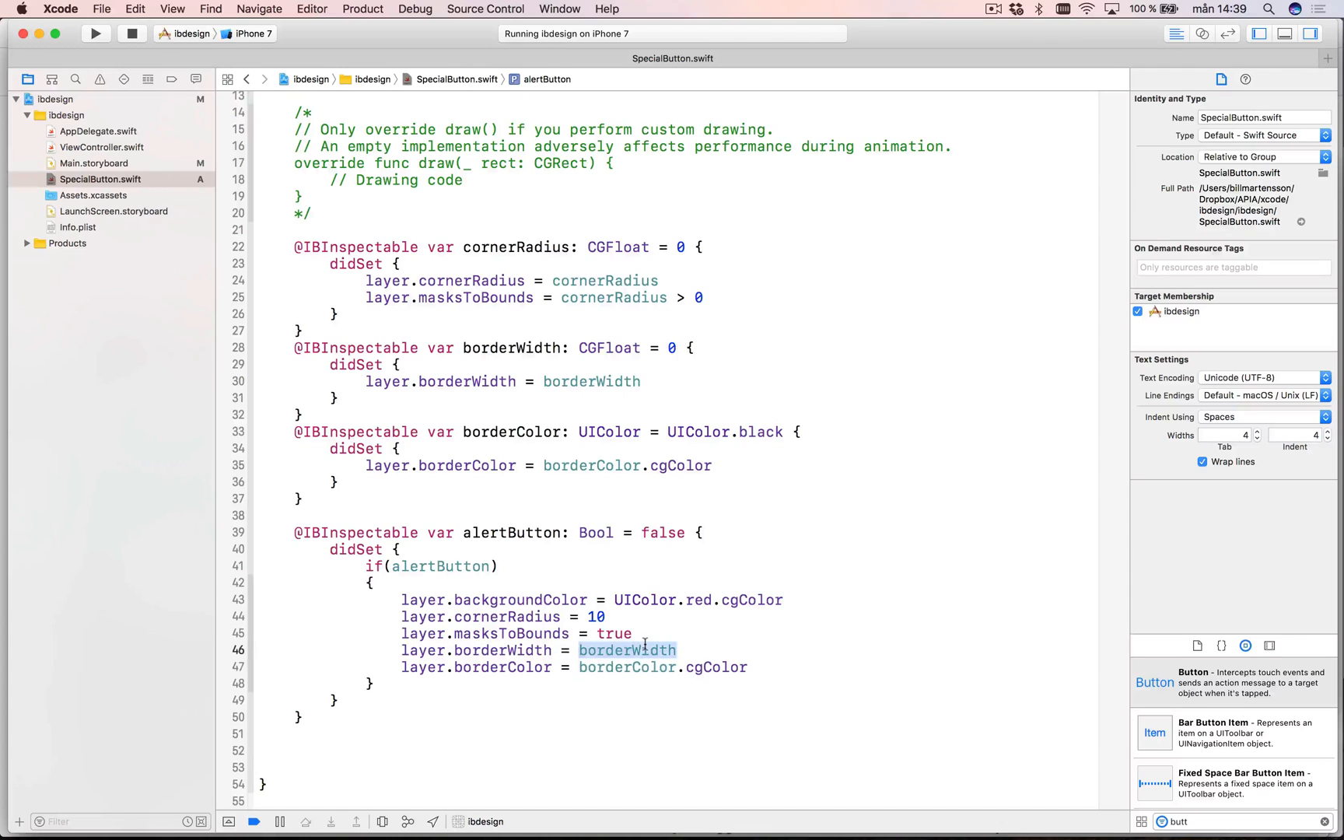
text(3)
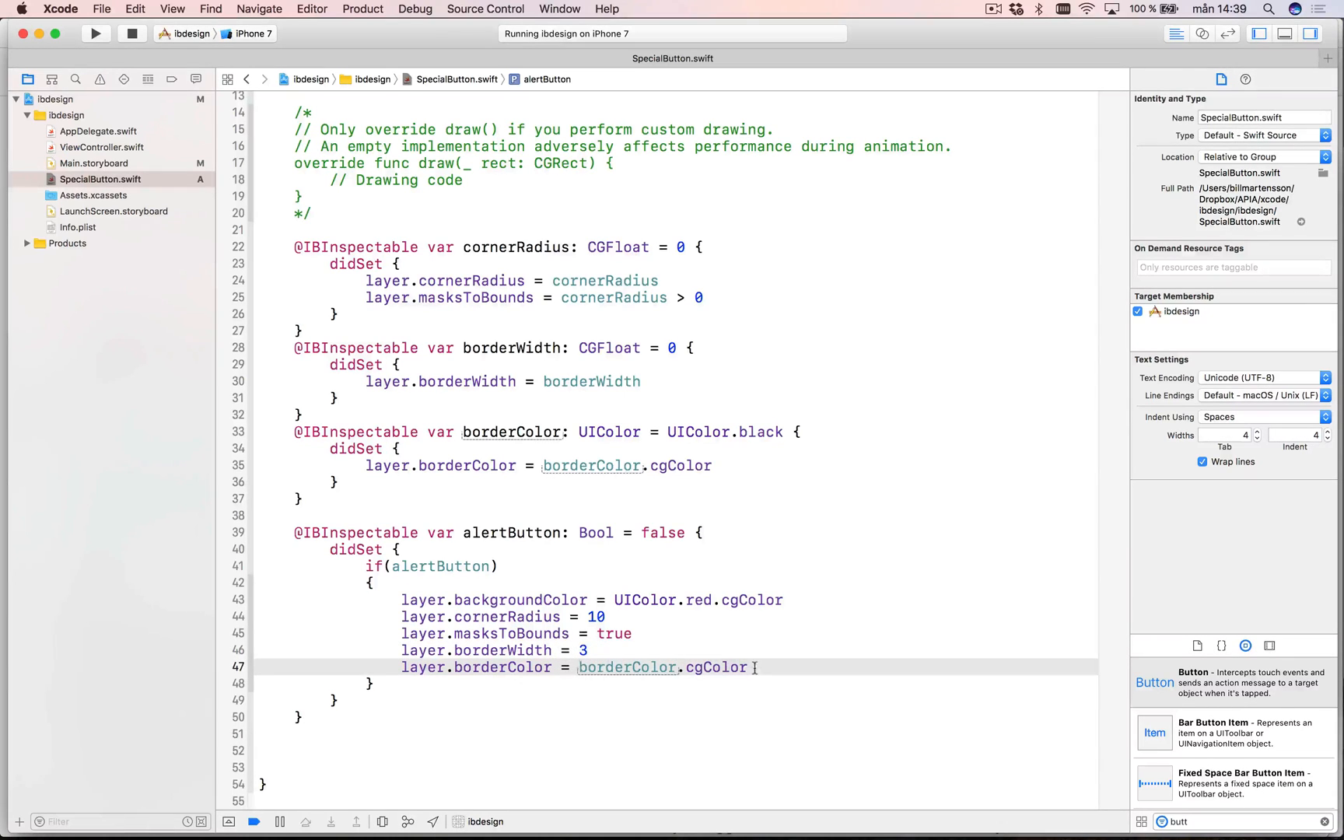
text(uico)
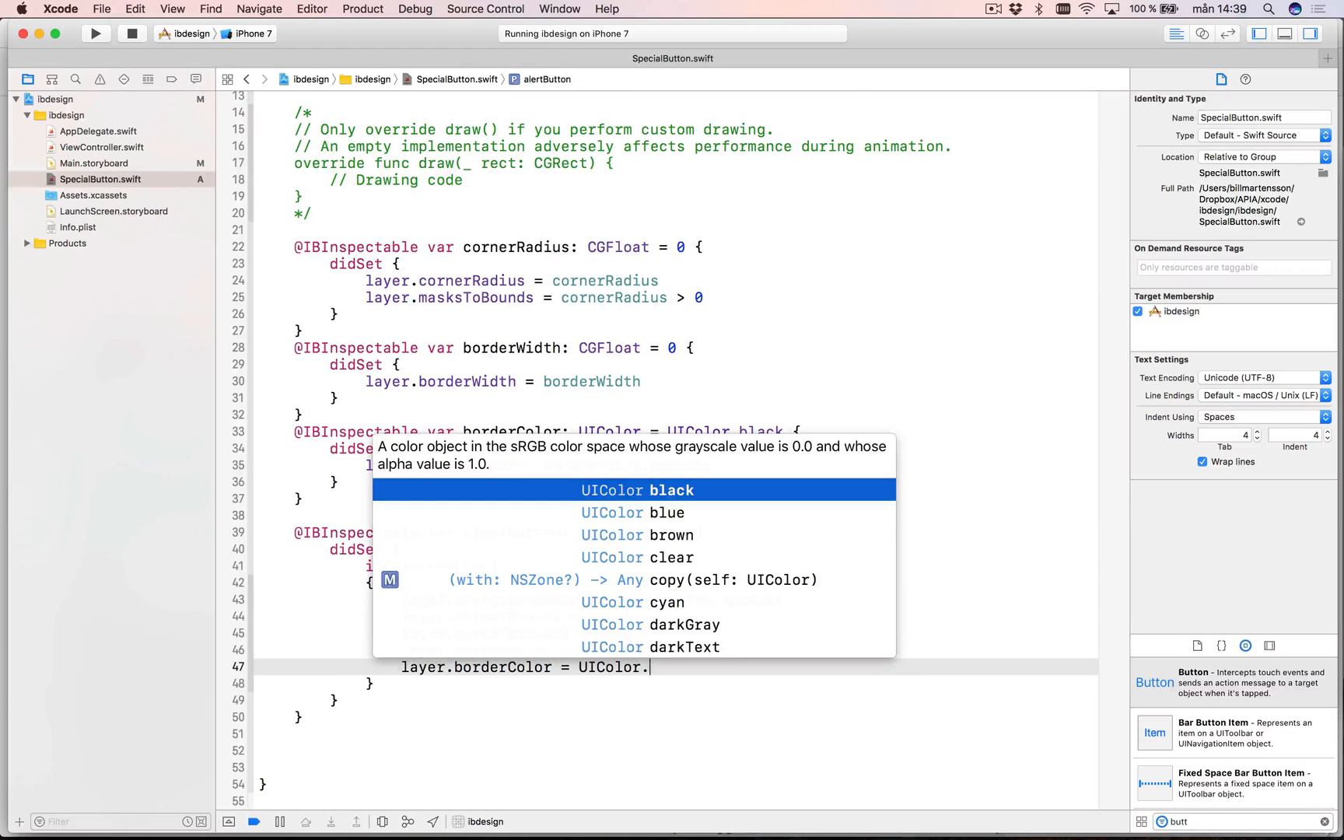
text(black.cgColor)
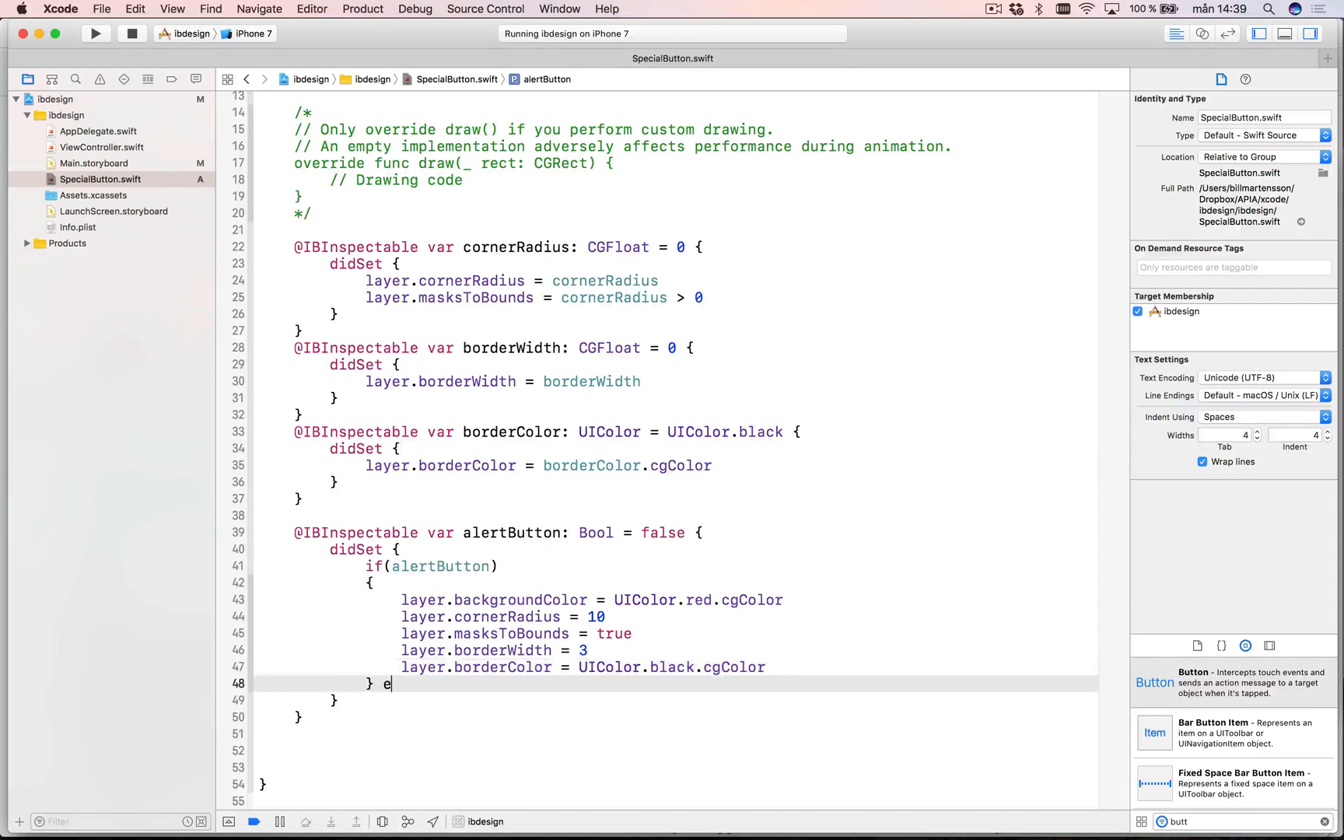
text(lse {)
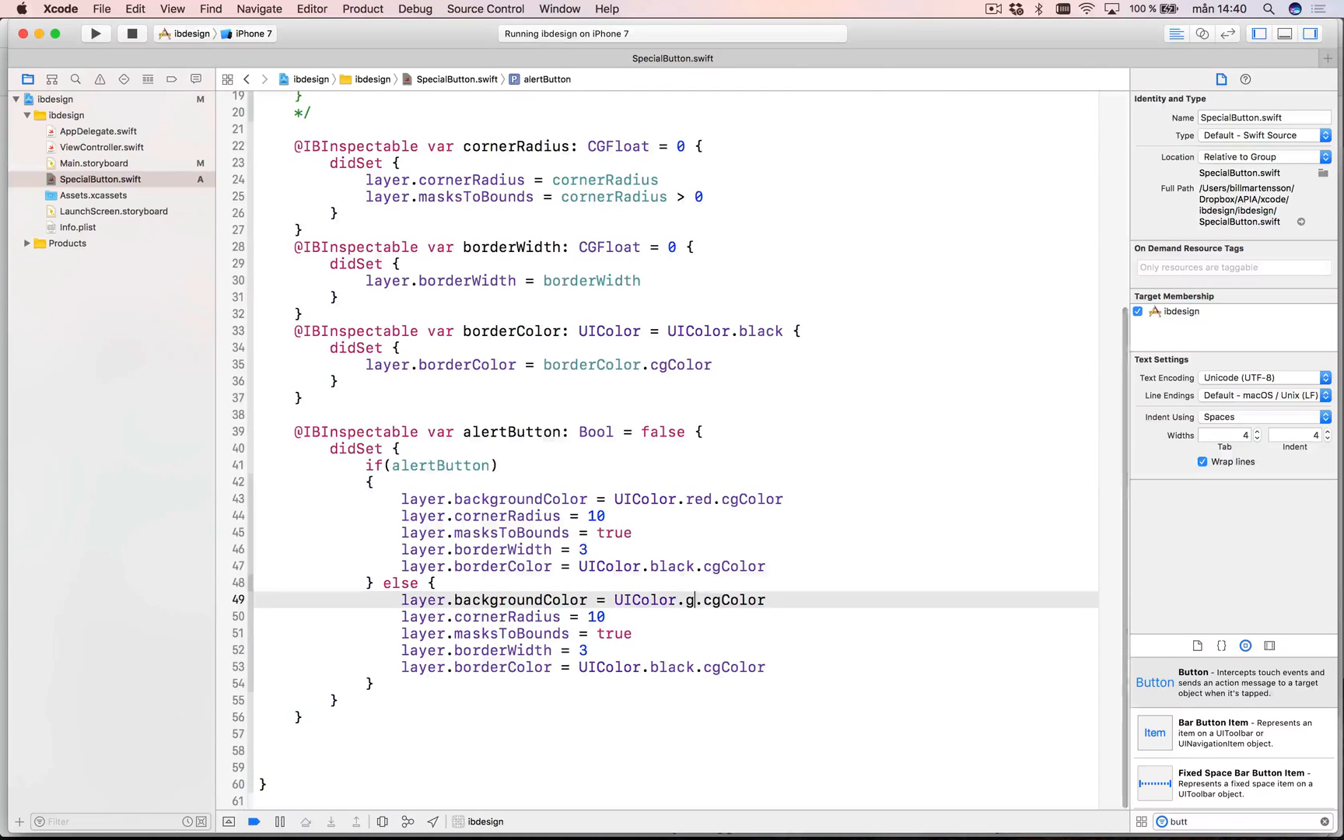
Change the else branch's background colour from red to green
text(reen)
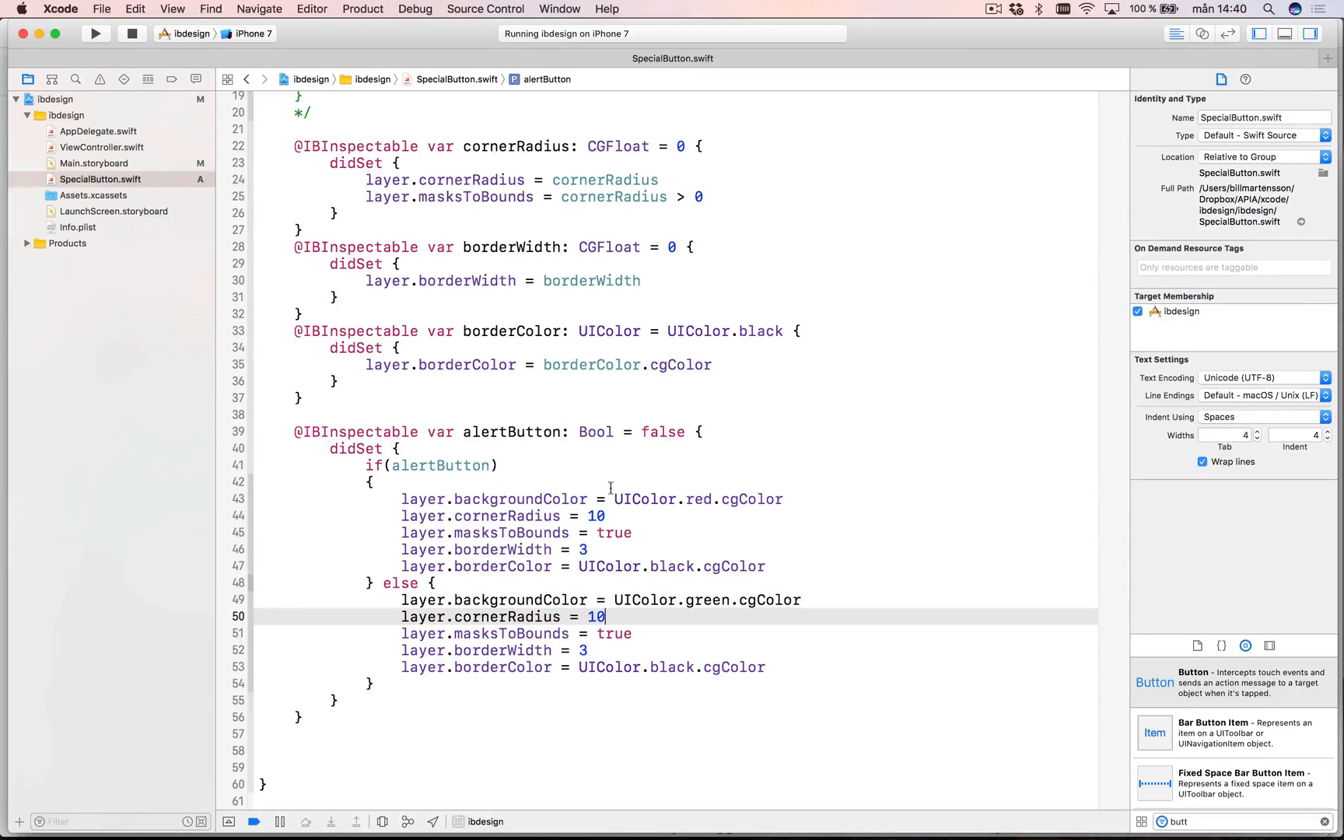
scroll(up, 3)
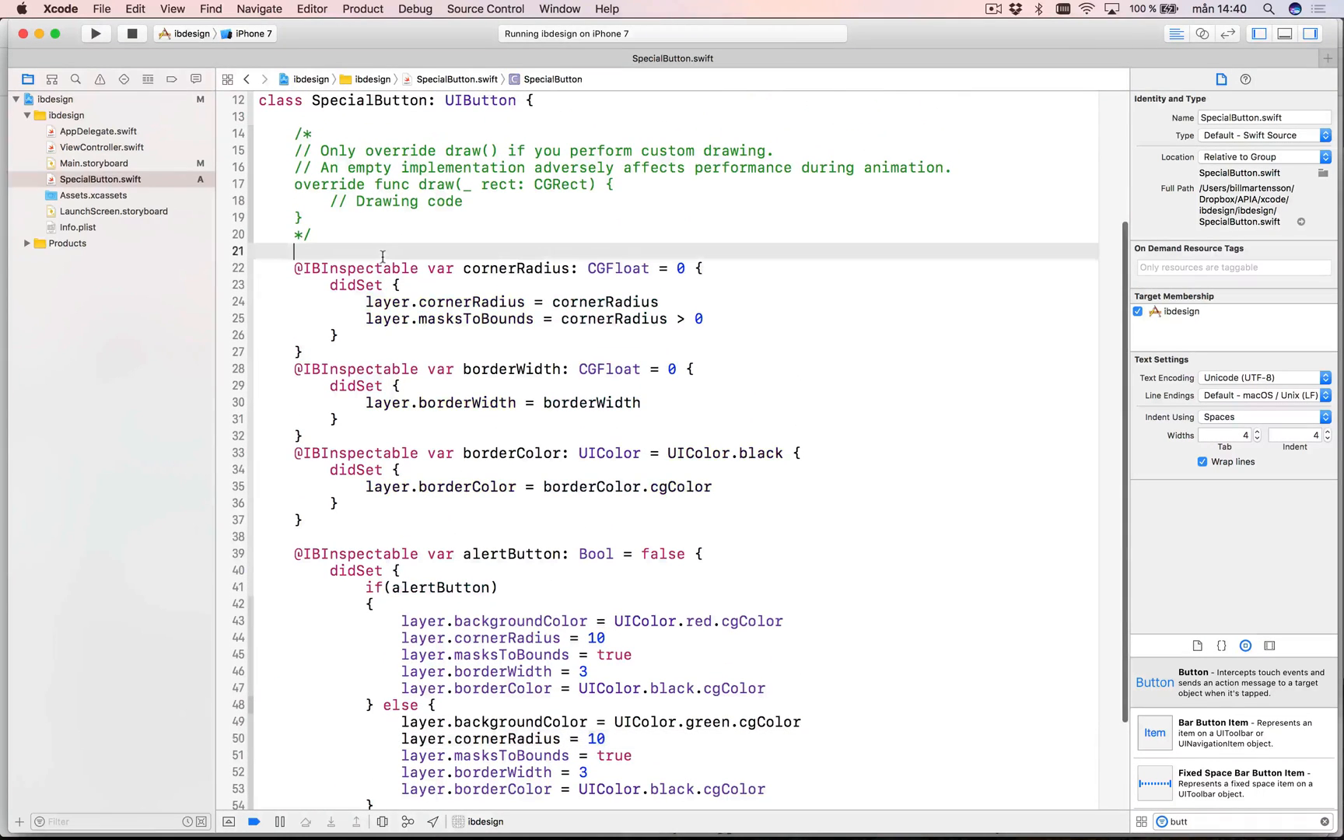
Comment out the old cornerRadius, borderWidth and borderColor properties, then open Main.storyboard
text(/*)
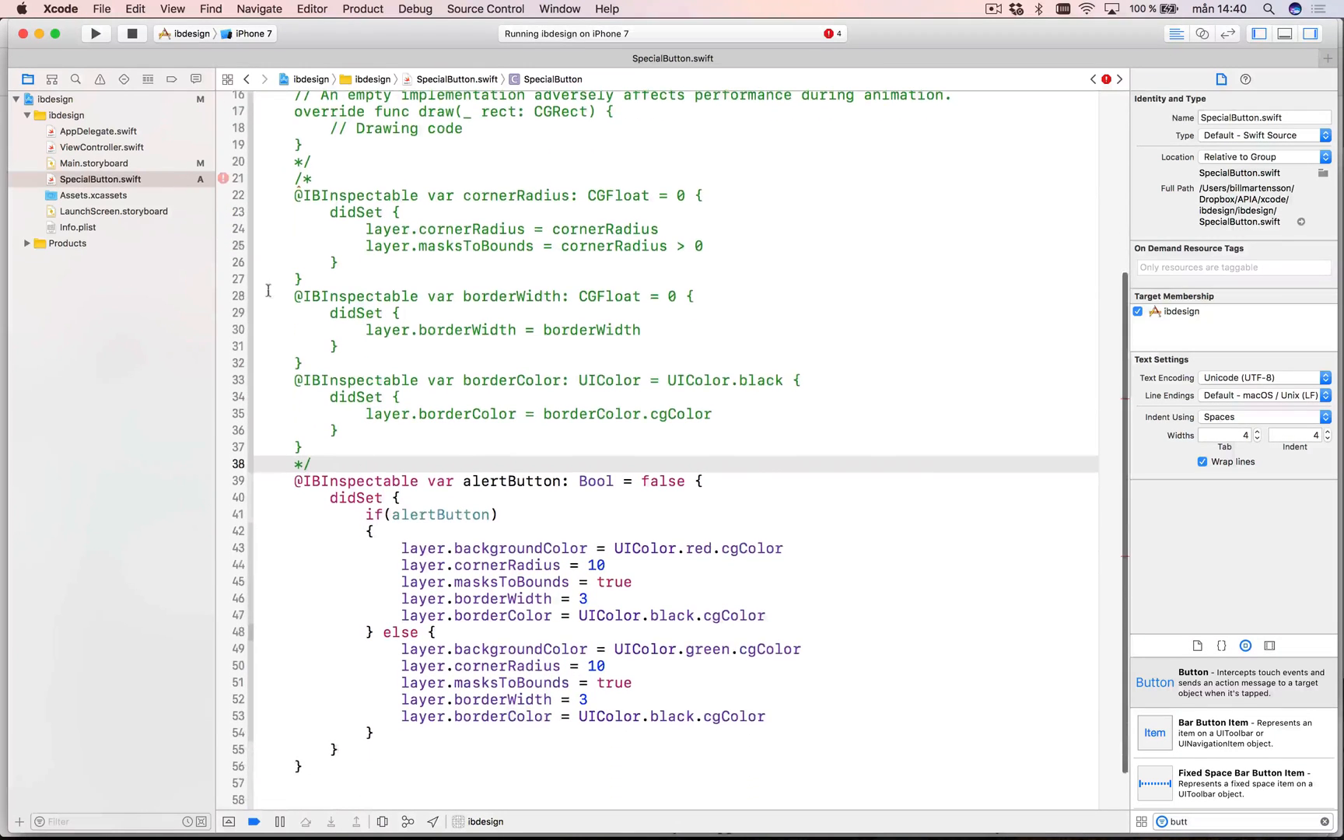
click(94, 162)
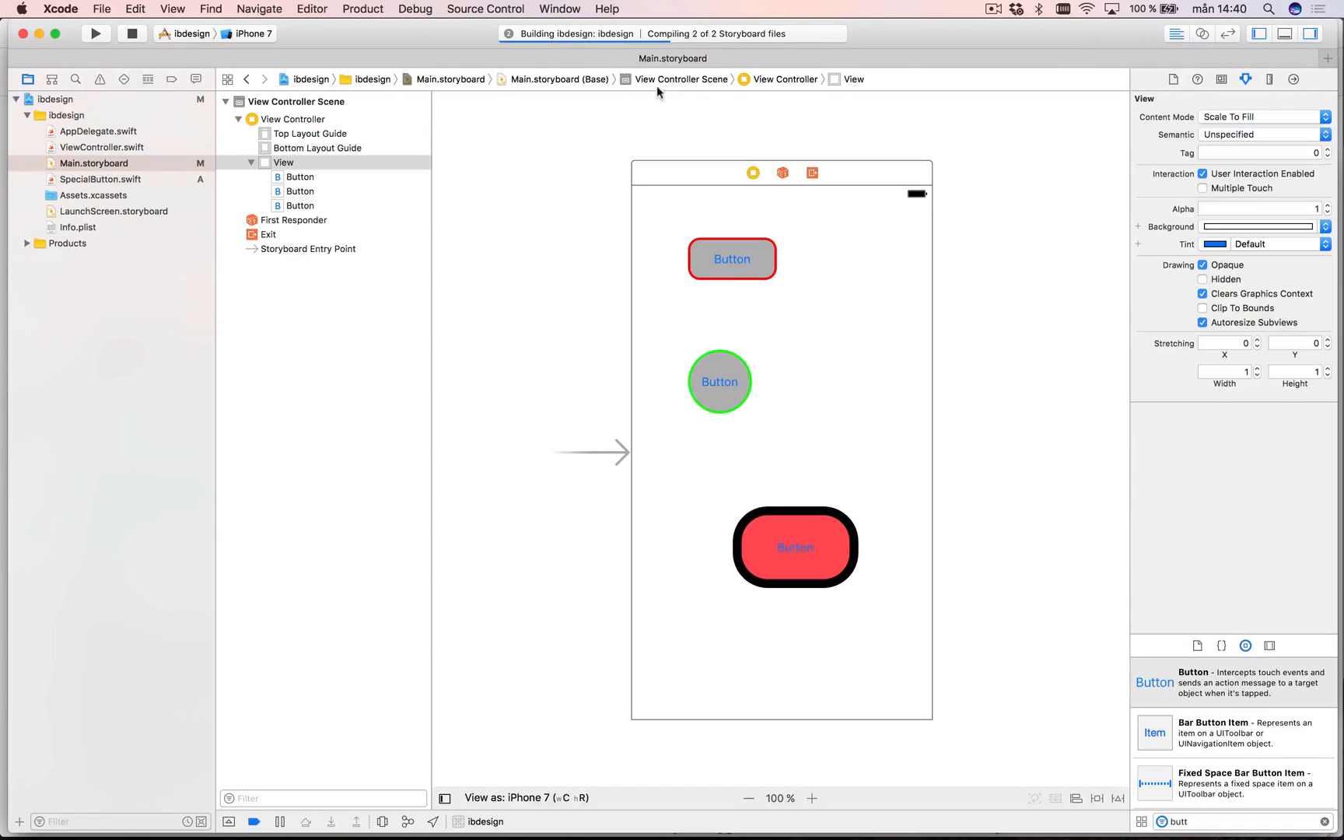
Set Alert Button to On for the top gray button in the Attributes inspector
click(95, 34)
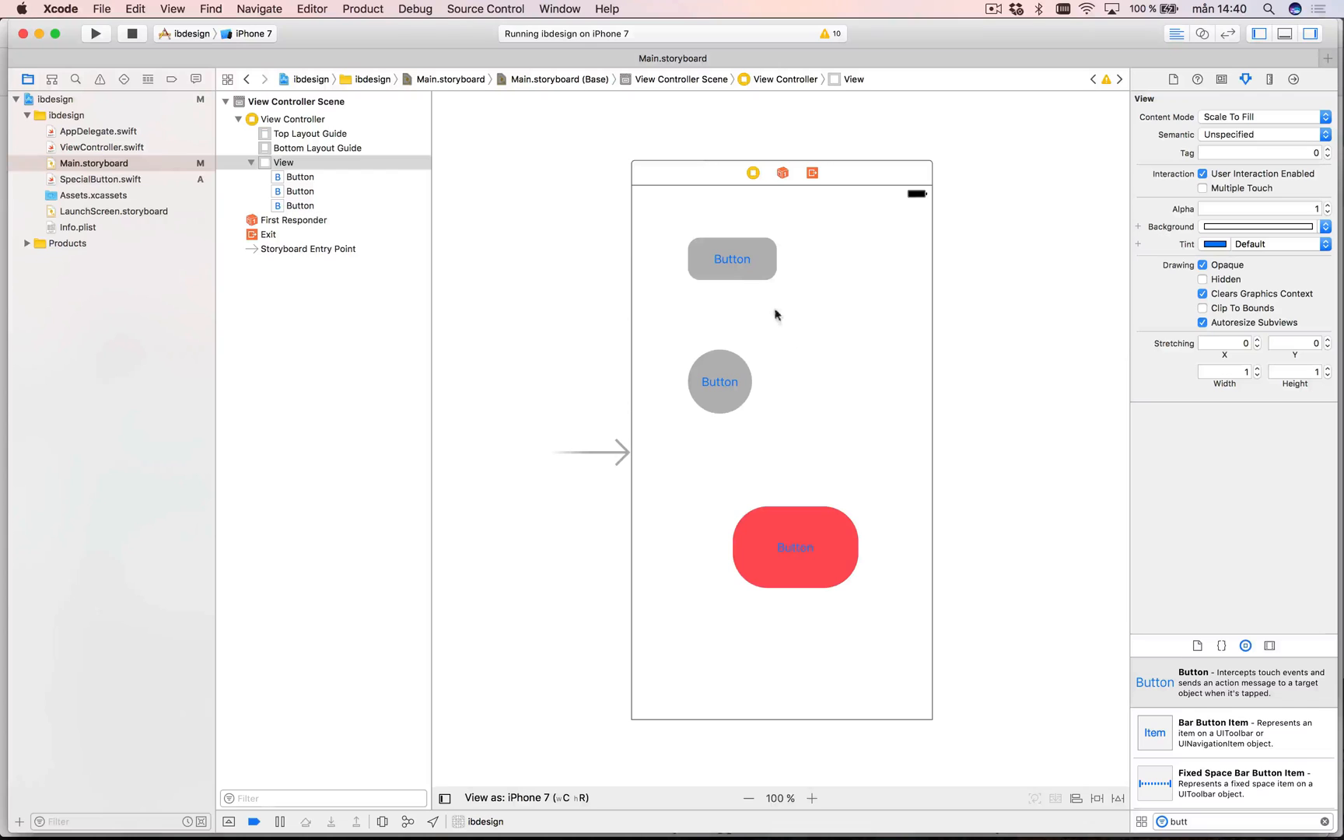
click(732, 259)
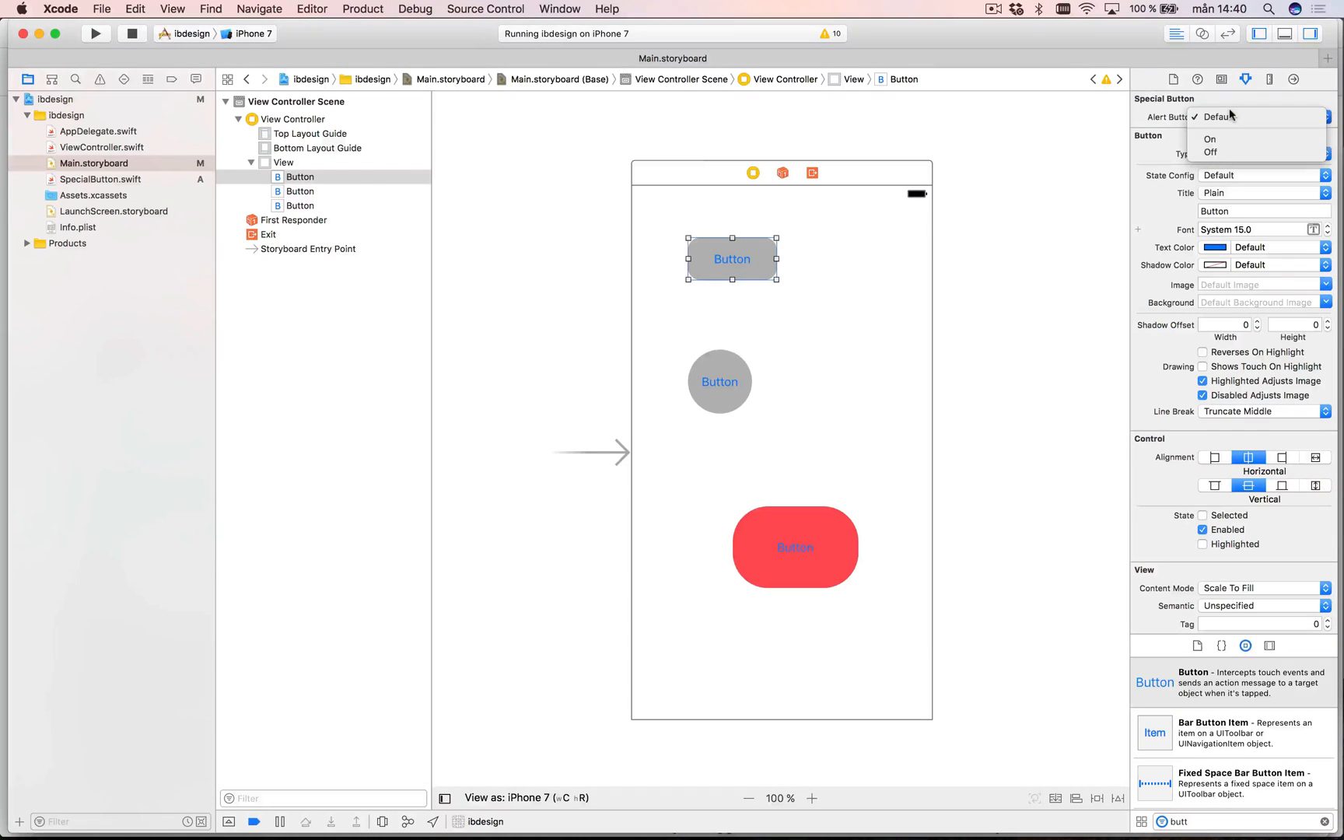
mouse_move(1234, 139)
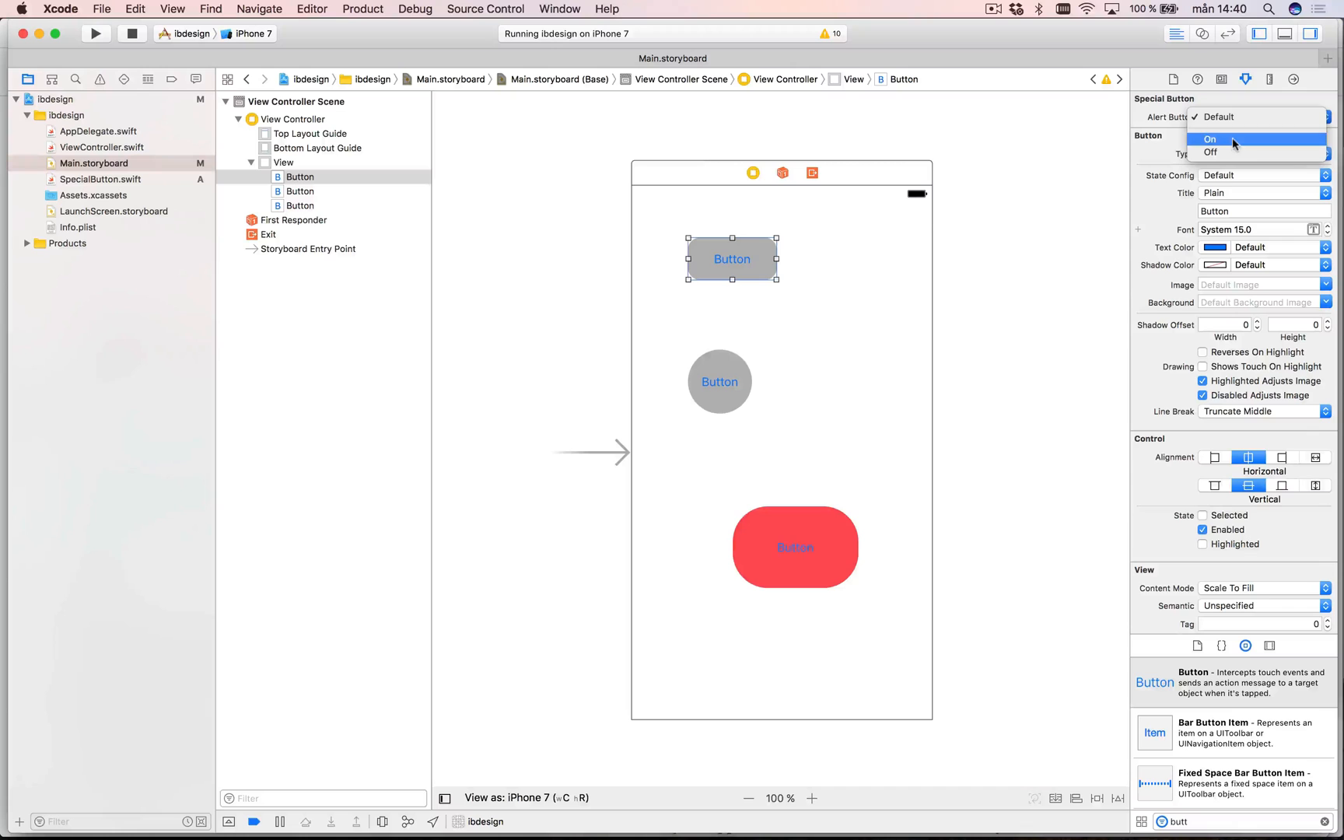
click(1210, 140)
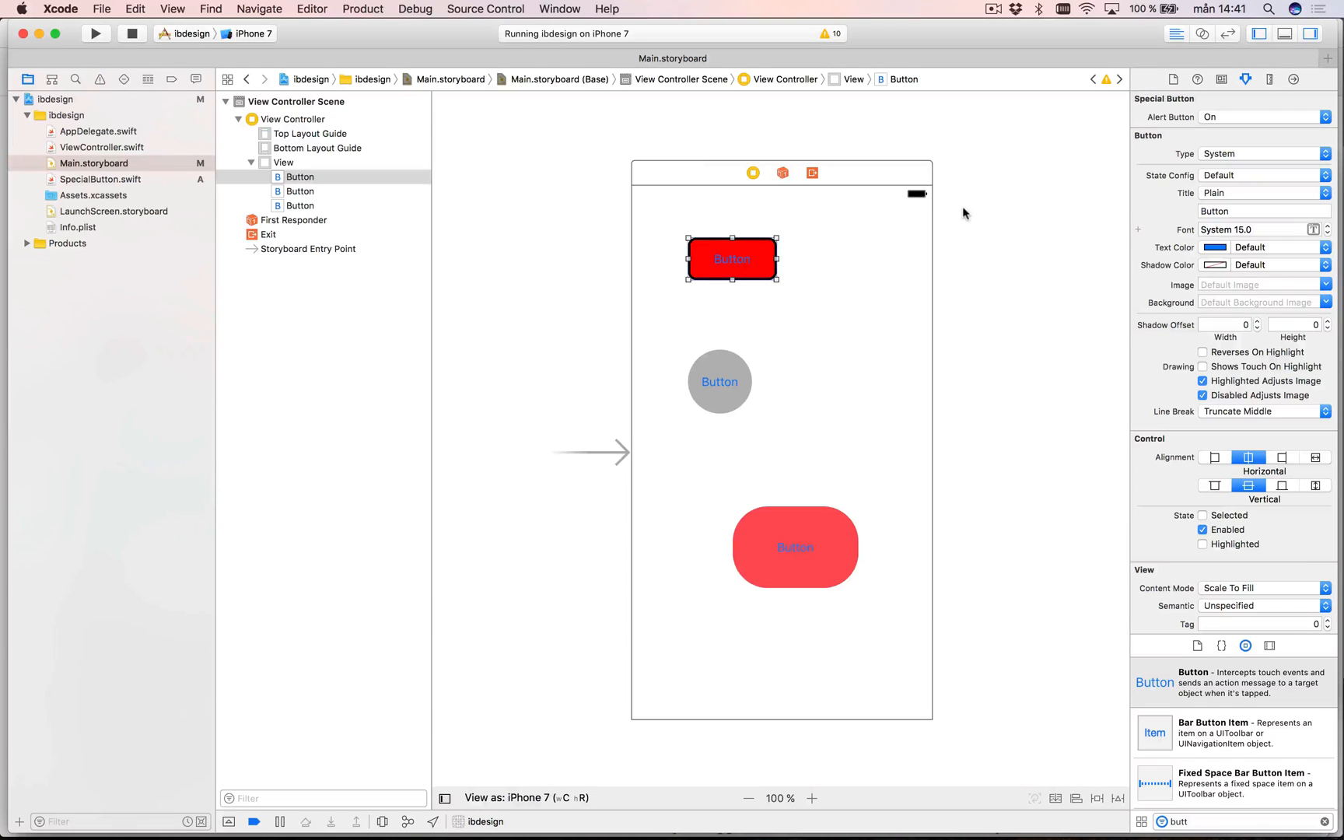
click(749, 798)
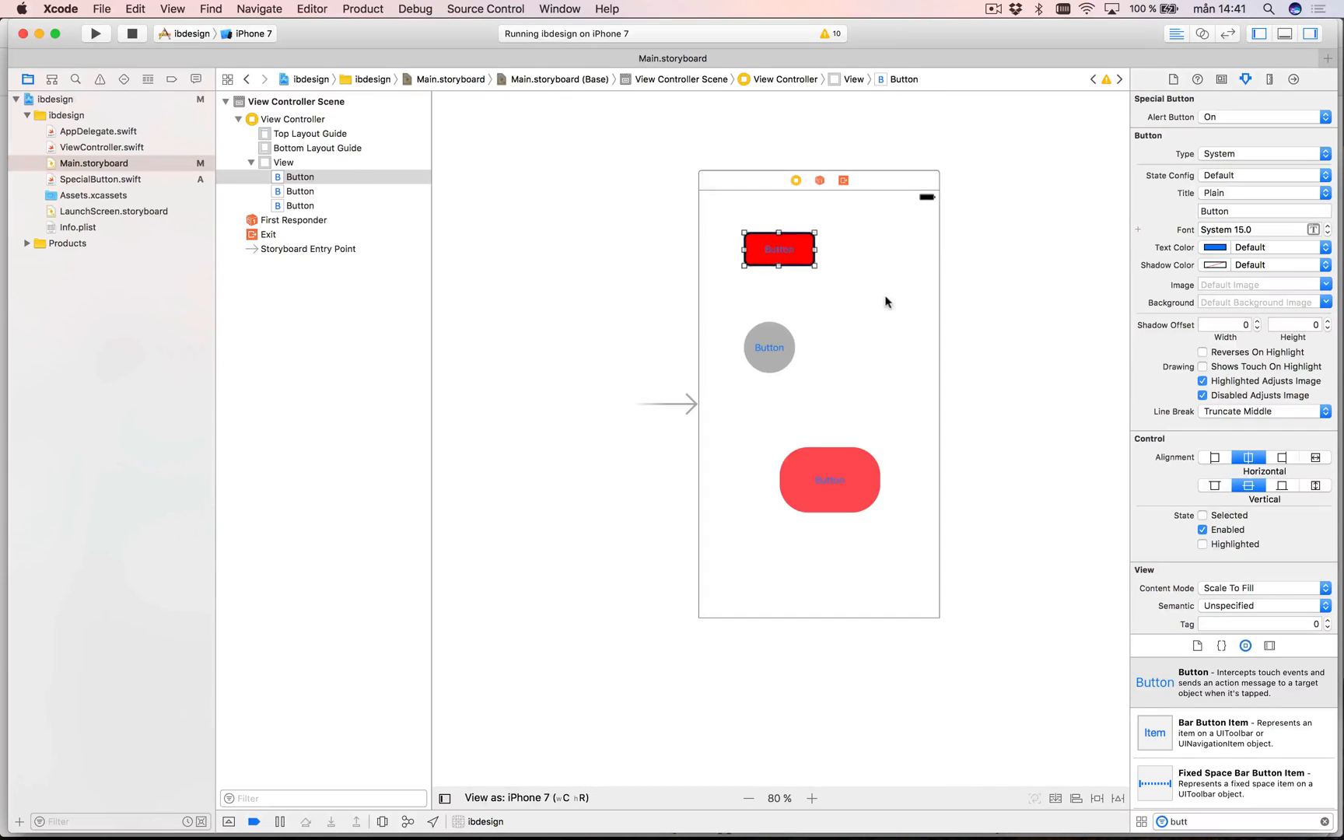
click(283, 161)
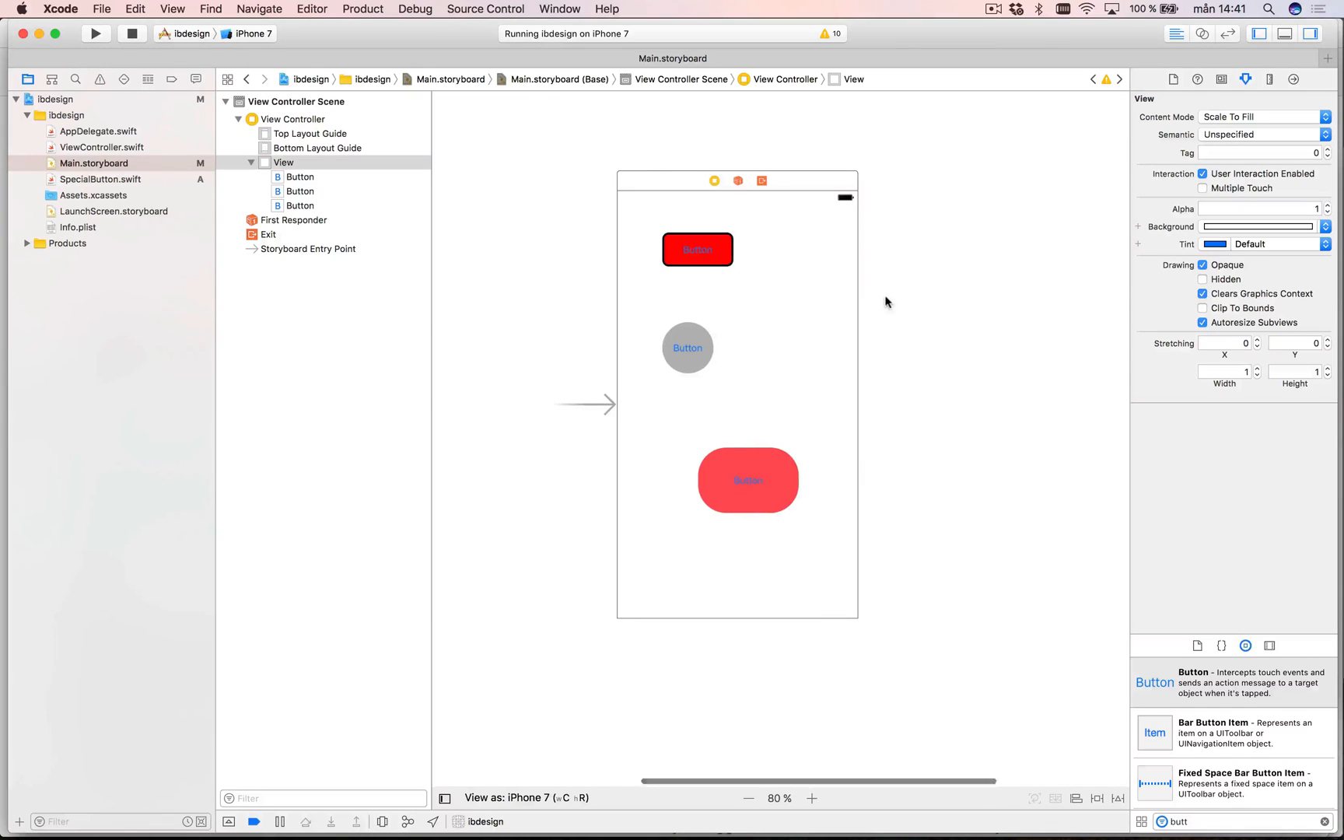
click(100, 179)
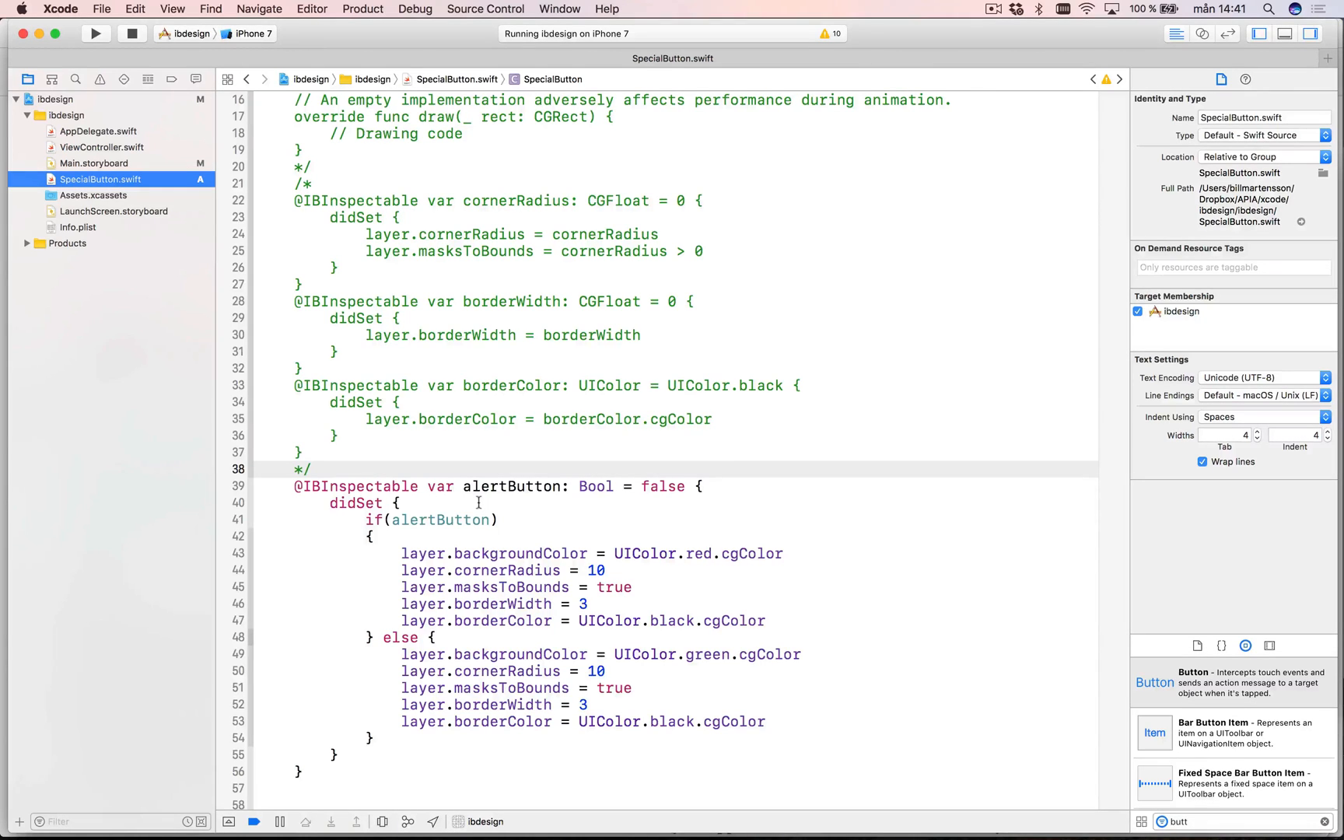
click(94, 162)
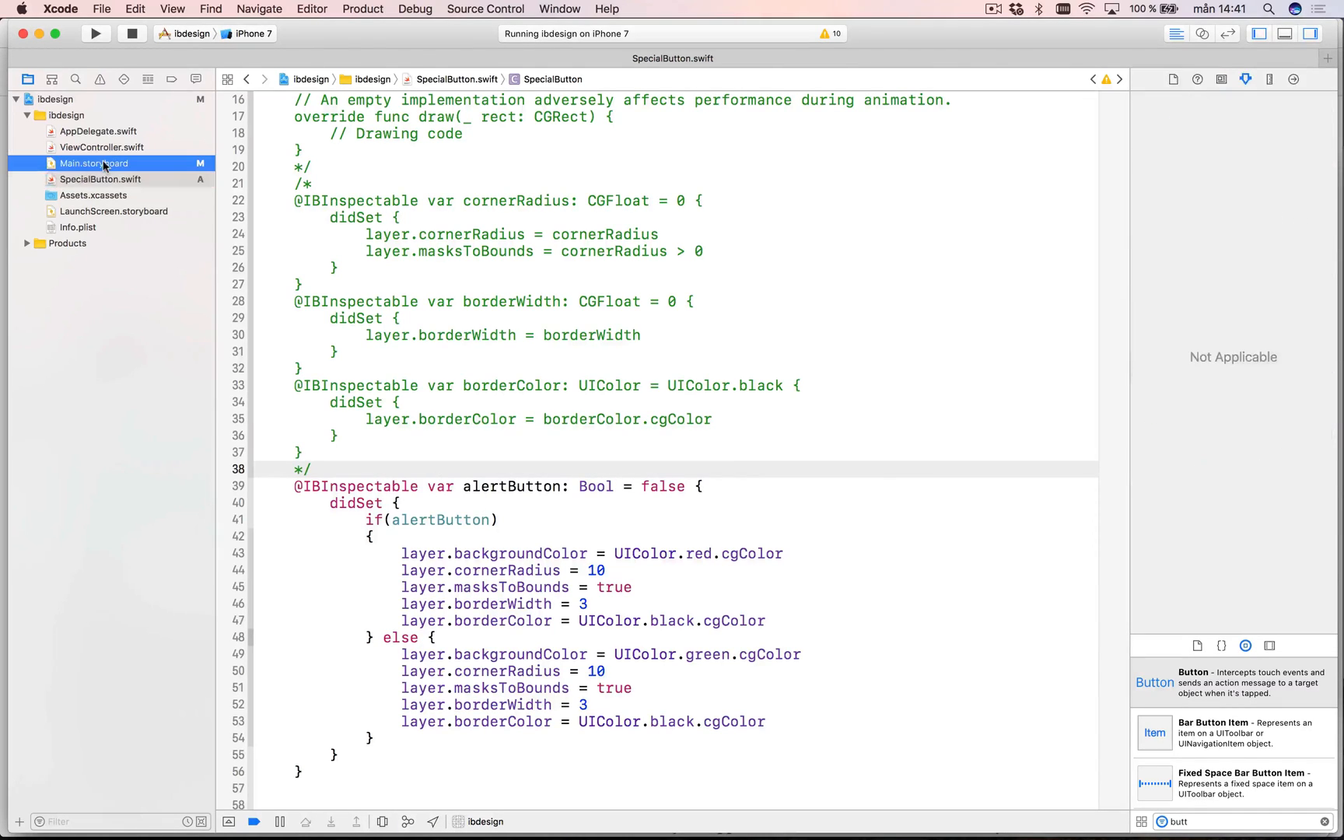
click(94, 163)
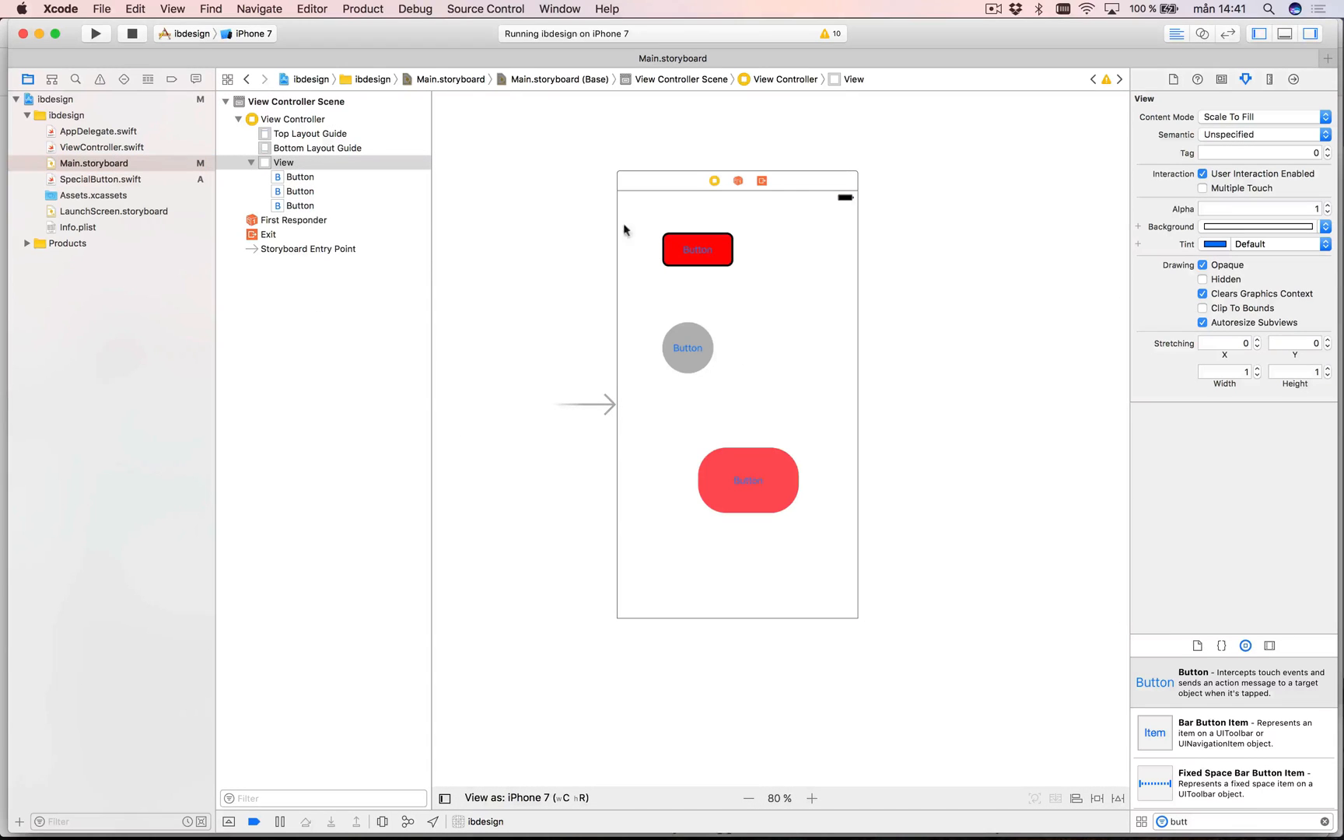
mouse_move(747, 344)
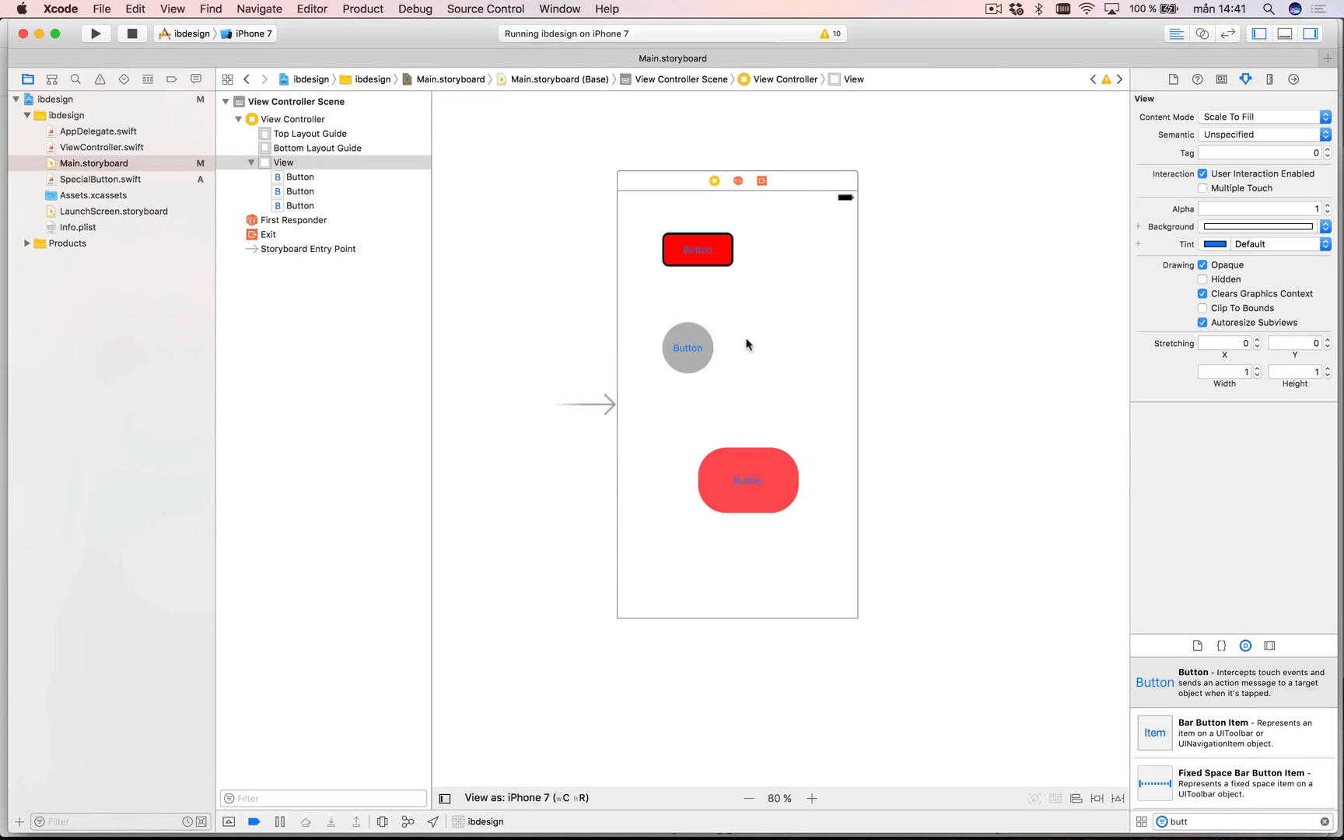